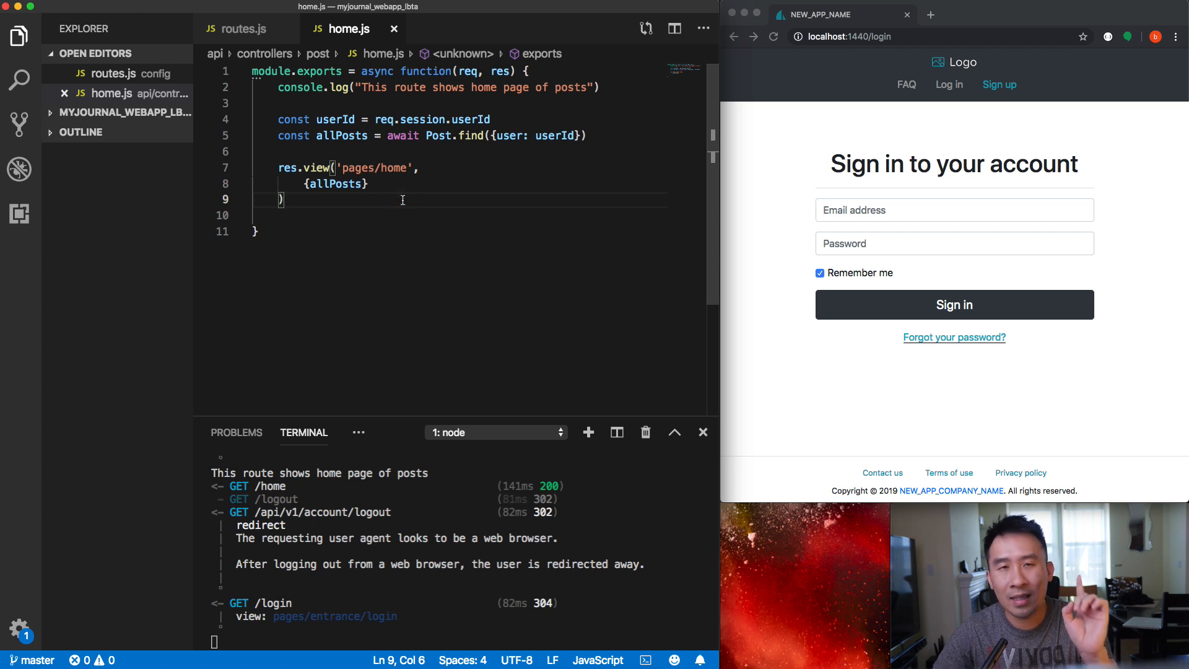
- Glance at routes.js and return to the home page controller code in the backend
click(259, 232)
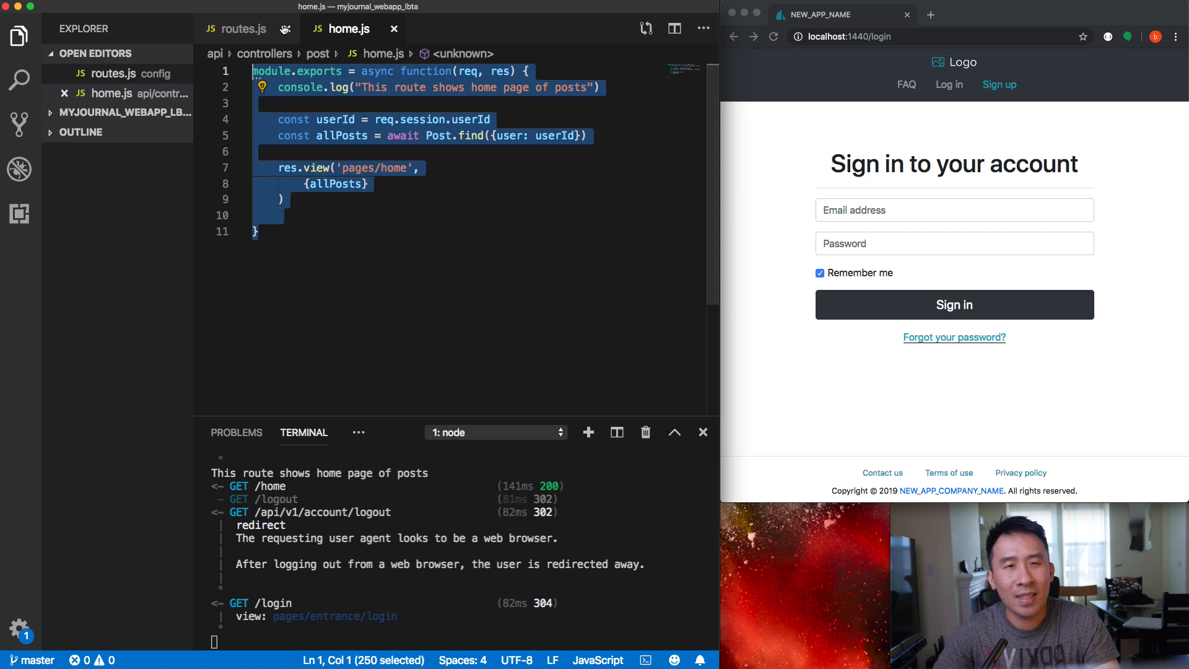
mouse_move(384, 115)
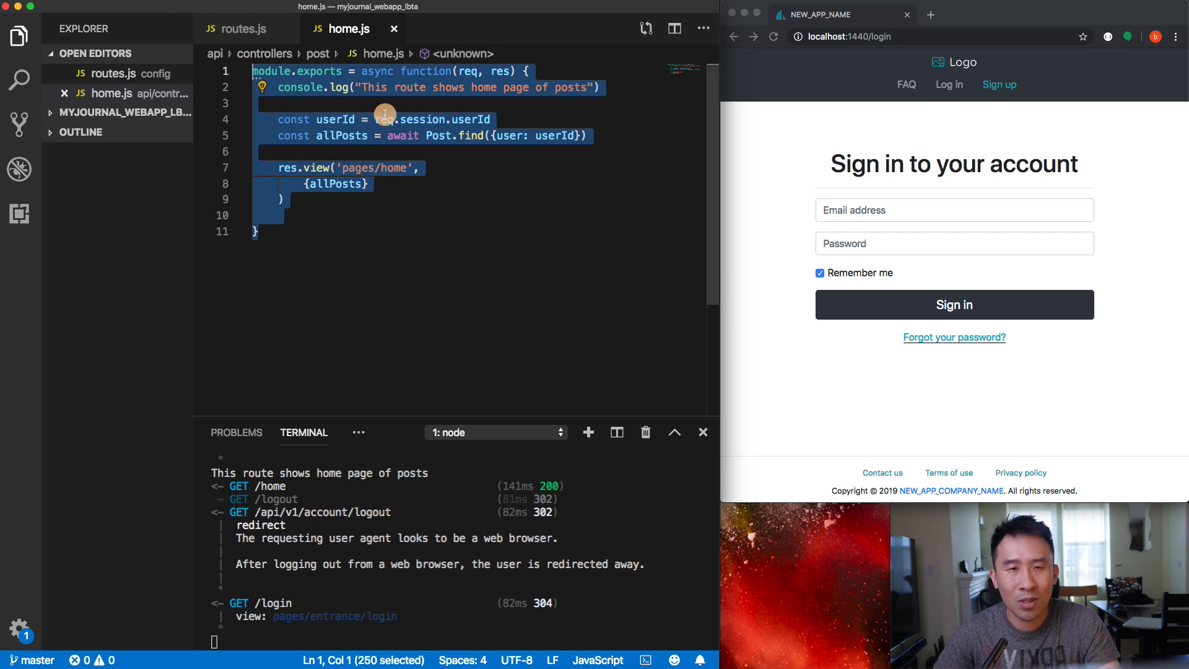
mouse_move(301, 30)
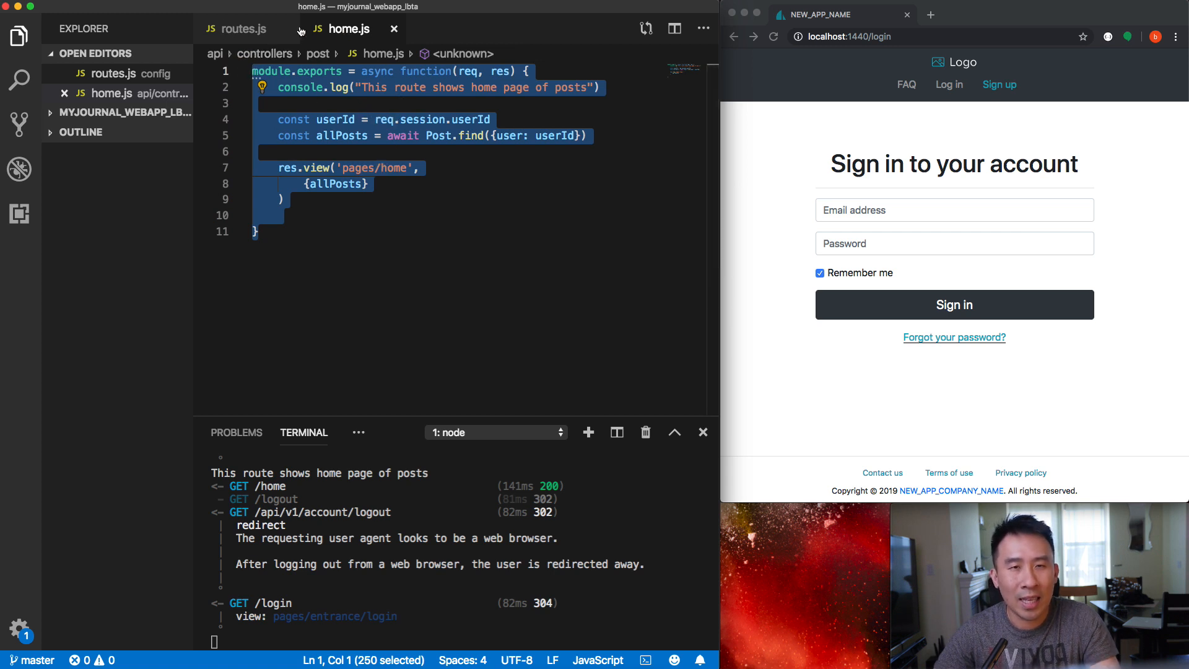
click(242, 28)
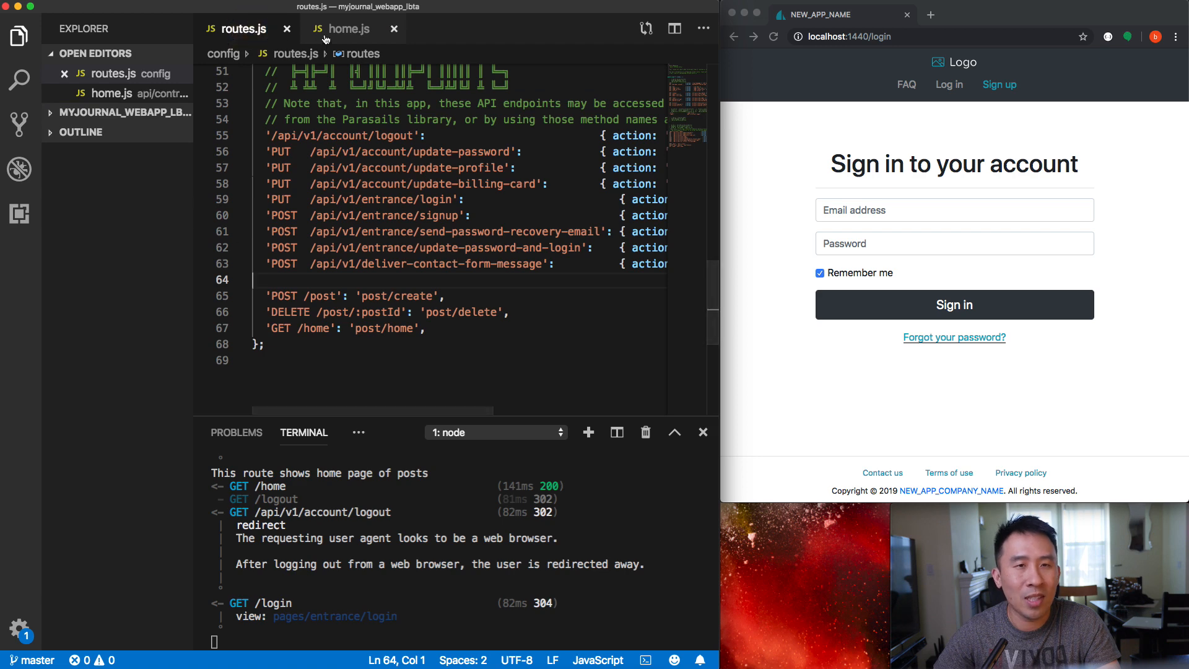
click(350, 29)
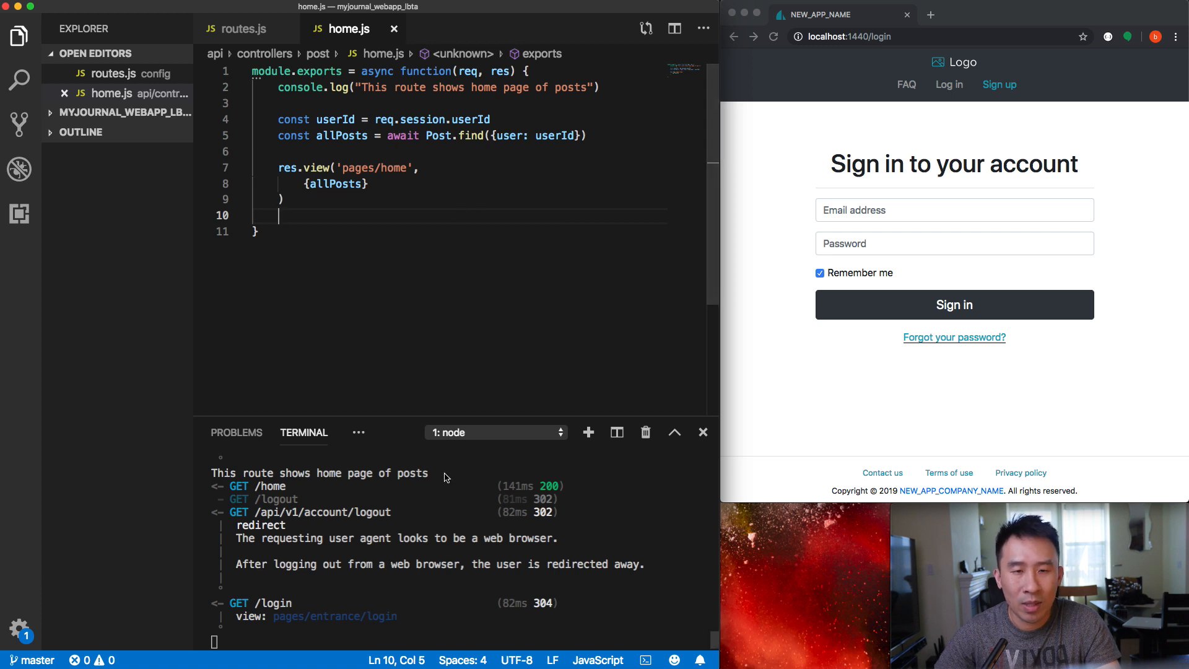
click(953, 211)
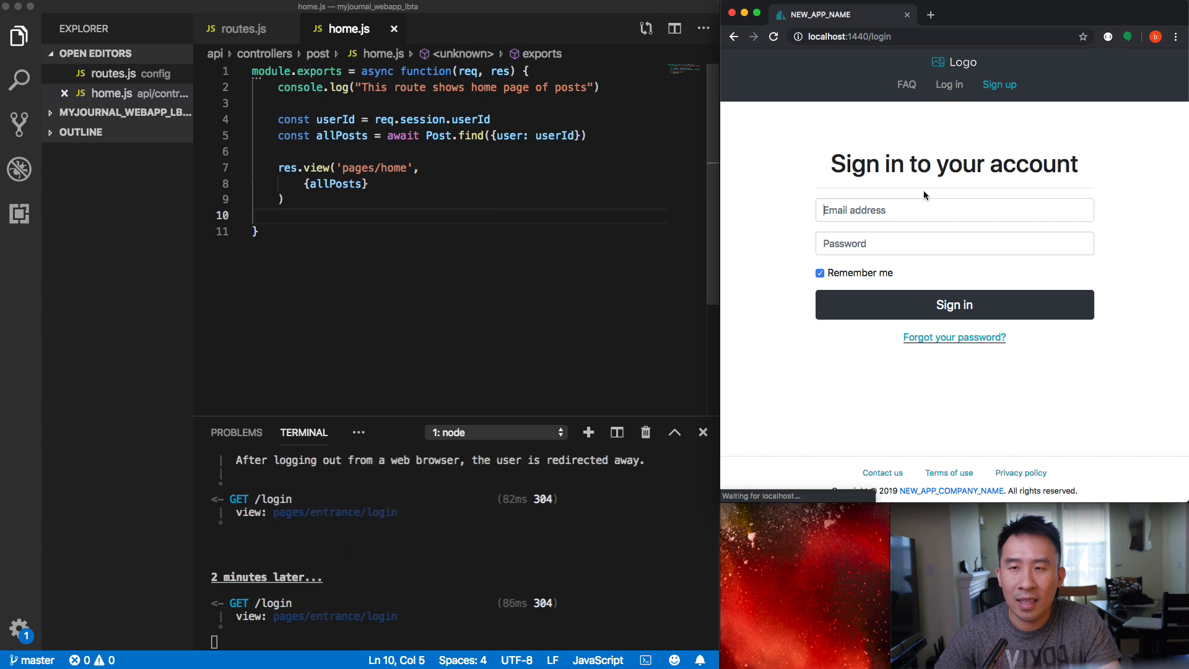
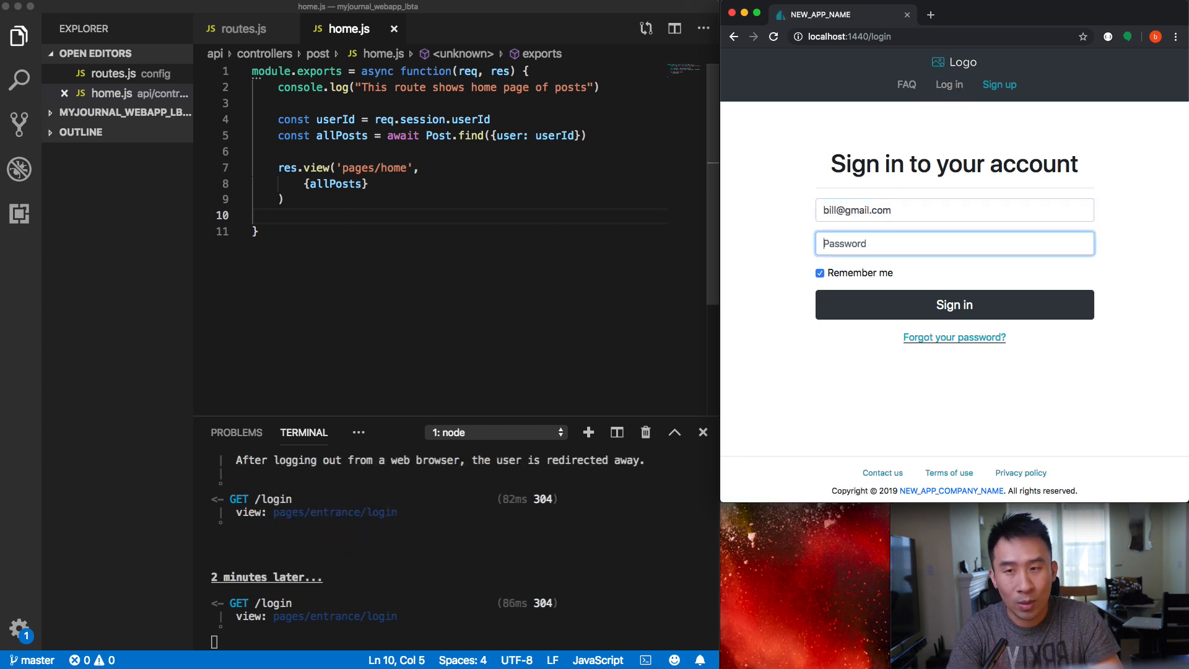
text(password)
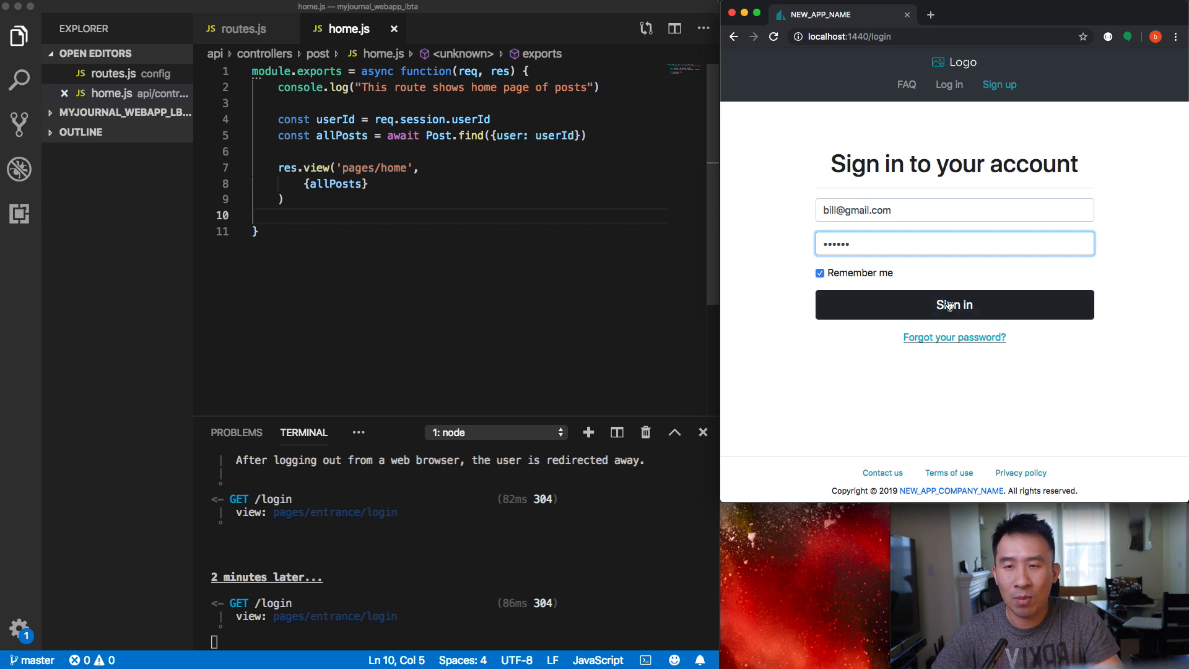
click(954, 304)
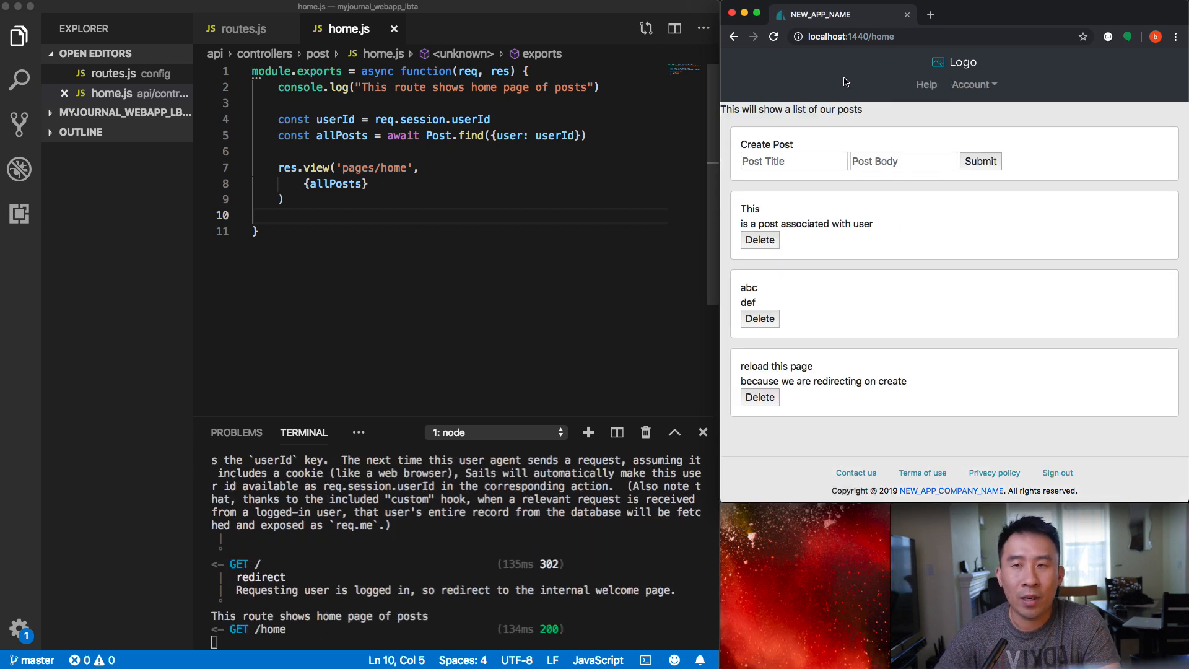
mouse_move(871, 66)
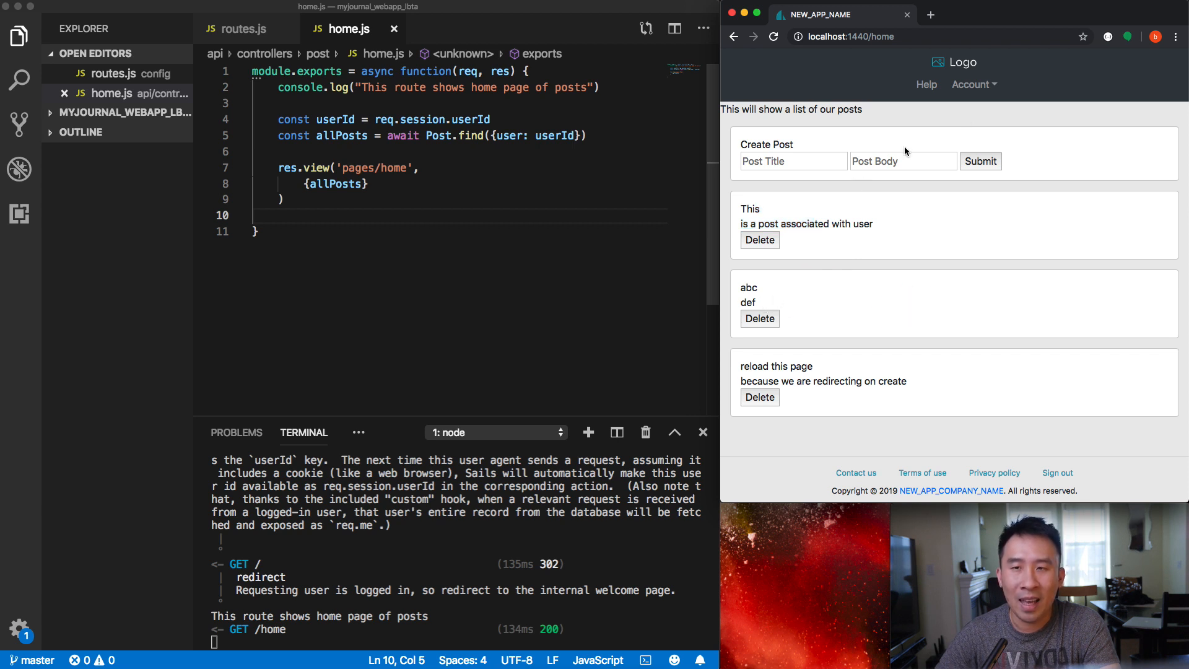
mouse_move(968, 97)
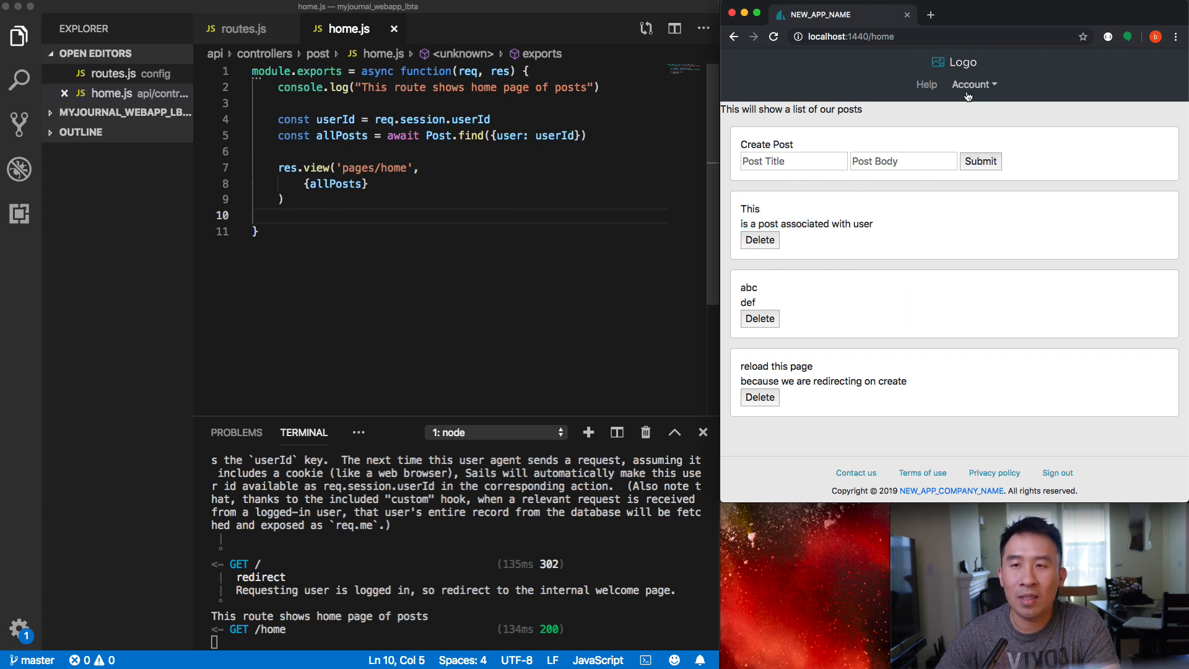
- Sign out, then sign back in as the donald account to see its single post
click(1057, 472)
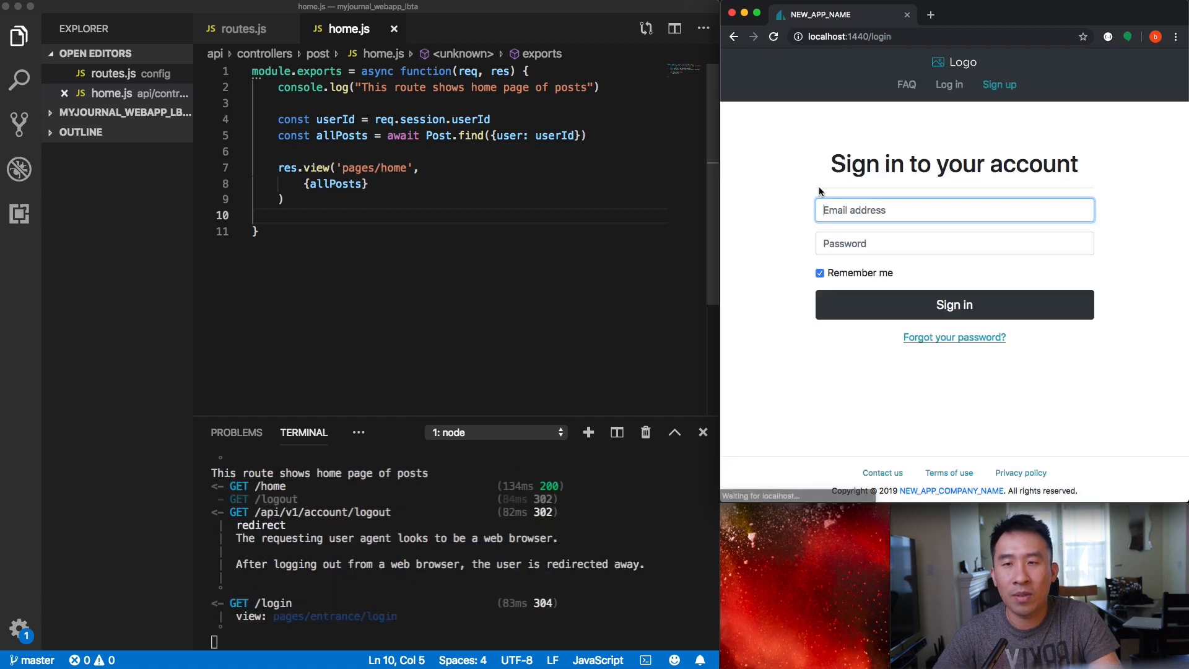
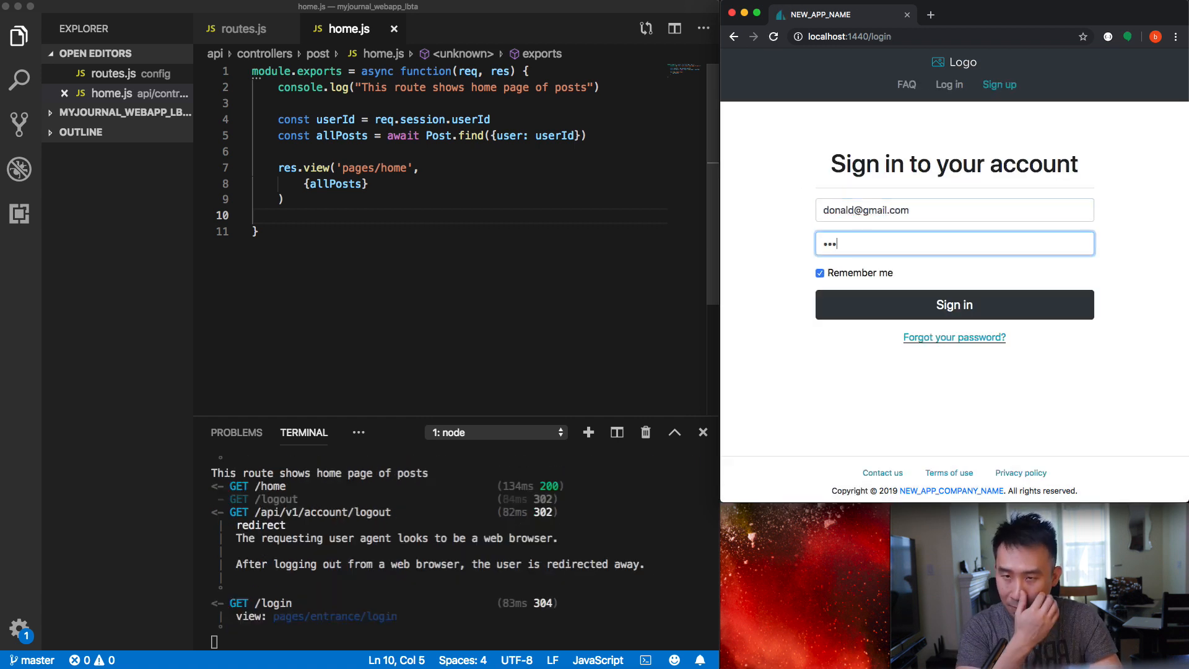
click(954, 305)
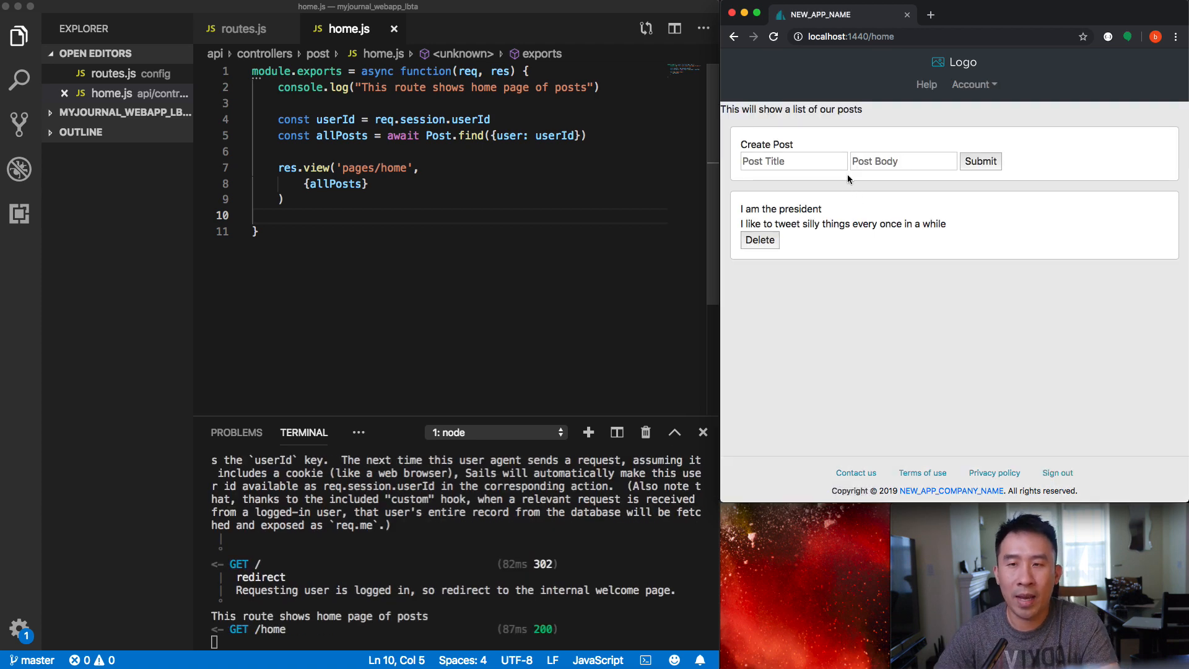
mouse_move(769, 205)
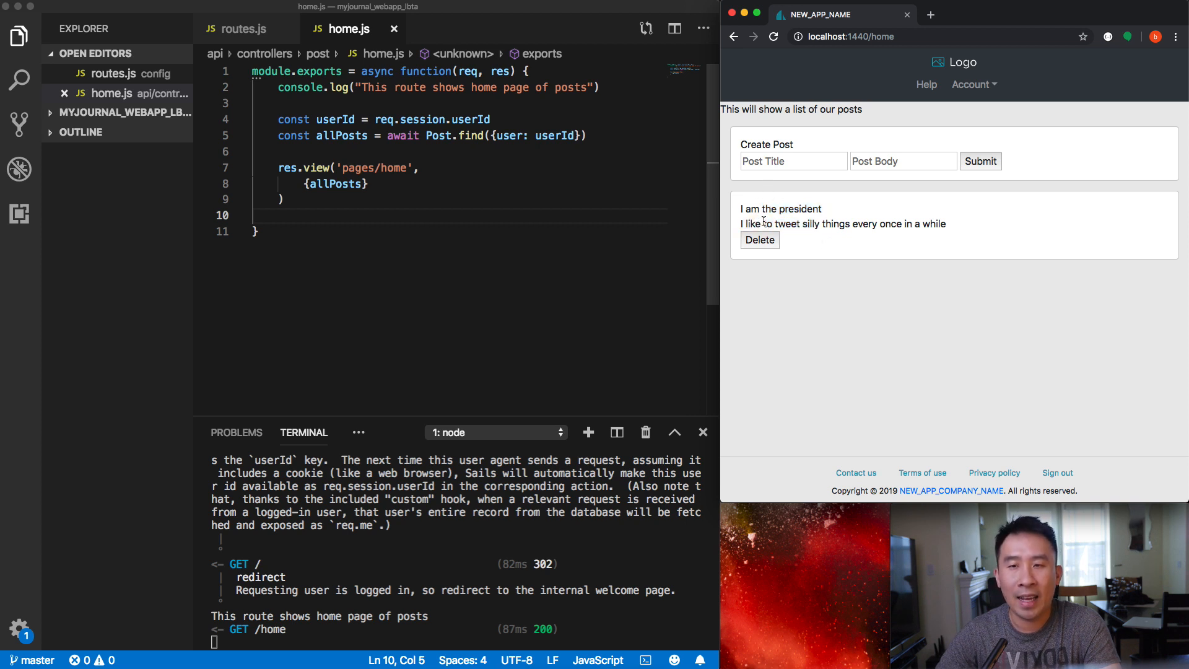
mouse_move(872, 259)
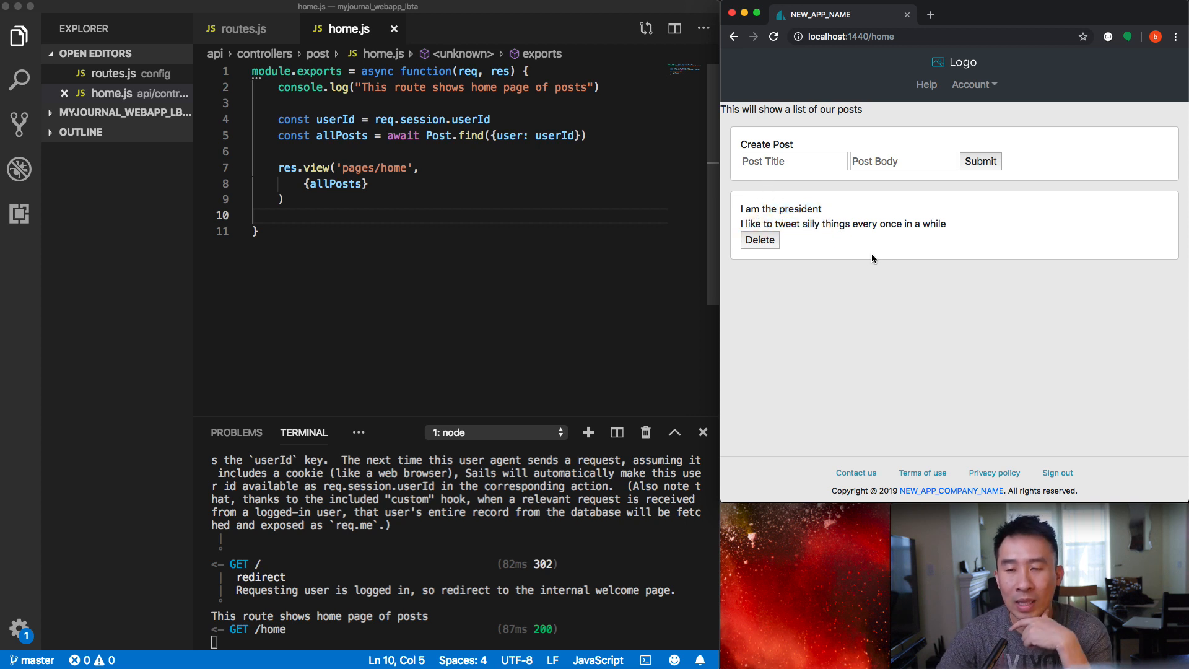
mouse_move(861, 257)
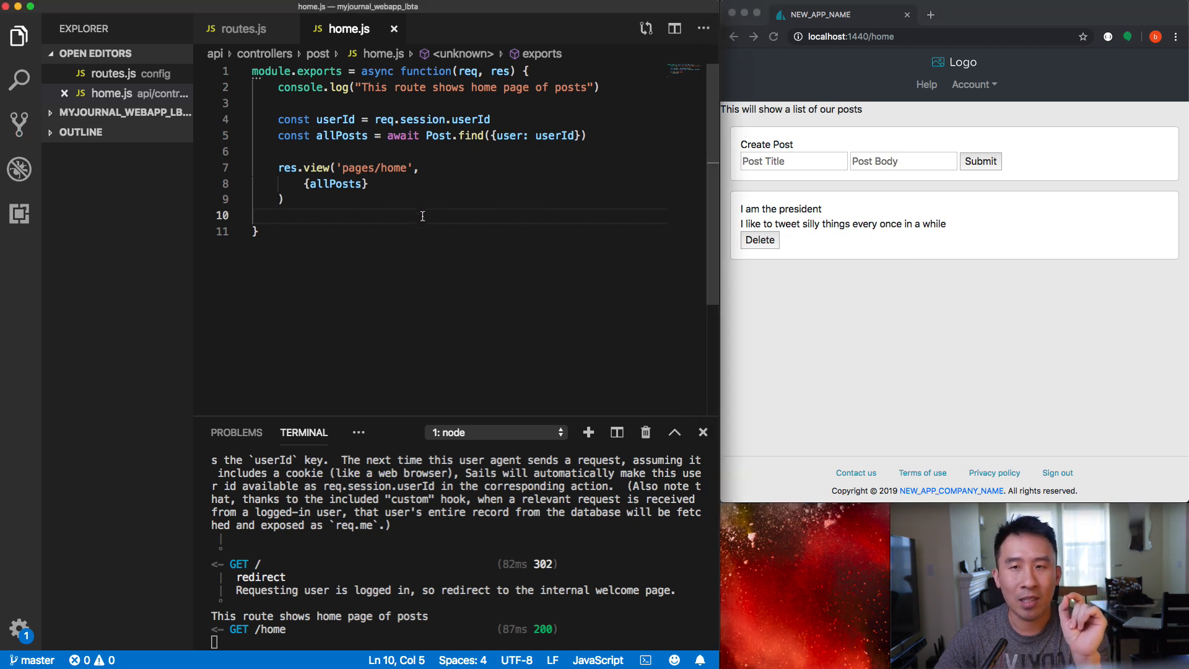
mouse_move(981, 92)
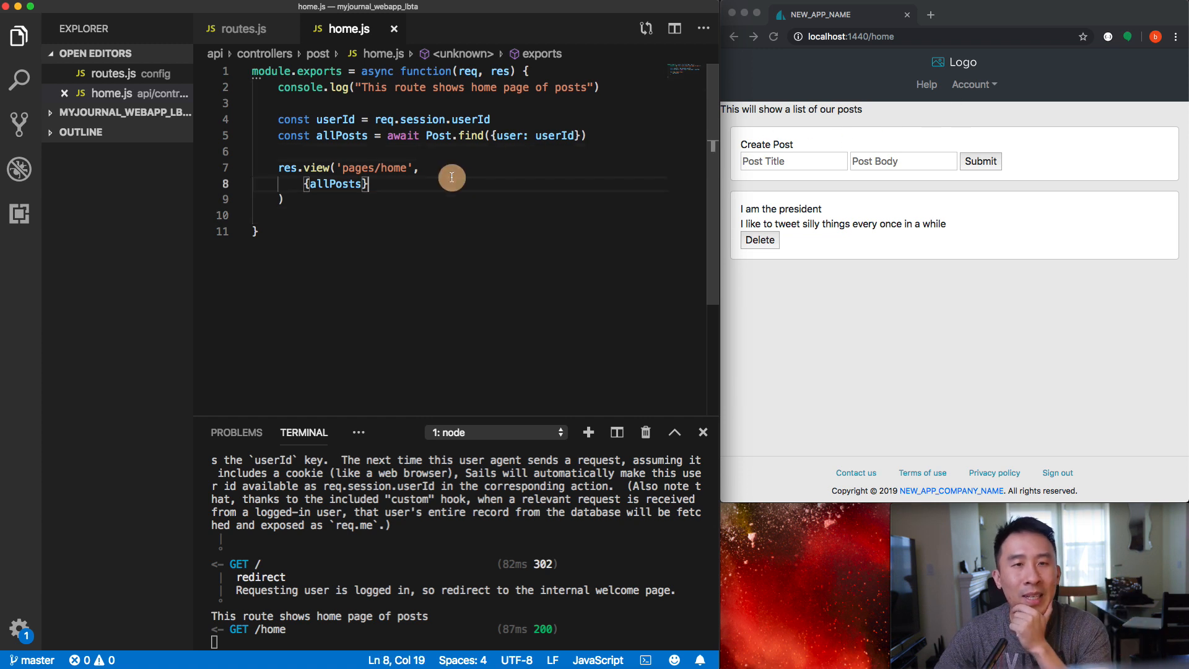
mouse_move(449, 182)
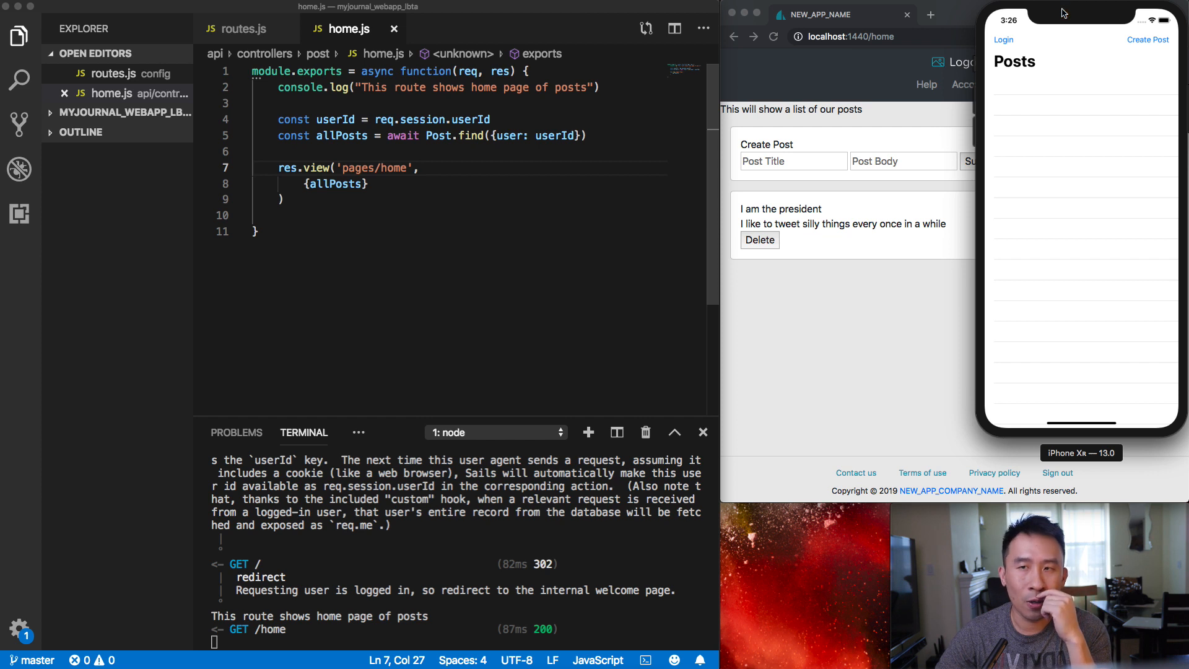
mouse_move(1067, 86)
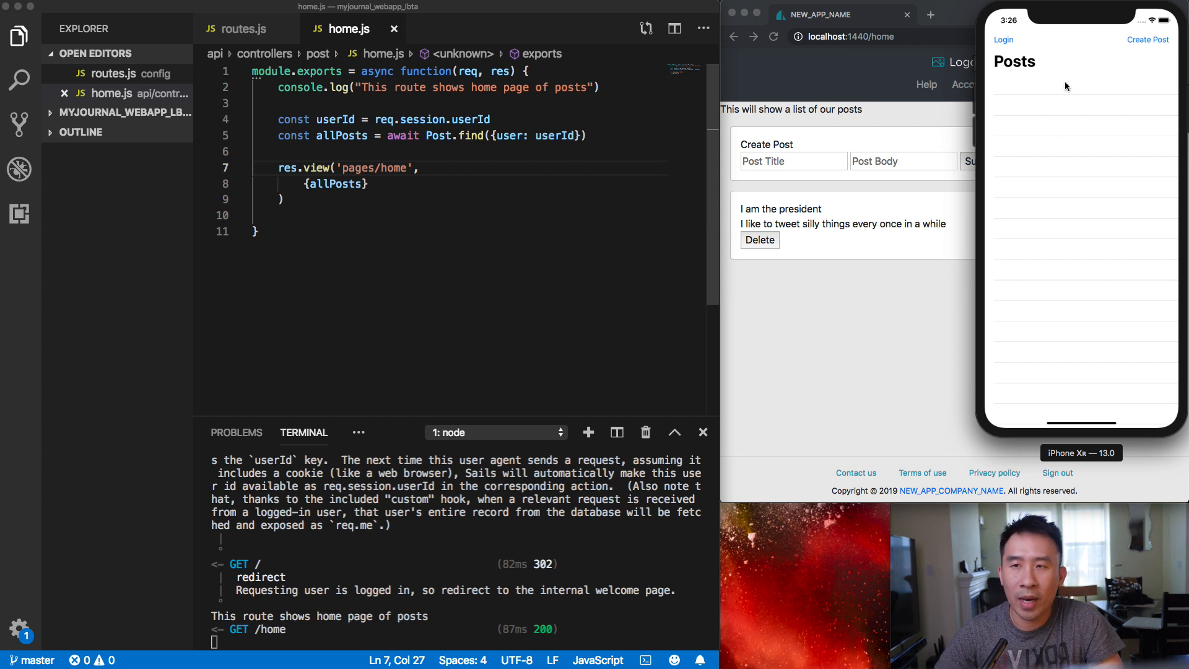
mouse_move(1048, 120)
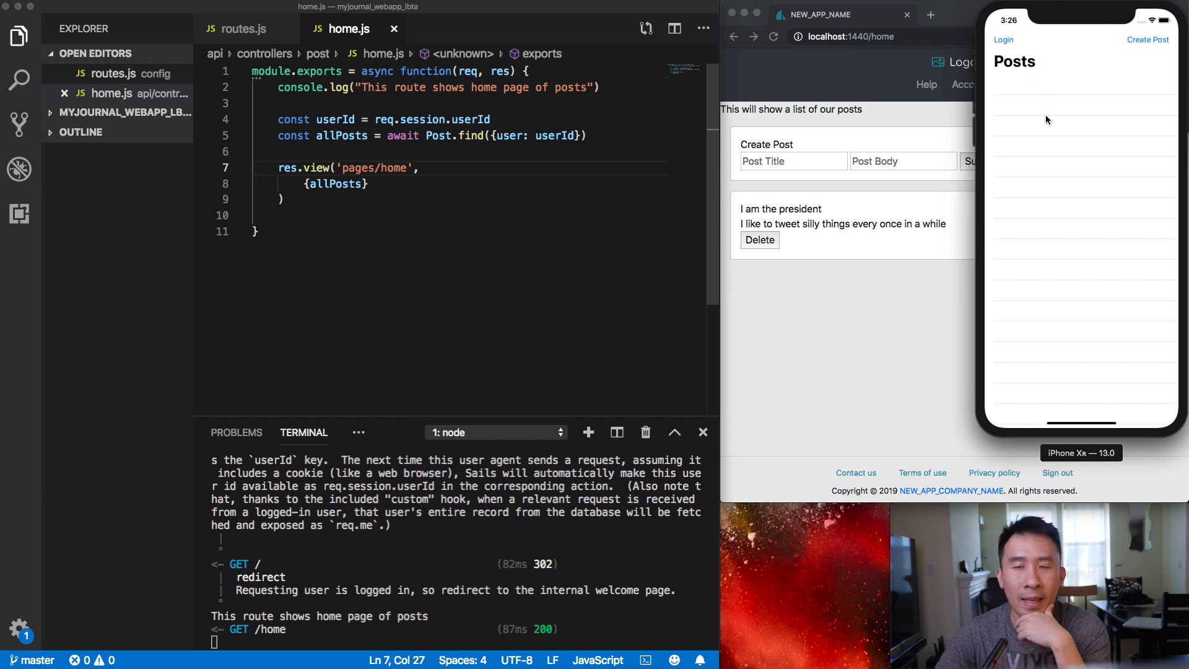
mouse_move(1020, 124)
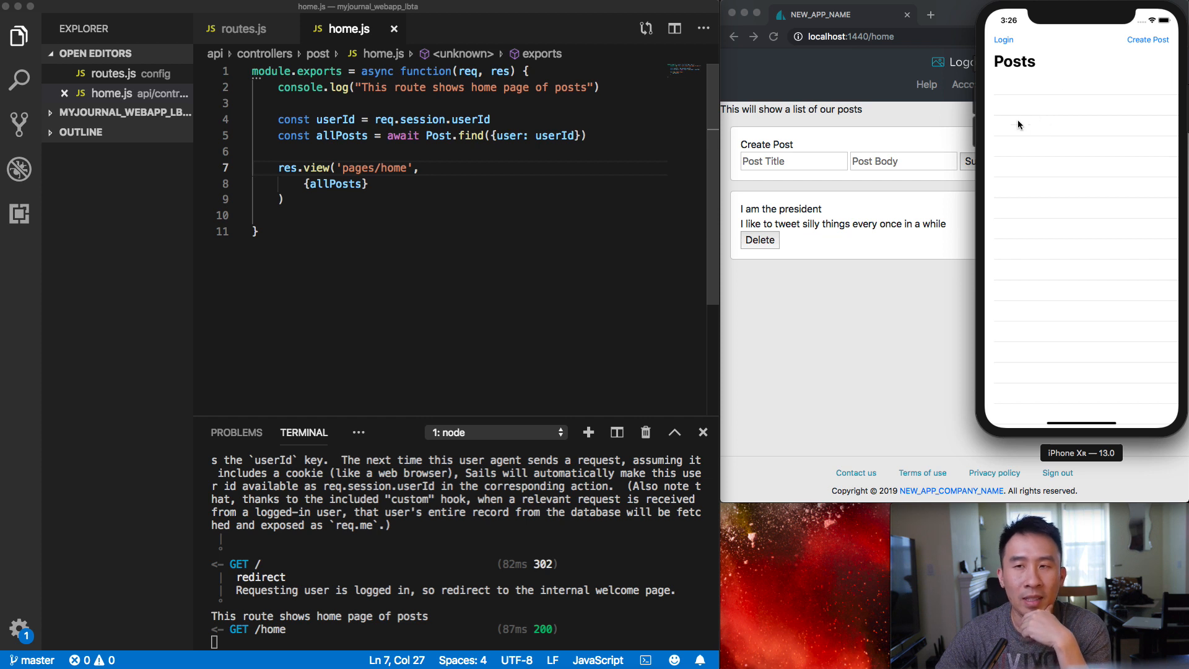
mouse_move(1029, 92)
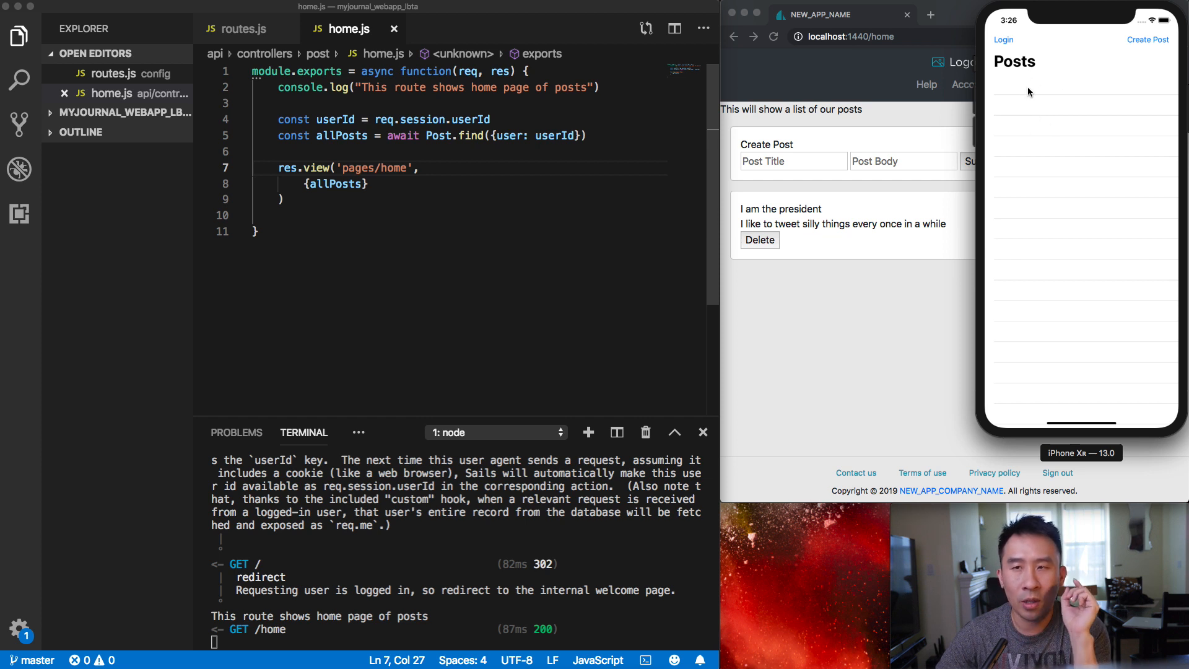
mouse_move(1062, 19)
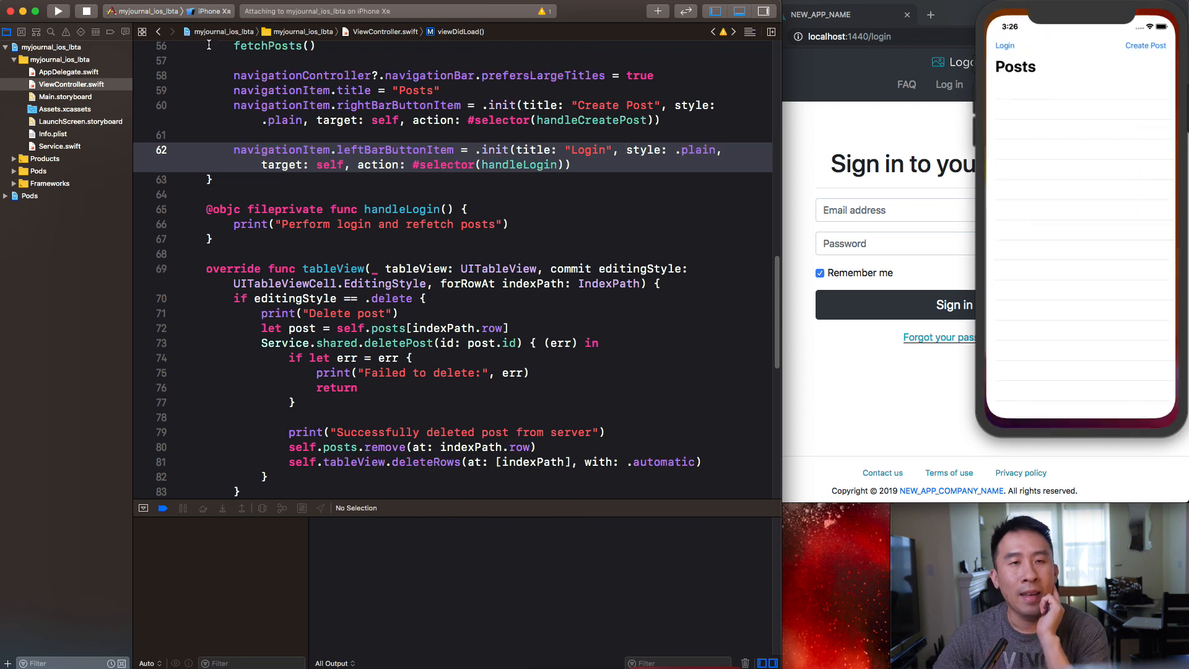
- Comment out the fetchPosts() call in viewDidLoad and relaunch the app with an empty Posts list
click(59, 11)
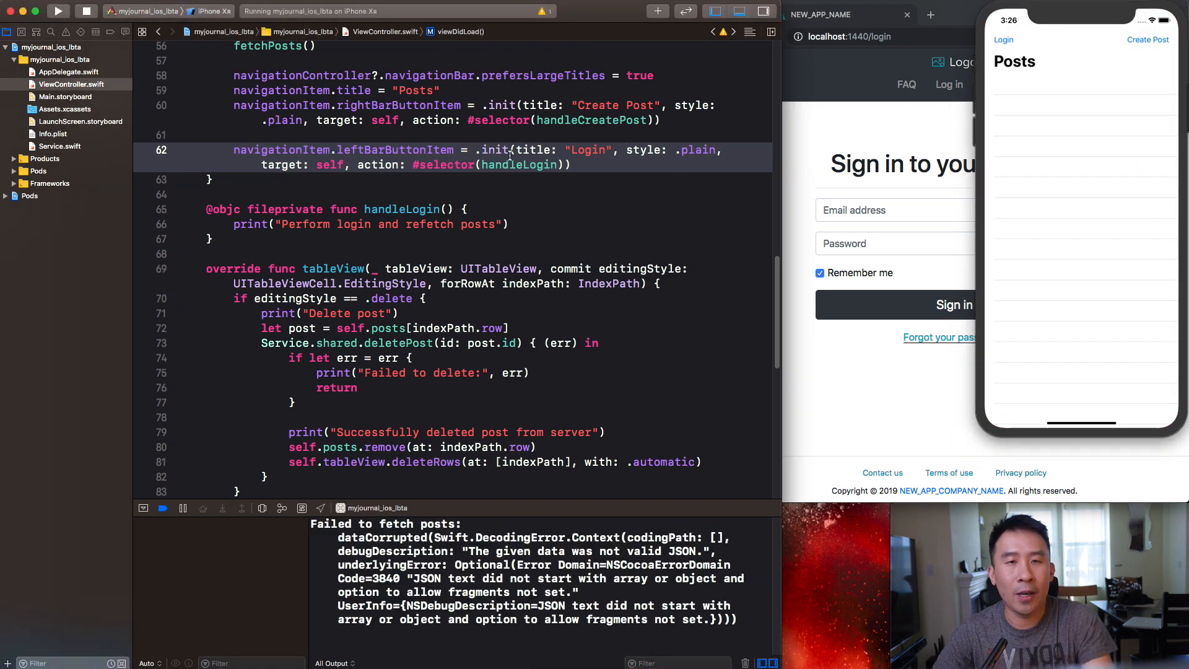
click(482, 224)
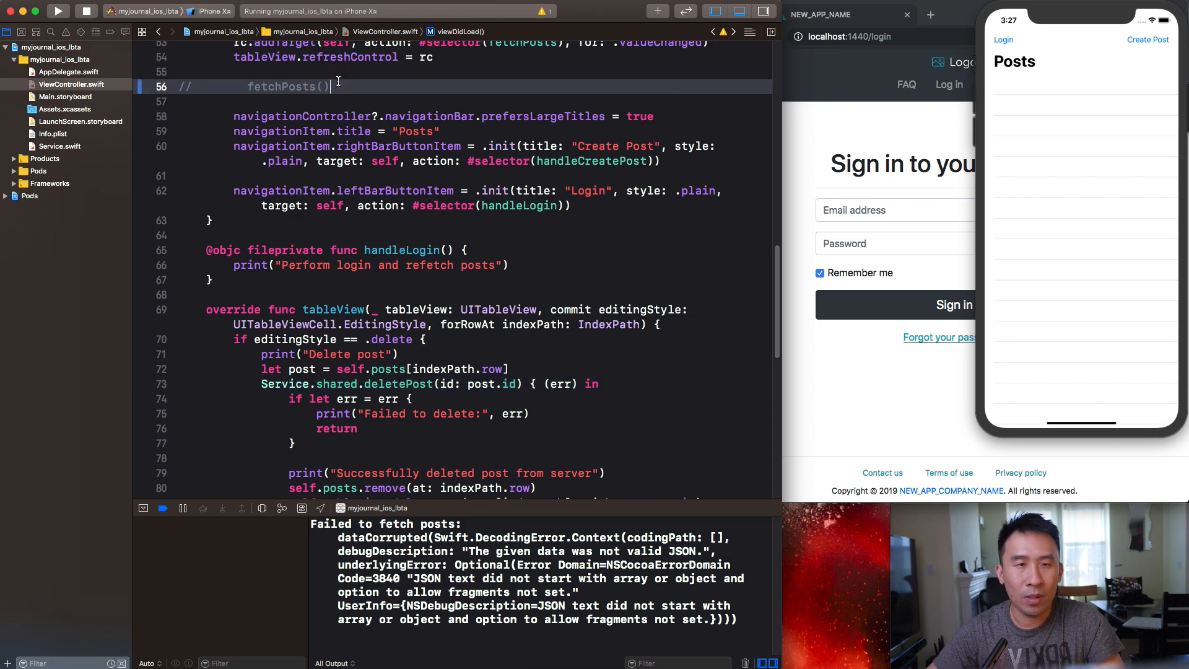
click(58, 11)
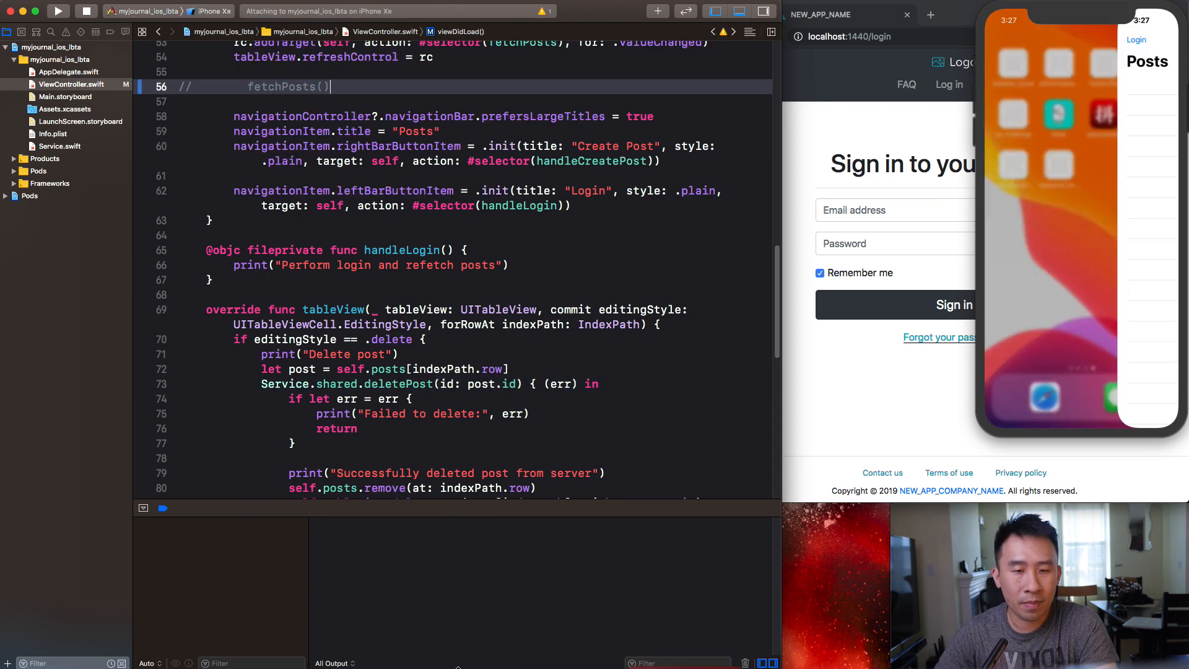
click(58, 11)
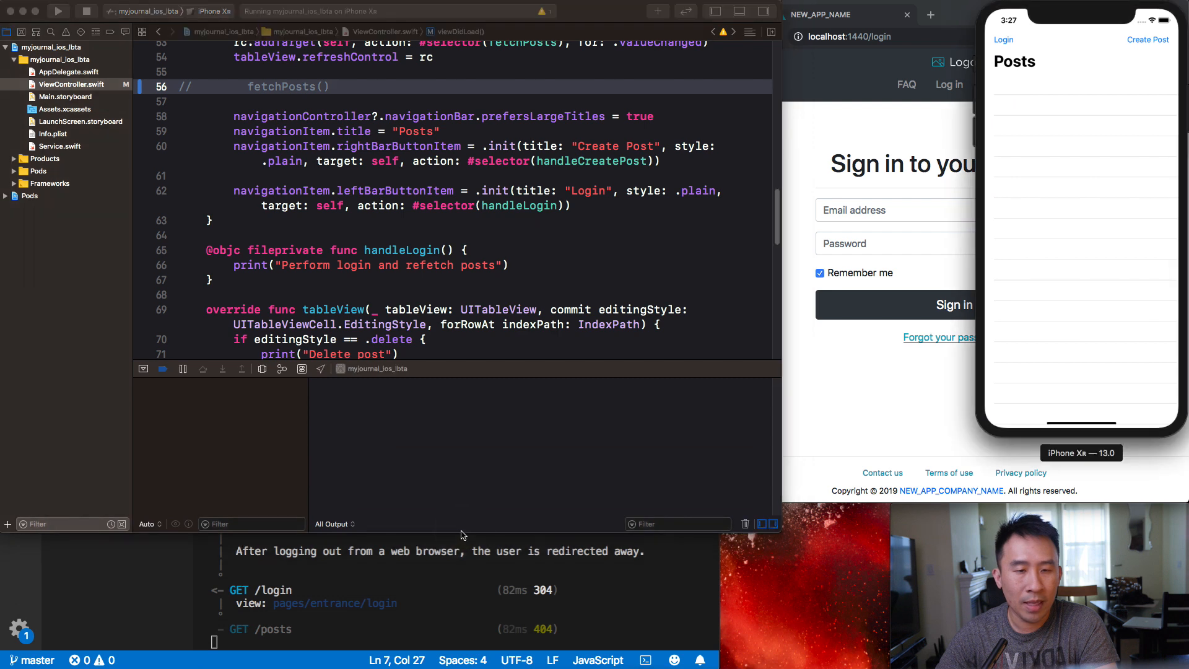
mouse_move(256, 637)
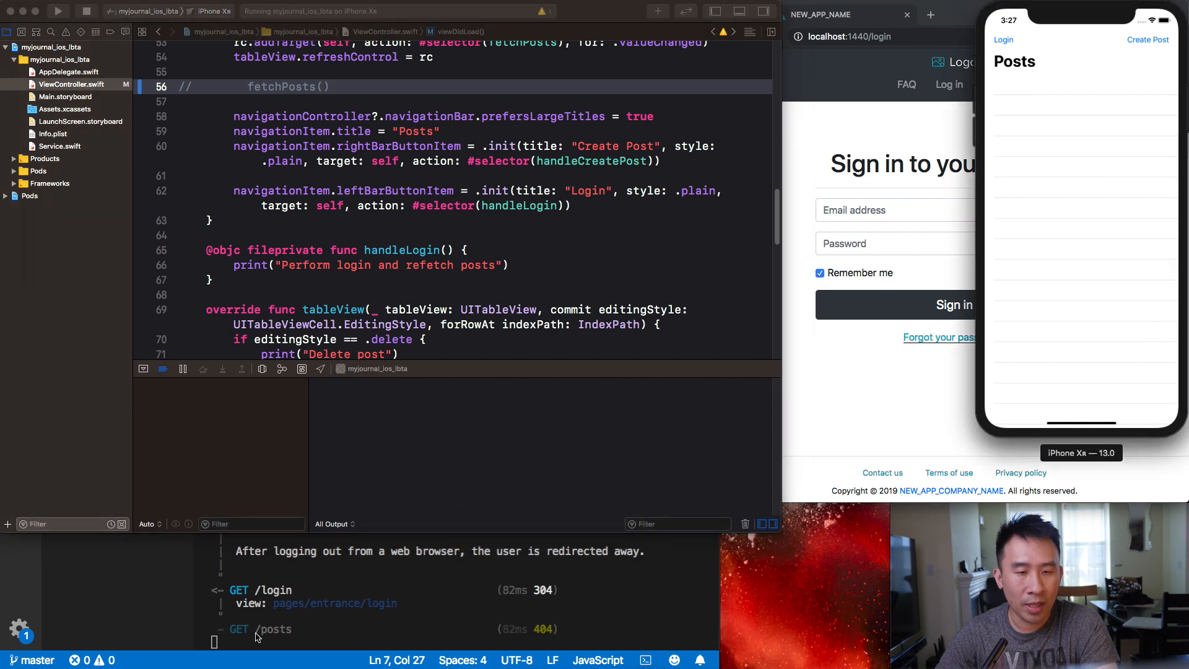
mouse_move(474, 519)
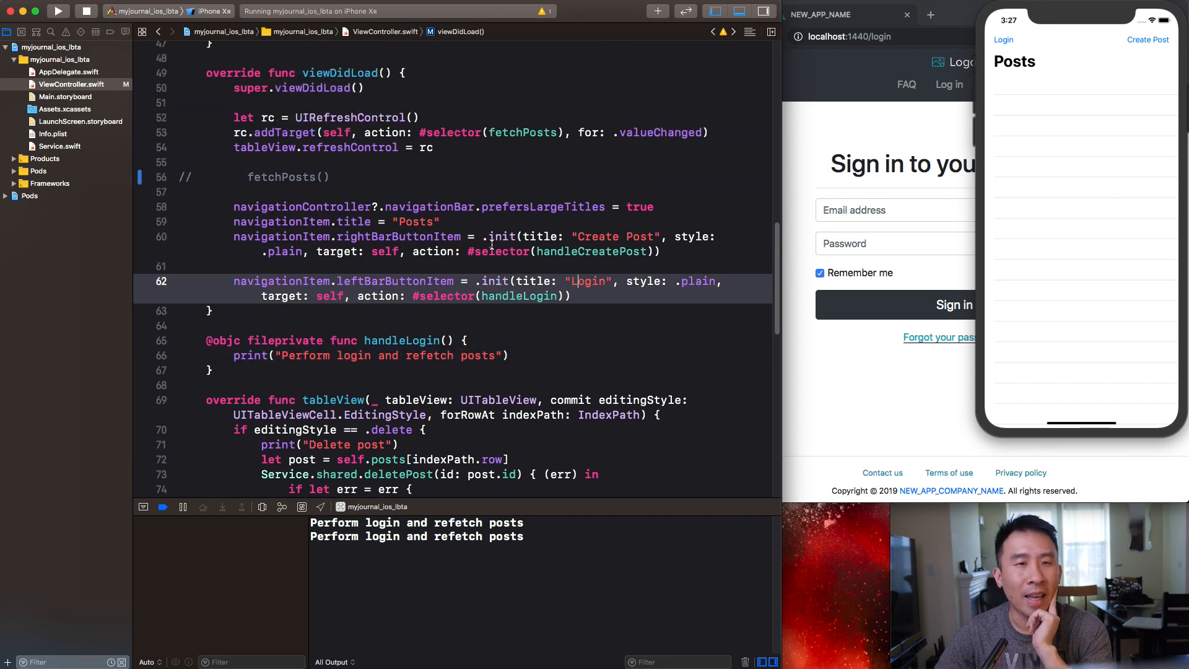
- Review Service.swift's localhost baseUrl and its fetchPosts/createPost requests, then return to ViewController.swift
scroll(up, 3)
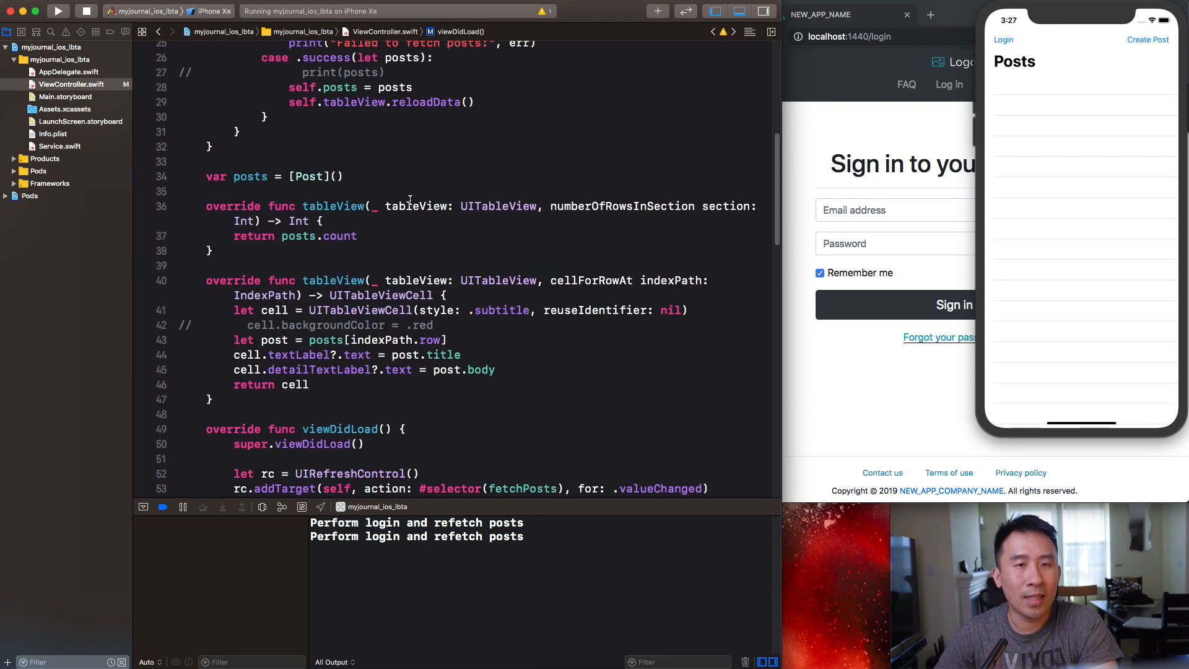
scroll(up, 3)
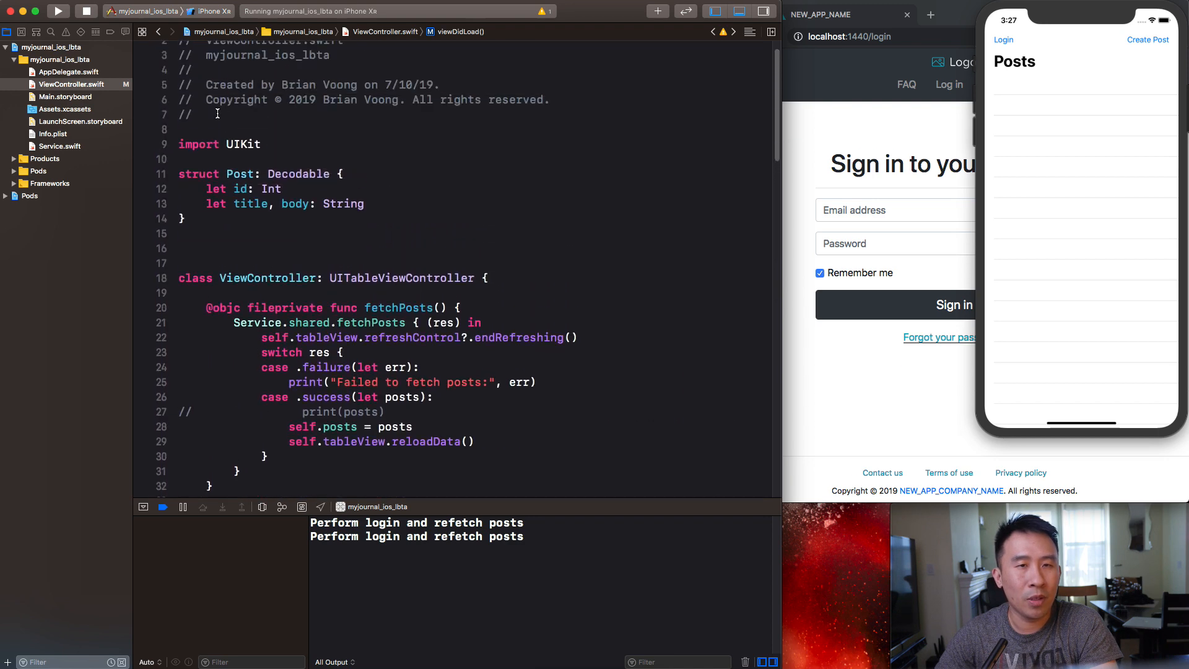
click(221, 218)
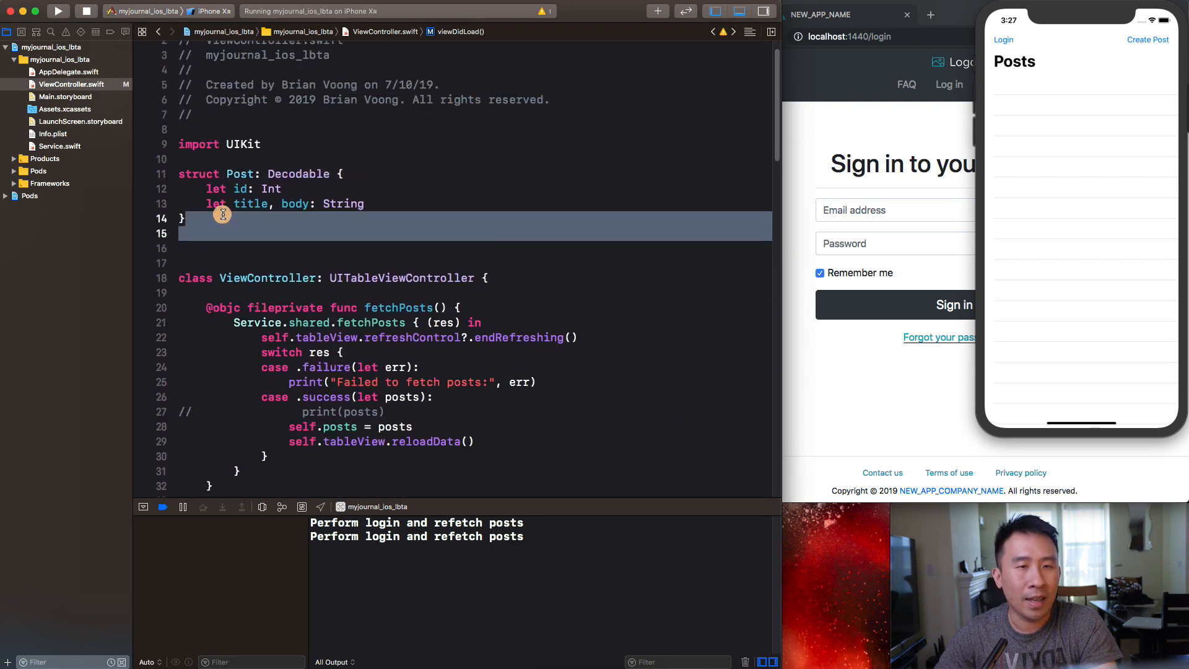
click(61, 146)
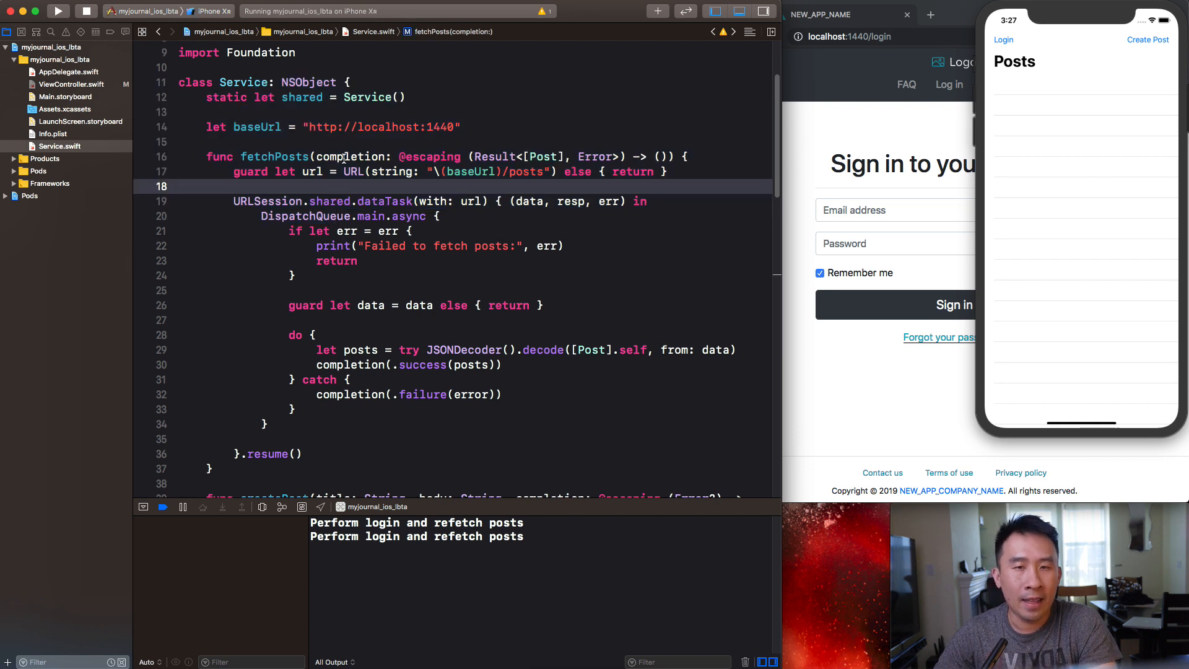
double_click(372, 126)
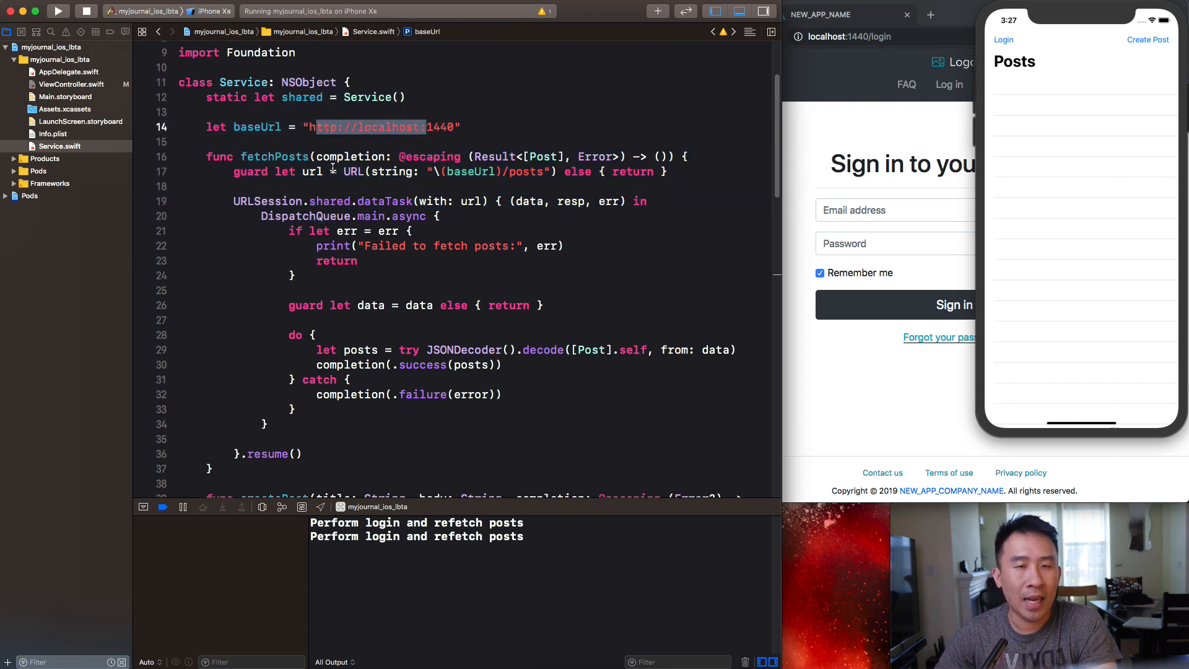
double_click(257, 126)
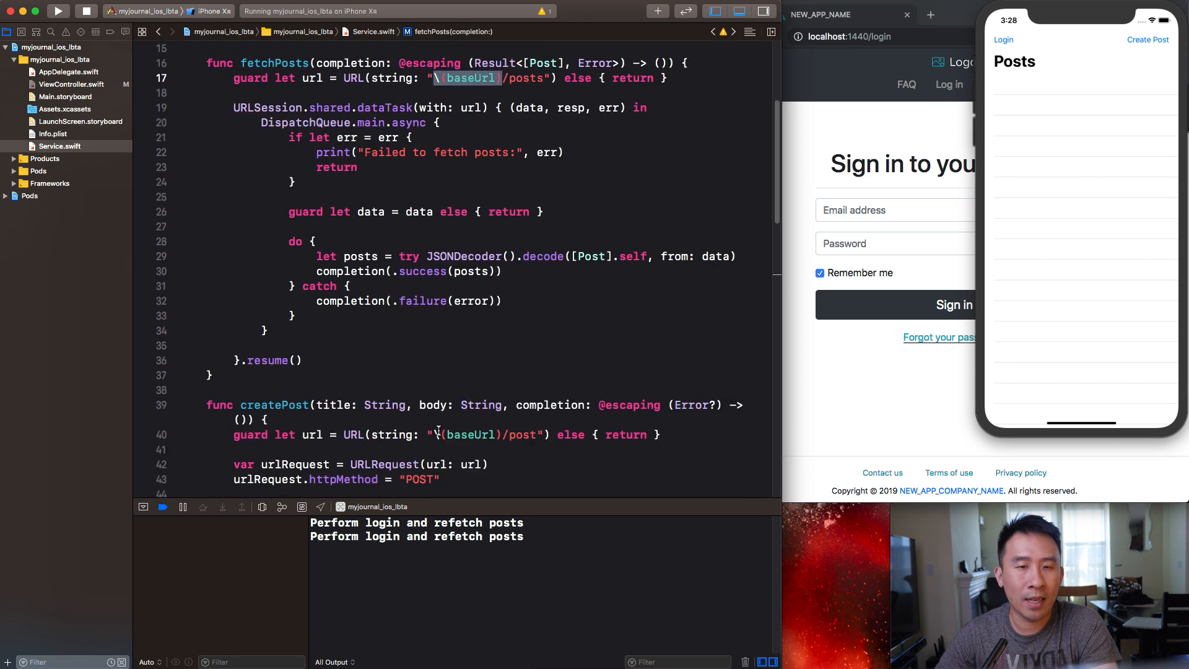
scroll(down, 3)
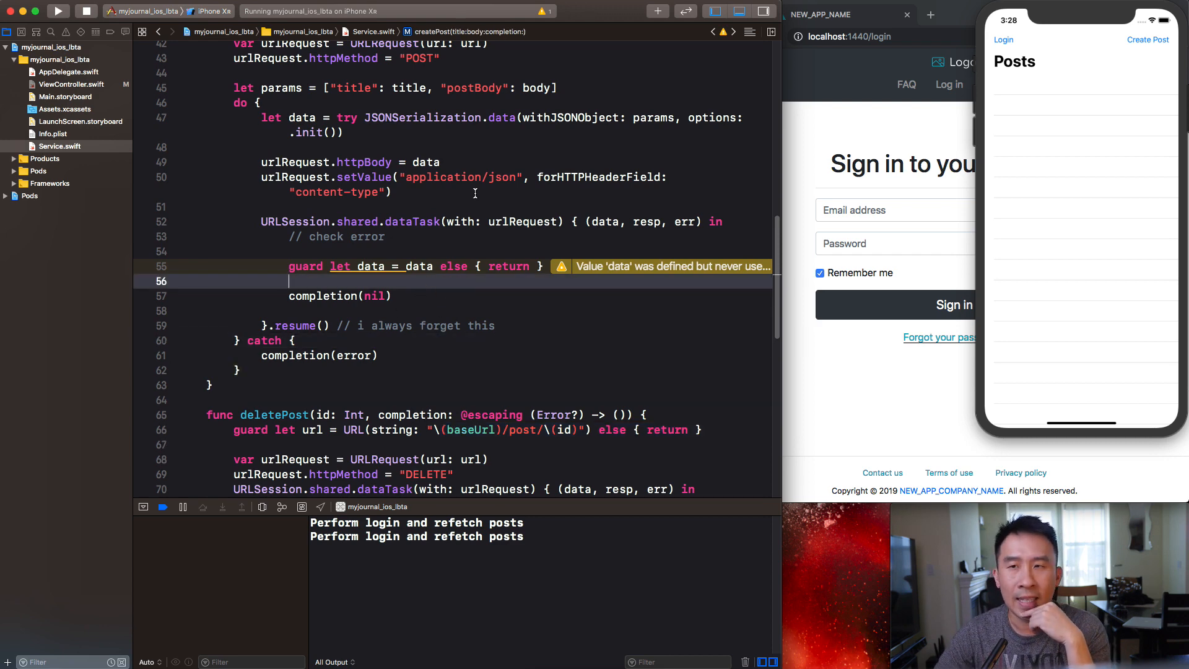
click(71, 85)
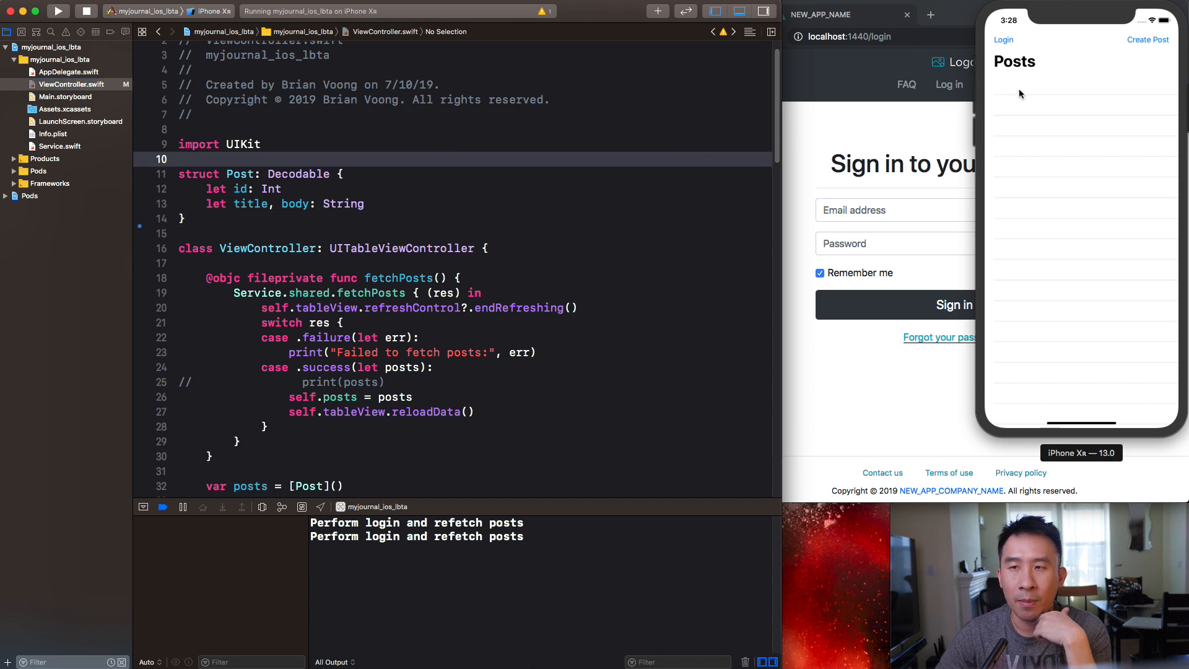
mouse_move(869, 332)
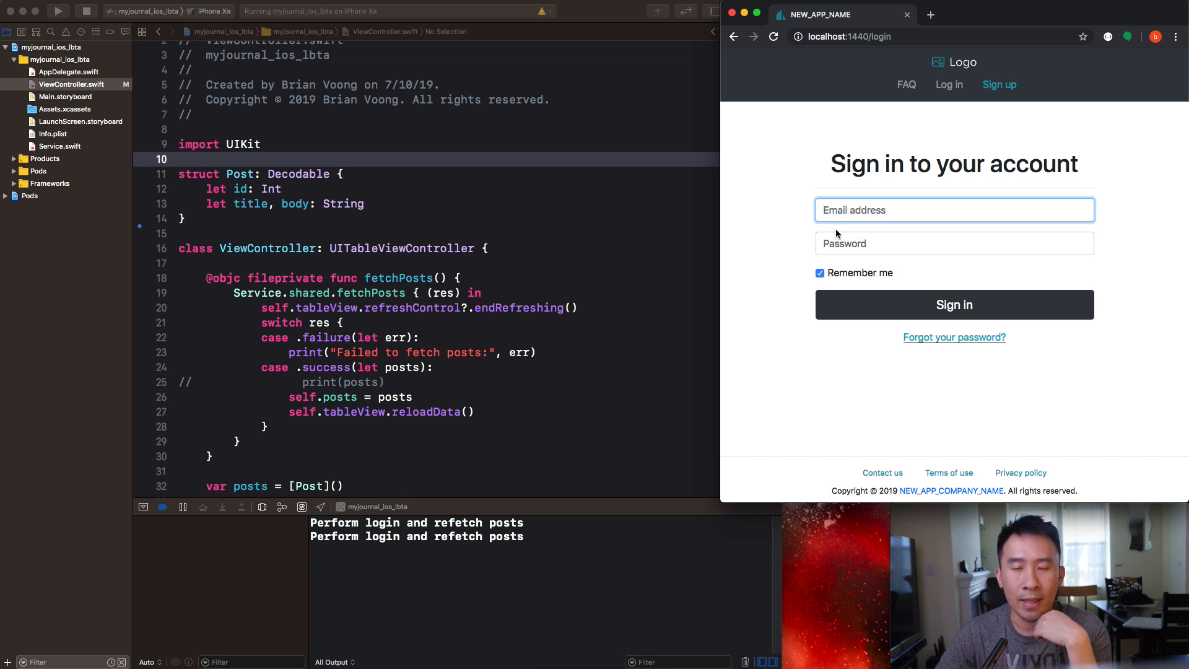
- In handleLogin, add a comment about firing off a login request to localhost:1440
click(953, 243)
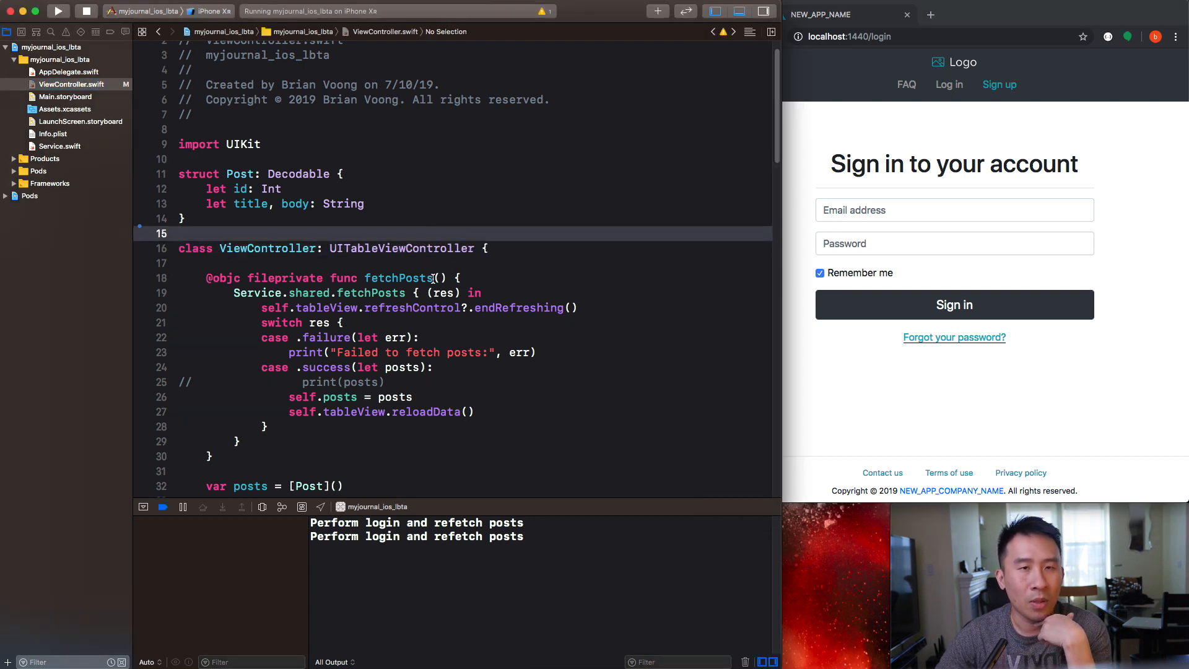
scroll(down, 3)
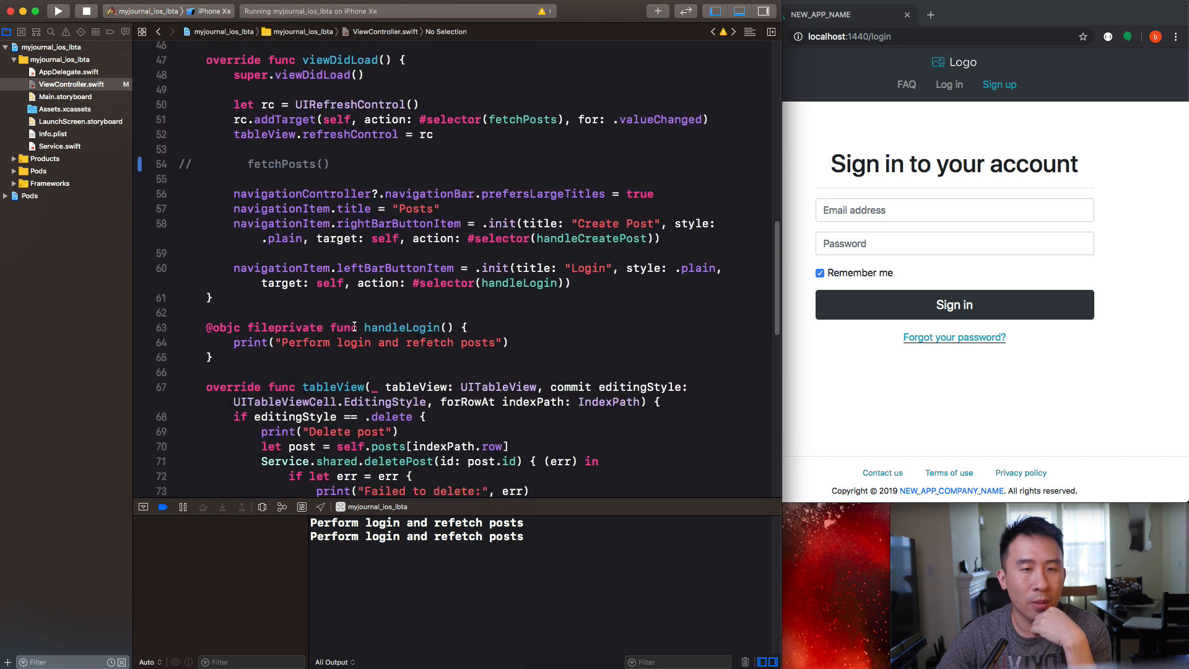
click(504, 327)
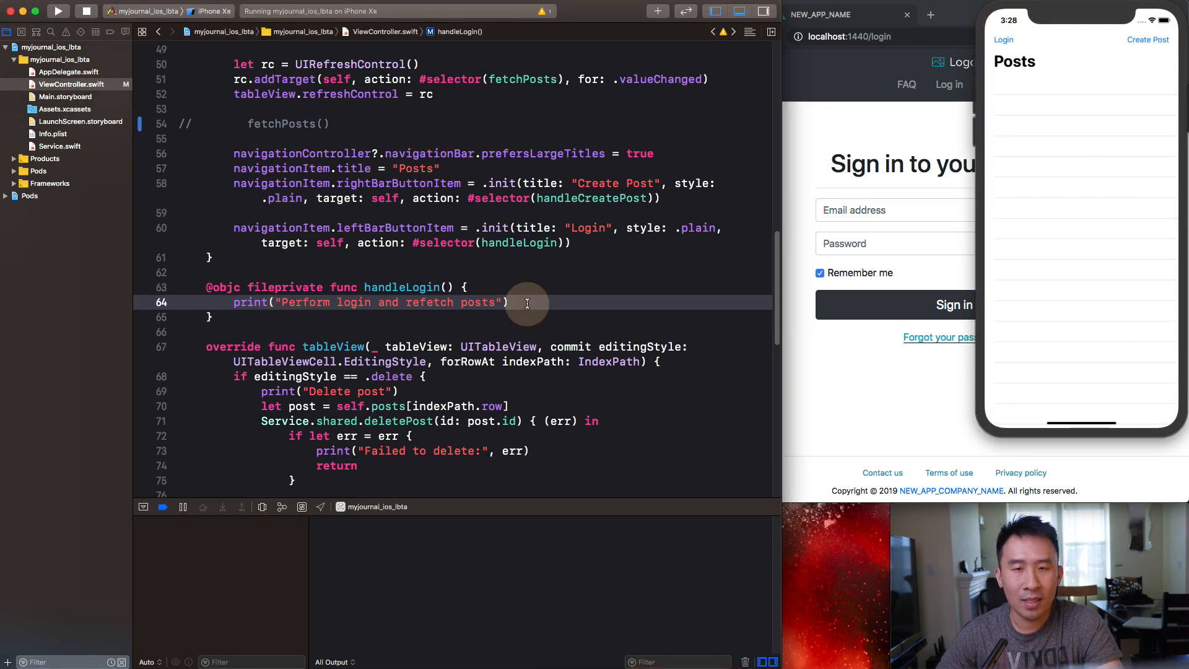
key(return)
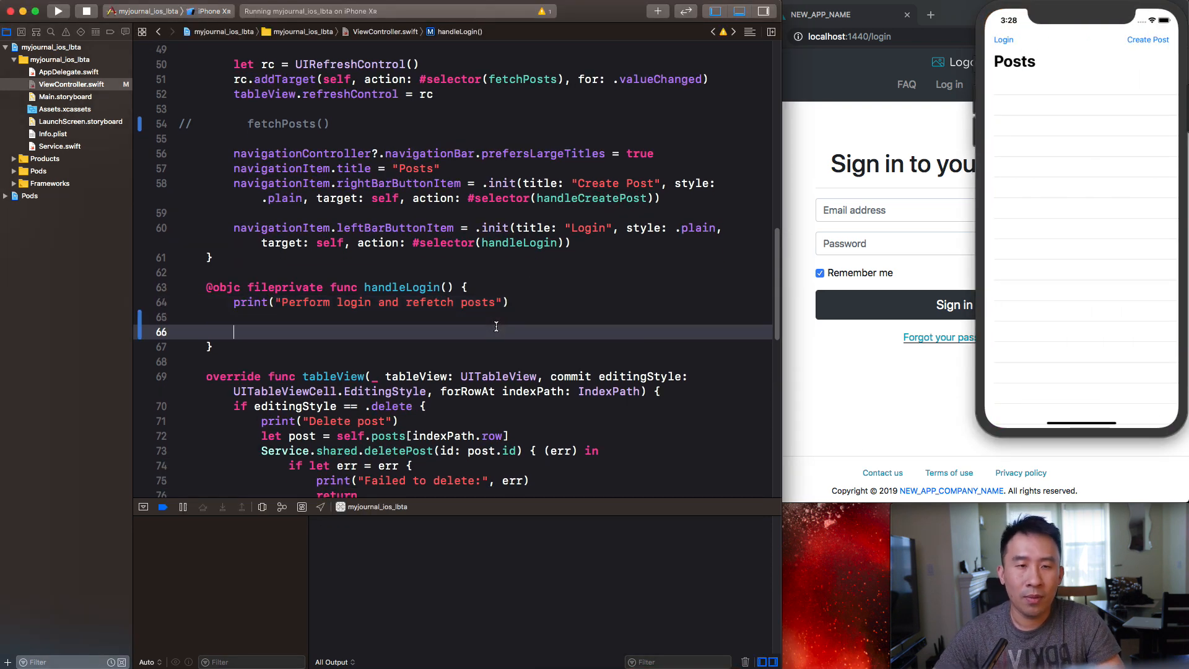
text(// fire l)
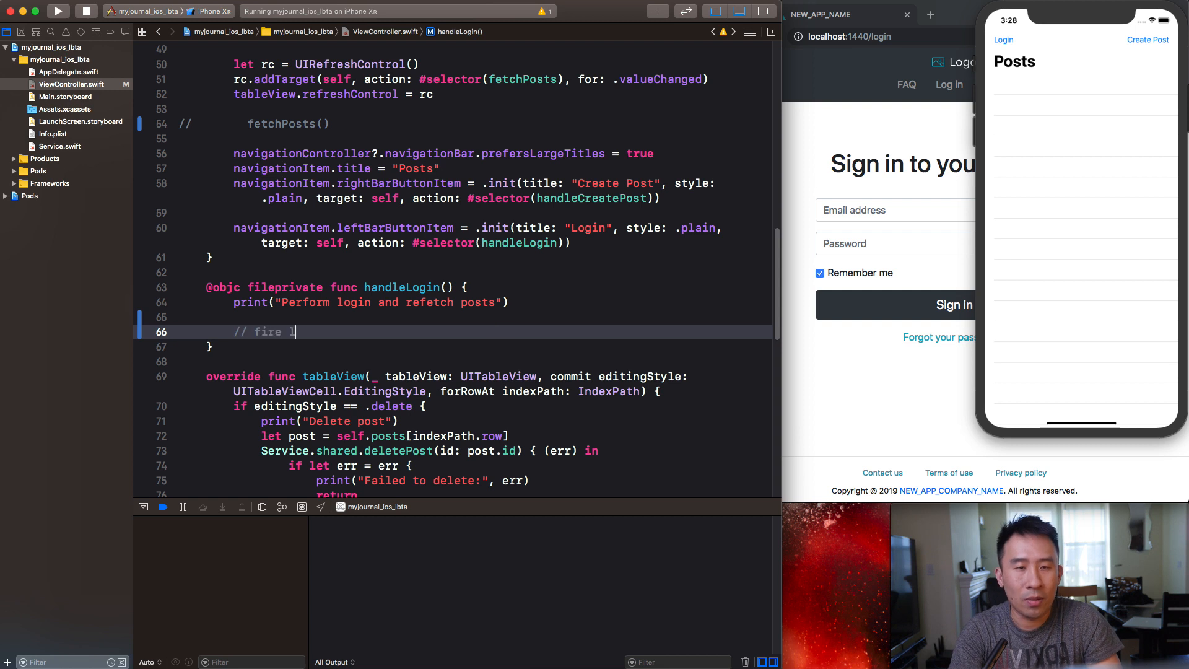
text(off a login request to server)
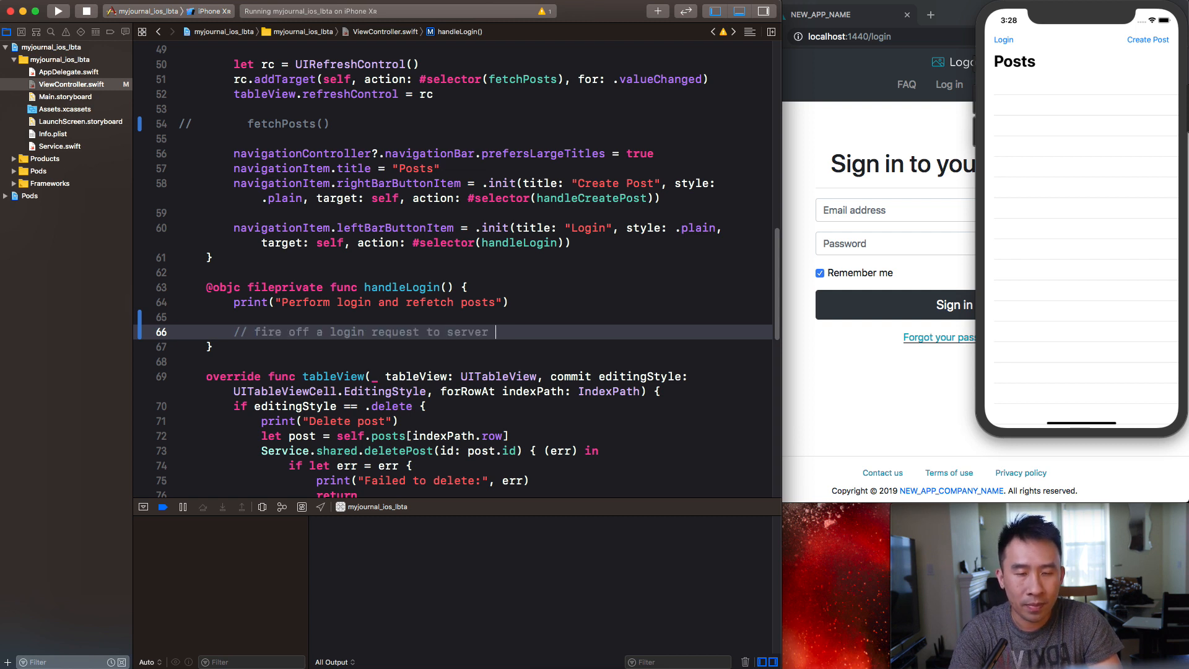
text(of localhost)
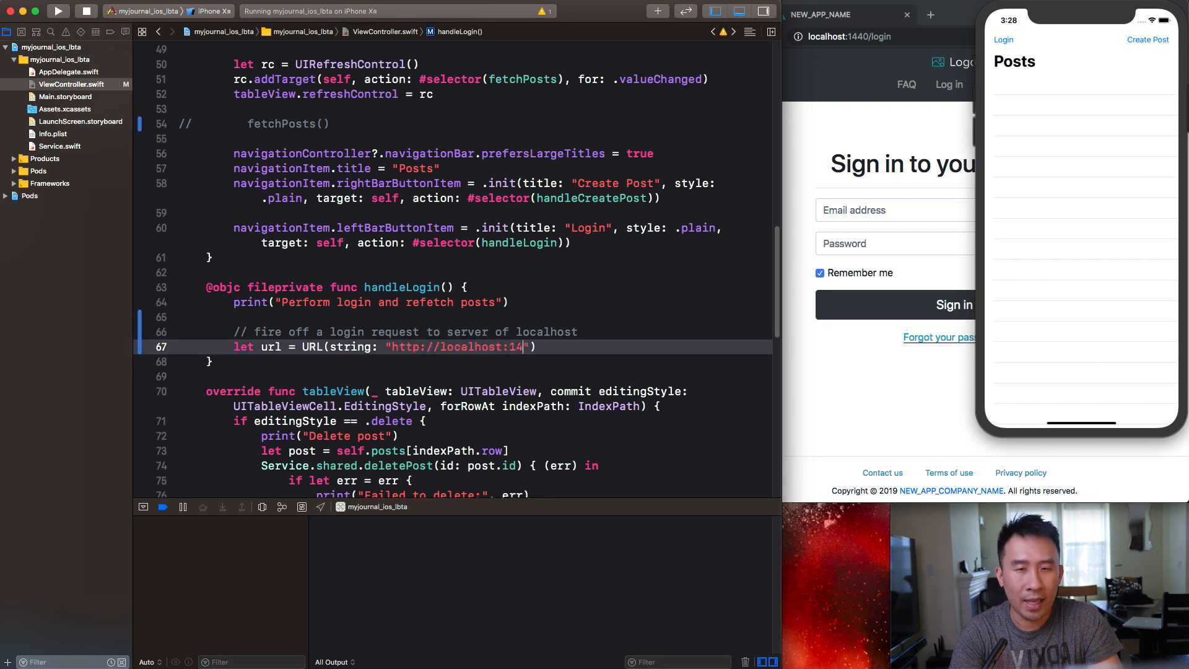
text(40)
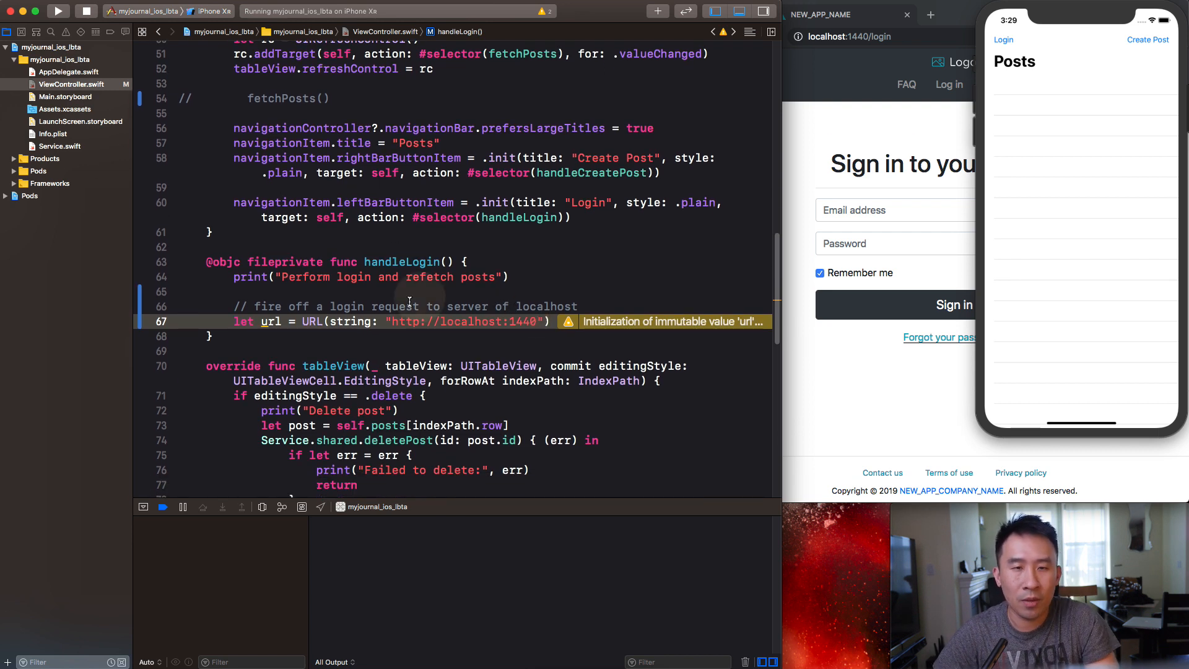
mouse_move(451, 321)
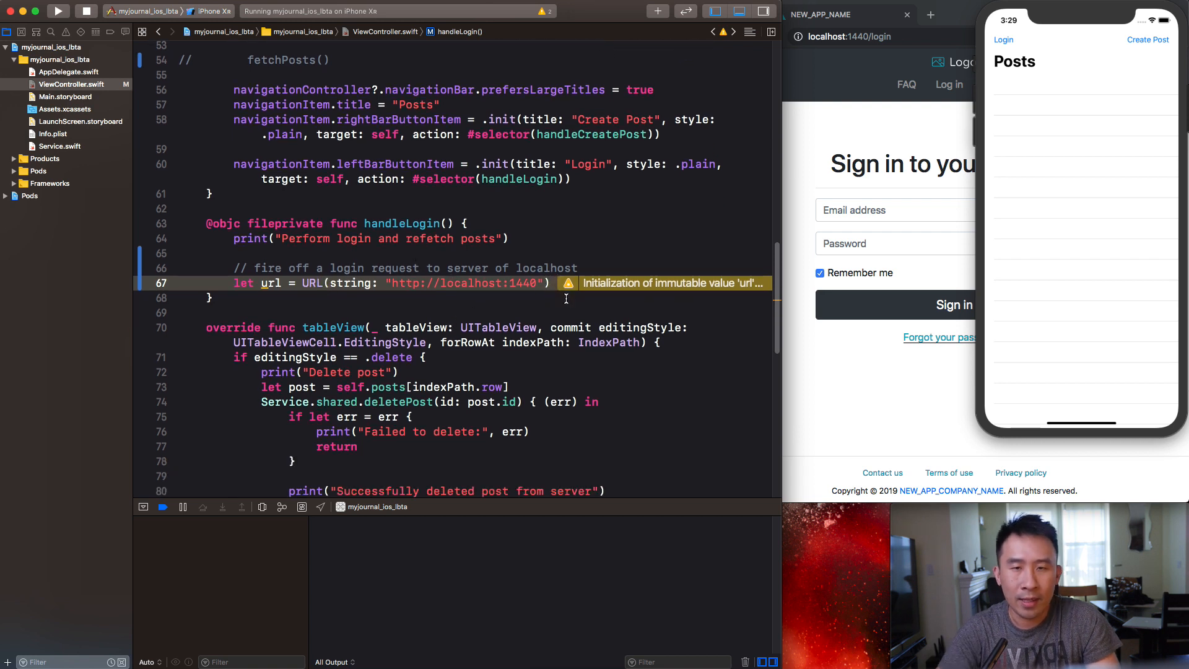
text(guard)
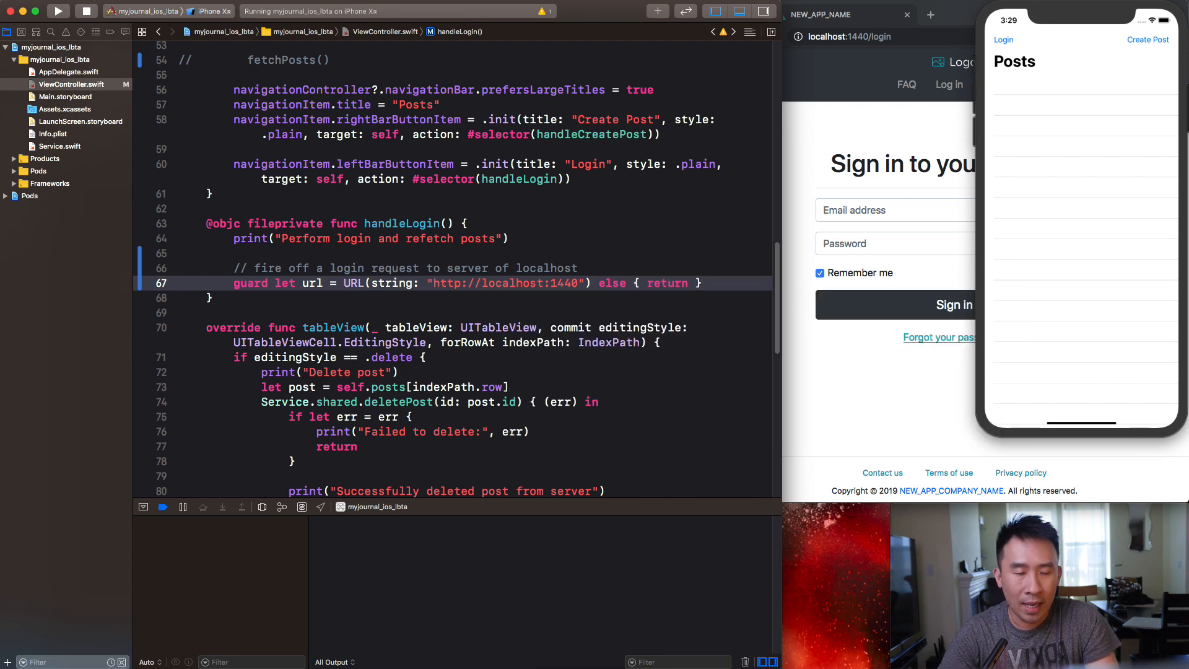
text(U)
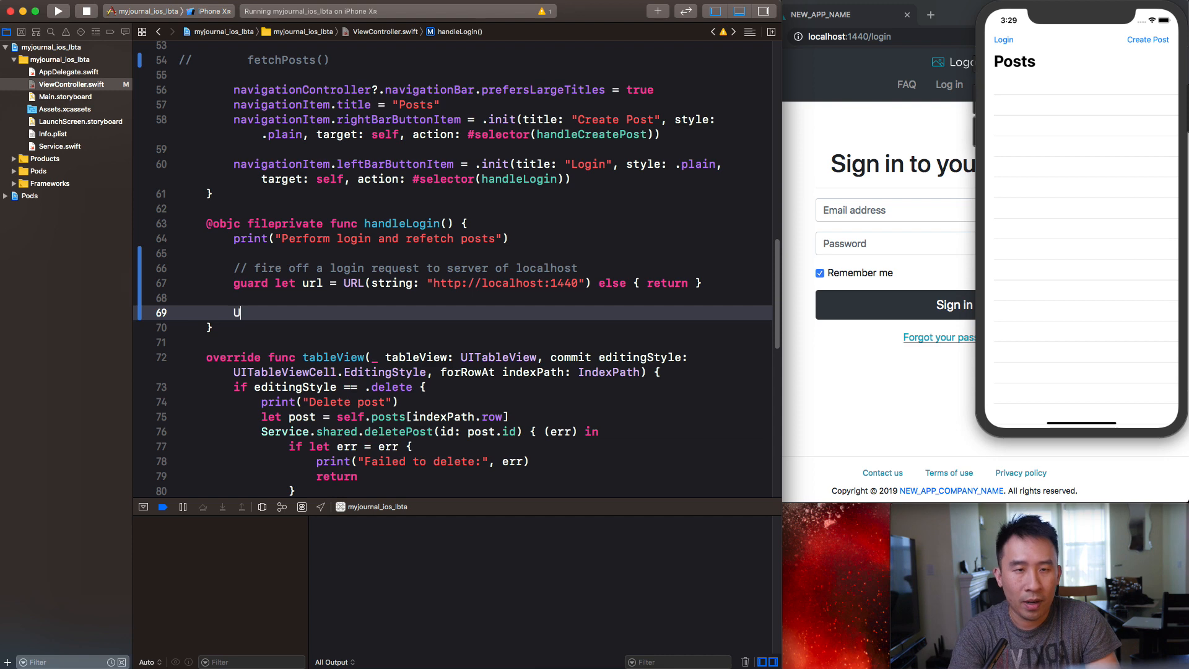
text(RLse)
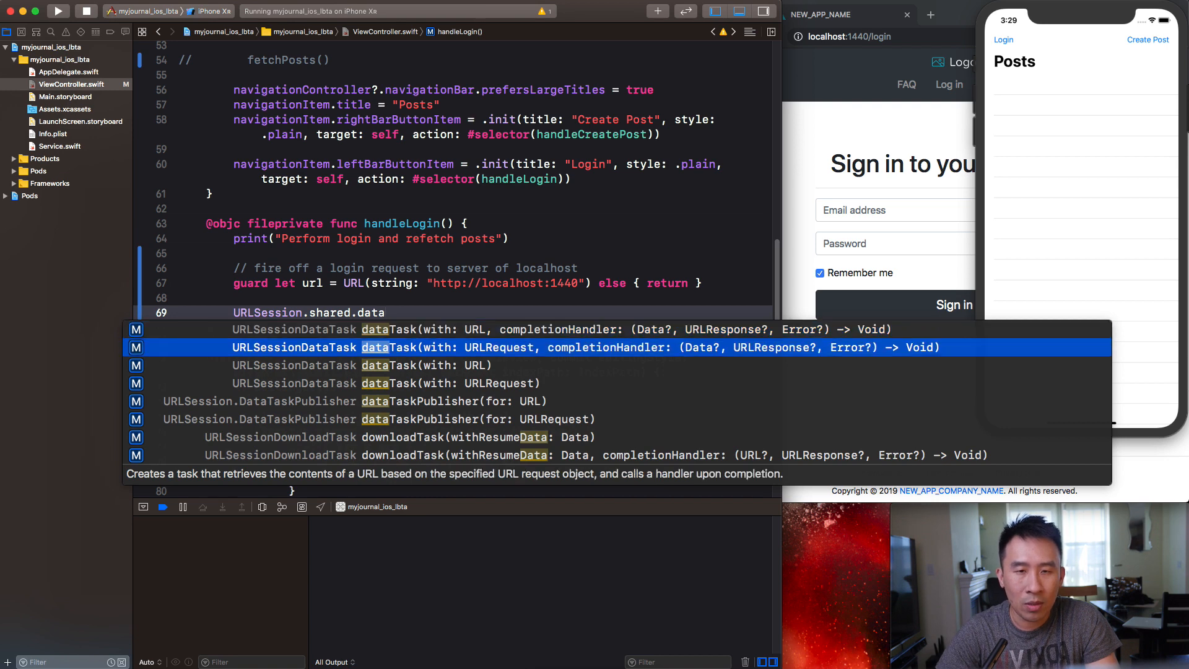
key(Return)
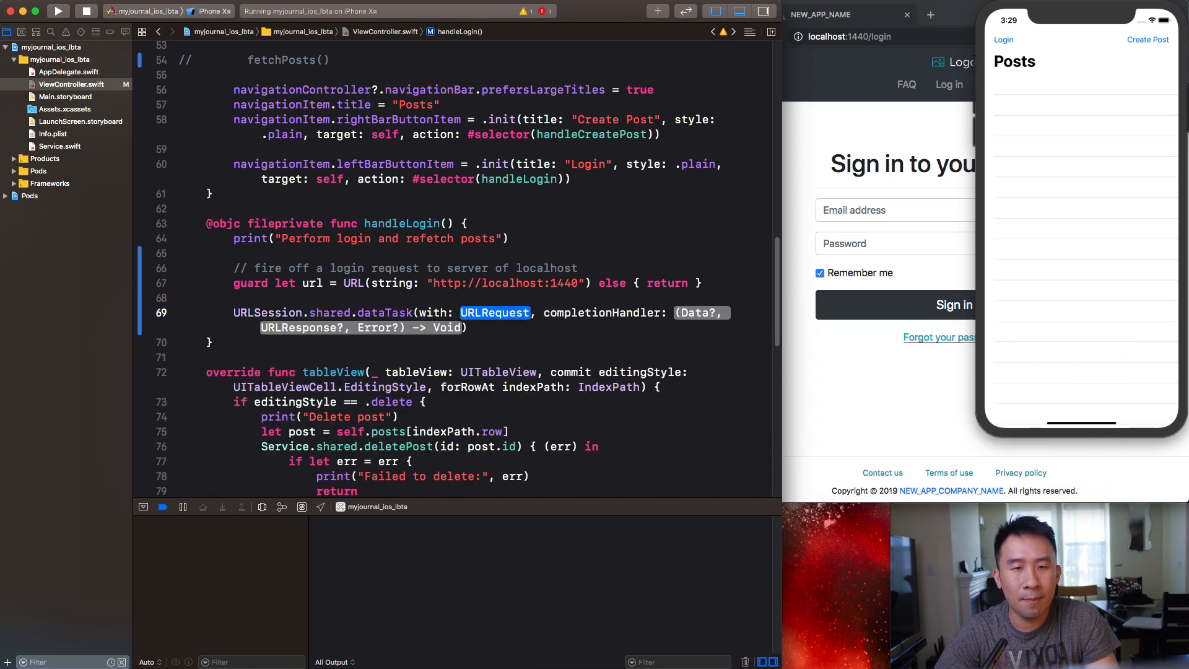
key(Return)
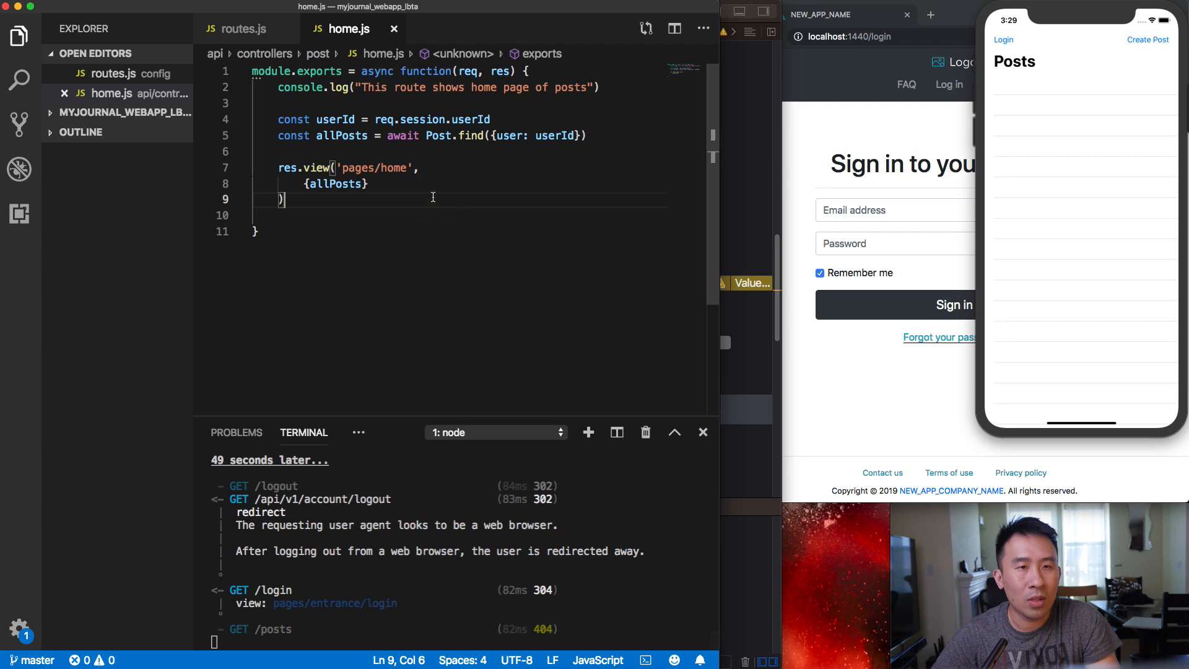
click(243, 28)
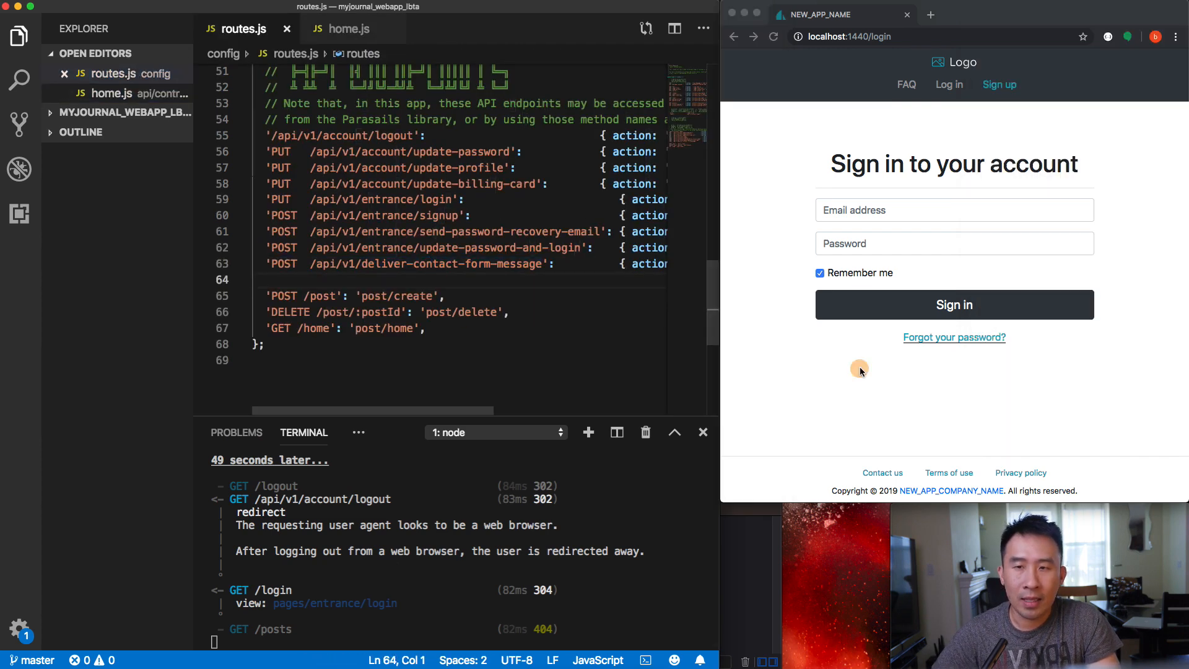
click(954, 244)
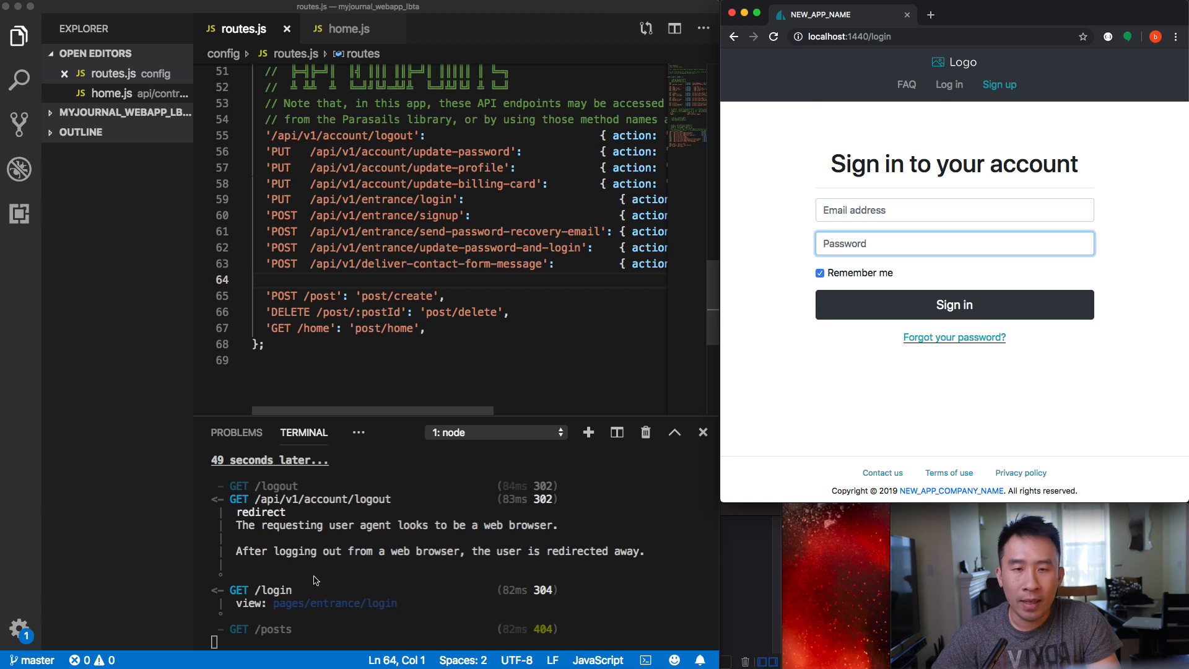
click(334, 183)
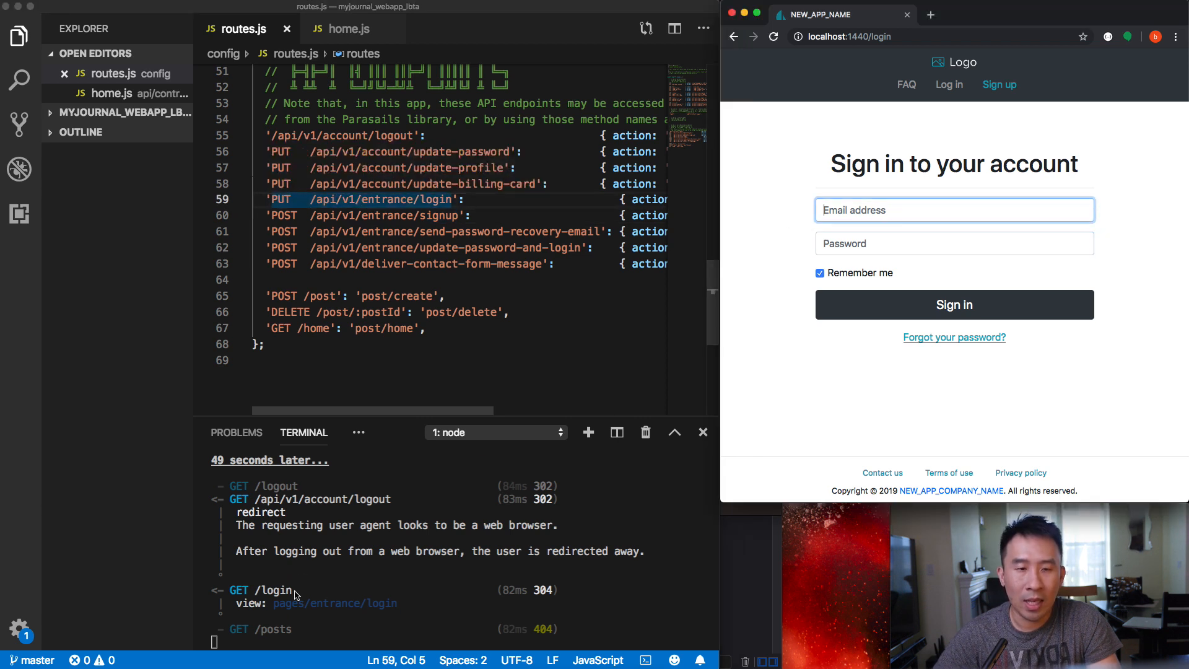
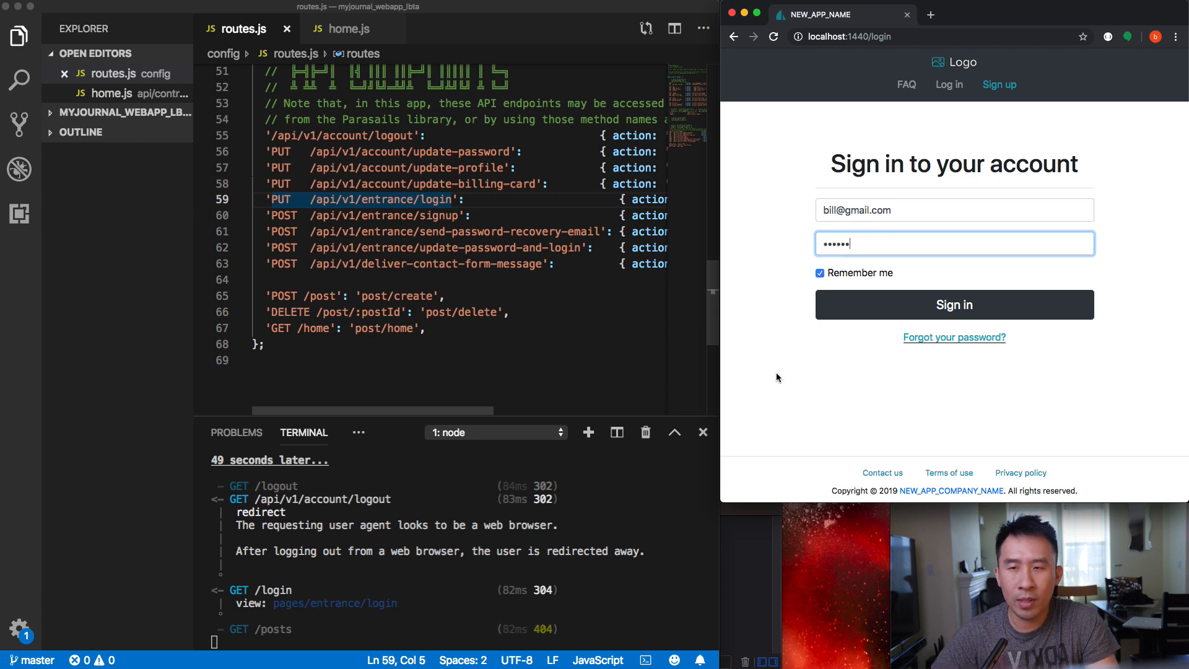
click(954, 305)
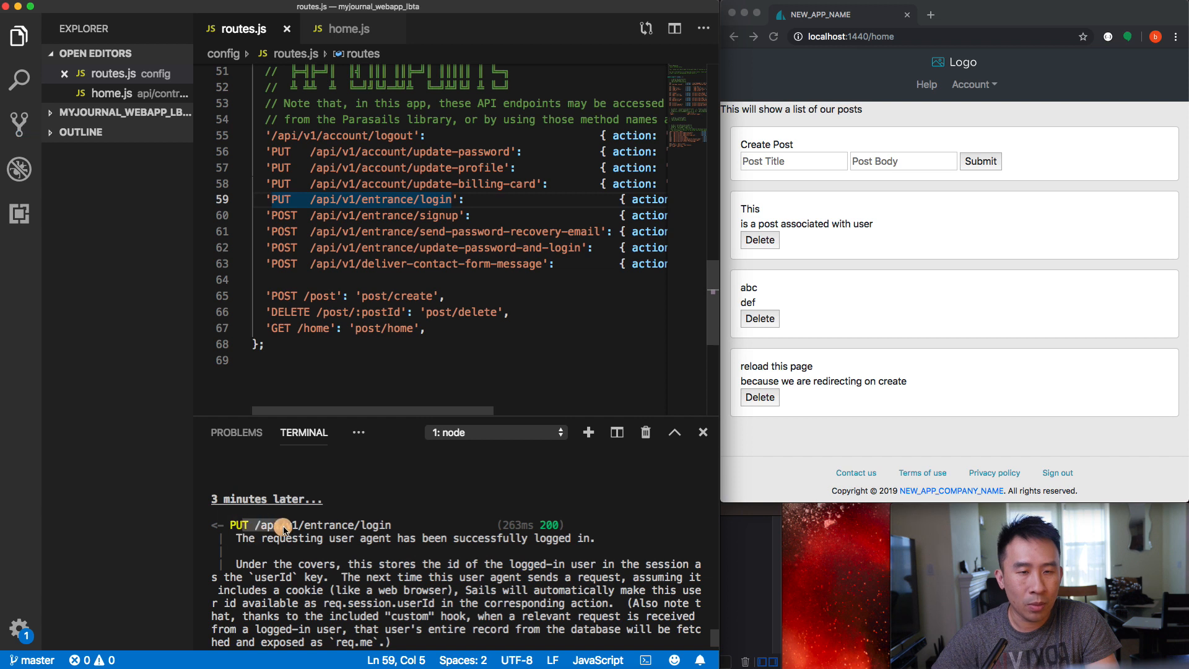
mouse_move(391, 531)
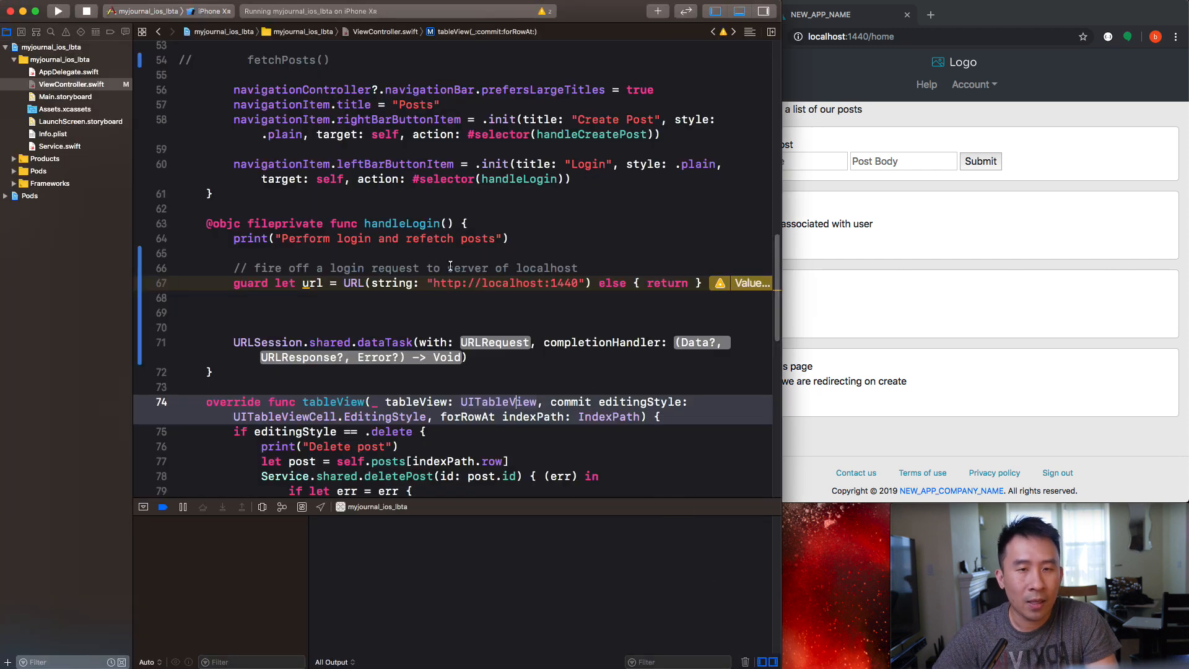
- Append /api/v1/entrance/login to the URL and build loginRequest with httpMethod "PUT"
click(575, 283)
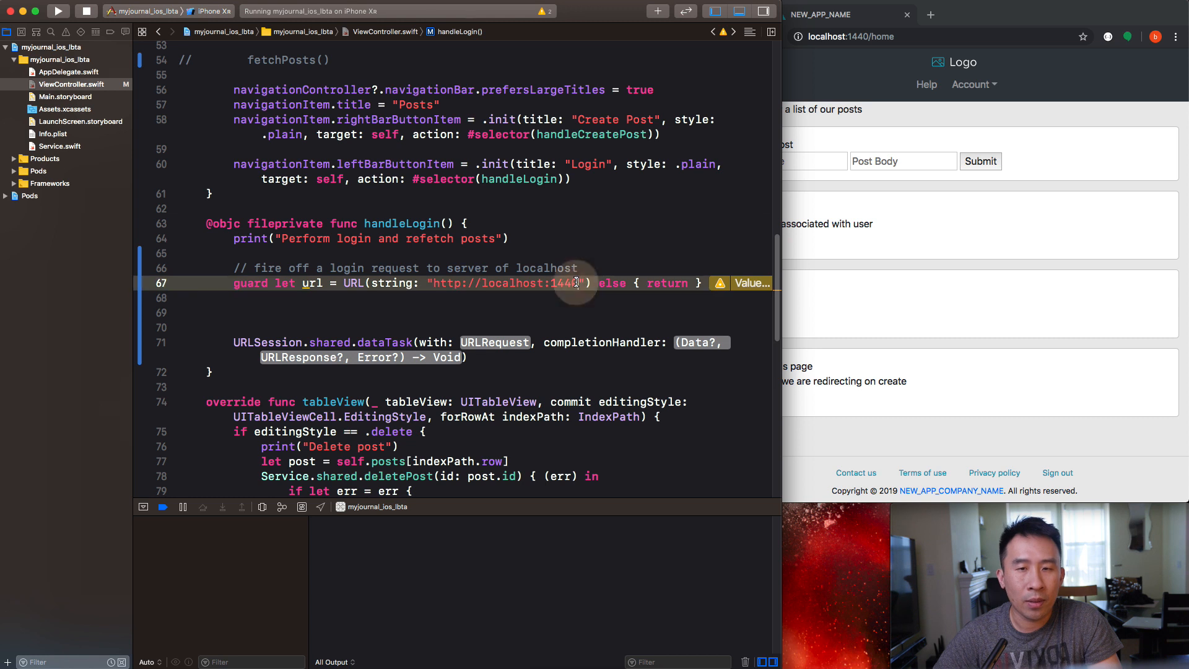
text(/api/v1/entrance/login)
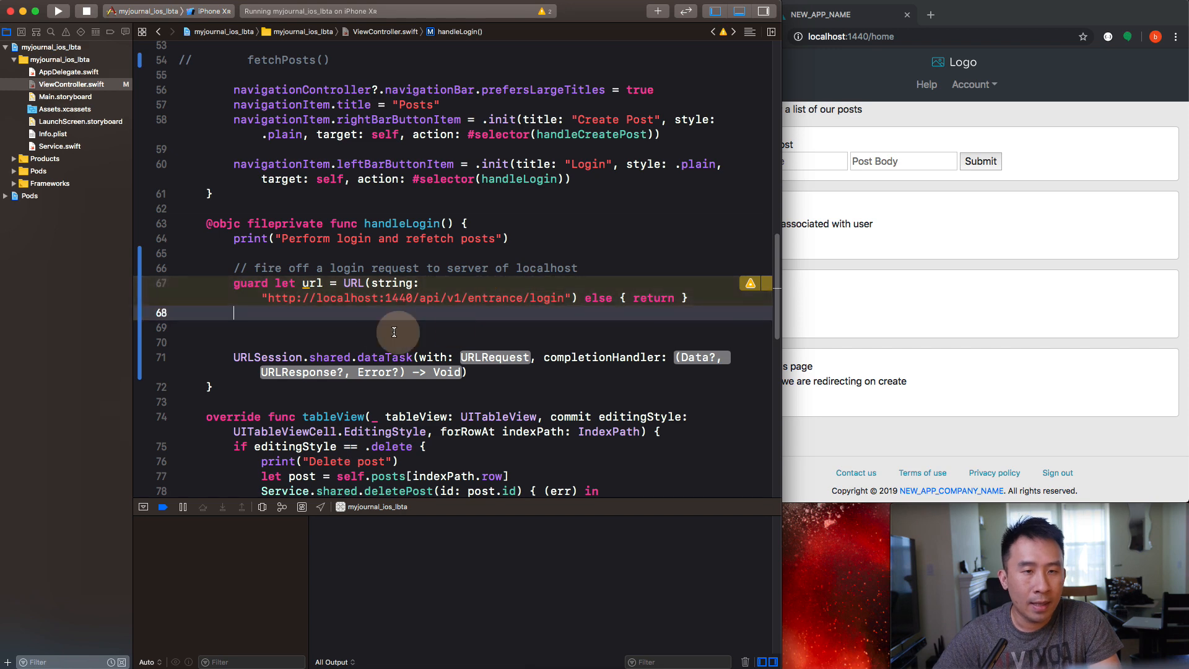
text(var)
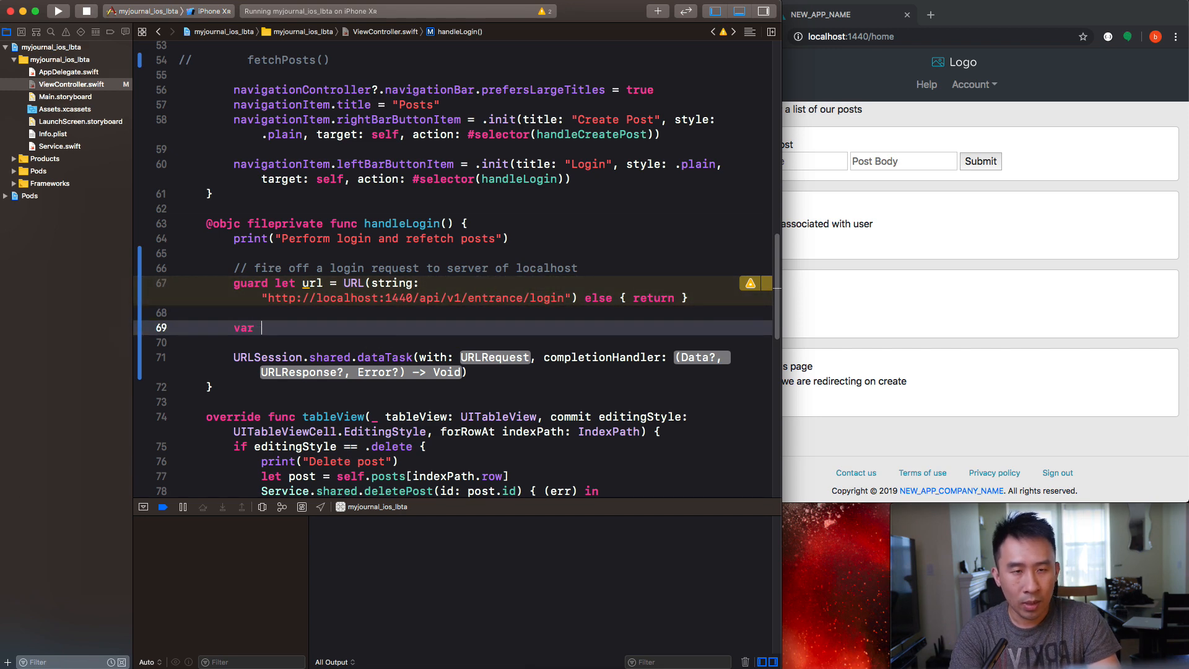
text(loginRequest =)
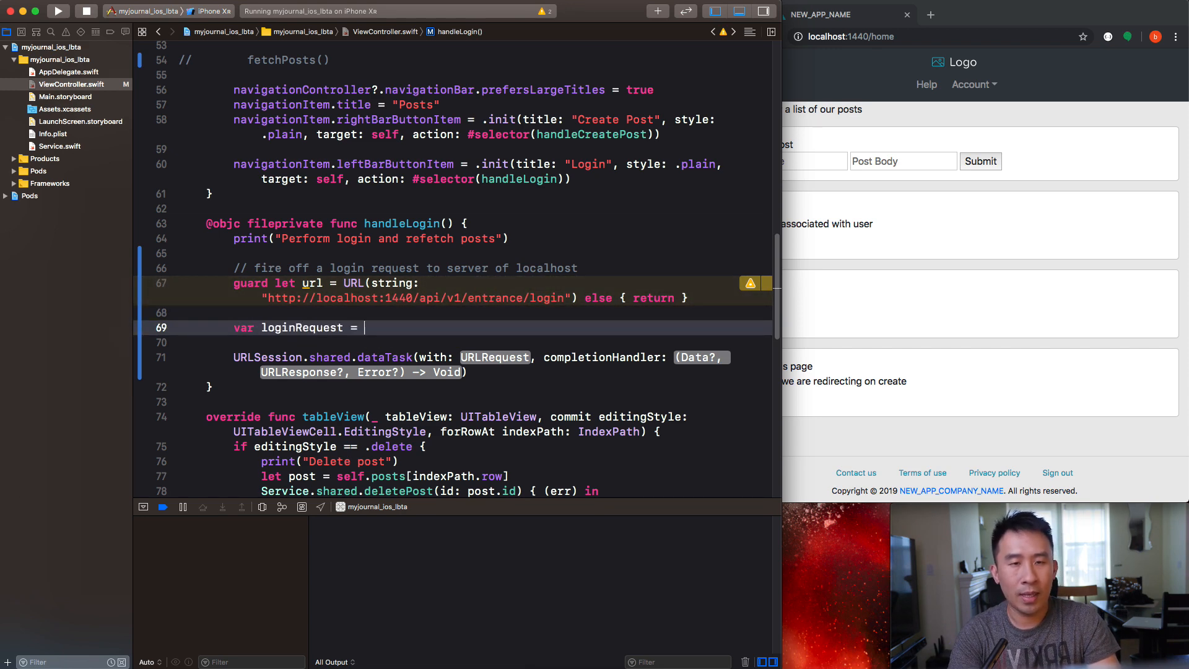
text(URLRequest(url: url)
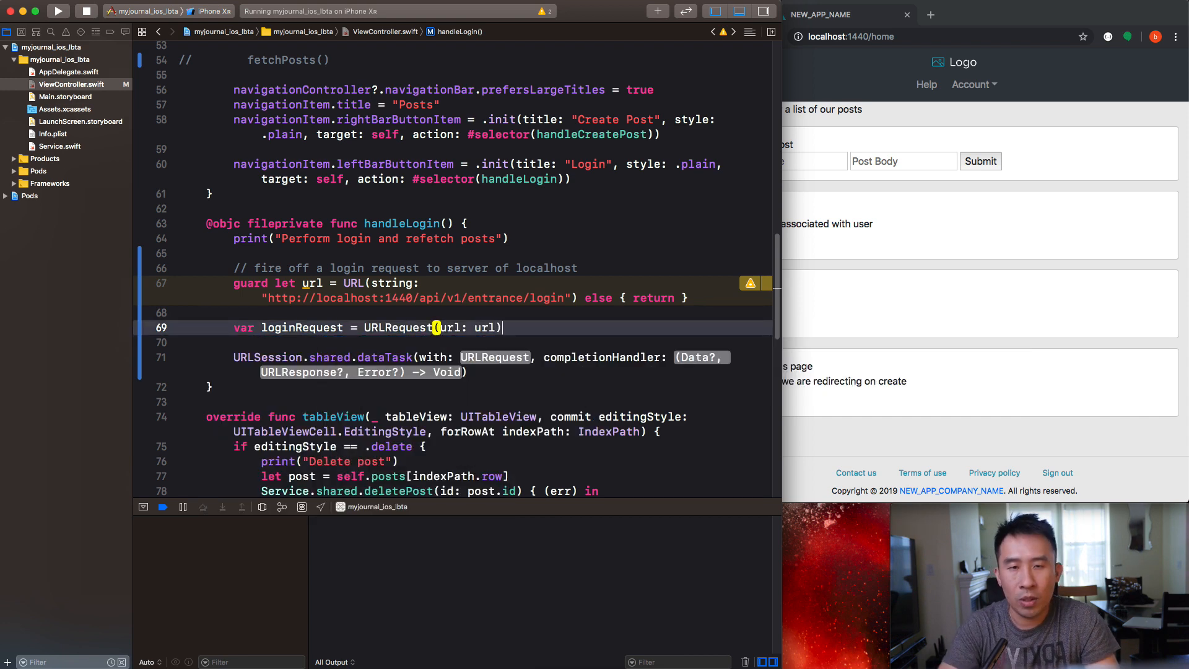
key(return)
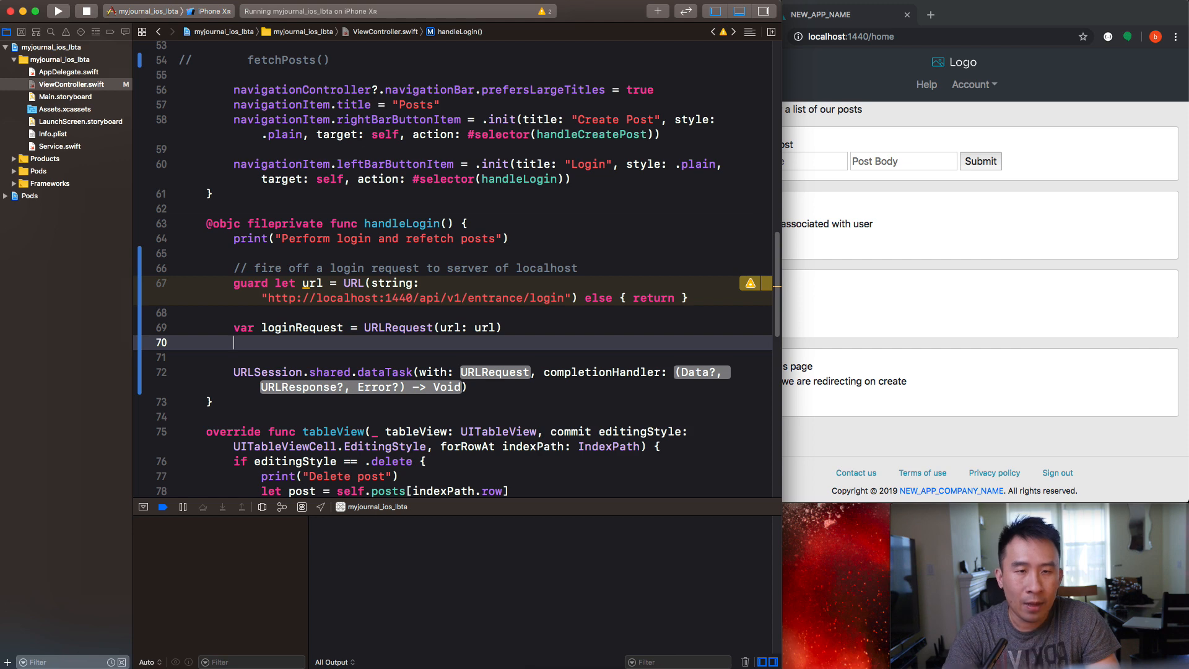
text(loginRequest)
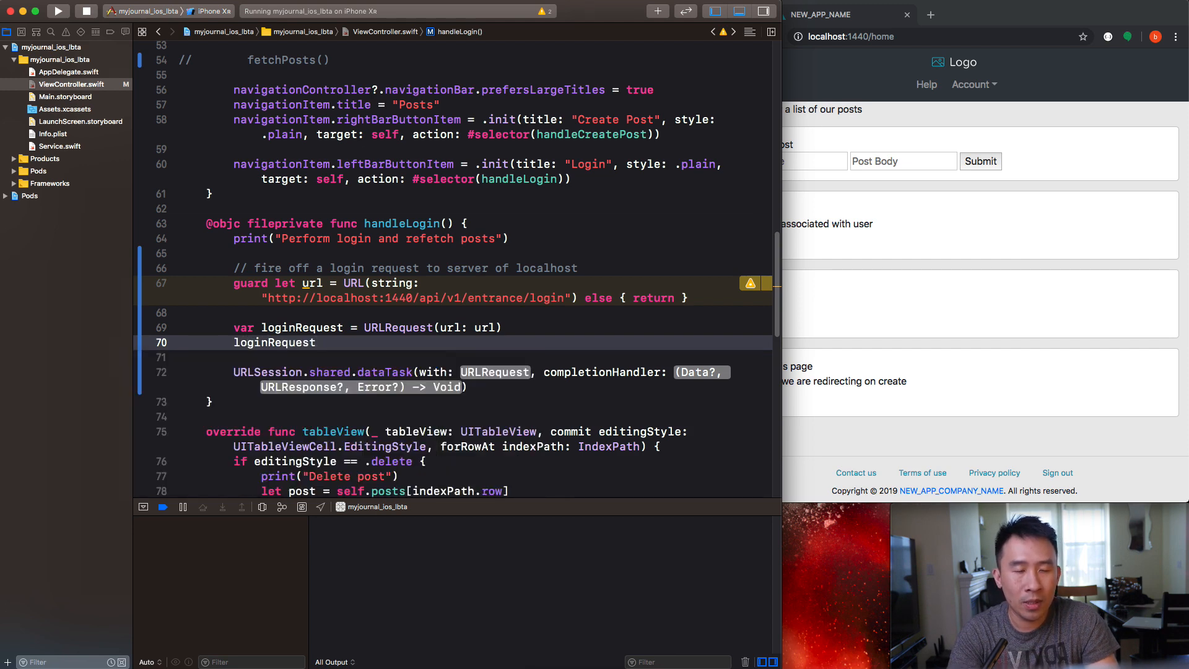
text(.hmet)
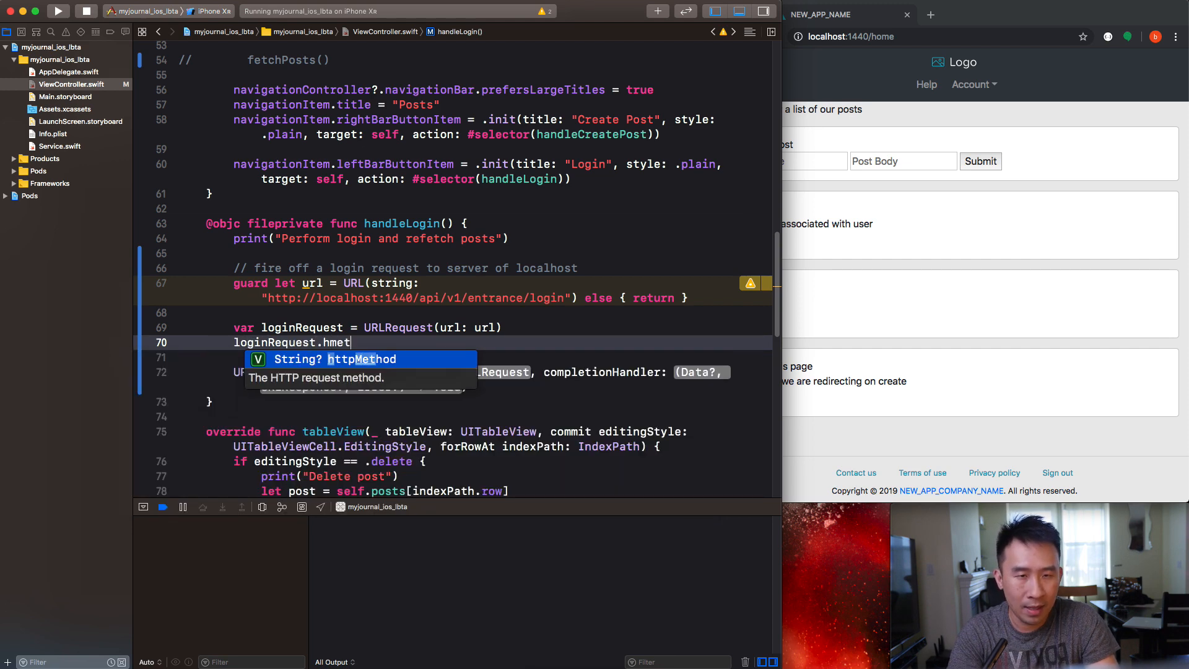
text(httpMethod = "PUT")
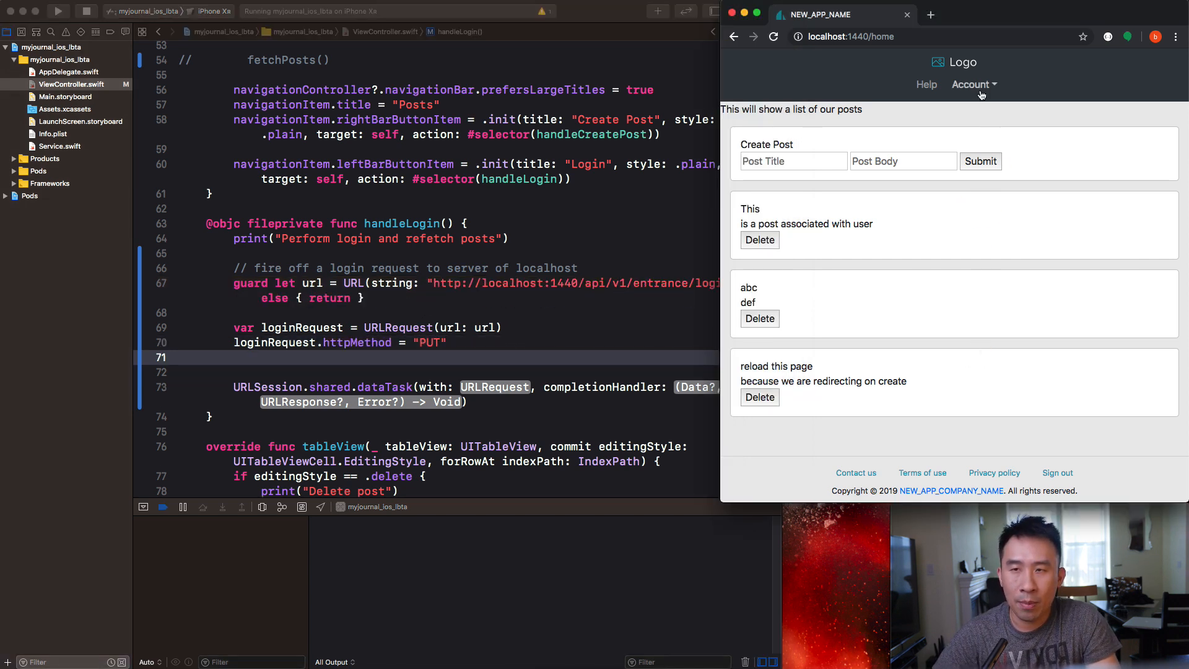
- Sign out of the web app in Chrome and return to the login handler code
click(773, 36)
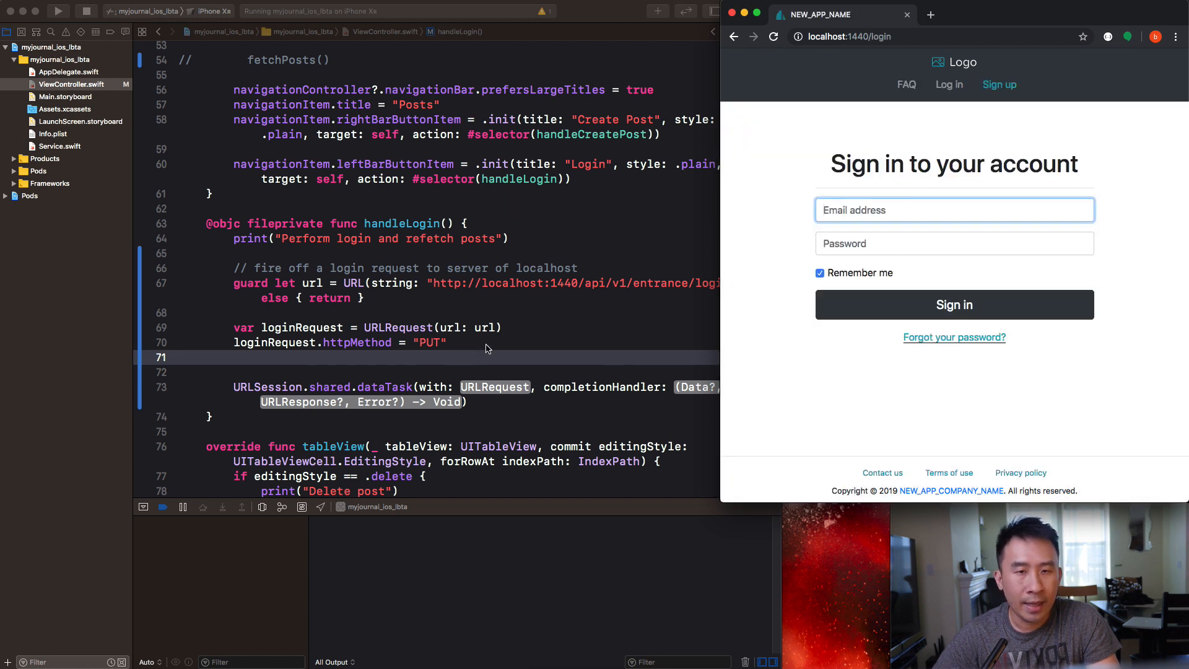
click(953, 243)
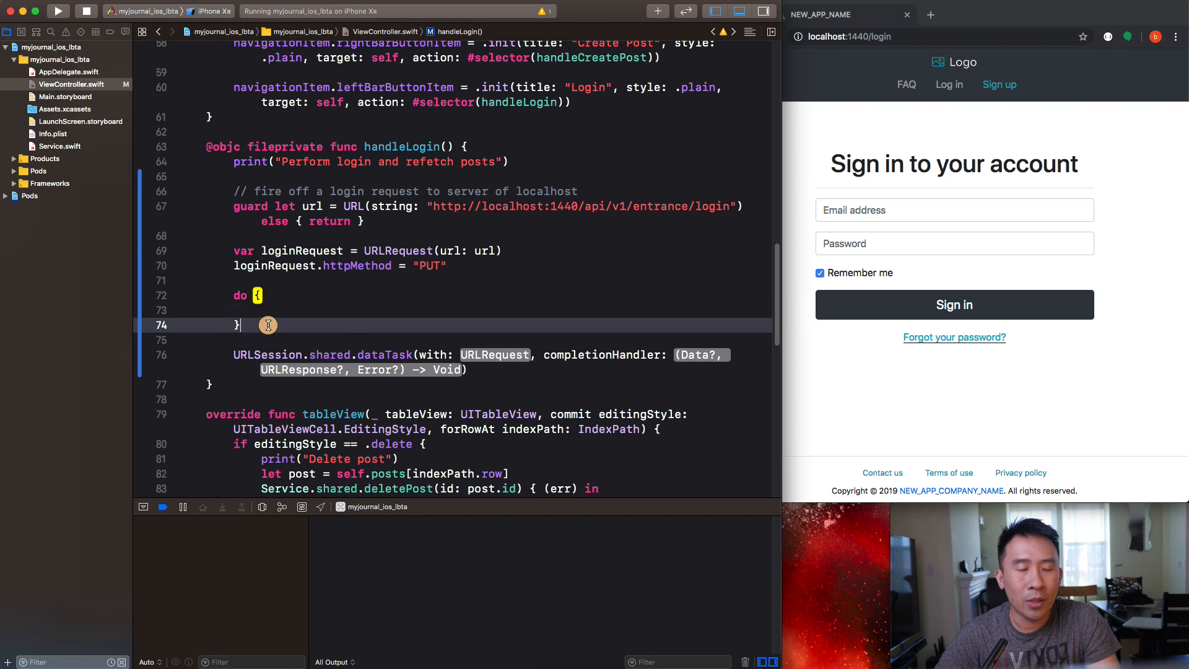
- Add a do-catch setting loginRequest.httpBody via JSONSerialization.data
text(catch {)
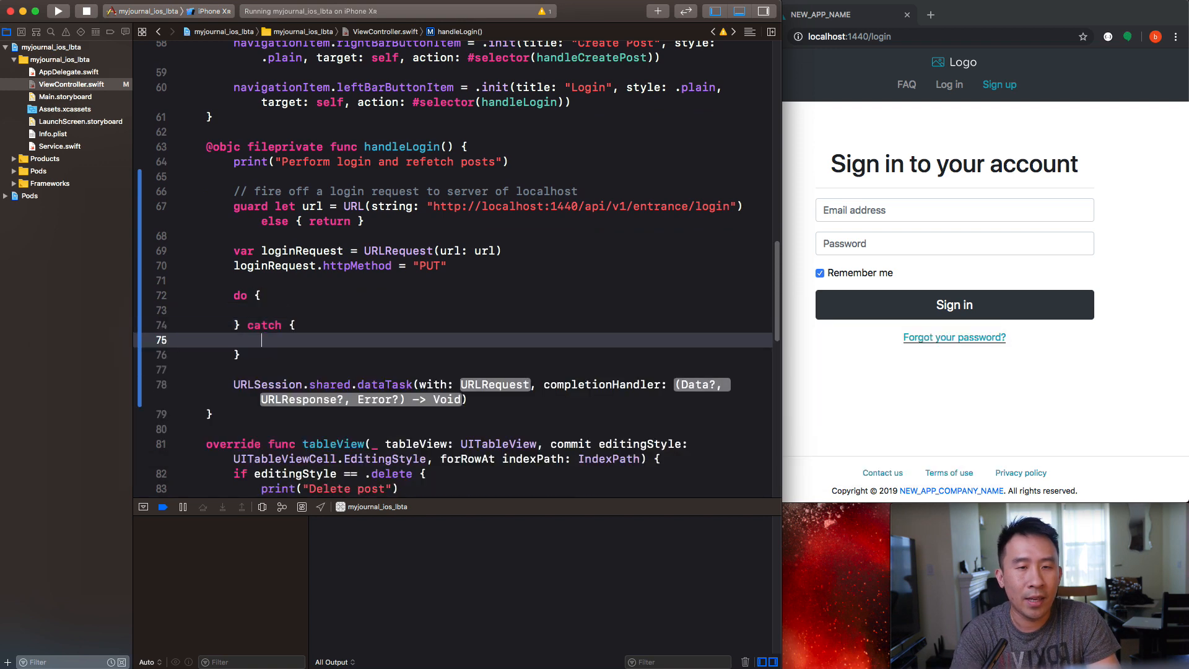
text(loginRequest)
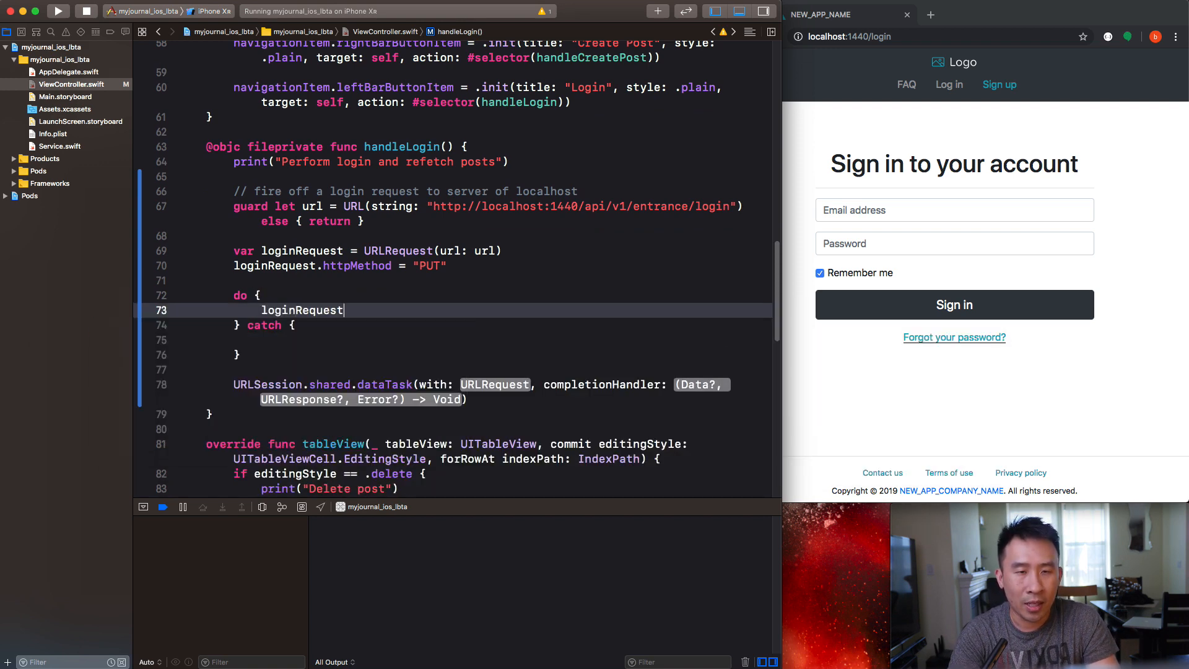
text(.httpBody =)
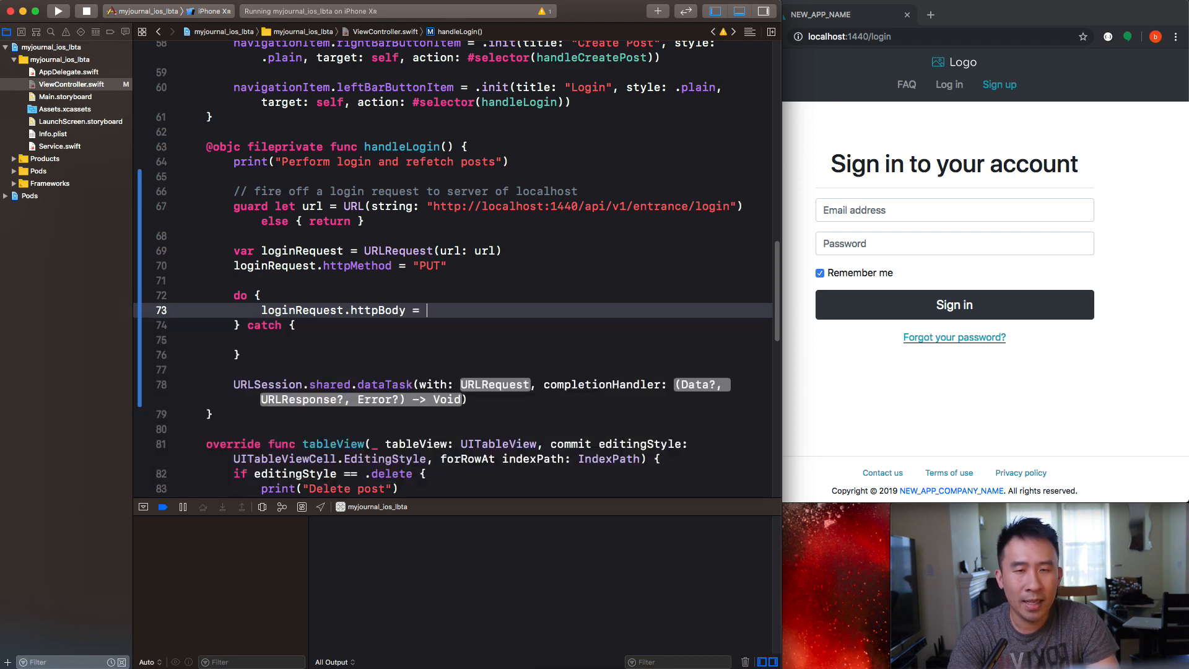
text(try J)
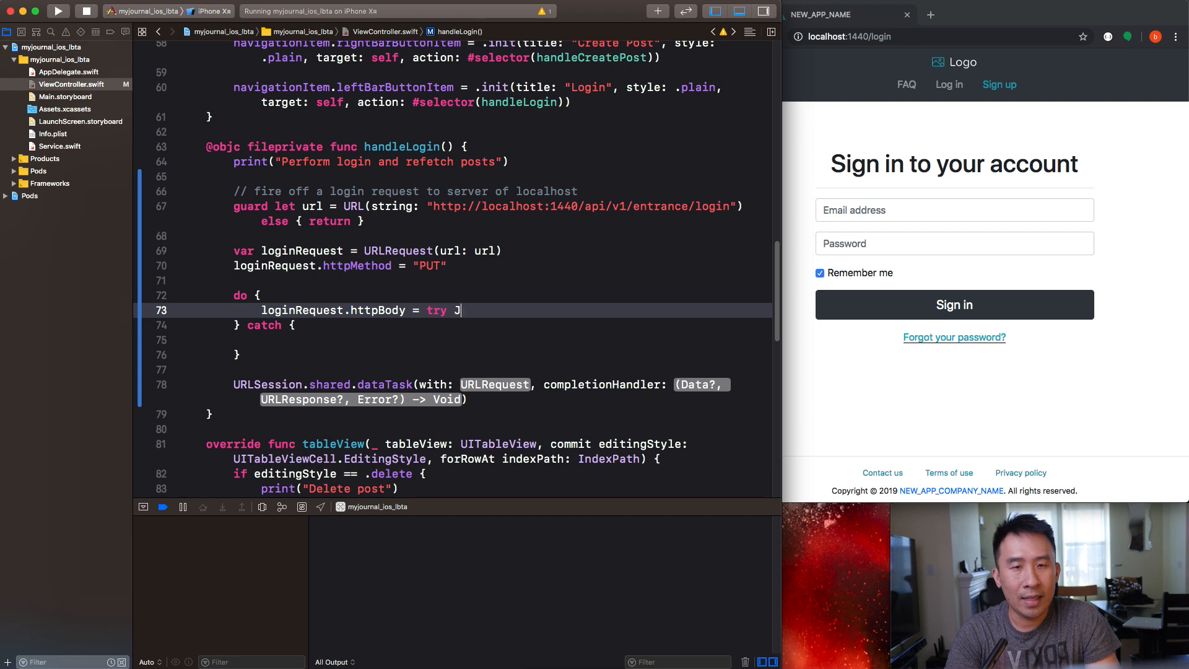
text(SONSerialization.data(withJSONObject: ["Any"], options: JSONSerialization.WritingOptions)
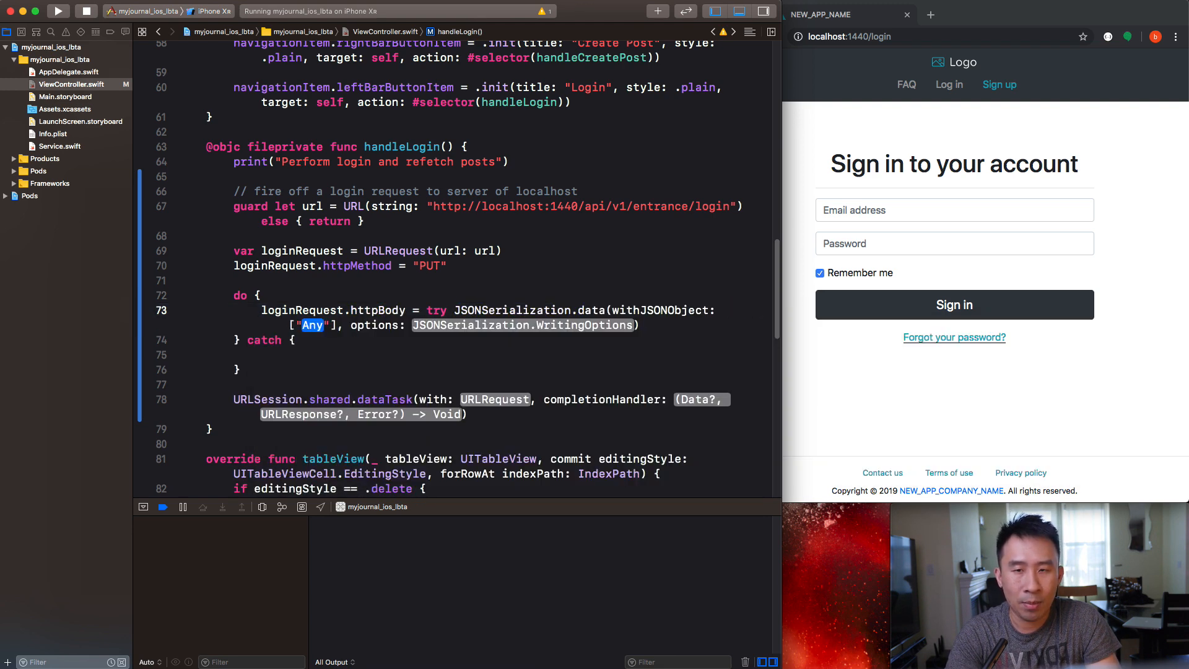
click(261, 295)
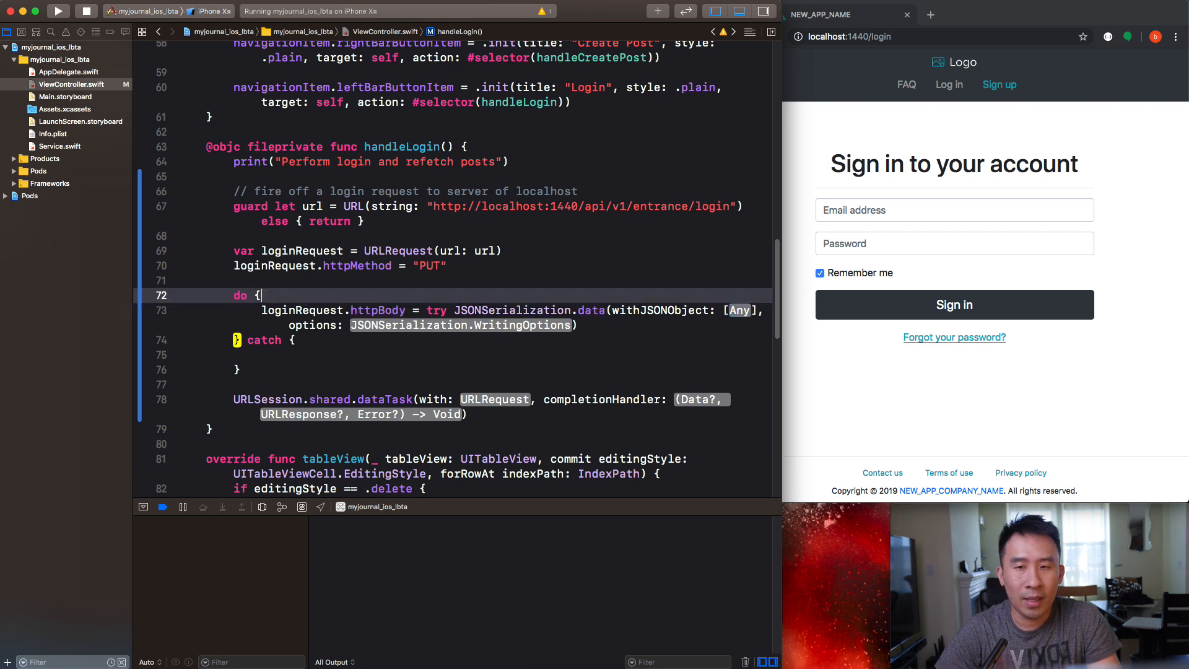
text(let params = ["emai)
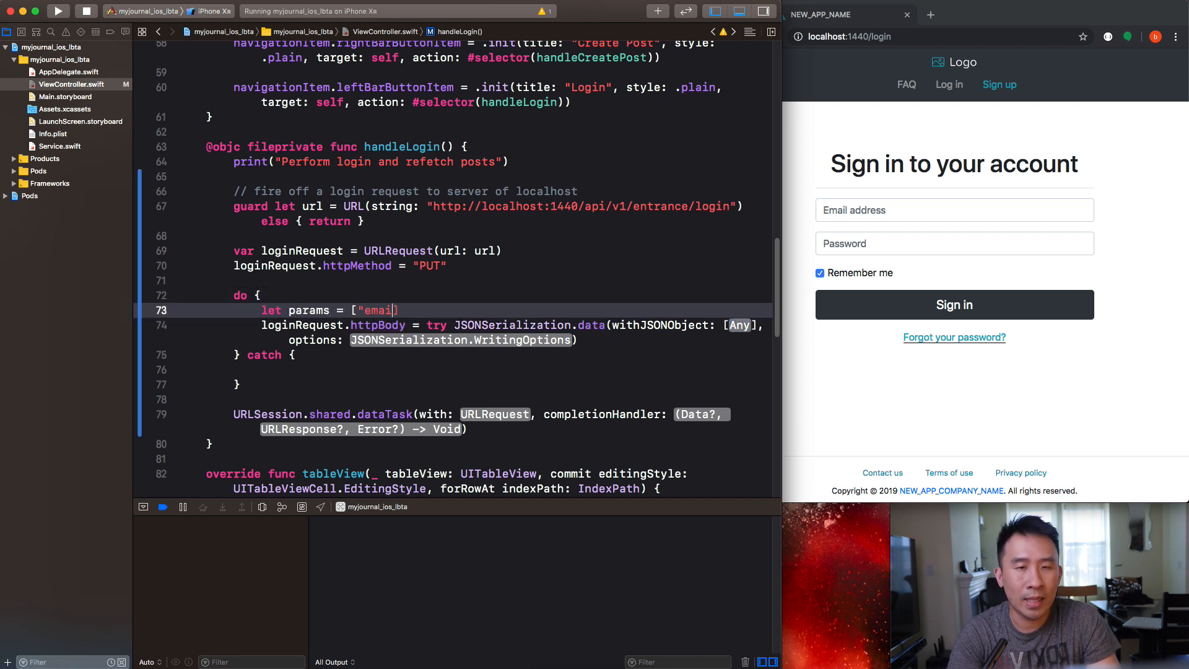
text(Address":)
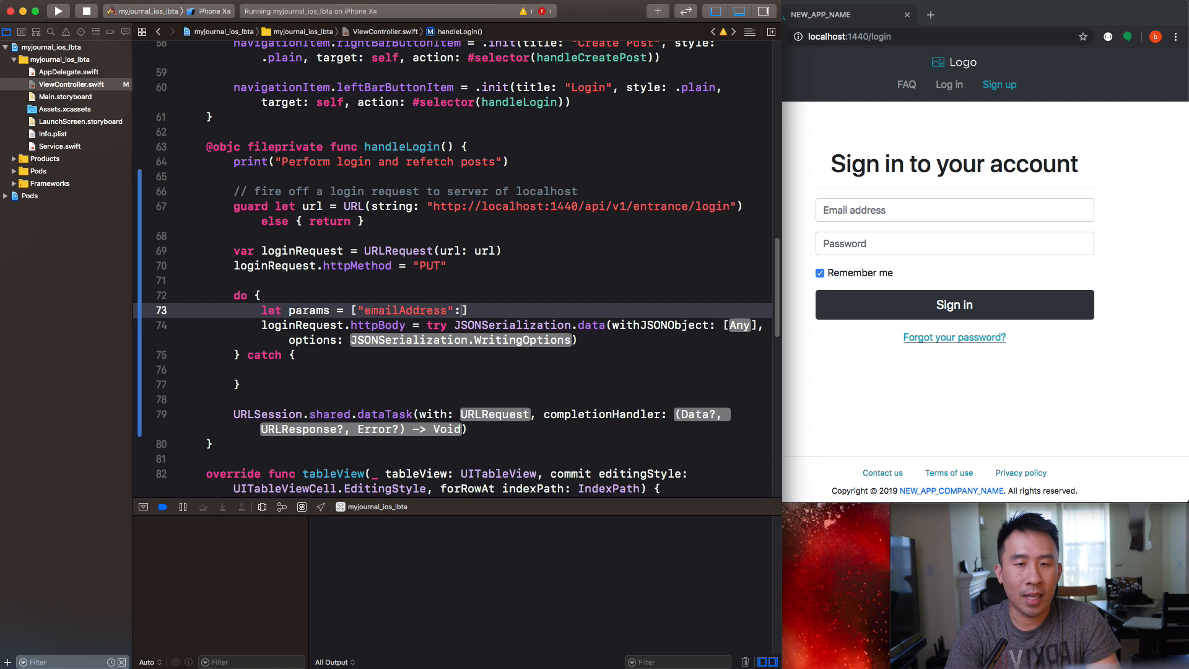
text("@)
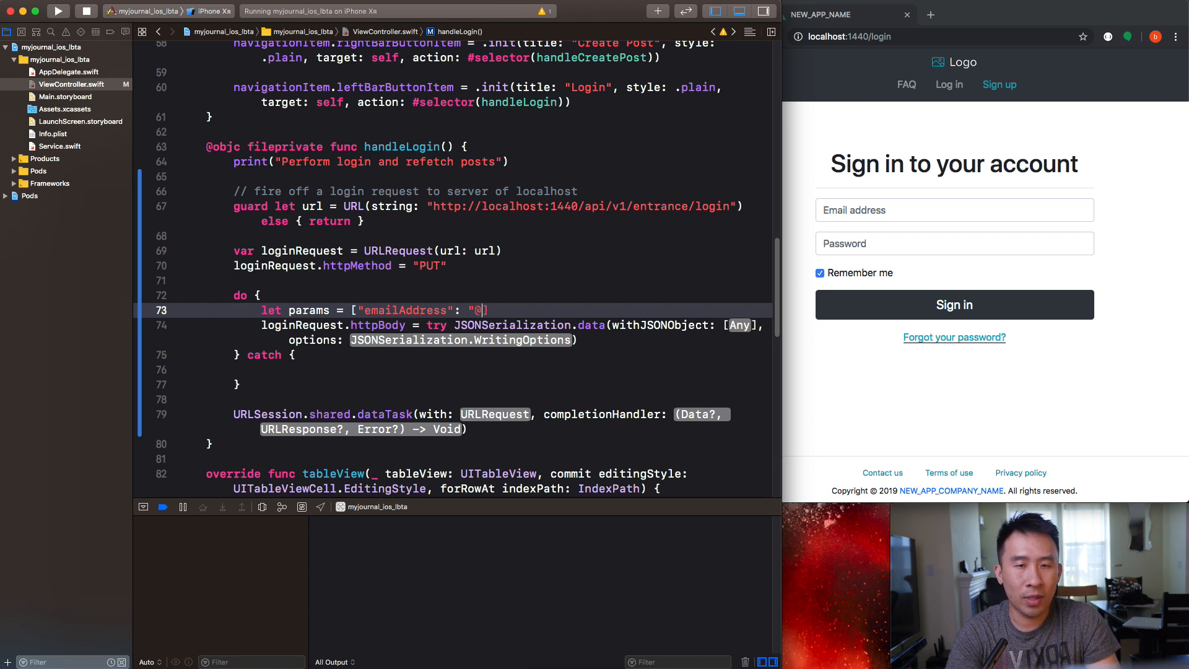
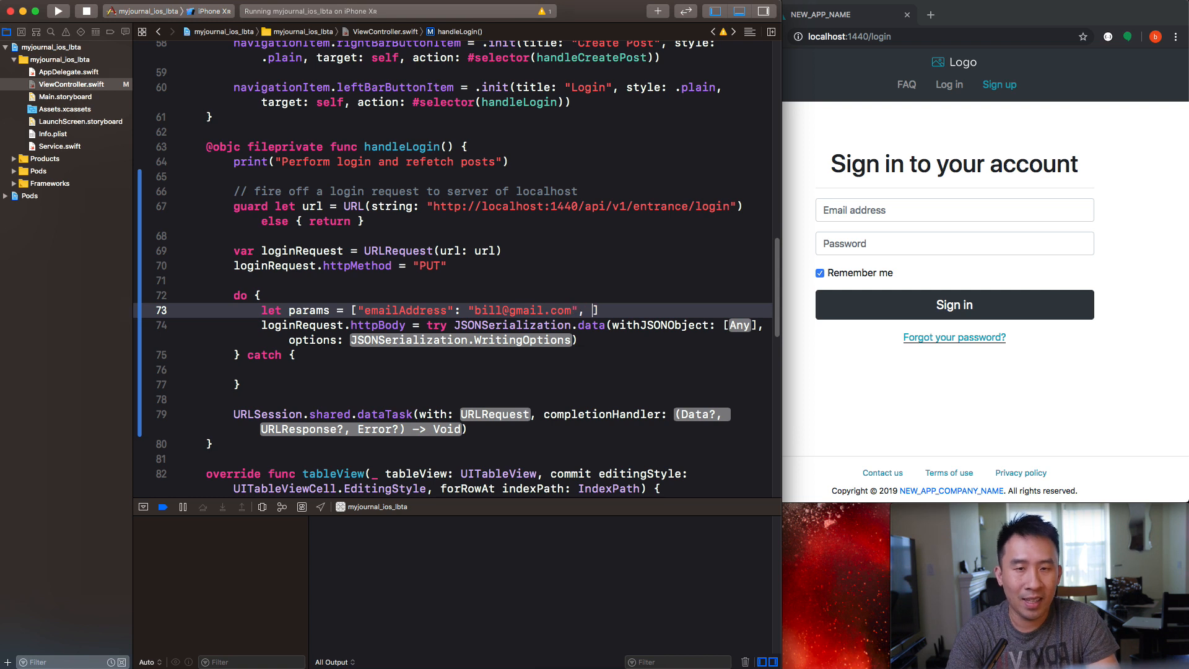
text("password": "123123")
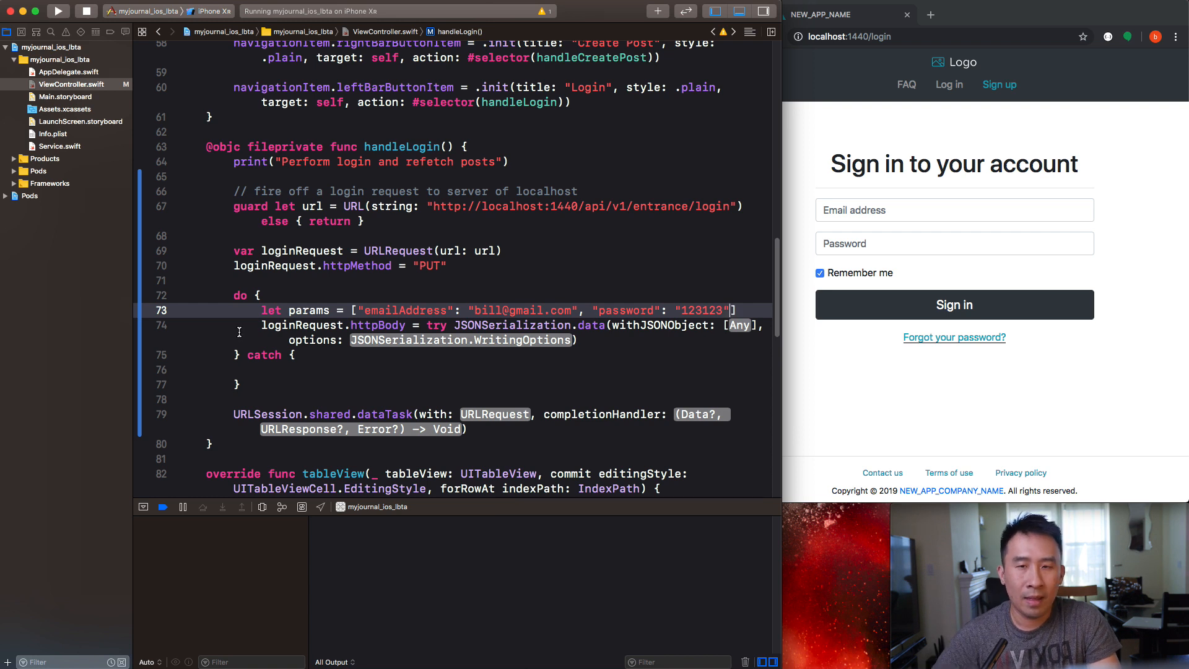
double_click(308, 310)
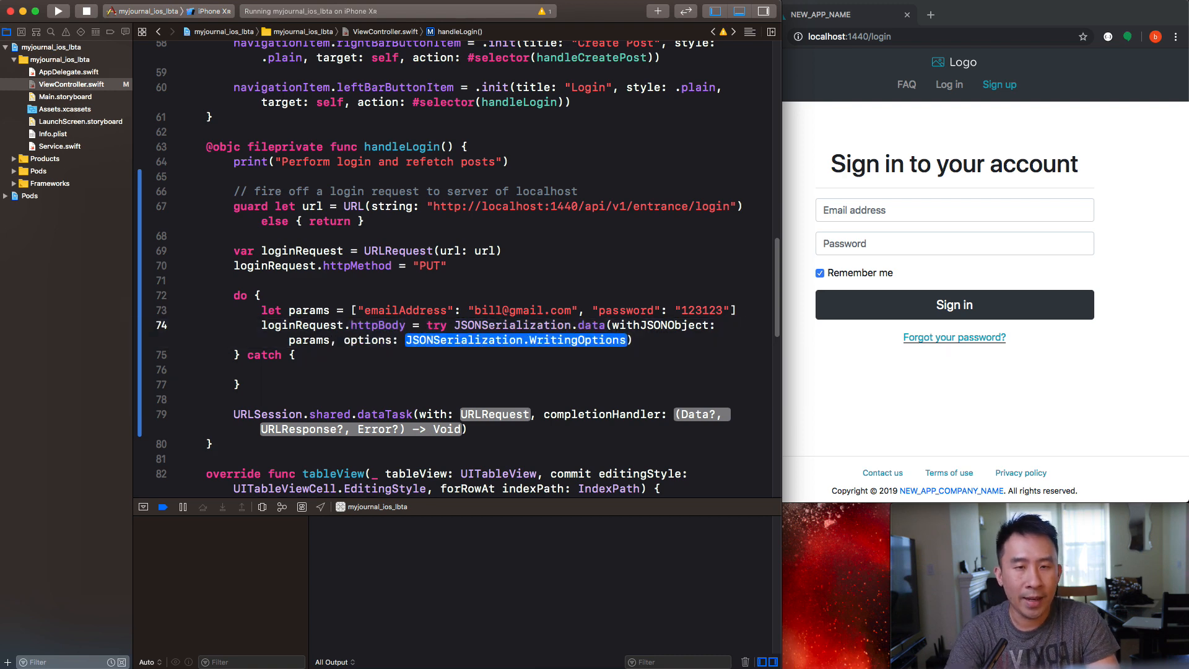
text(.init())
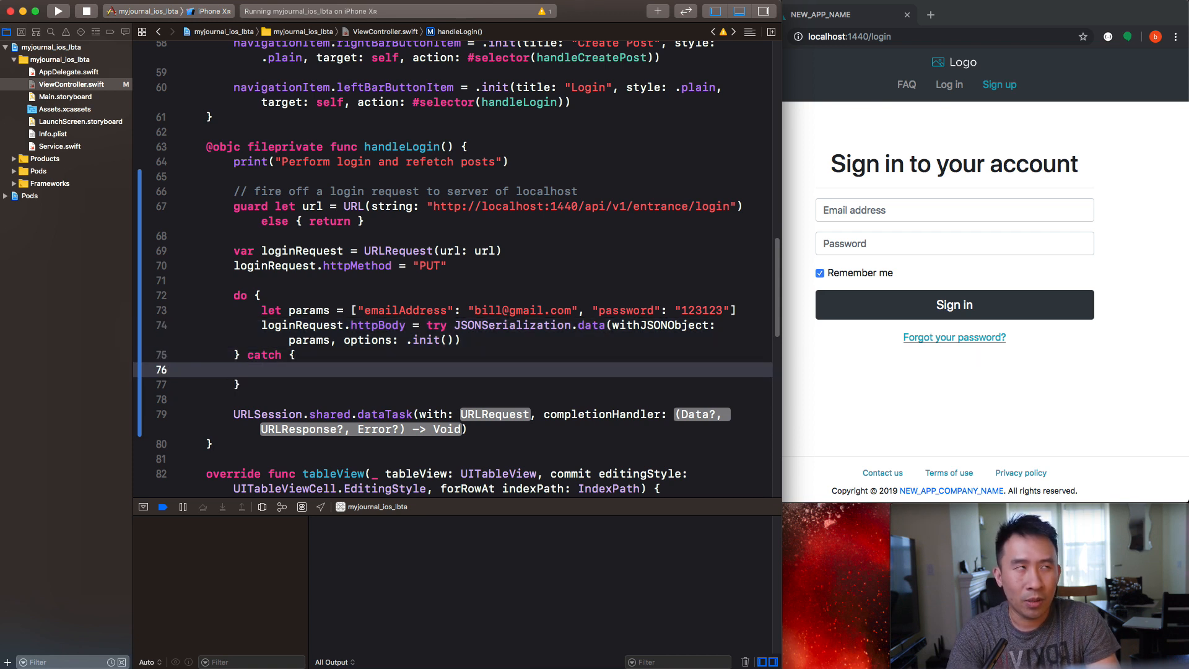
- Print "Failed to serialize data:" with the error in the catch block
text(print("f)
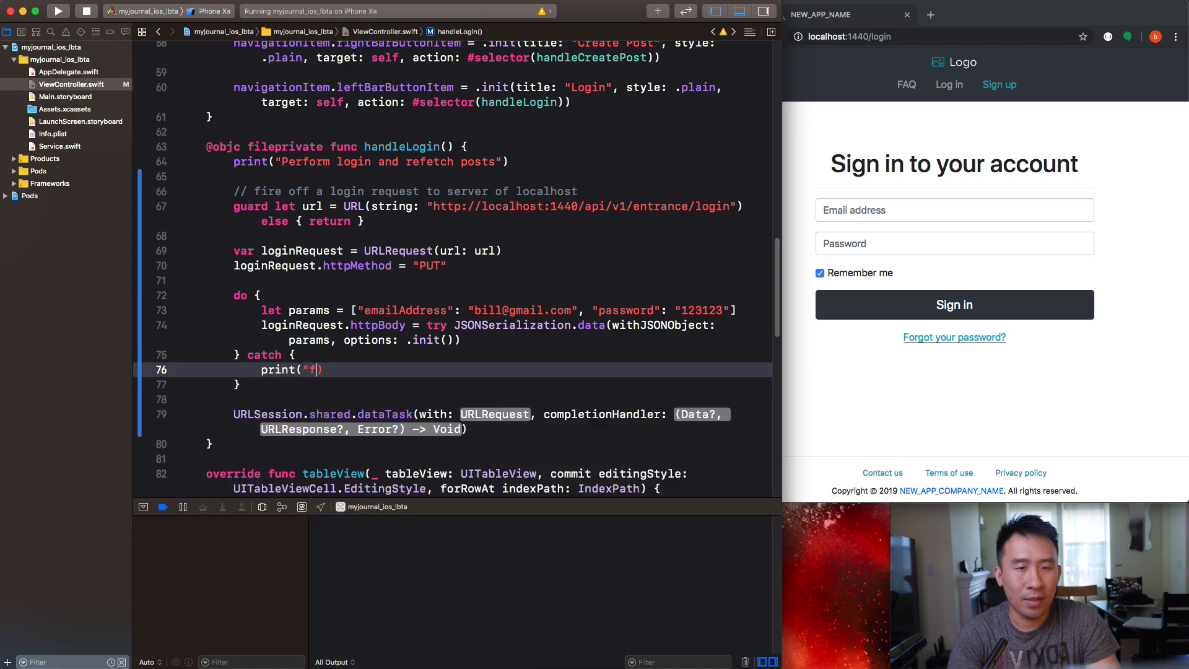
text(ailed to ser)
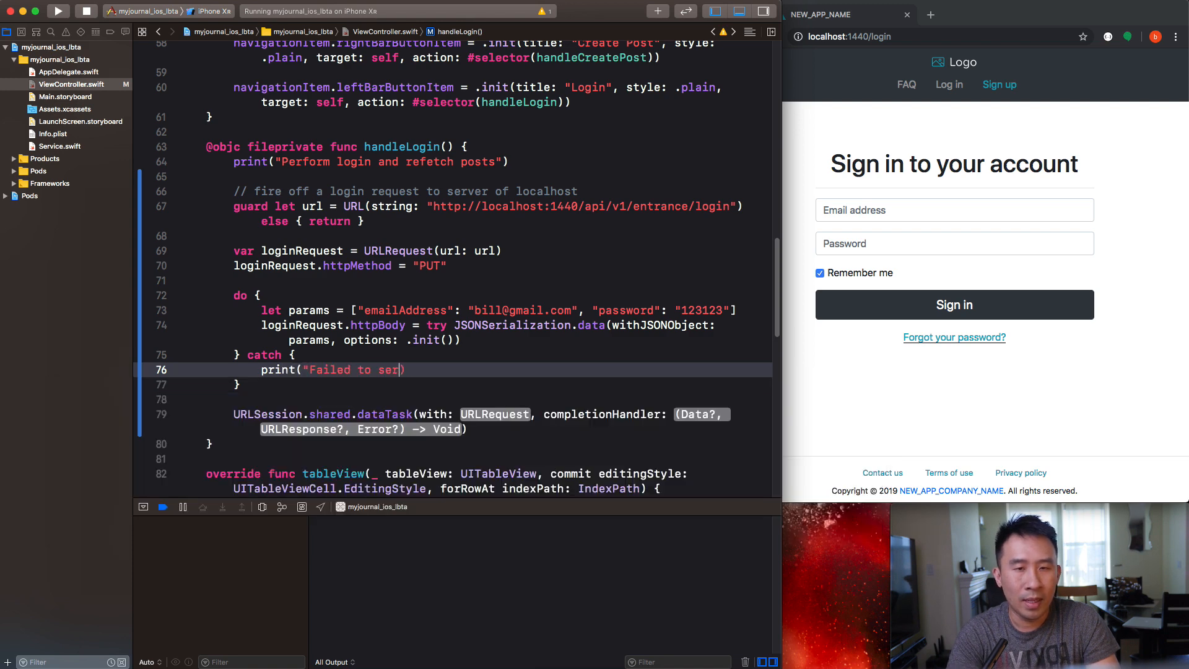
text(ialize data:)
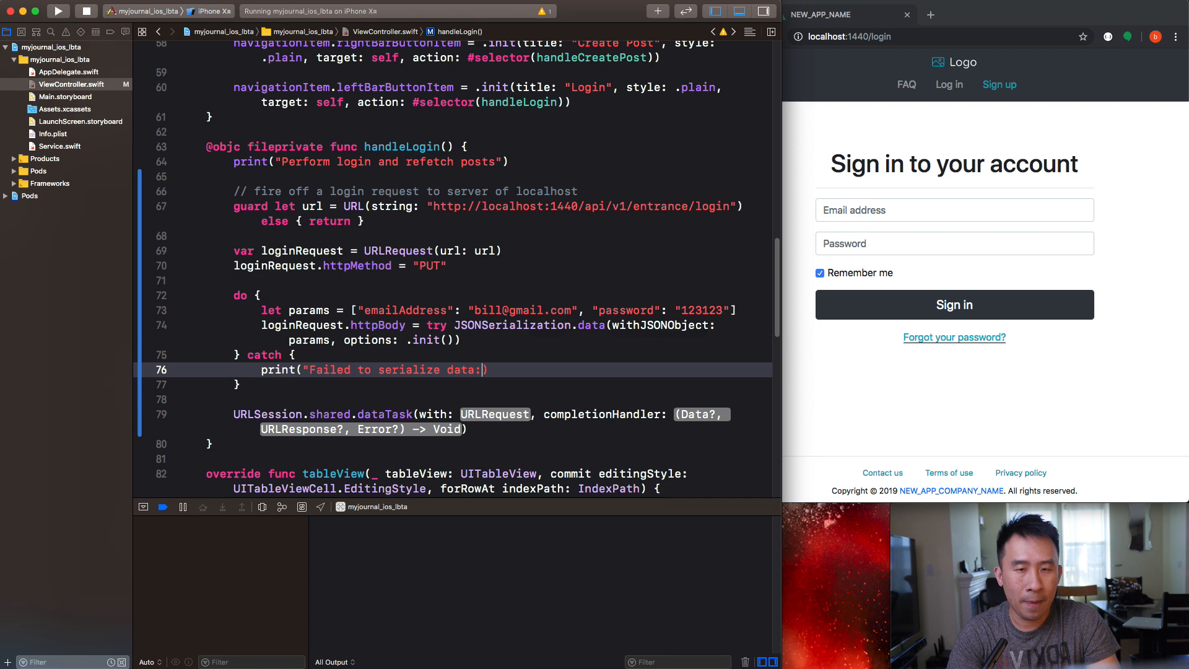
text(,)
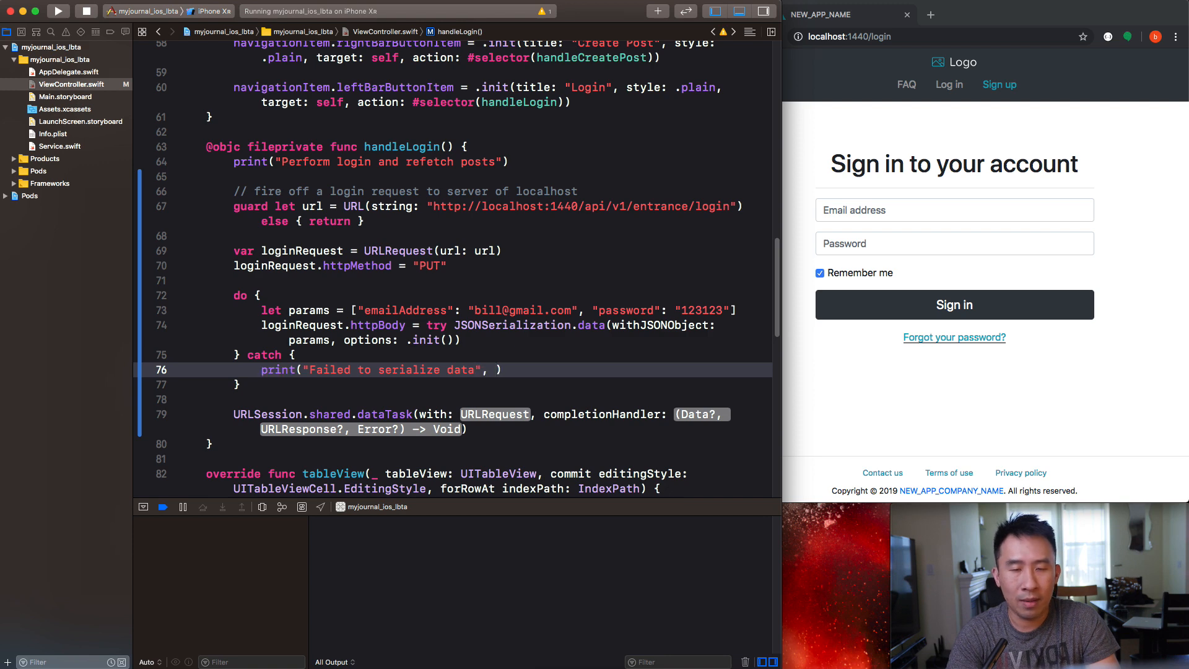
text(:)
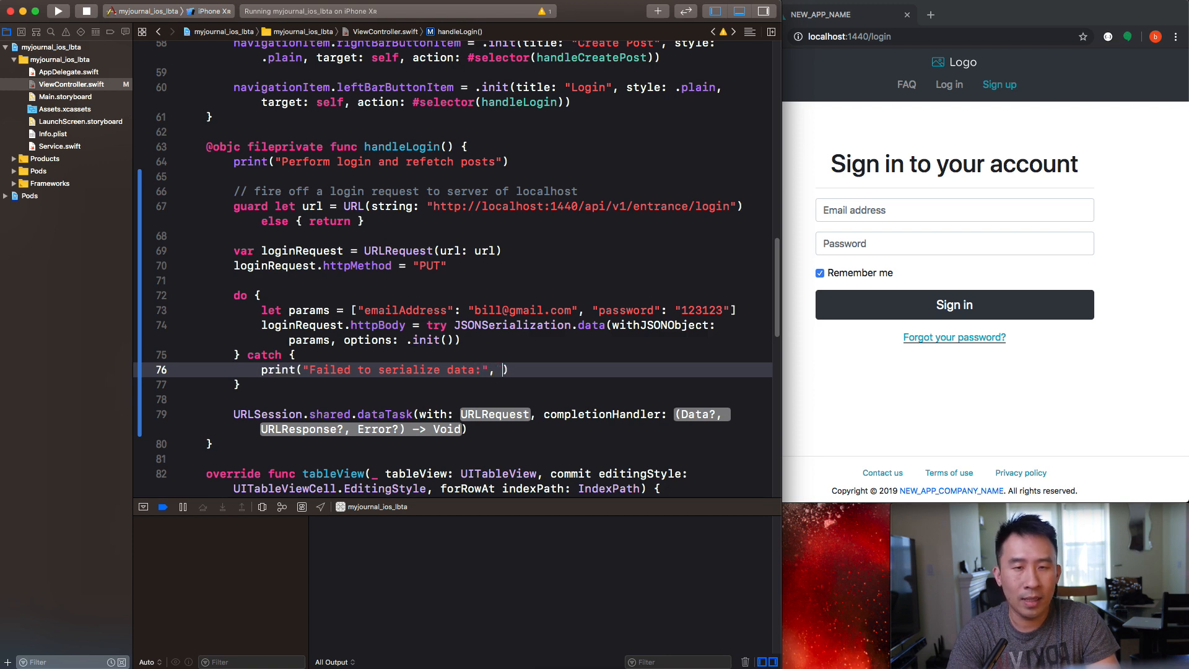
text(error)
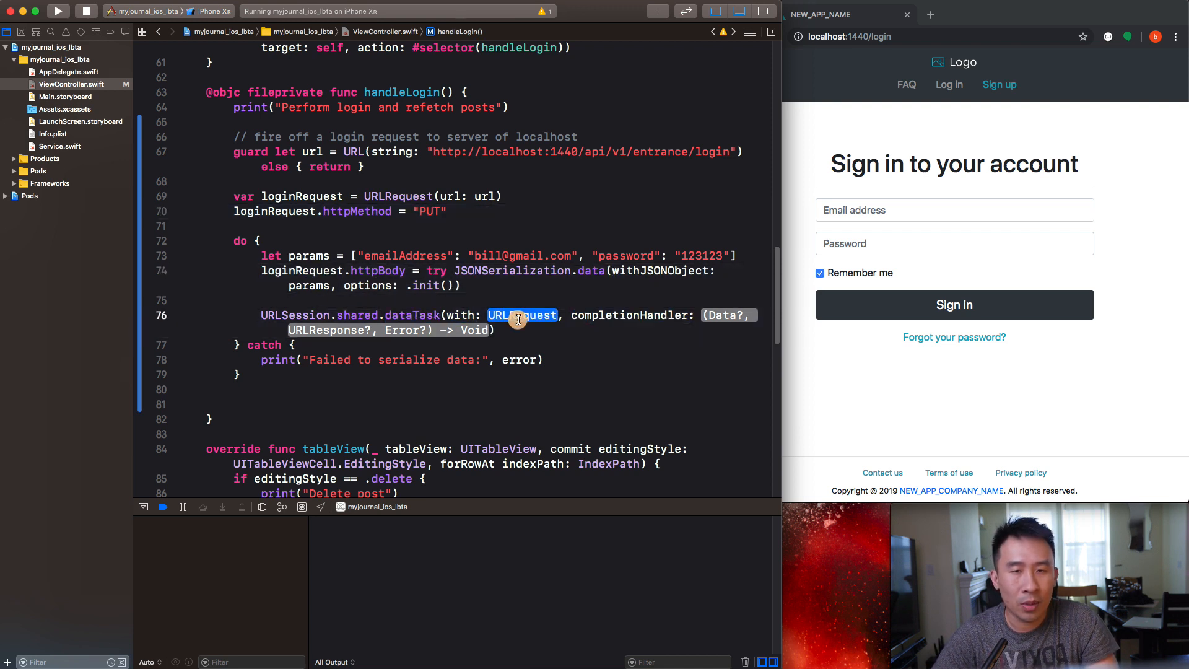
- Make the data task use loginRequest with (data, resp, err) and call .resume()
text(loginRequest)
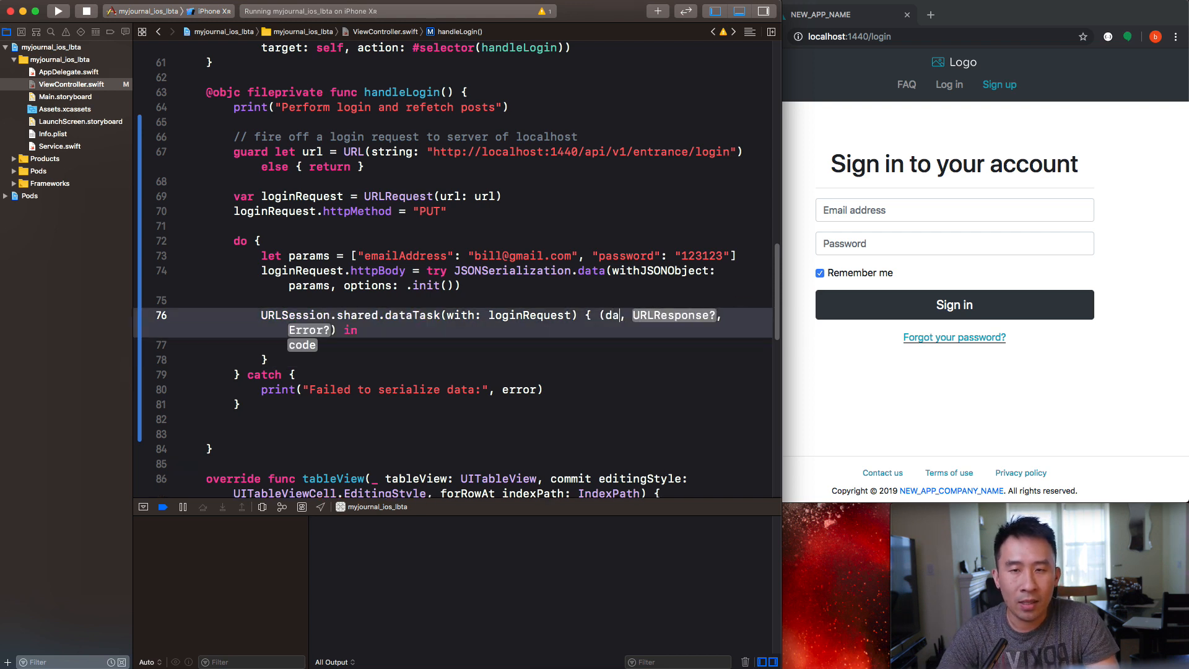
text(data, resp, err)
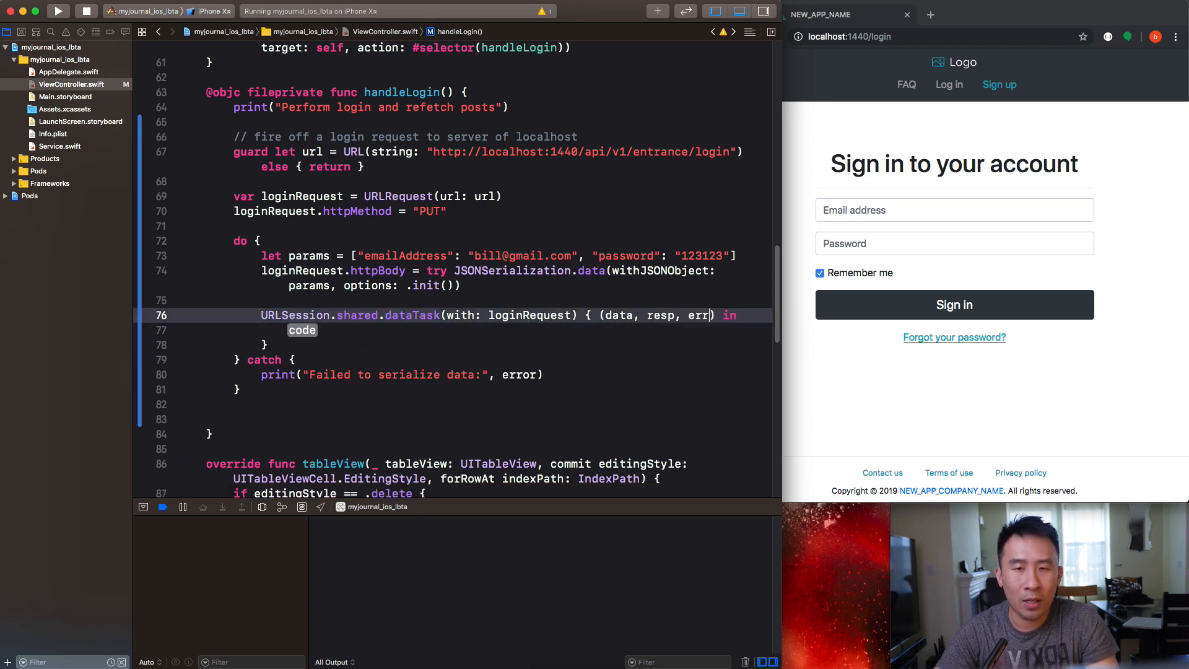
text(.)
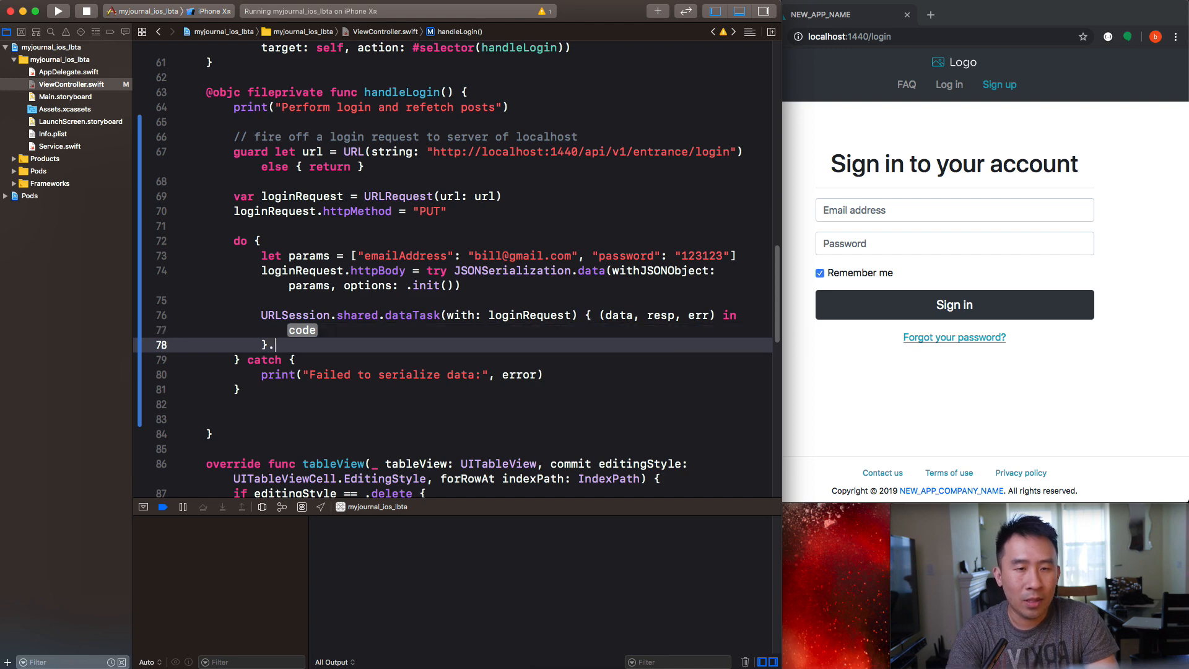
text(resume() // never forget this resume)
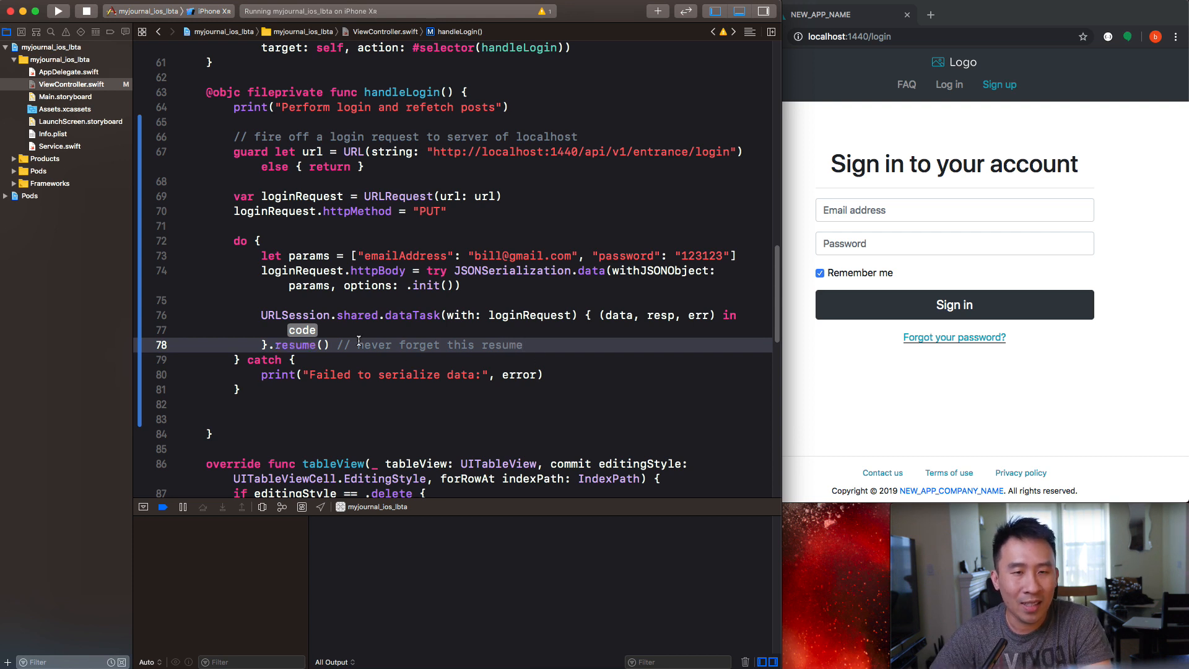
- In the completion handler, print and return on err, otherwise print a probable login success message
double_click(295, 346)
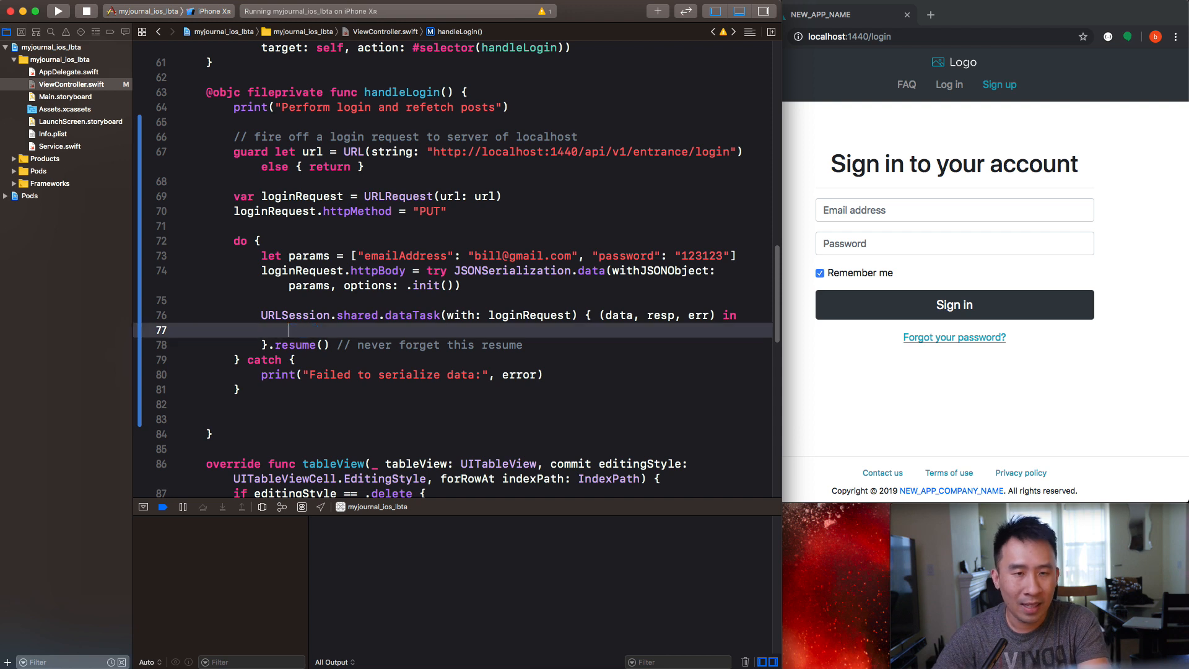
key(return)
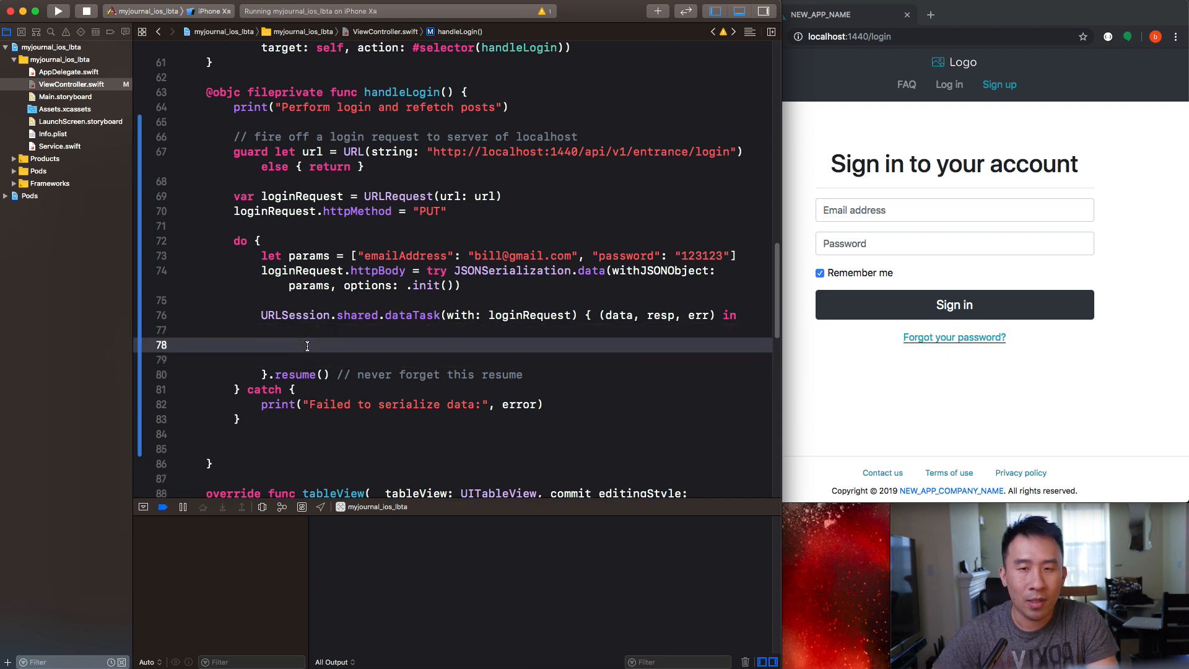
mouse_move(378, 341)
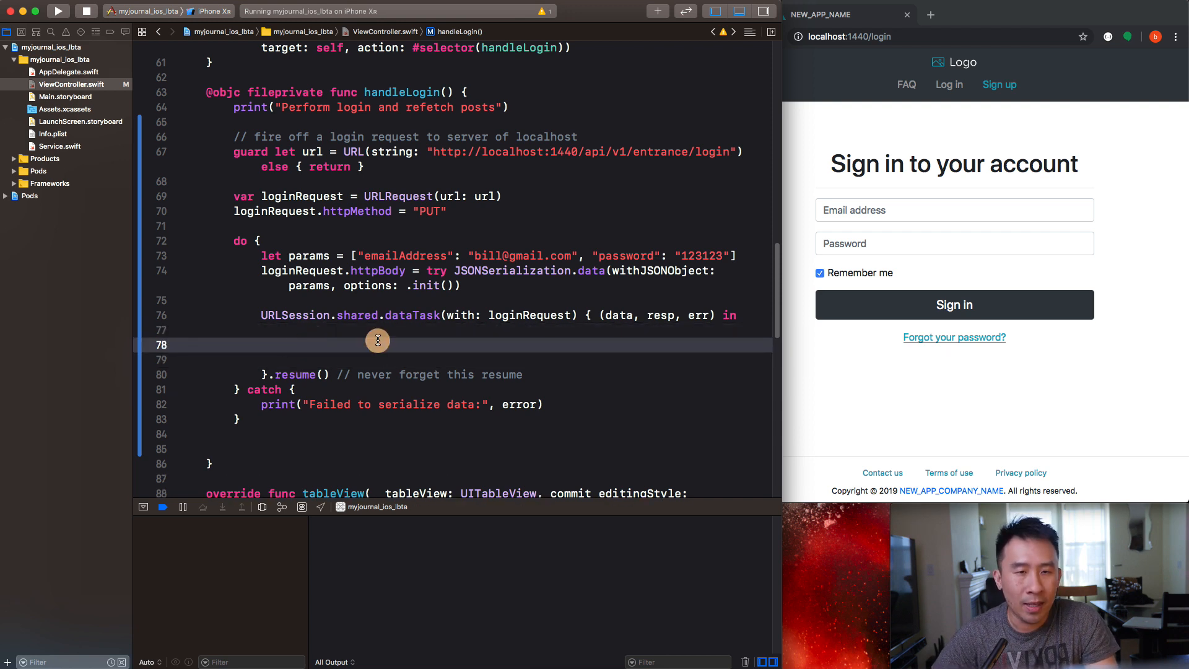
text(if)
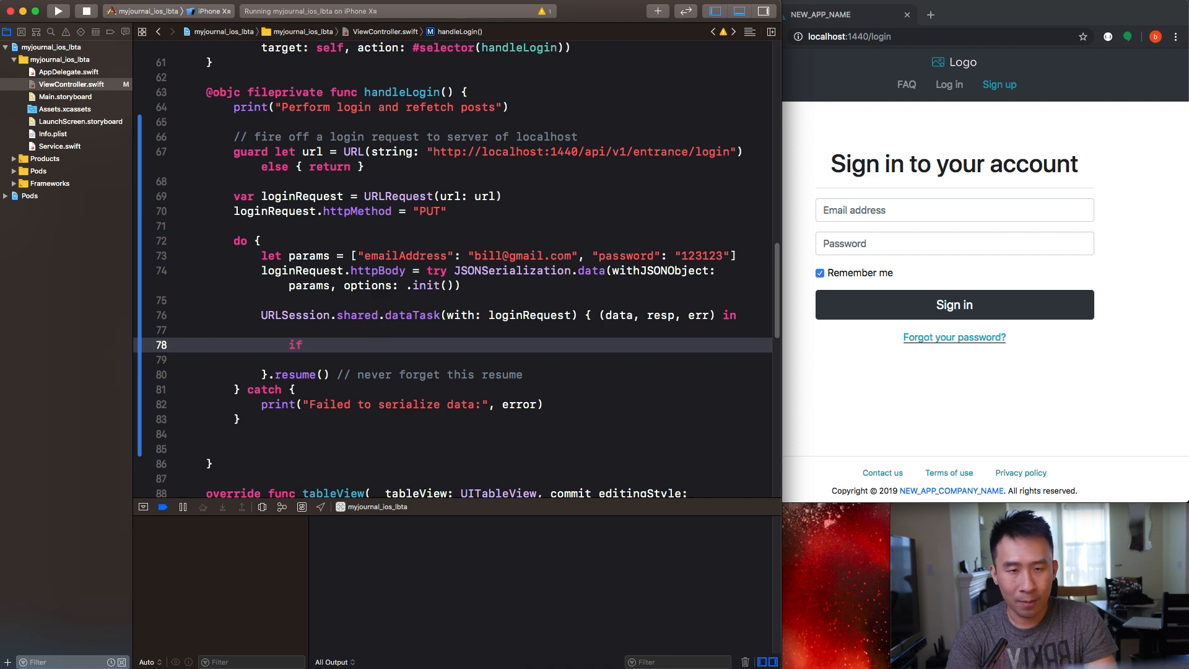
text(let err = err)
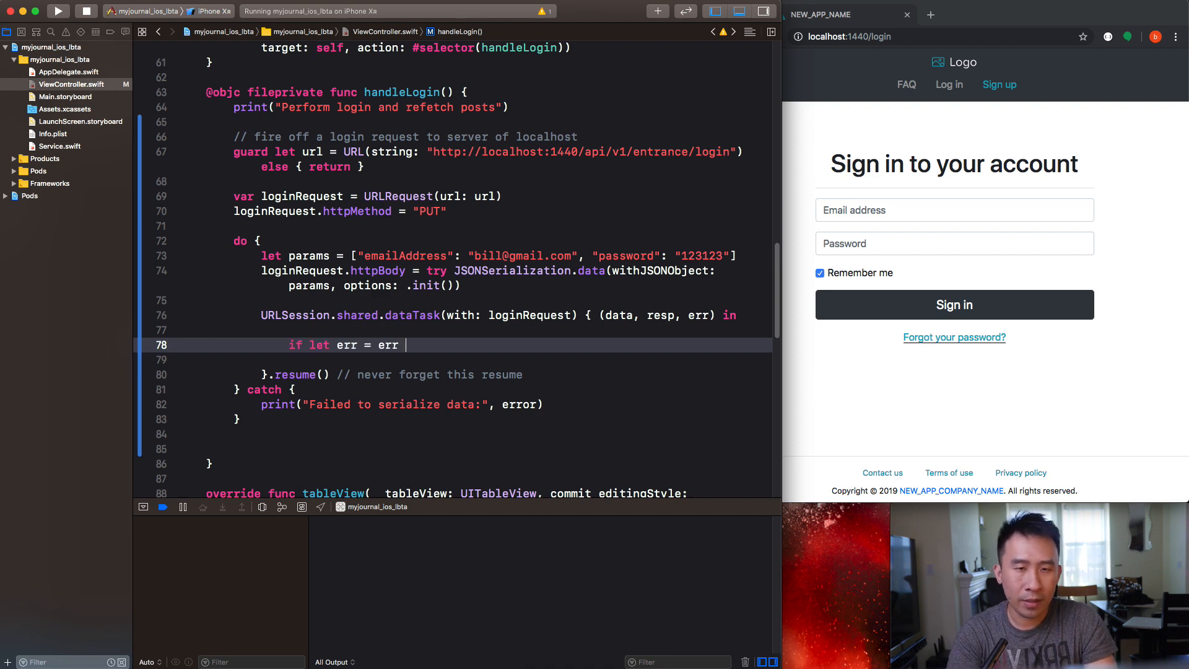
text({)
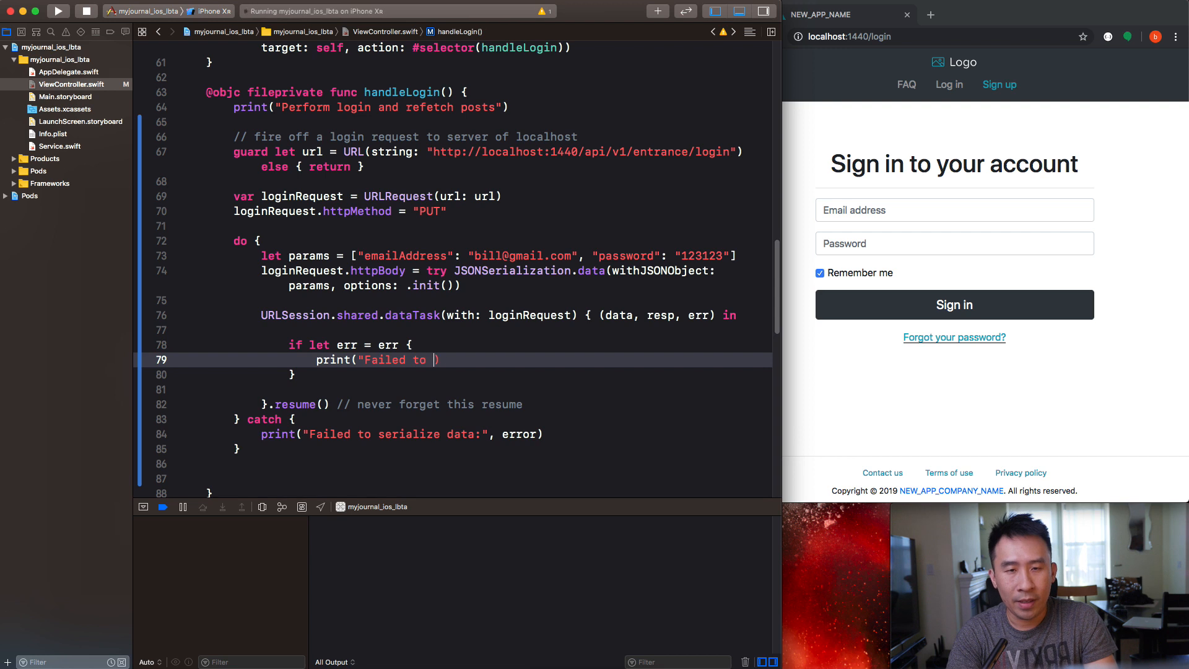
text(login:", err)
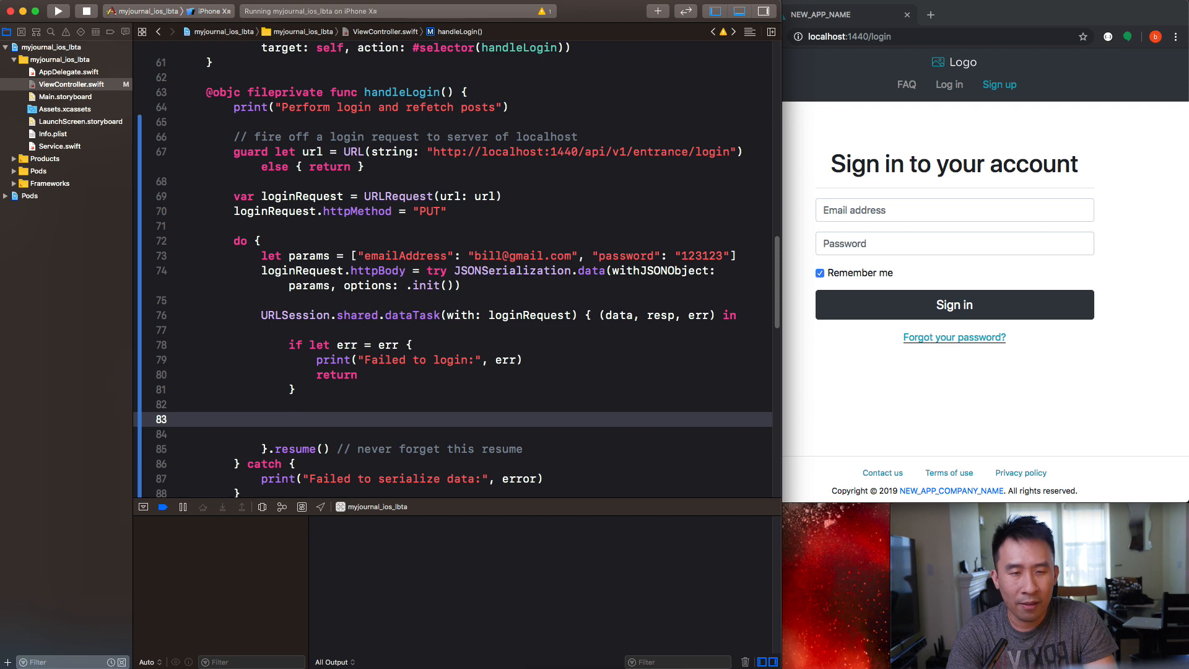
text(print("Probably logged in successfully..)
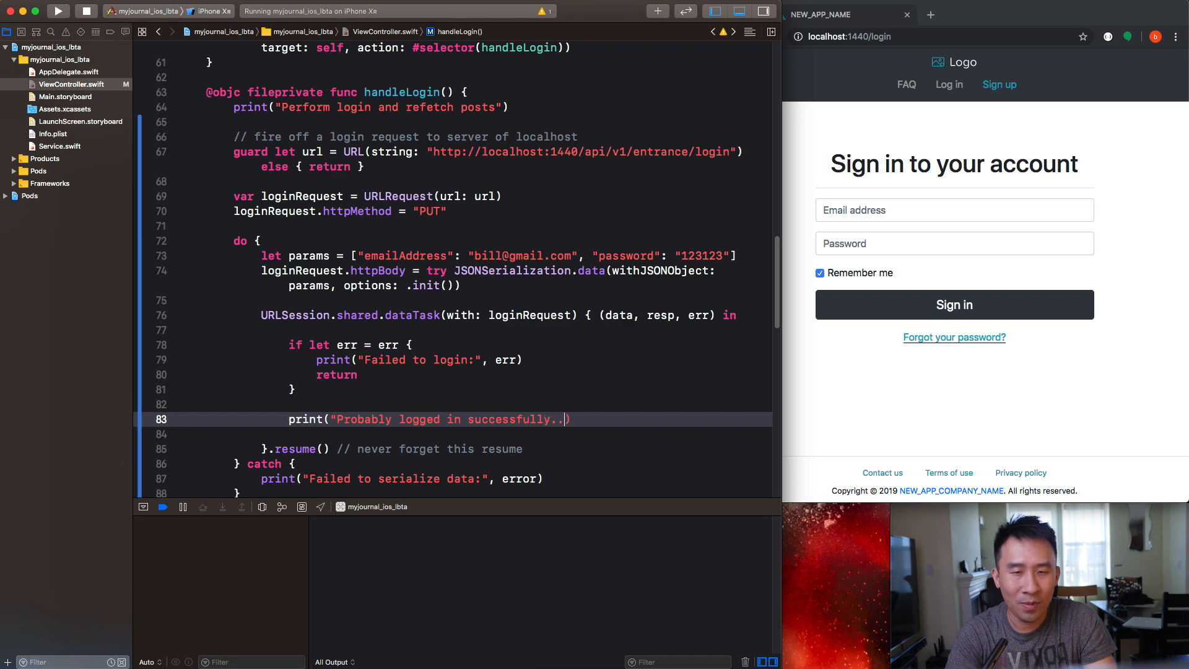
- Run the app, tap Login, and confirm "Probably logged in successfully.." in the console
click(58, 11)
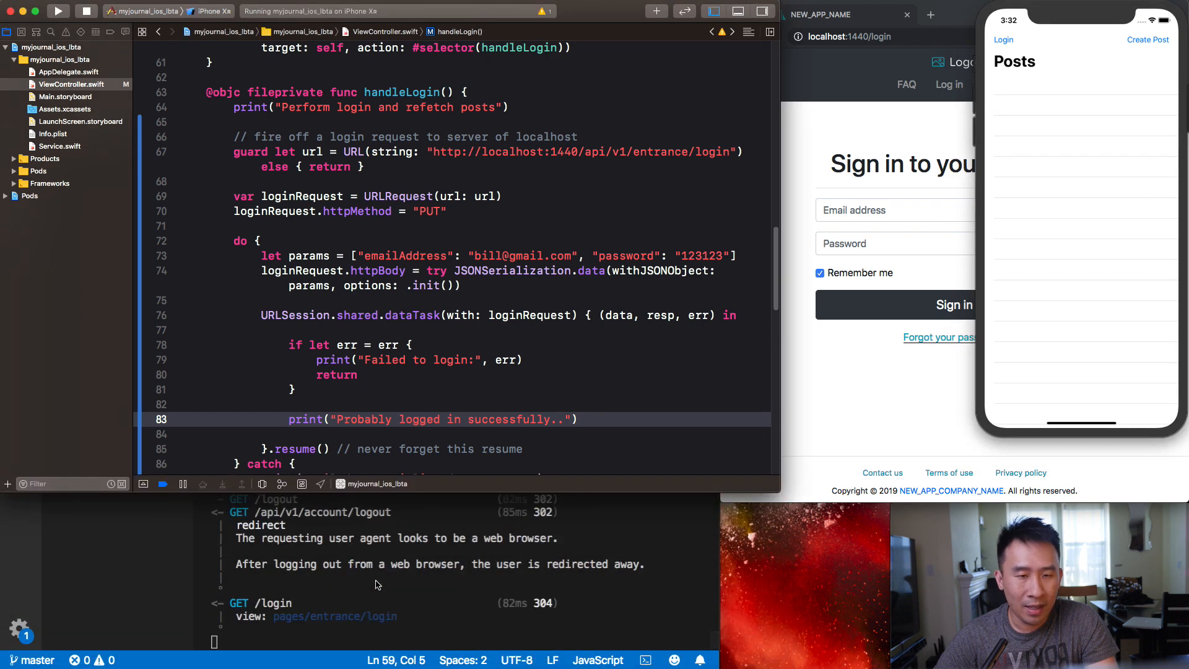
mouse_move(303, 566)
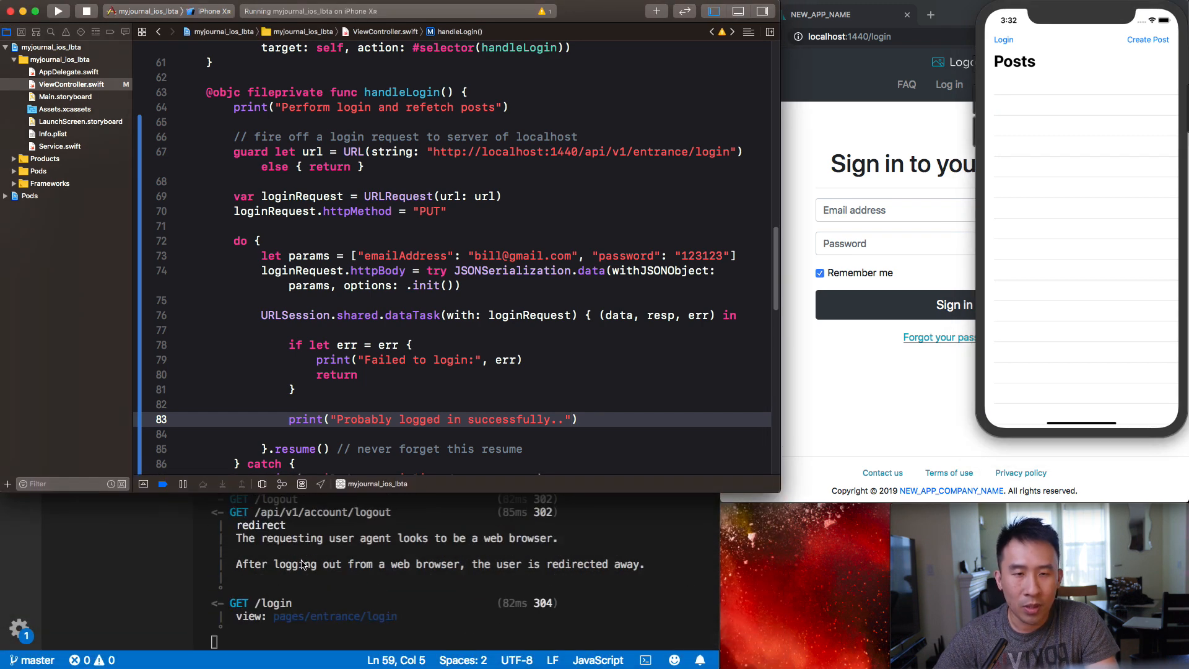
mouse_move(987, 87)
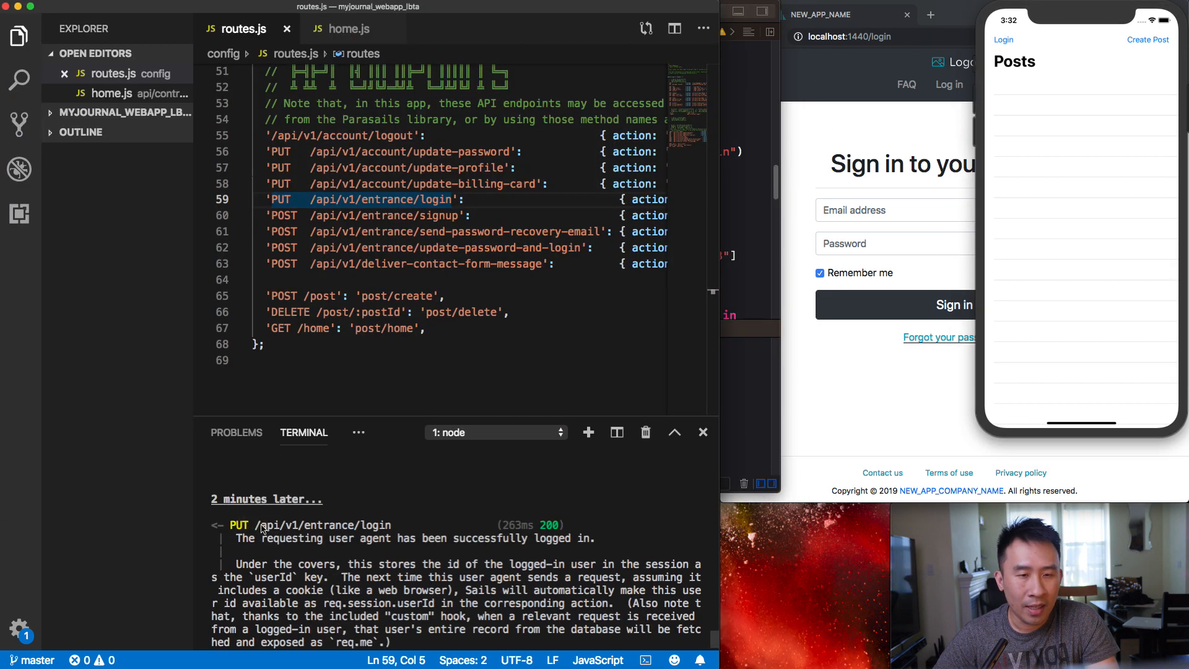
mouse_move(499, 494)
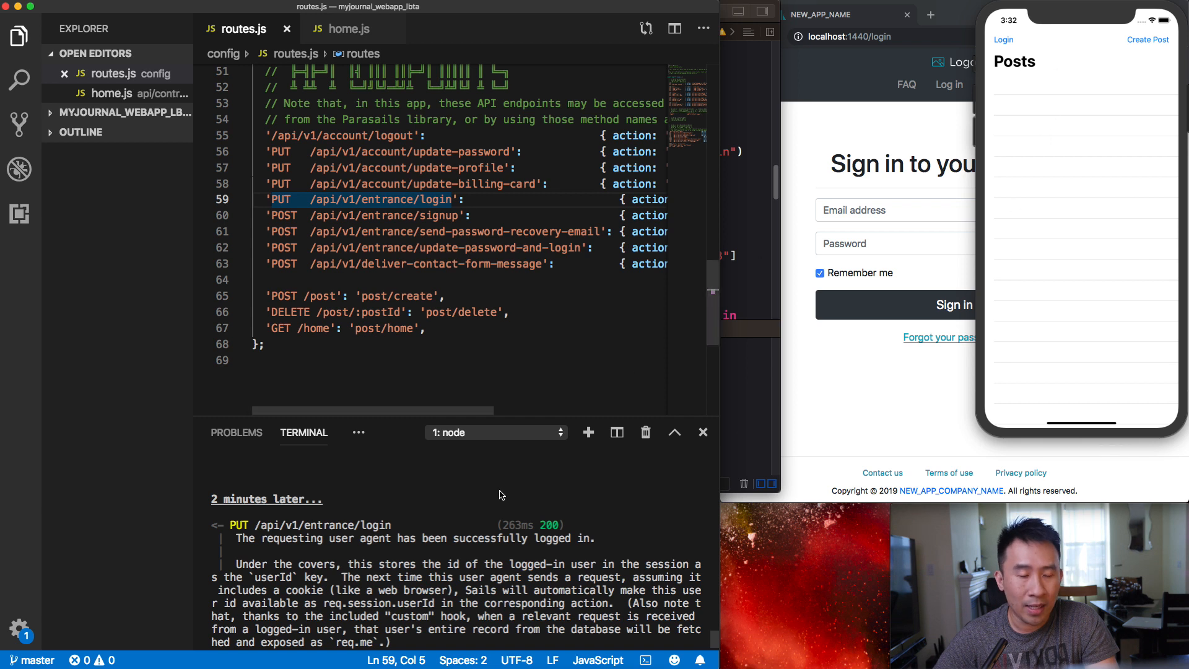
mouse_move(293, 531)
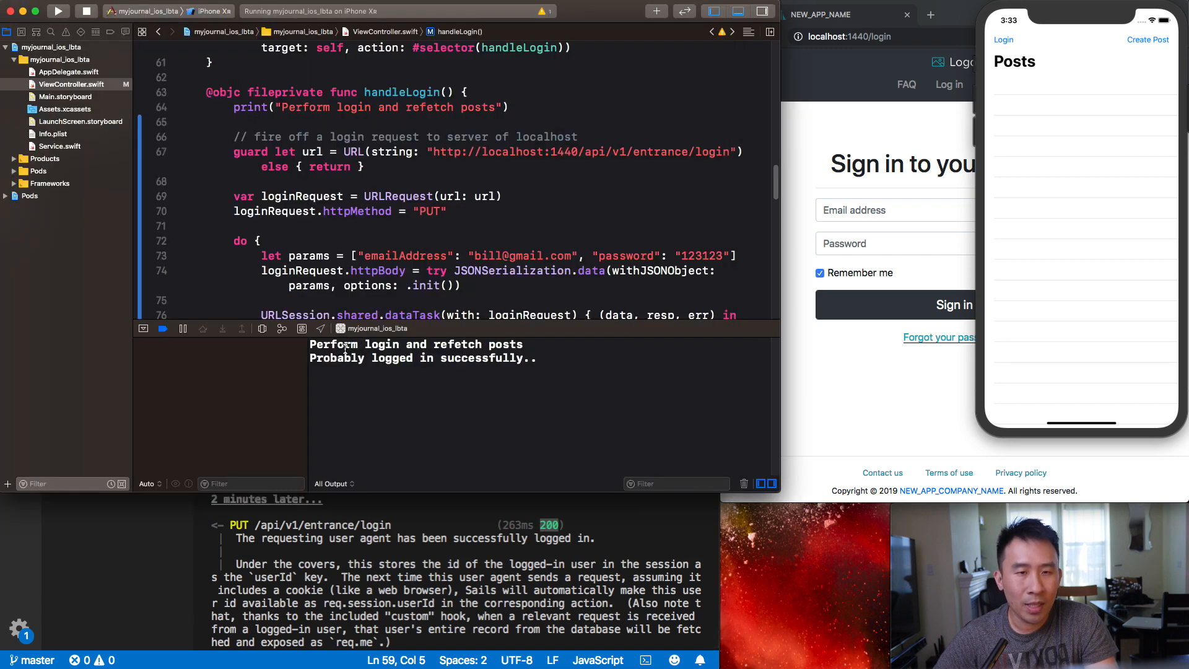
double_click(428, 107)
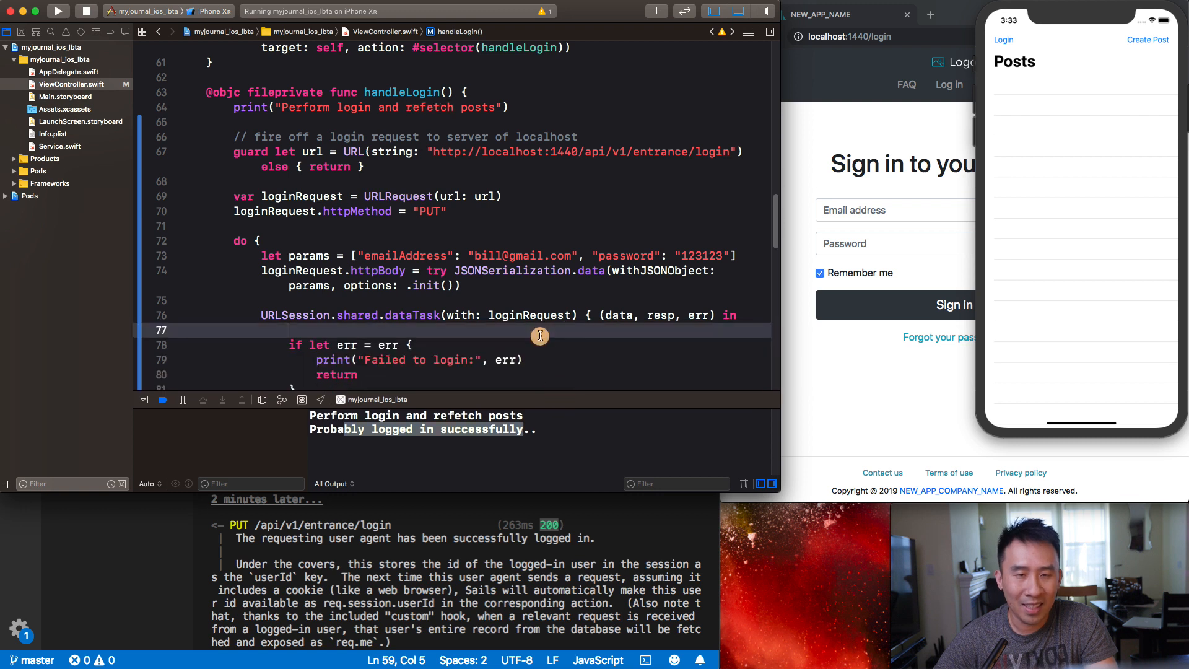
scroll(down, 3)
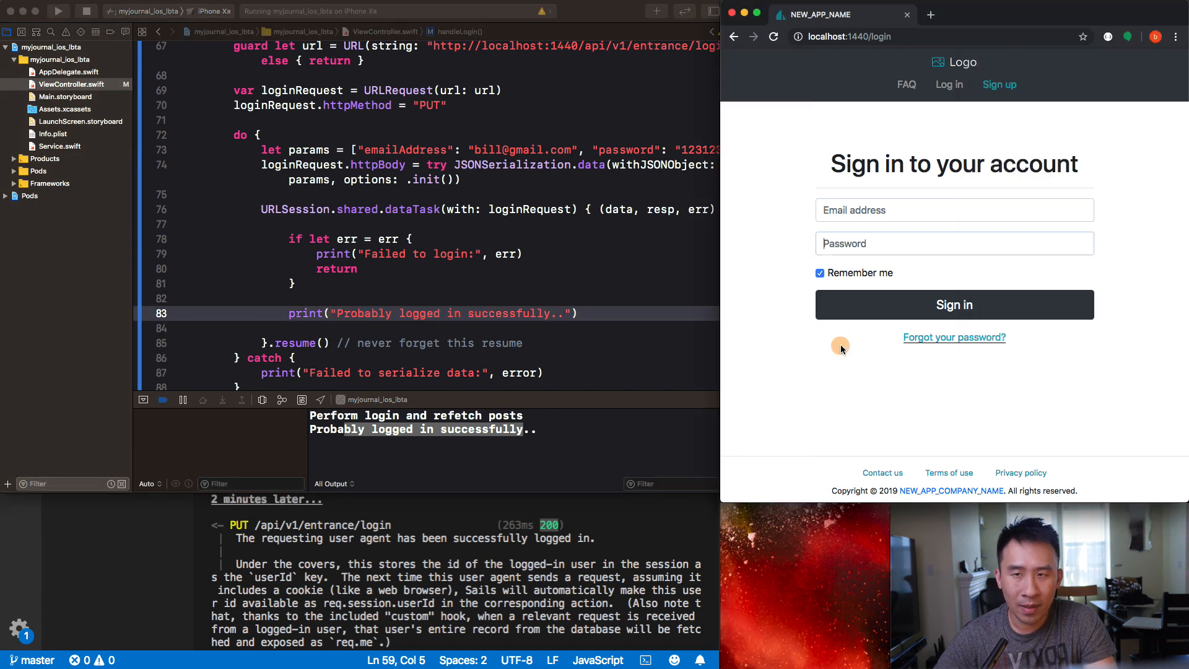
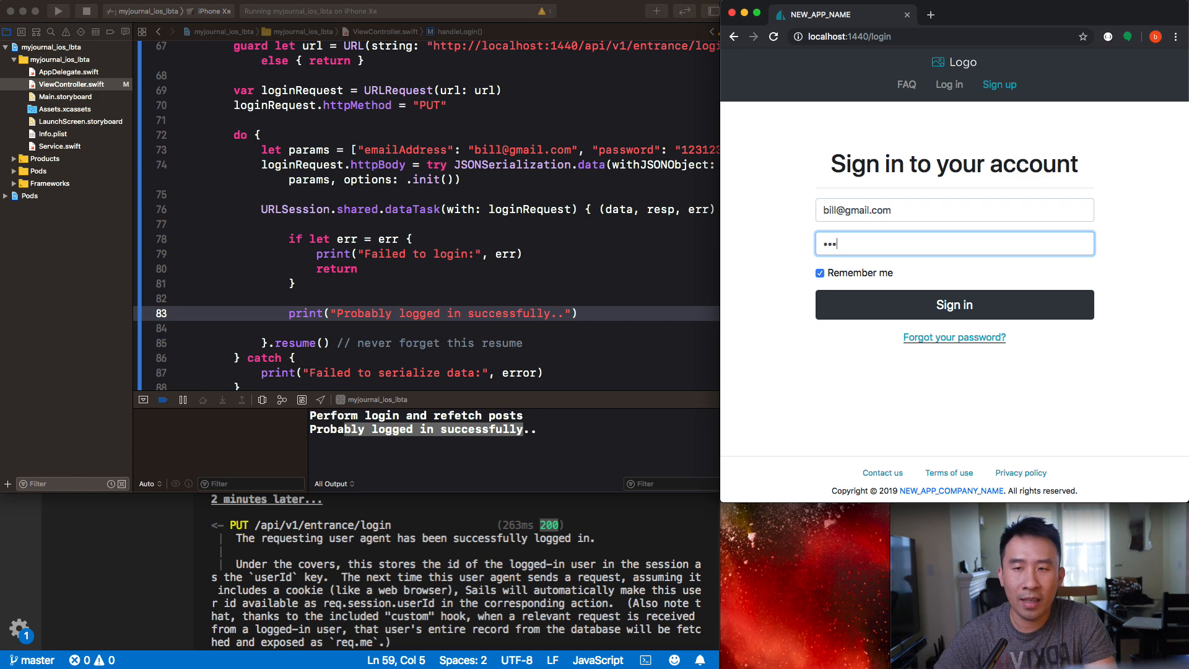
- Sign in on localhost:1440/login with the bill@ test email and its password
text(1)
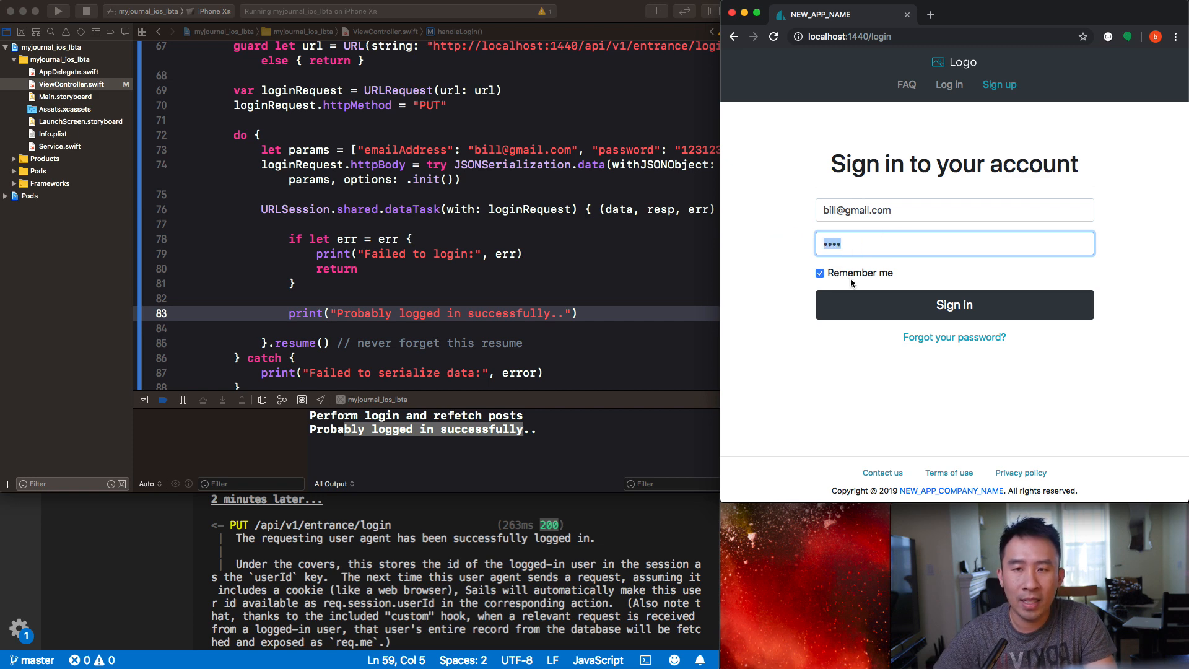
click(954, 304)
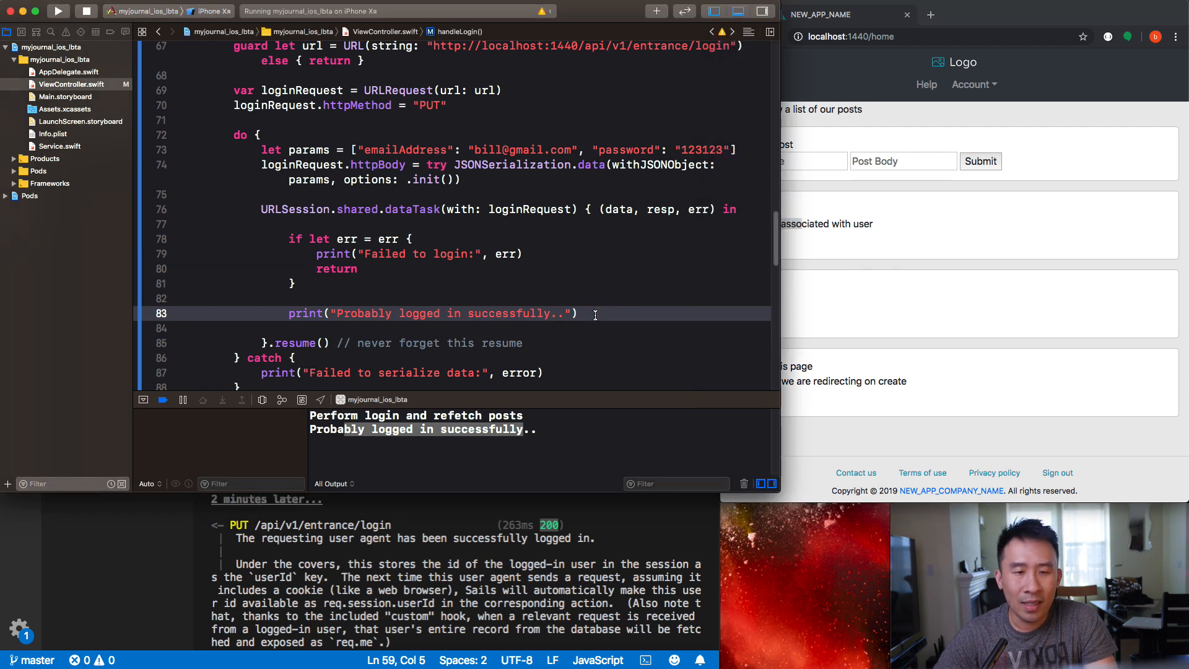
- Call self.fetchPosts() after the success print and jump to its definition
text(self.)
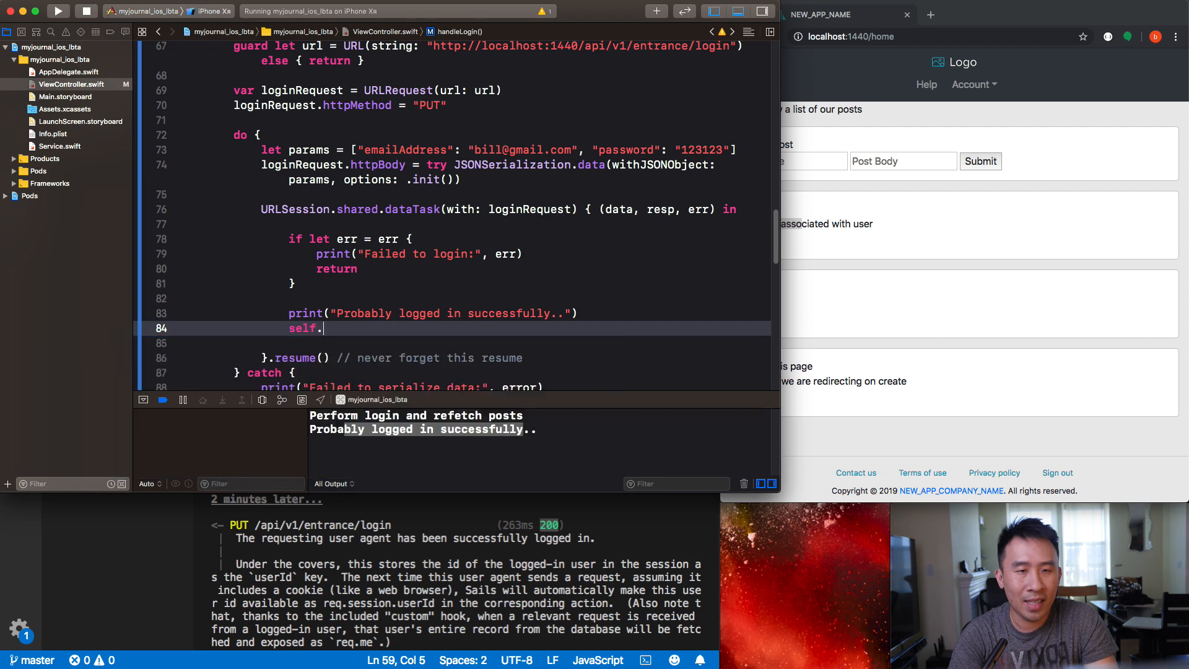
text(fetchPosts())
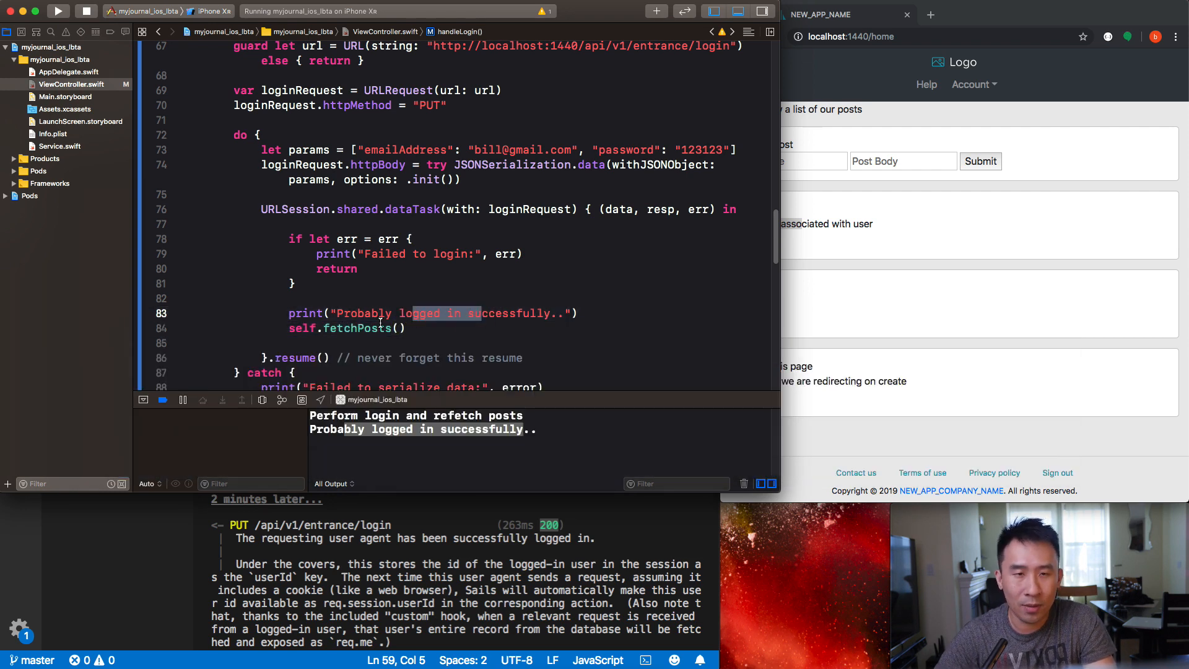
click(364, 327)
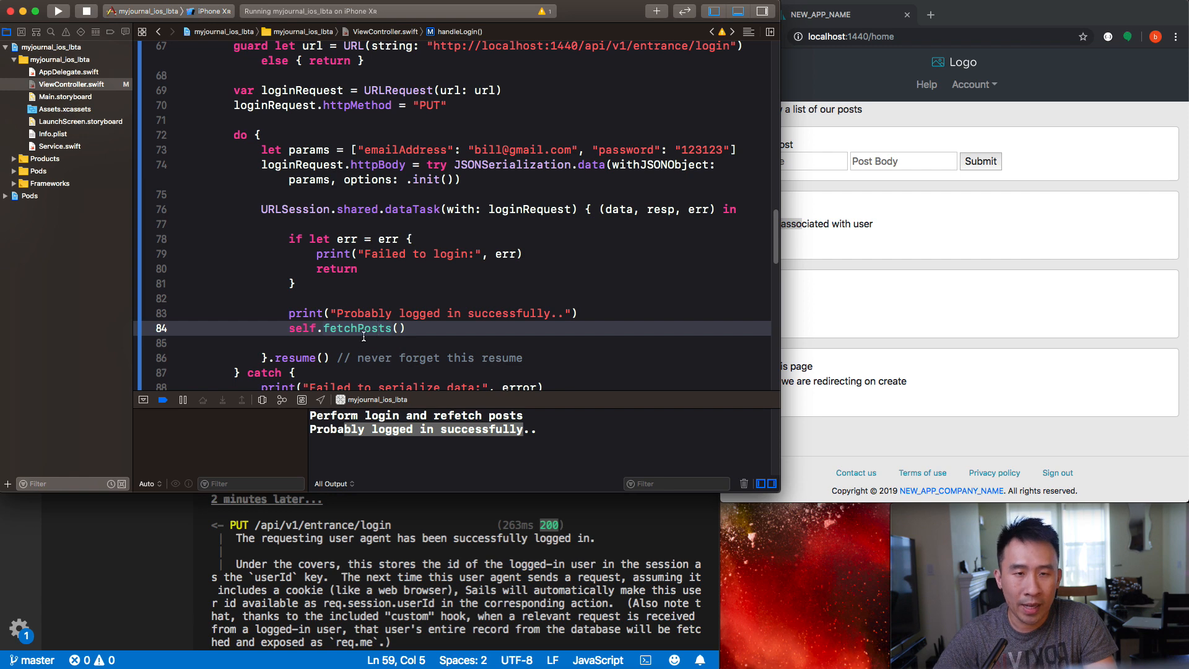
click(357, 327)
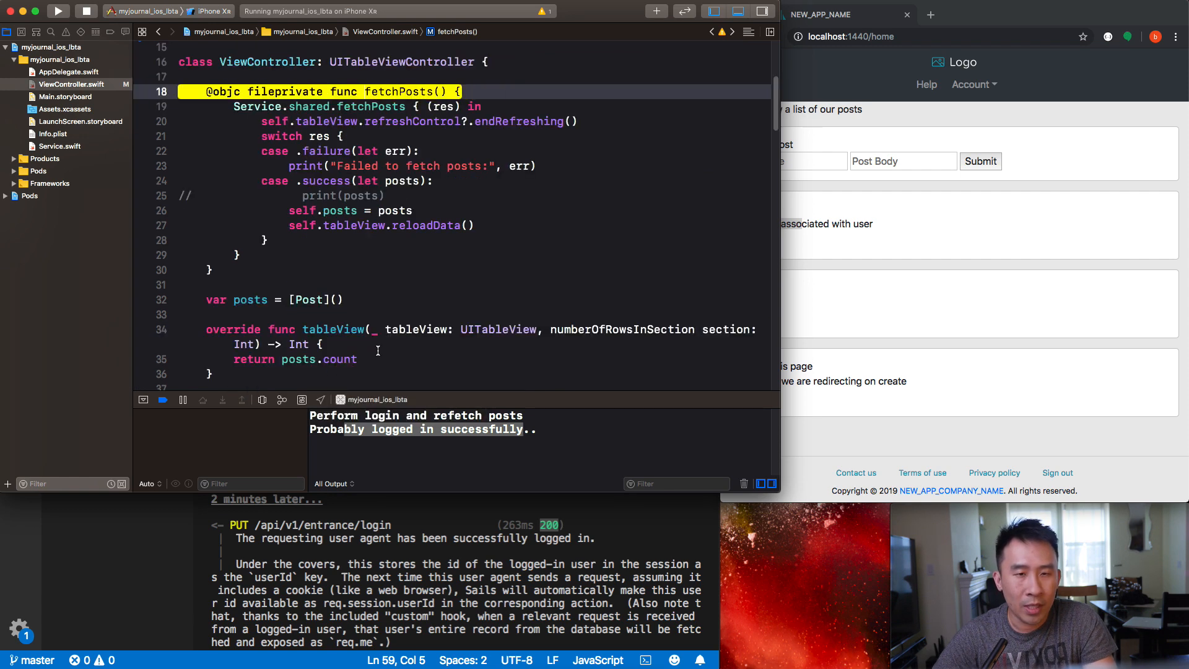
- Follow the Service fetchPosts call into Service.swift's post-fetching code
click(349, 91)
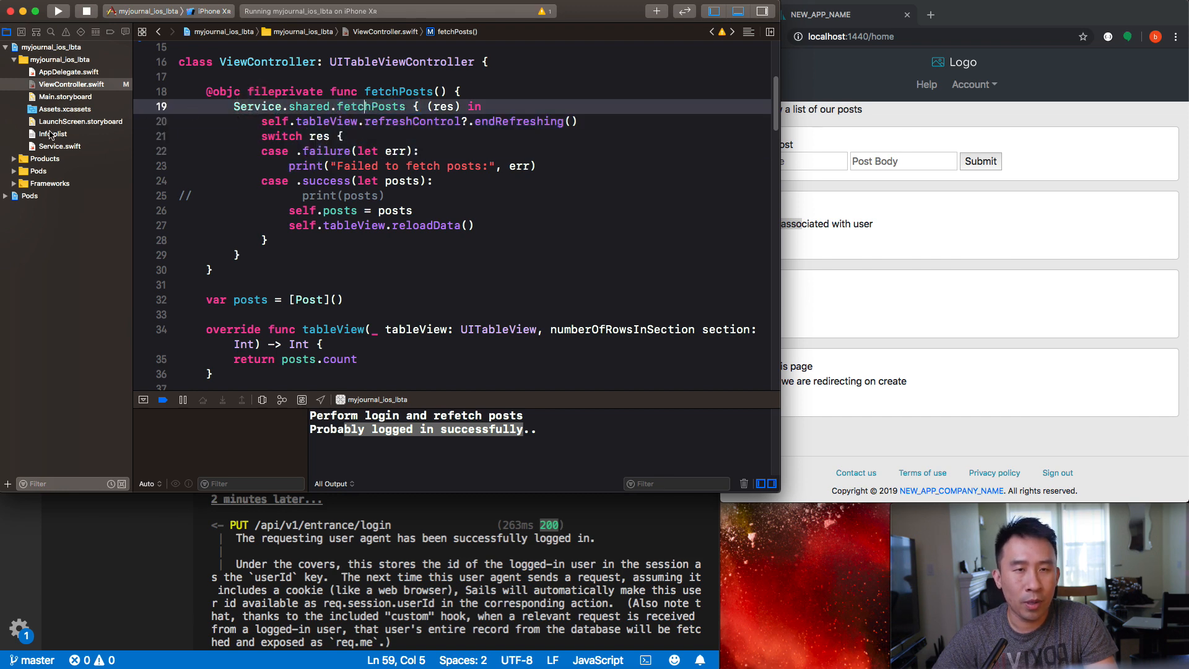
click(59, 146)
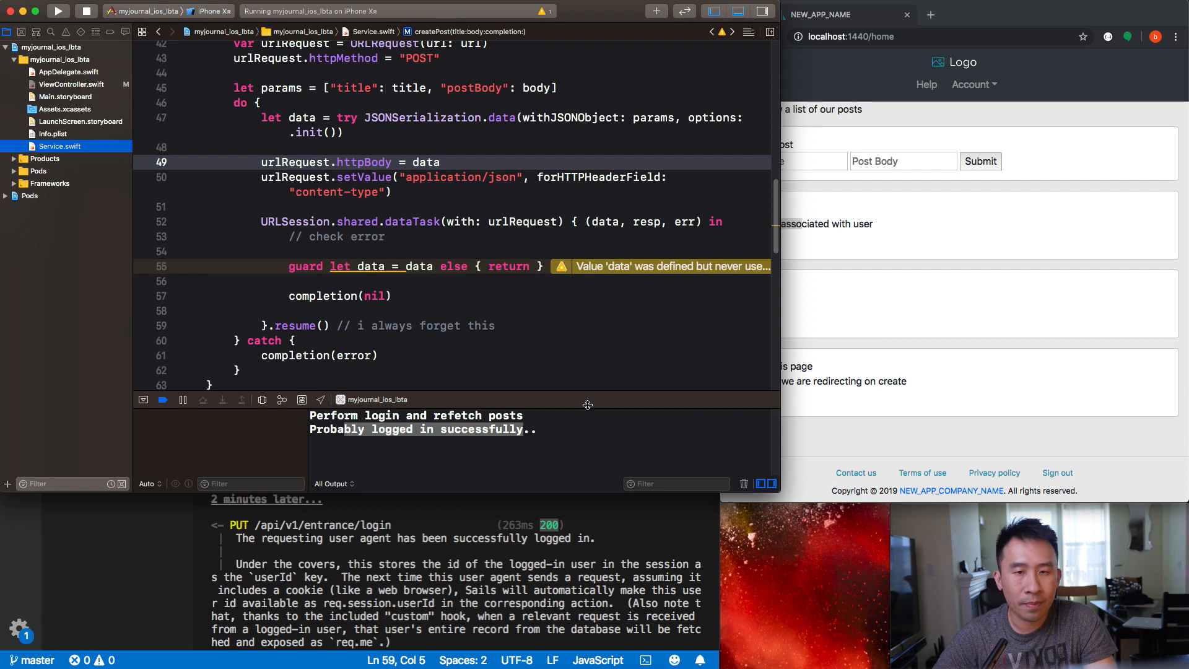
scroll(up, 3)
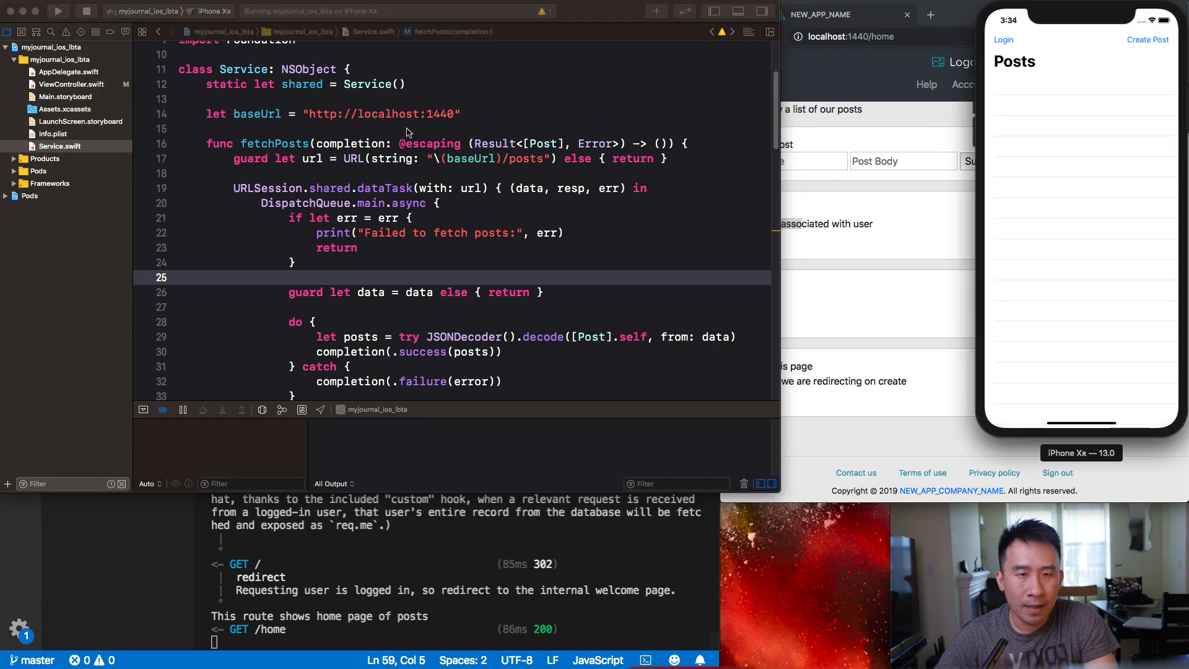
mouse_move(302, 627)
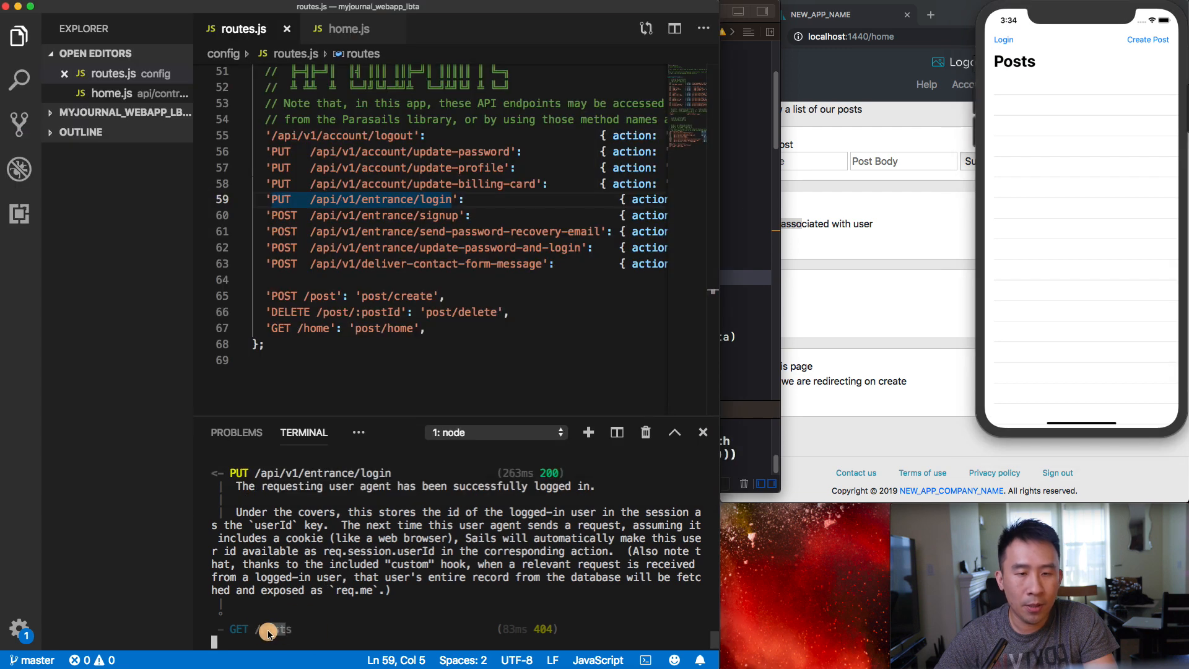
mouse_move(542, 630)
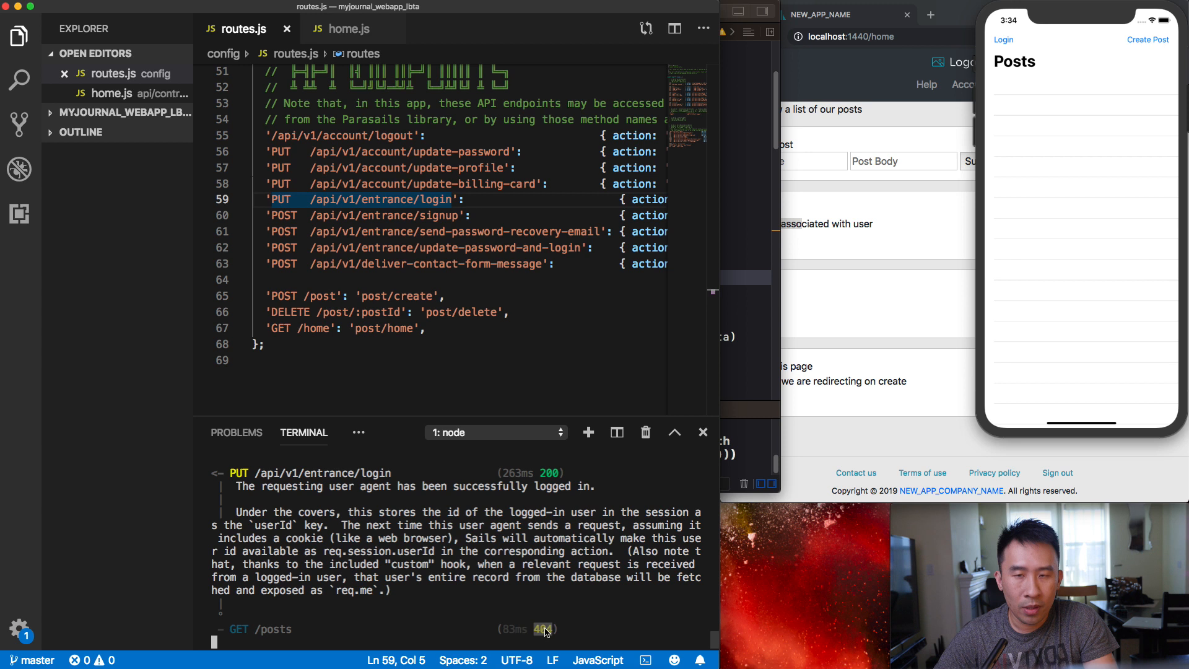
mouse_move(549, 599)
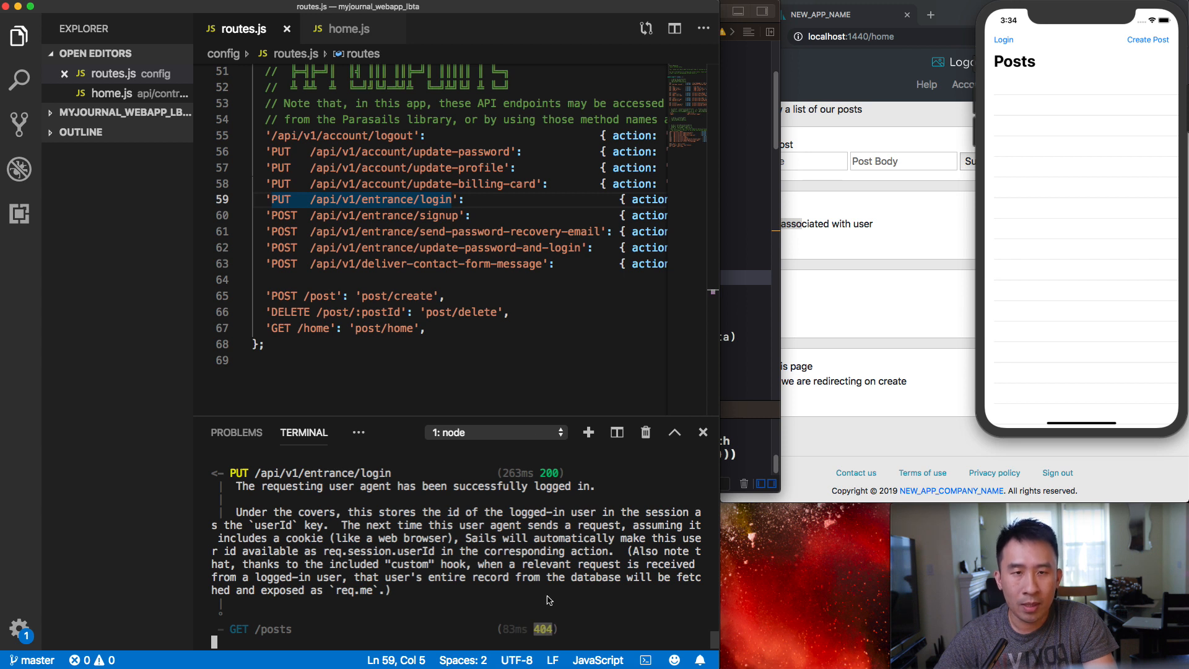
click(429, 328)
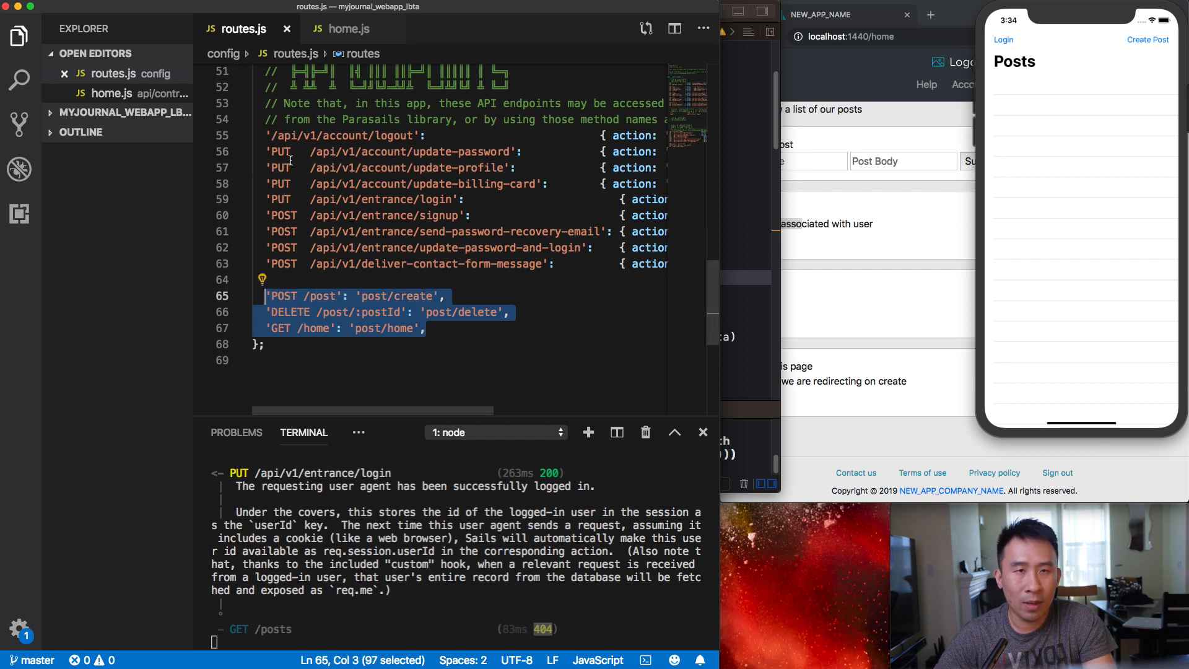
click(448, 327)
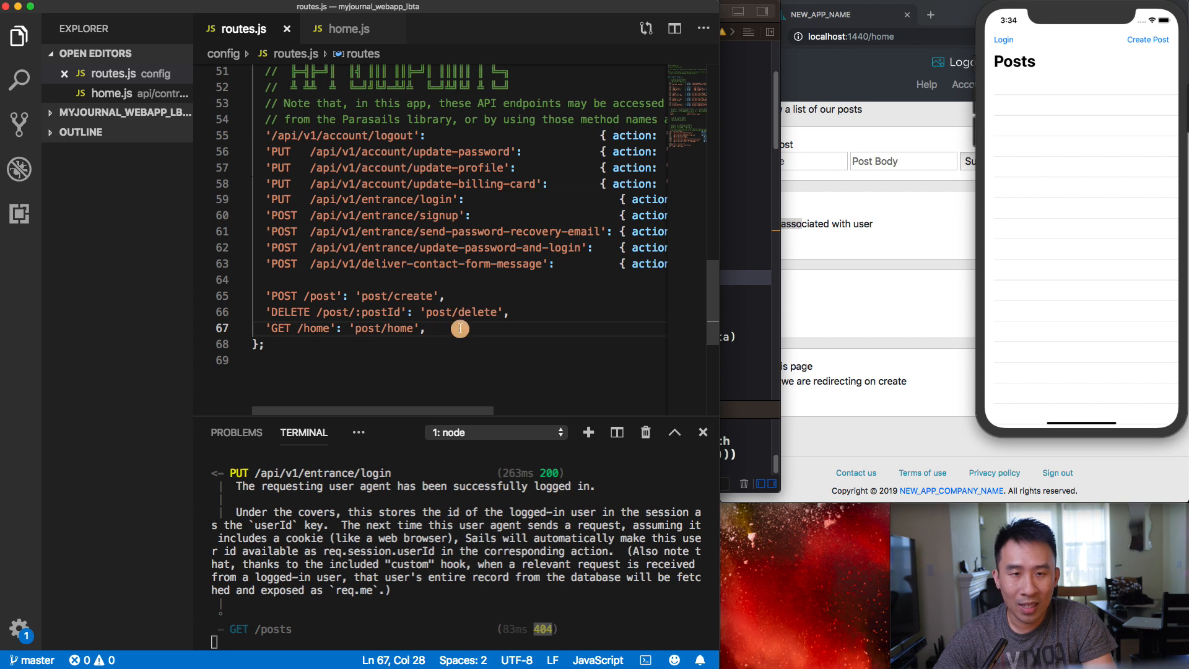
mouse_move(107, 93)
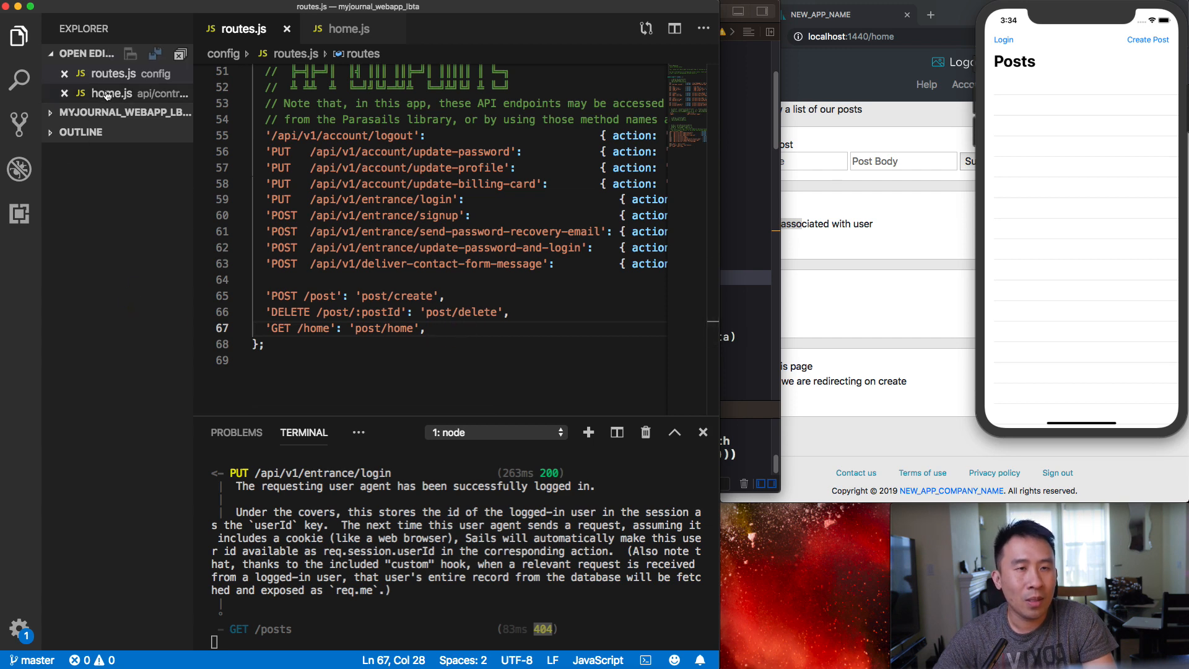
- Bring up api/controllers/post/home.js and position the caret above res.view
click(348, 29)
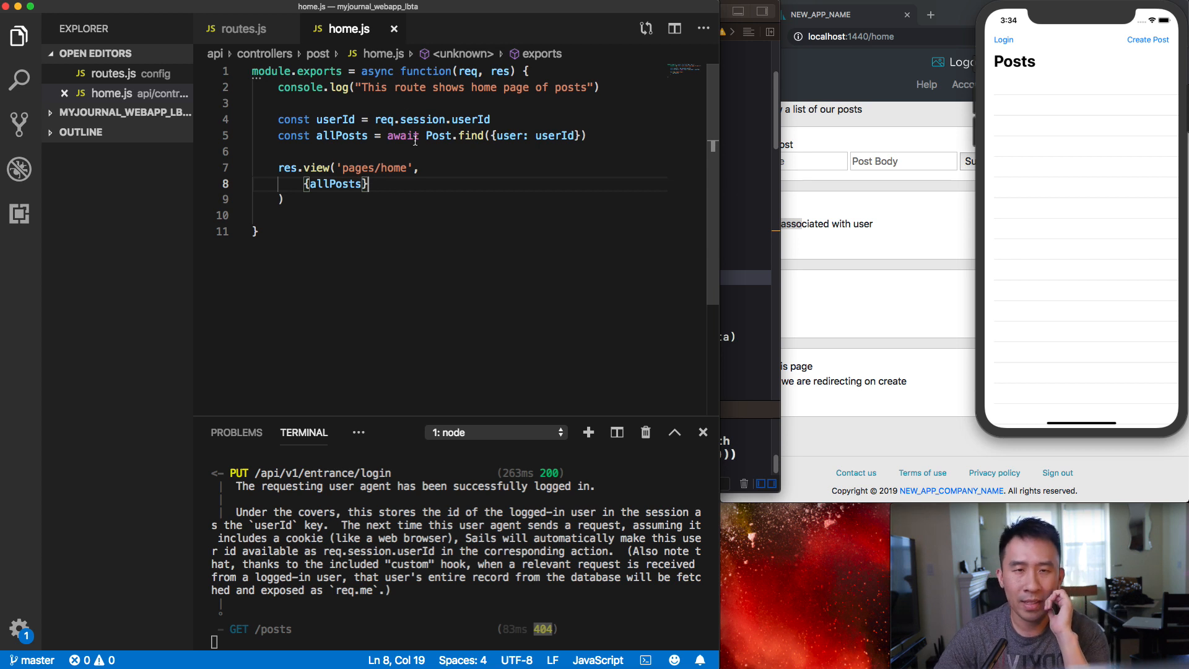
mouse_move(810, 242)
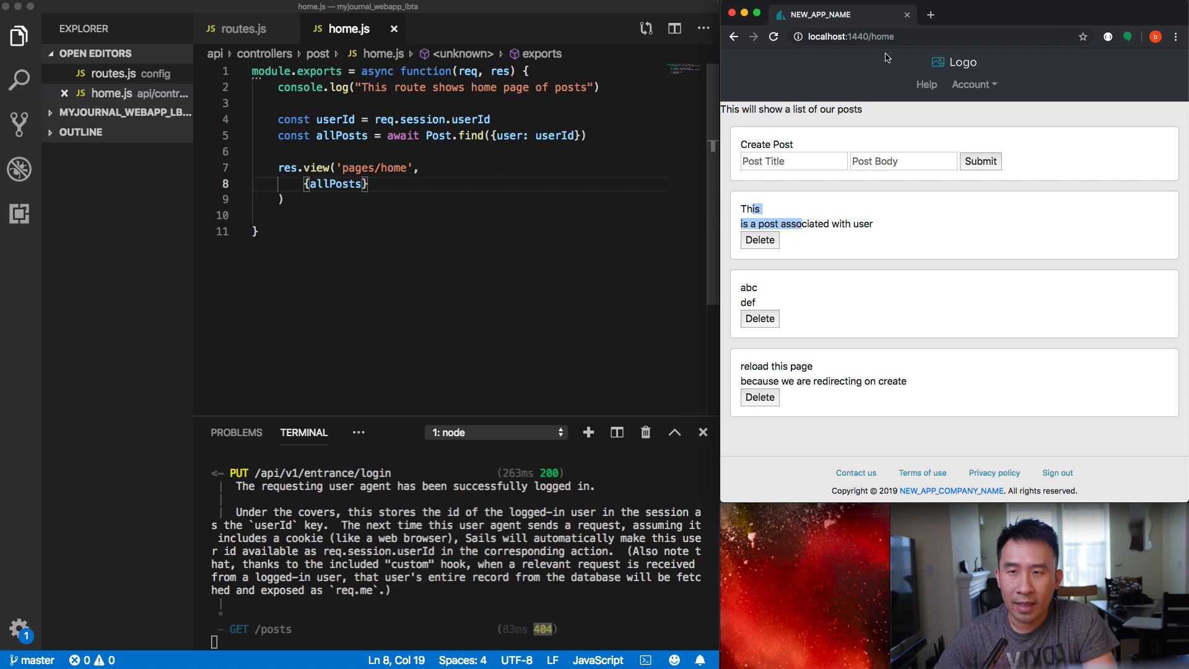
mouse_move(820, 139)
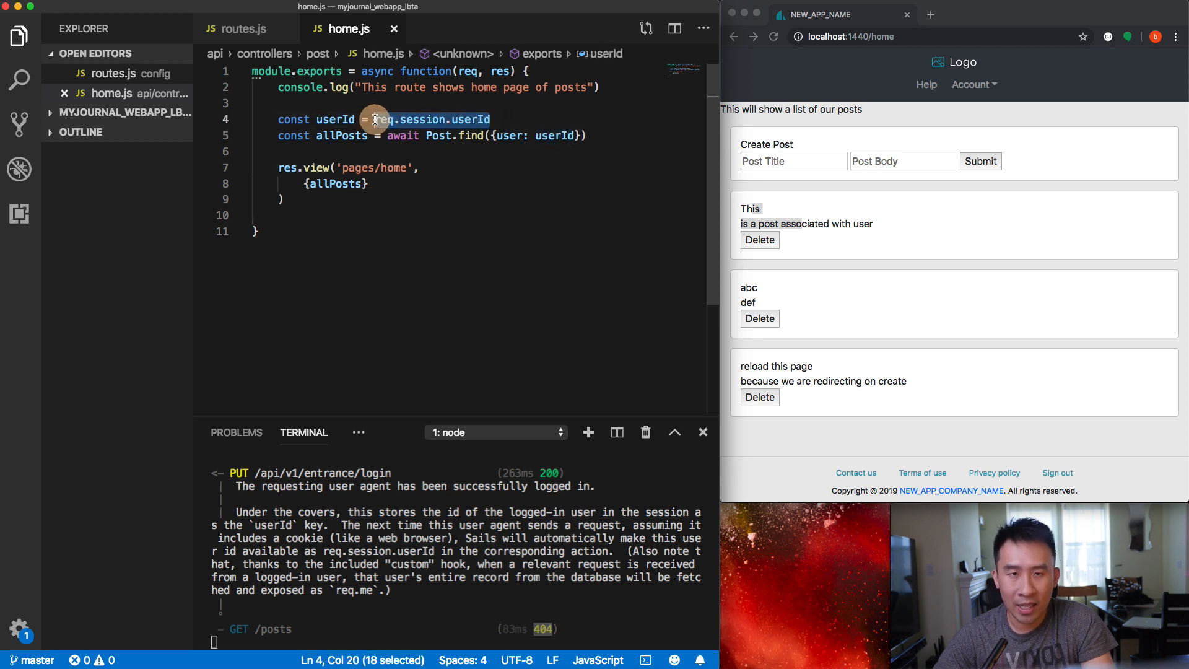
click(296, 168)
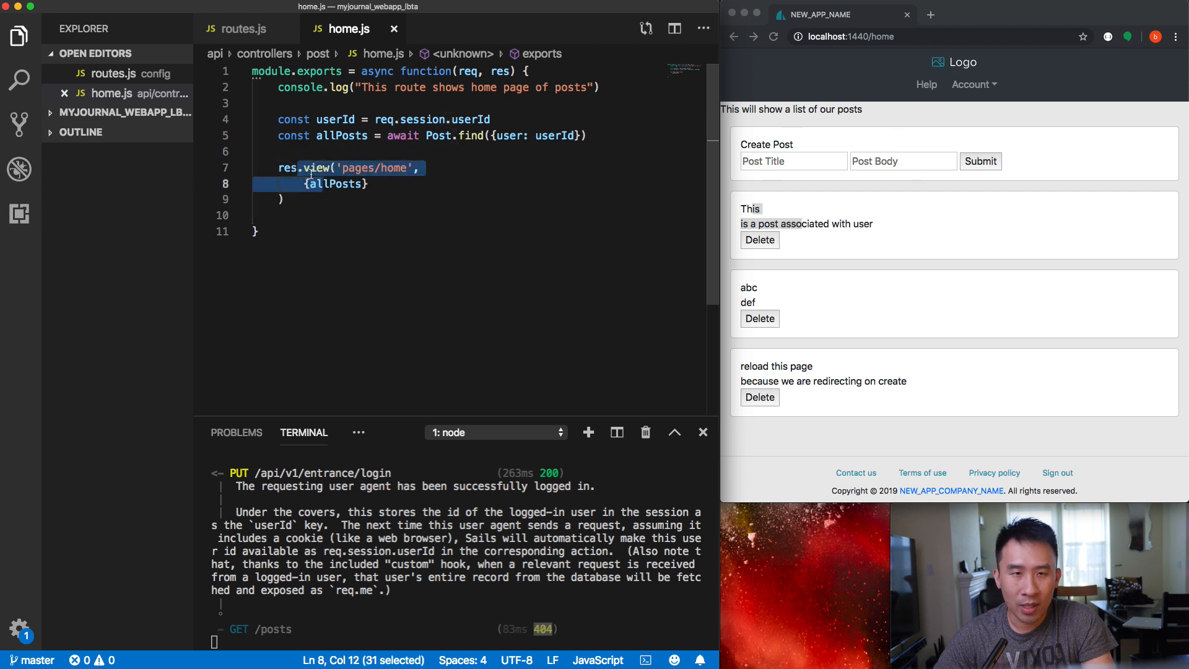
double_click(336, 183)
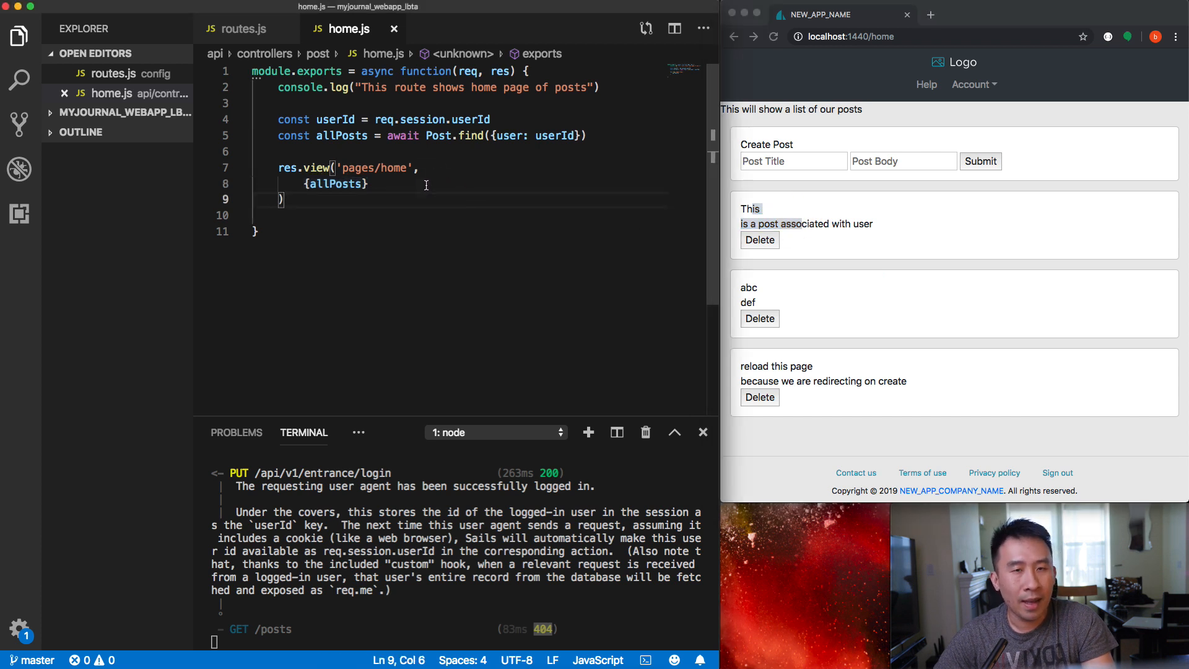
click(588, 136)
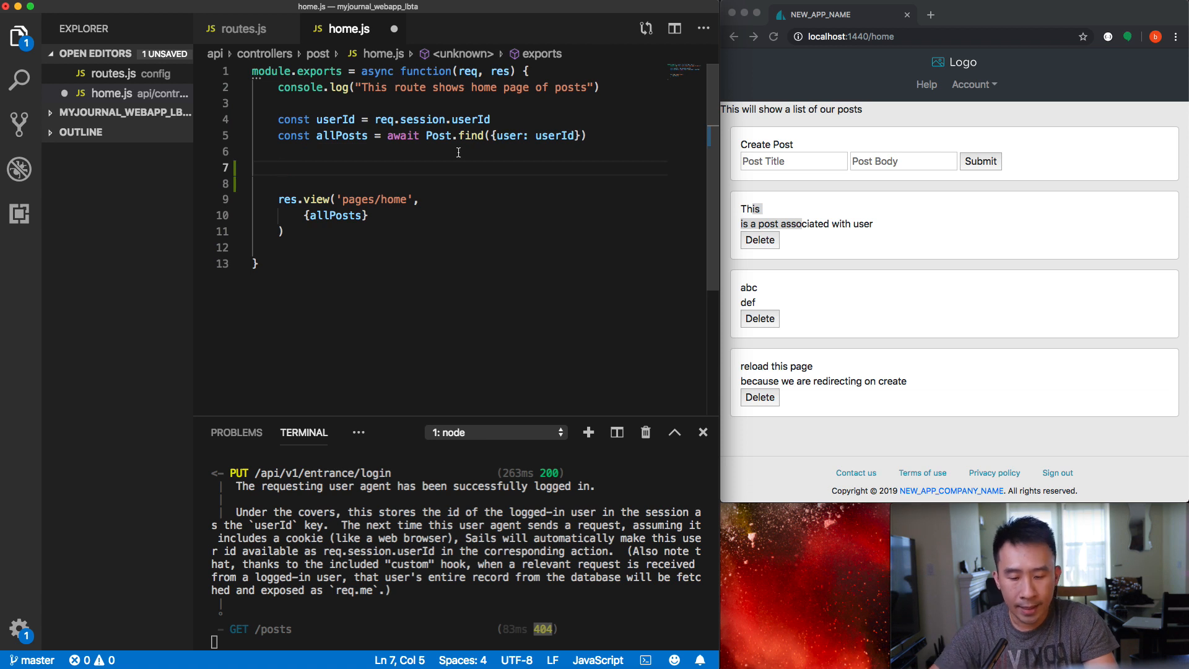
- Add if (req.wantsJSON) { return res.send(allPosts) } and save the controller
text(if (req.wantsJSON) {)
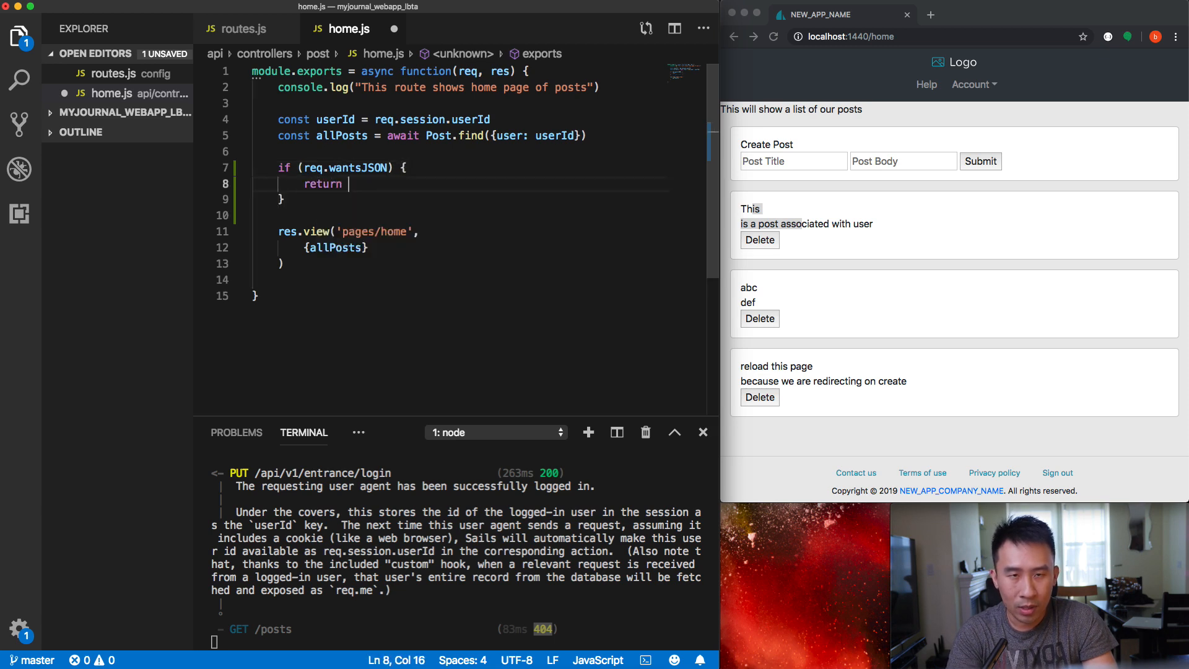
text(res.send)
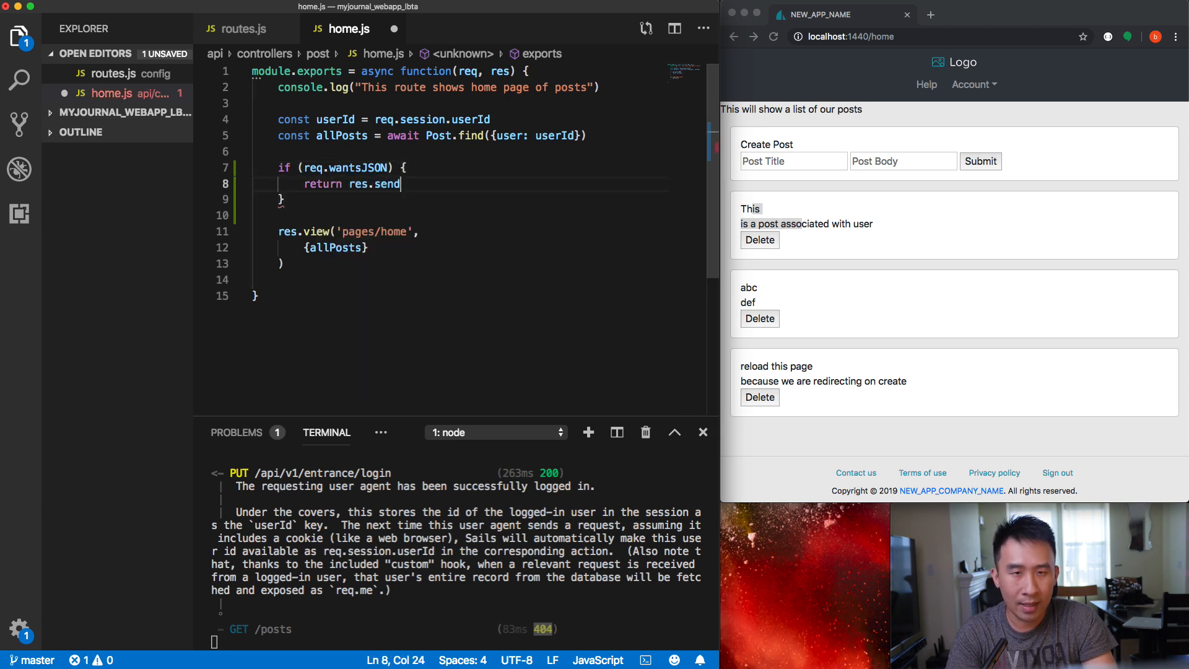
text((allPosts))
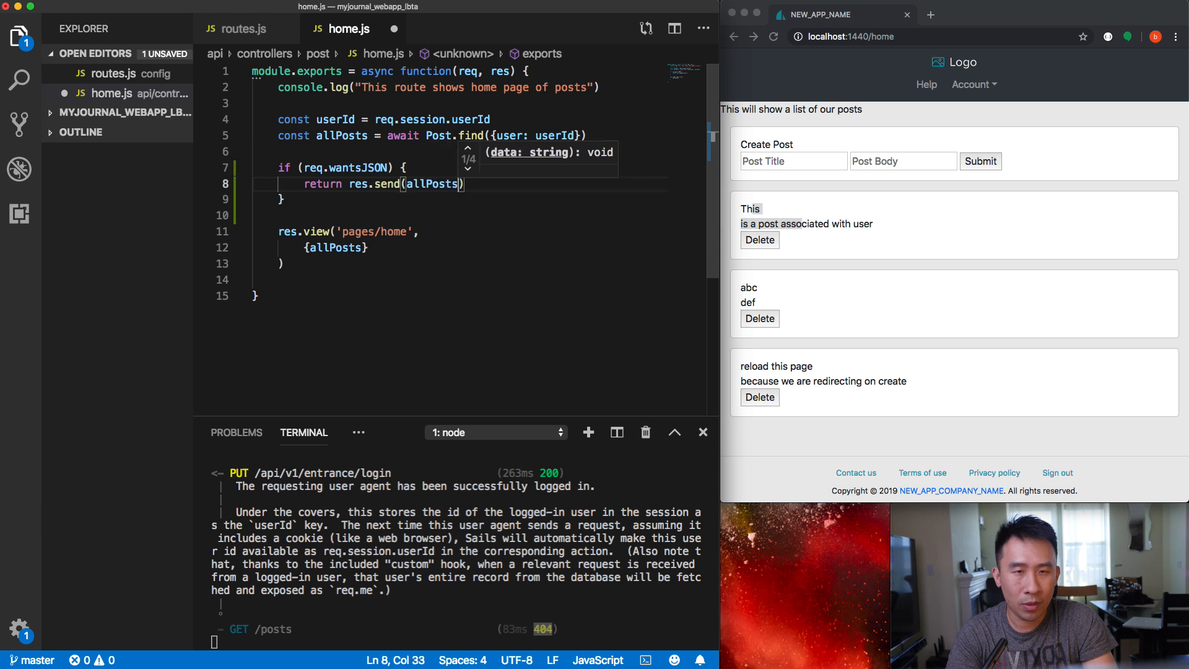
double_click(431, 183)
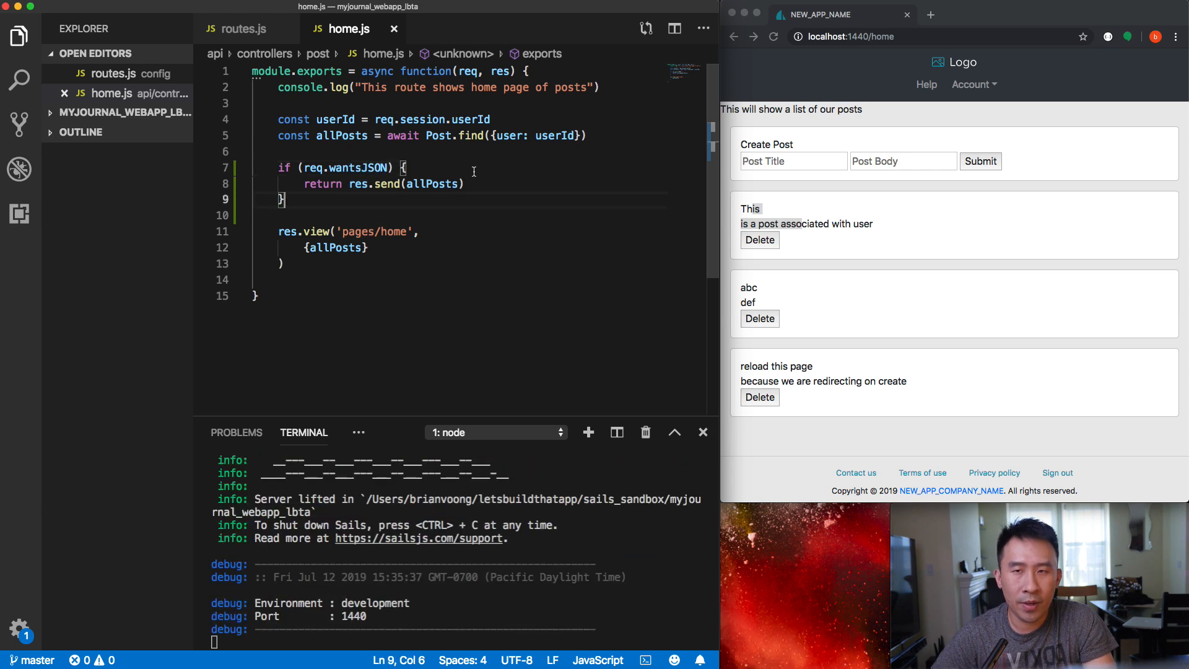
click(773, 36)
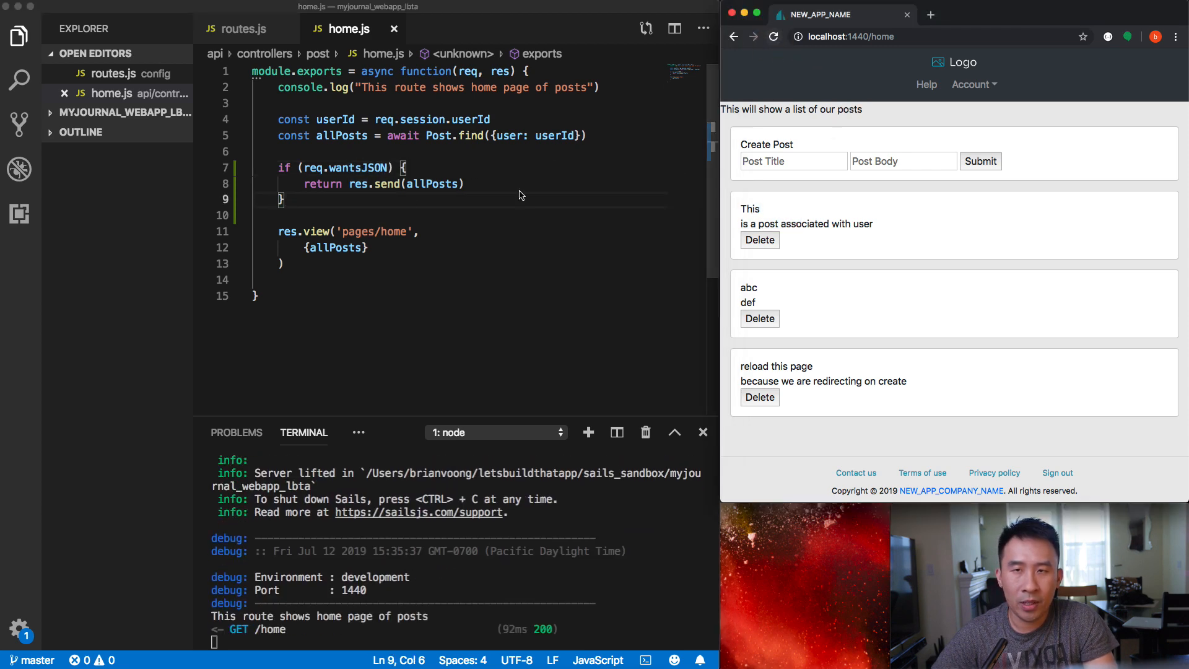
- Highlight the new wantsJSON branch and the res.view rendering call for comparison
drag(311, 167, 285, 198)
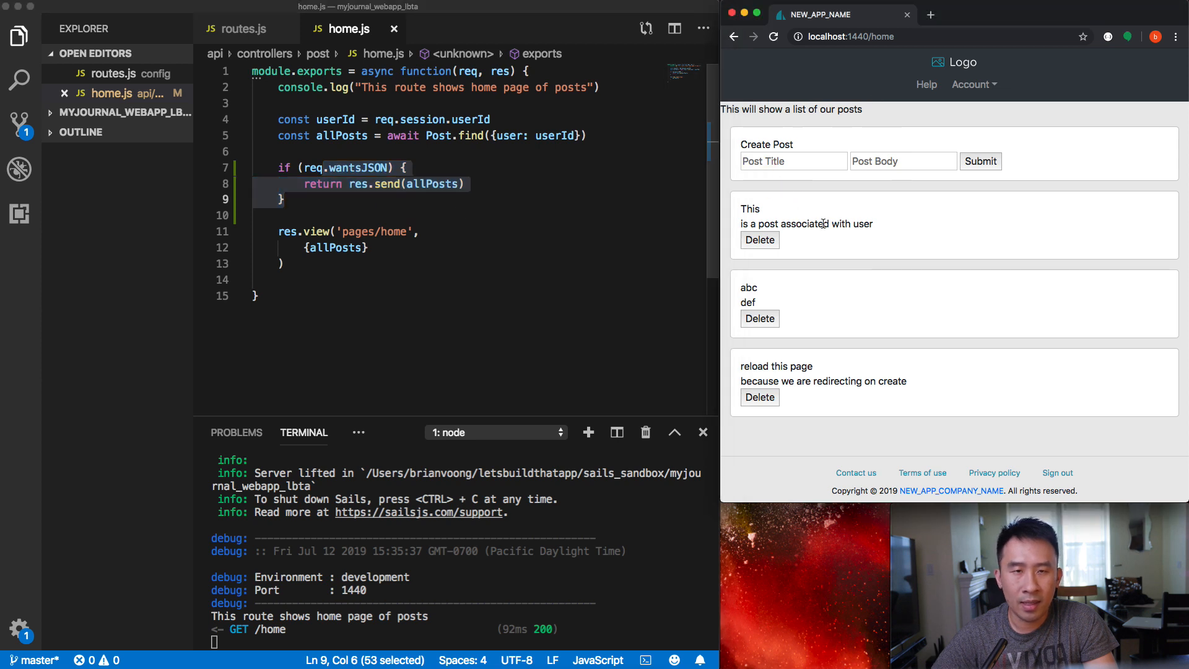
mouse_move(862, 142)
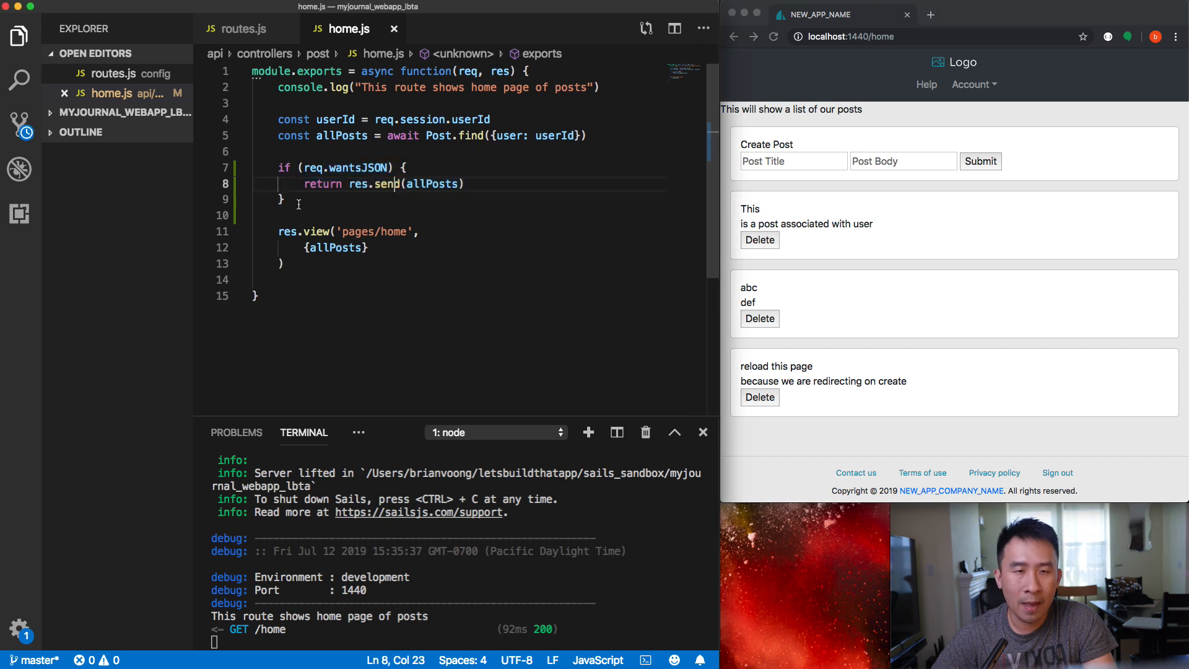
click(290, 232)
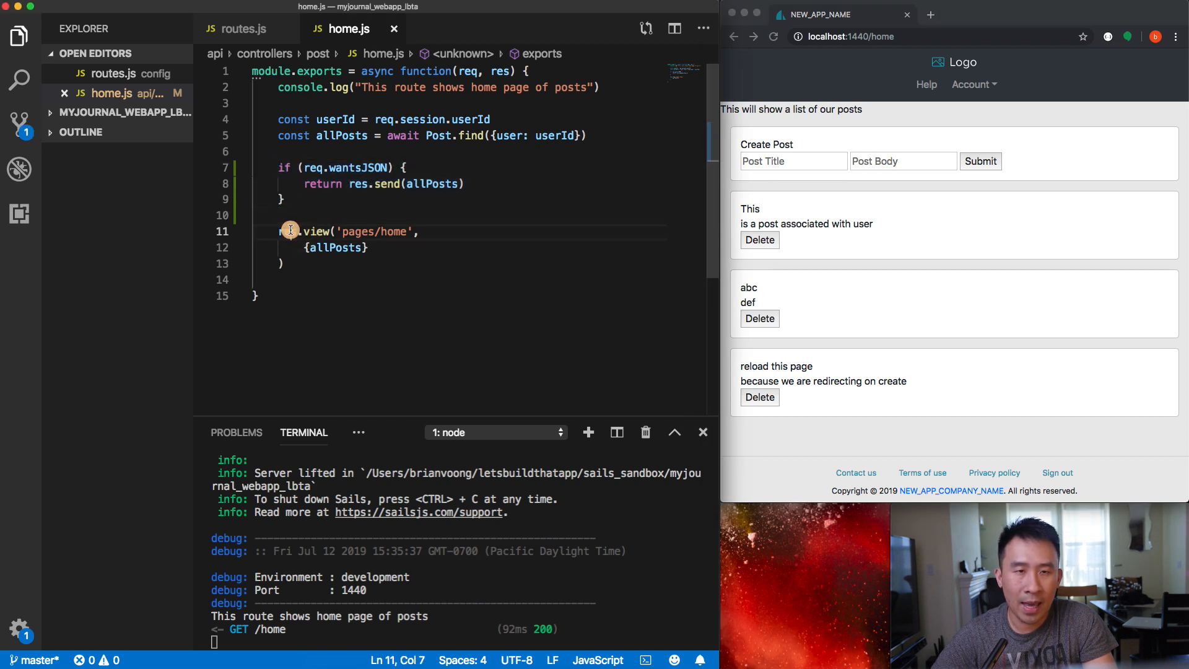
drag(290, 232, 284, 262)
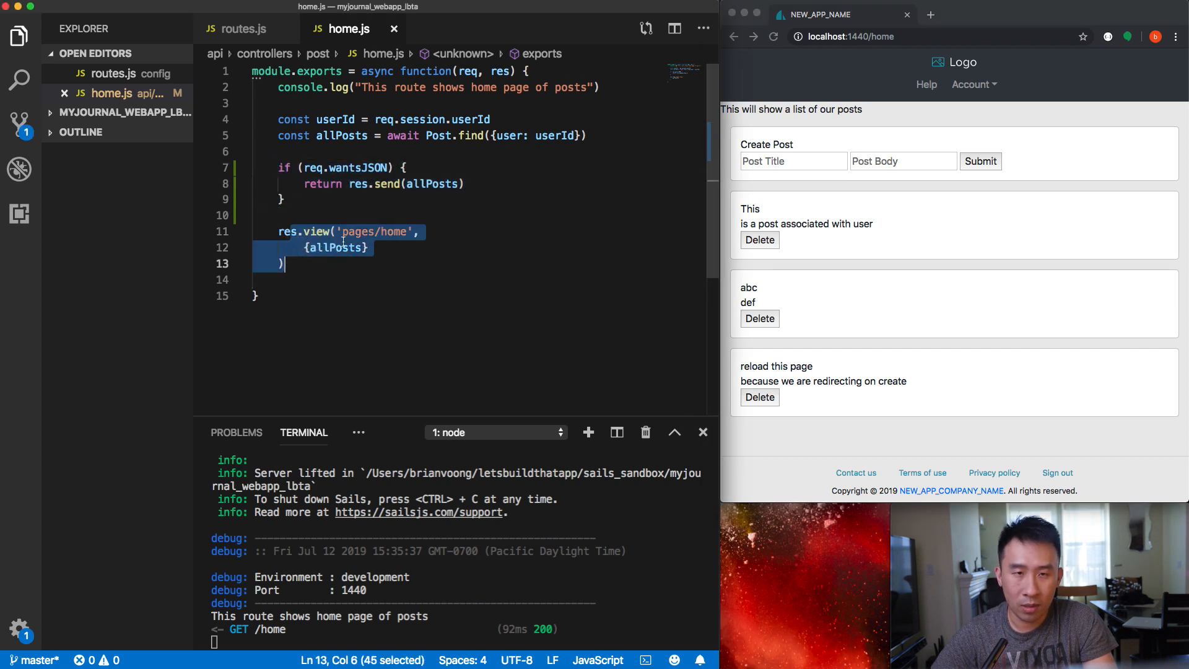
click(283, 198)
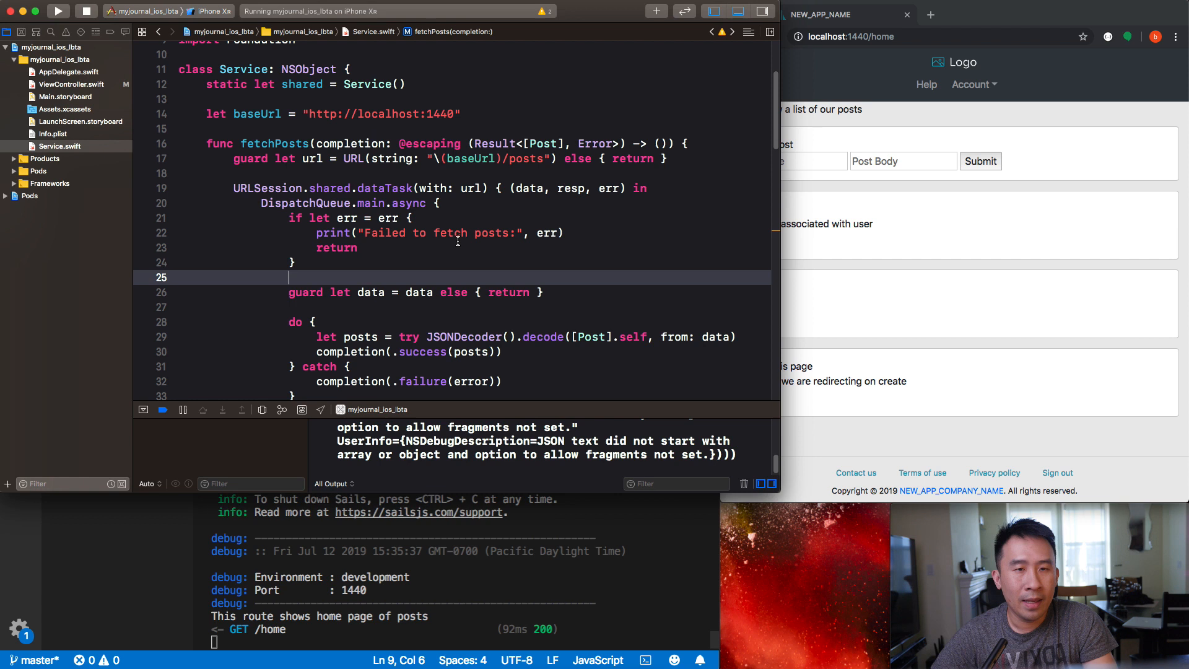
- Build a URLRequest in fetchPosts with setValue("application/json", forHTTPHeaderField: "Content-type")
click(350, 159)
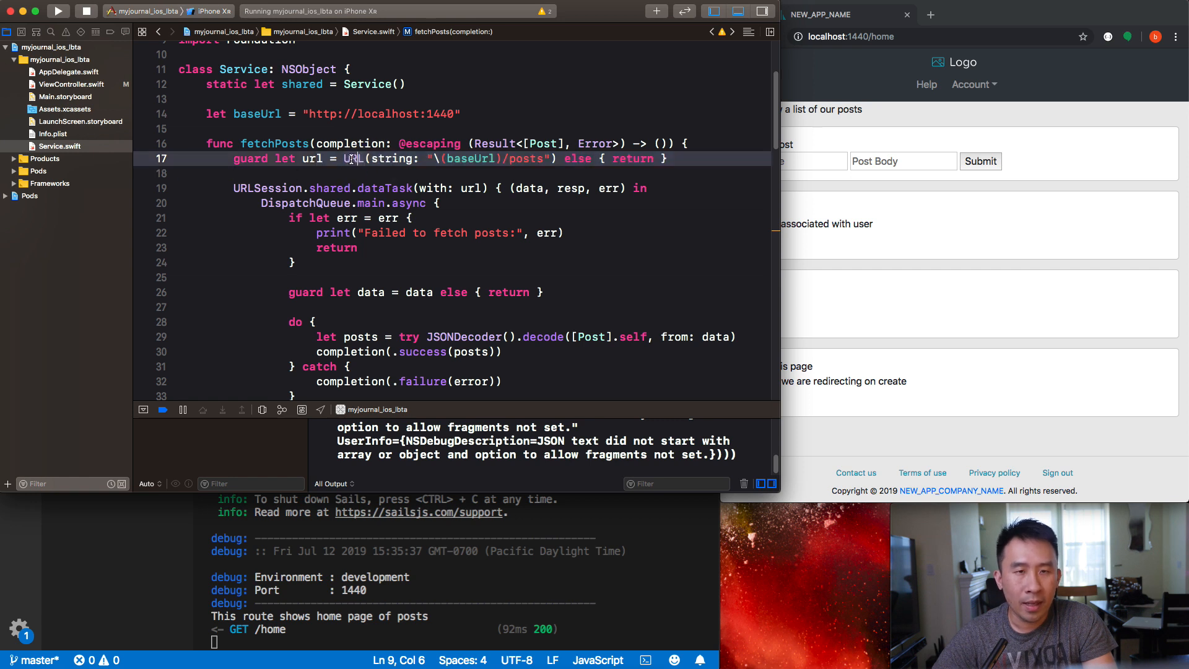
double_click(267, 188)
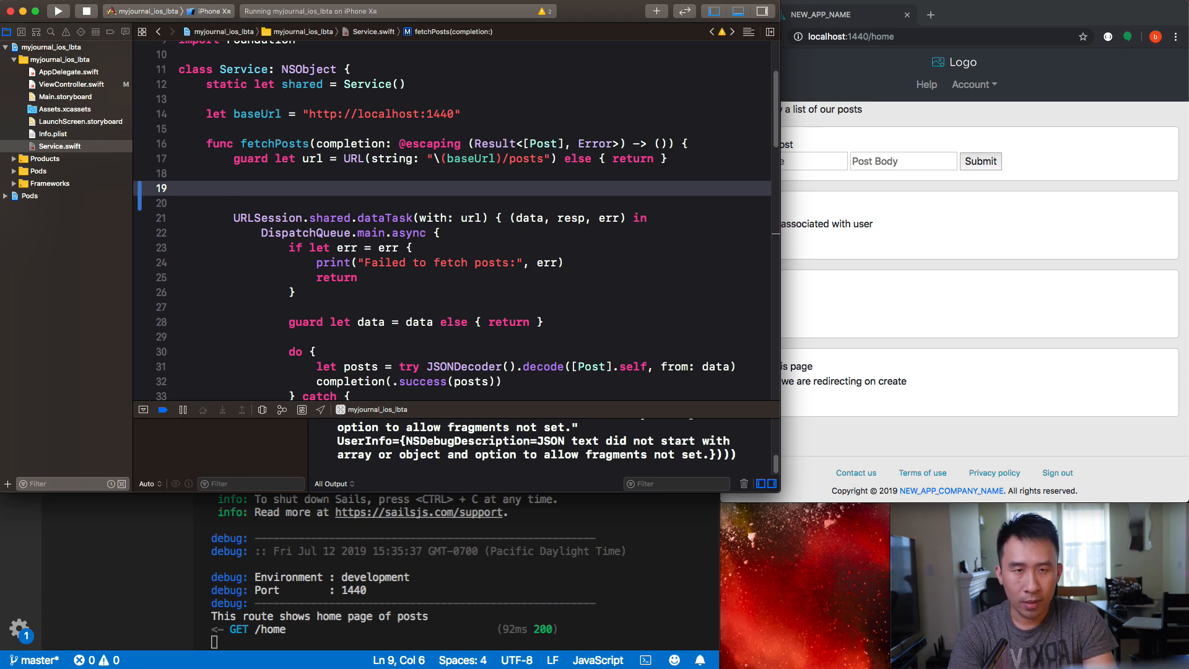
text(var)
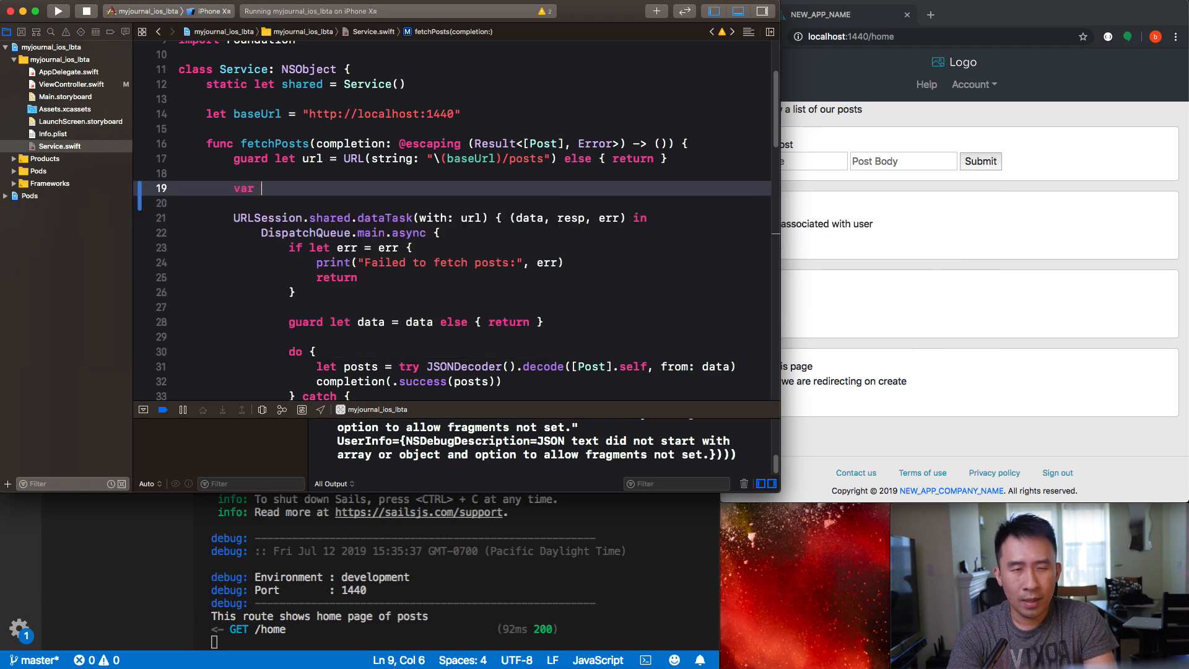
text(fetchPostsRequest = URLRequest(url: url)
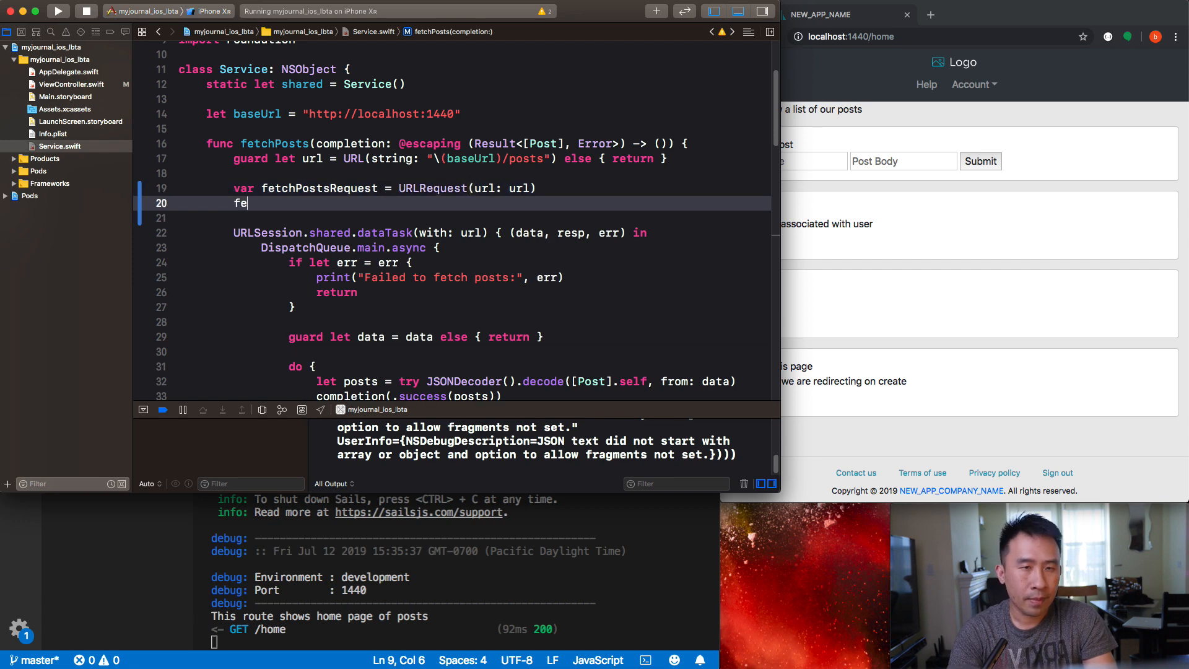
text(h)
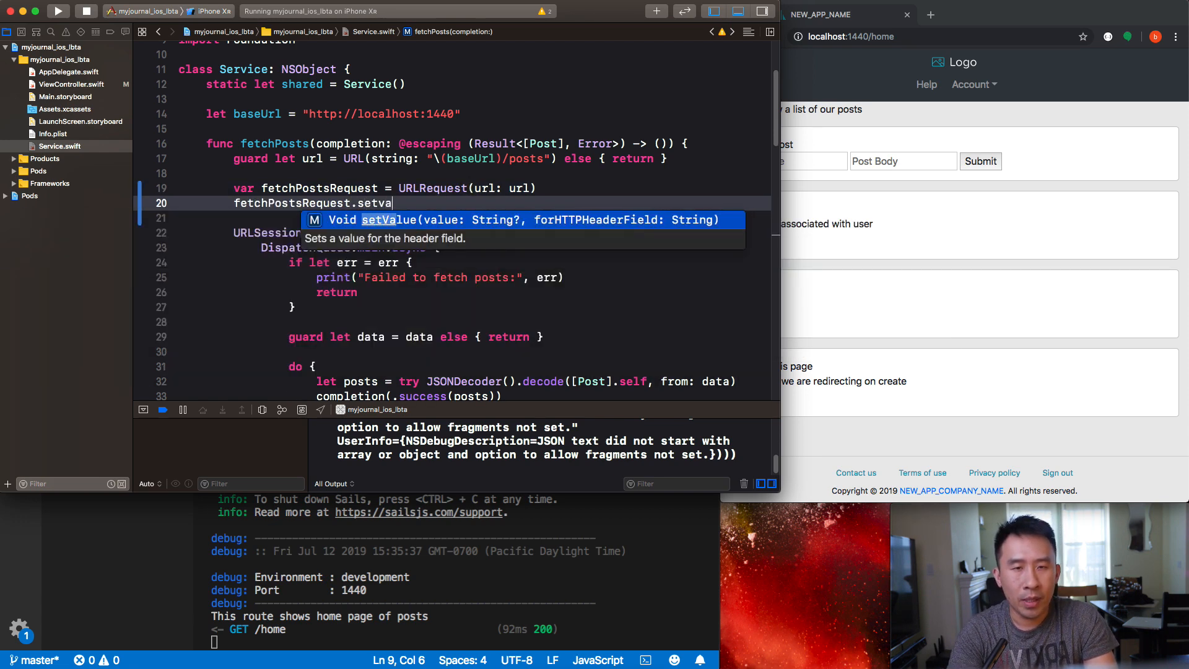
key(Return)
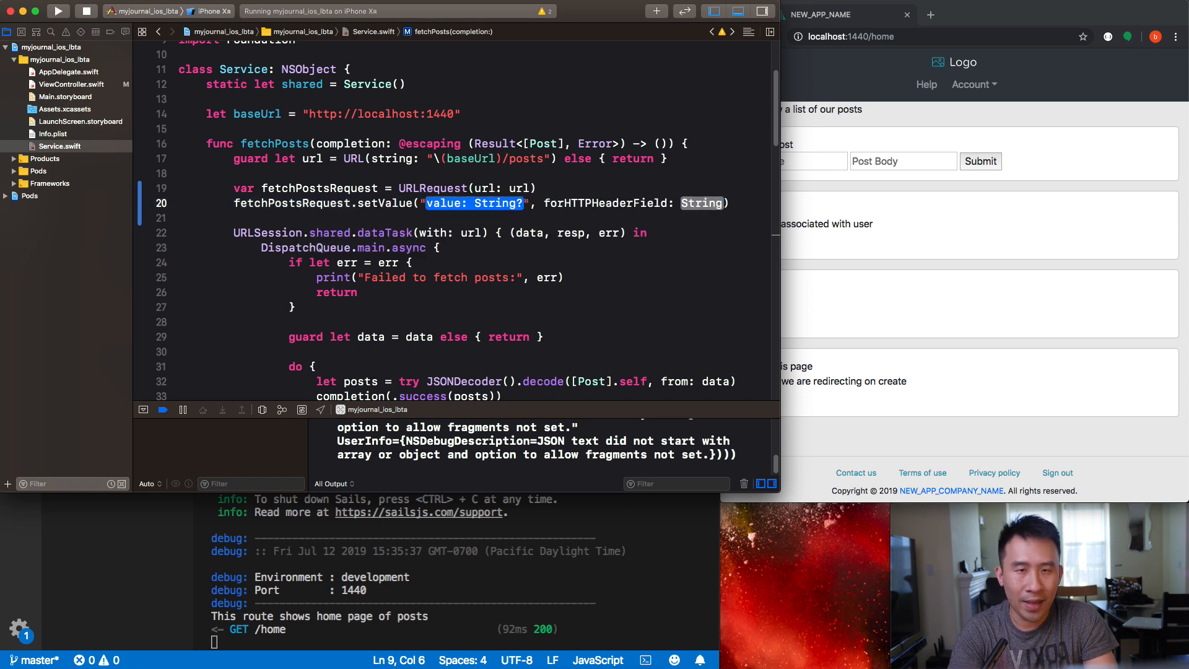
text(application/json)
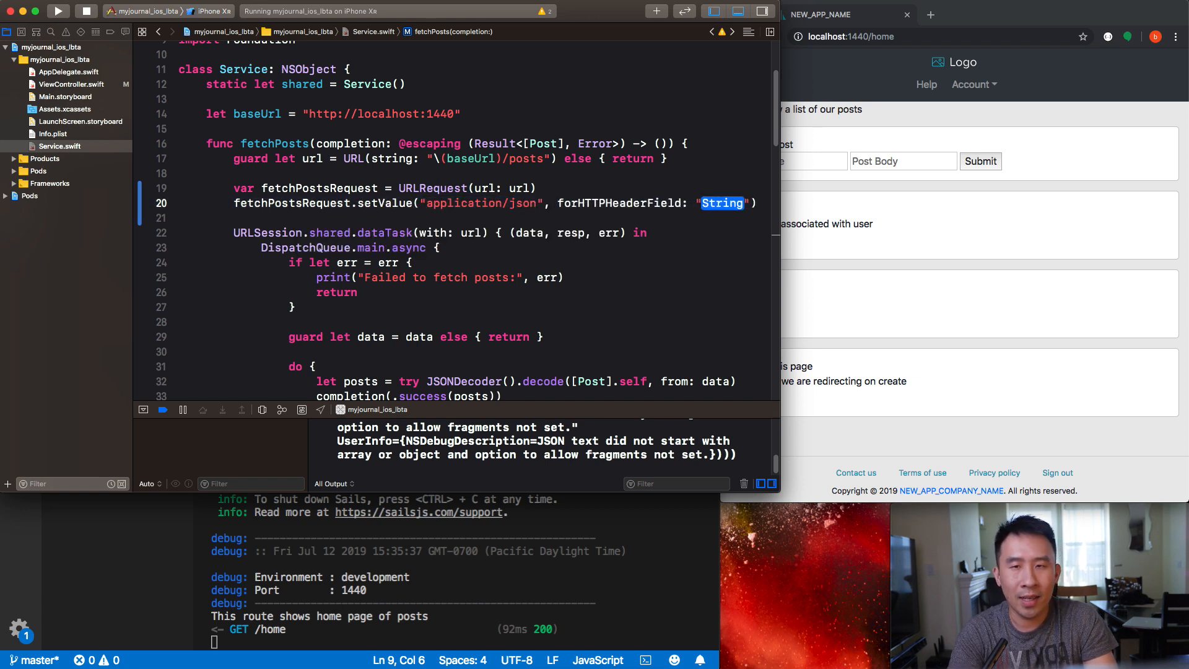
text(Content-type)
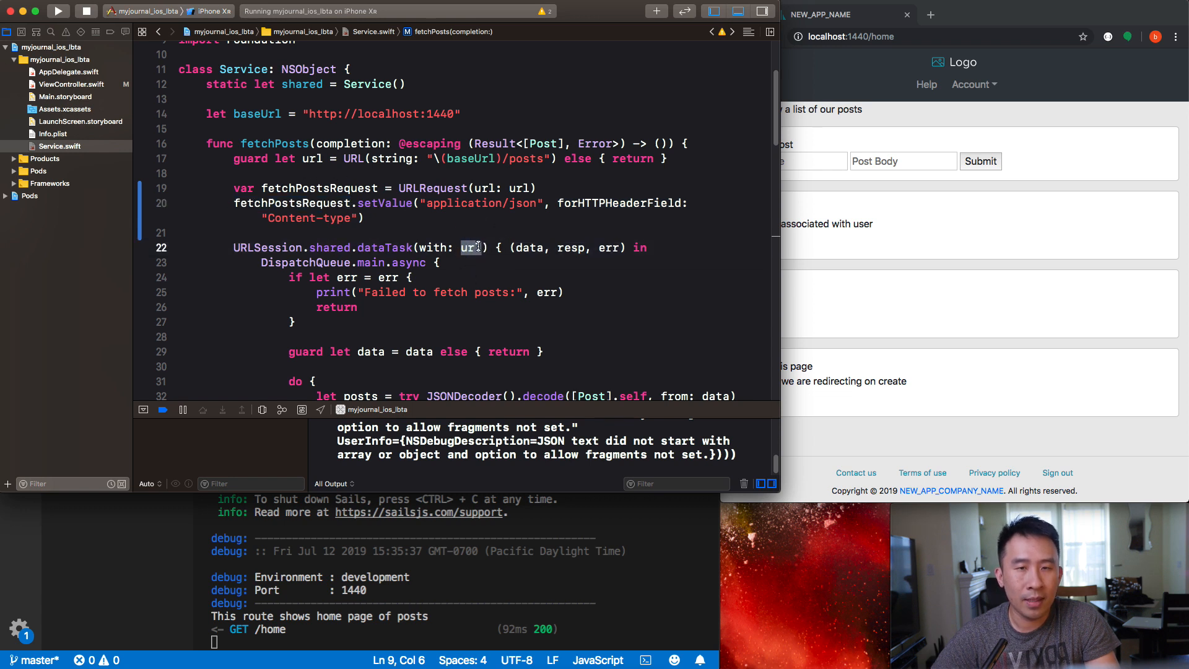
- Change the fetch URL path from /posts to /home
click(529, 159)
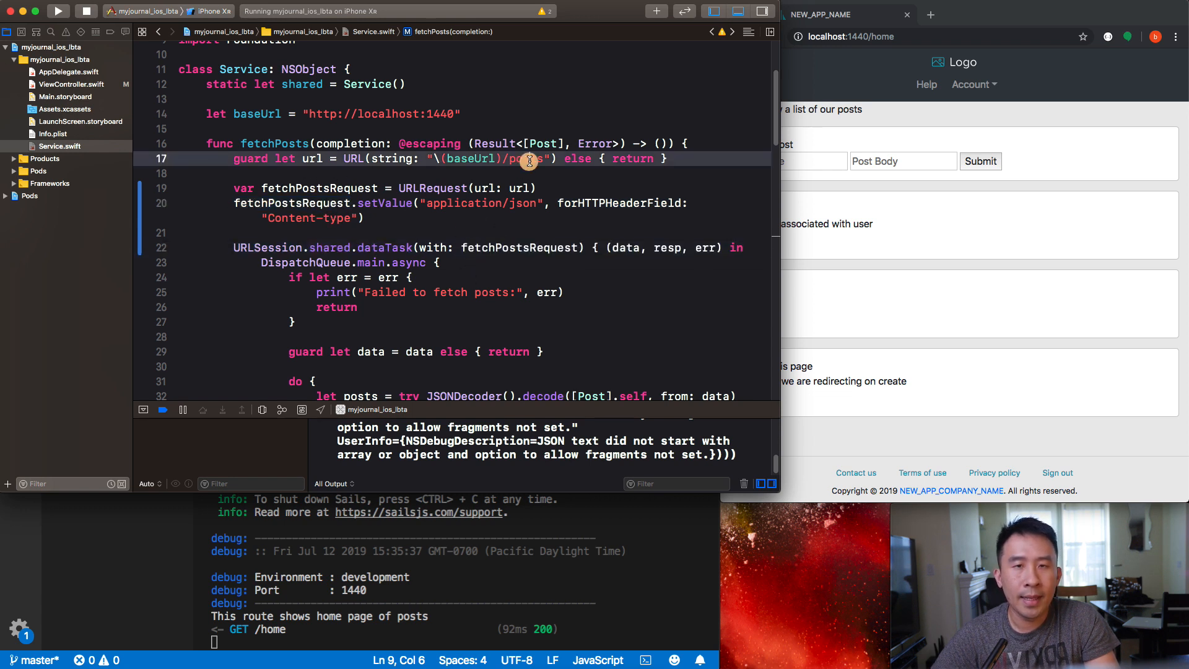
text(/home)
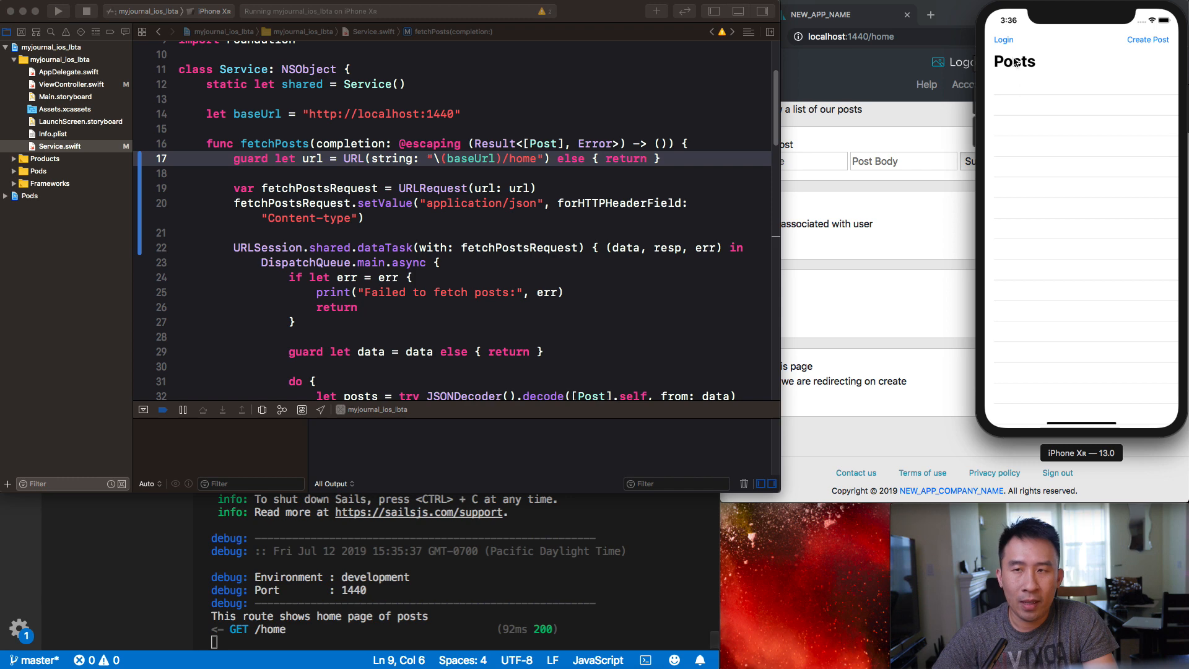
mouse_move(775, 120)
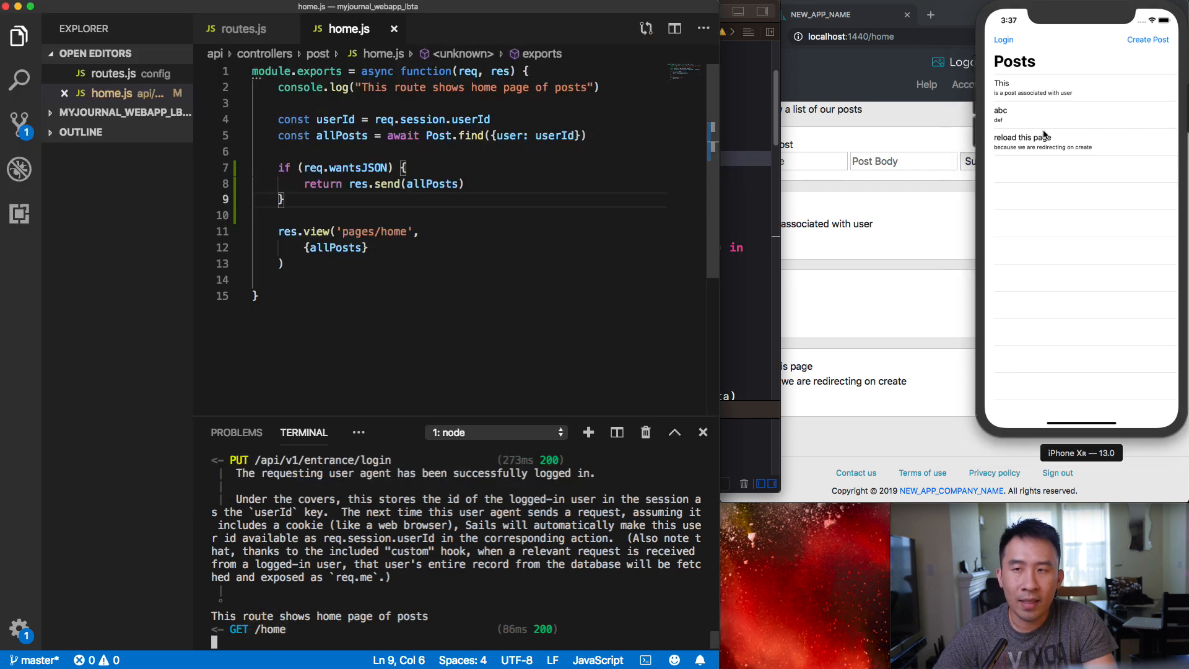
mouse_move(1026, 140)
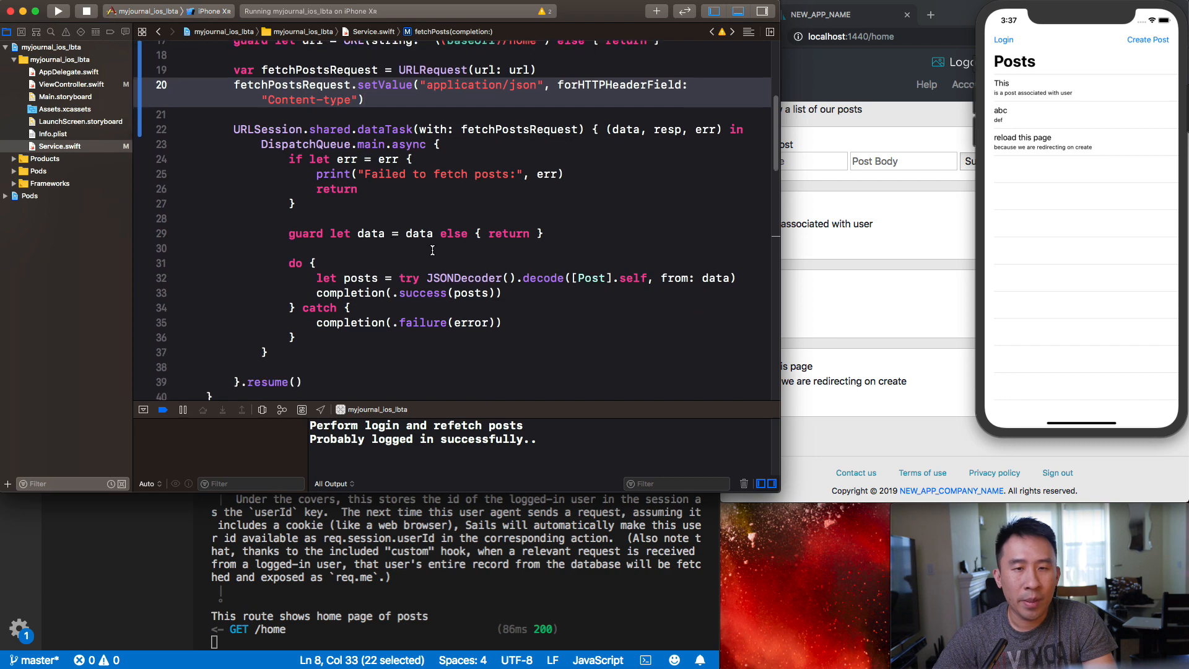
click(595, 277)
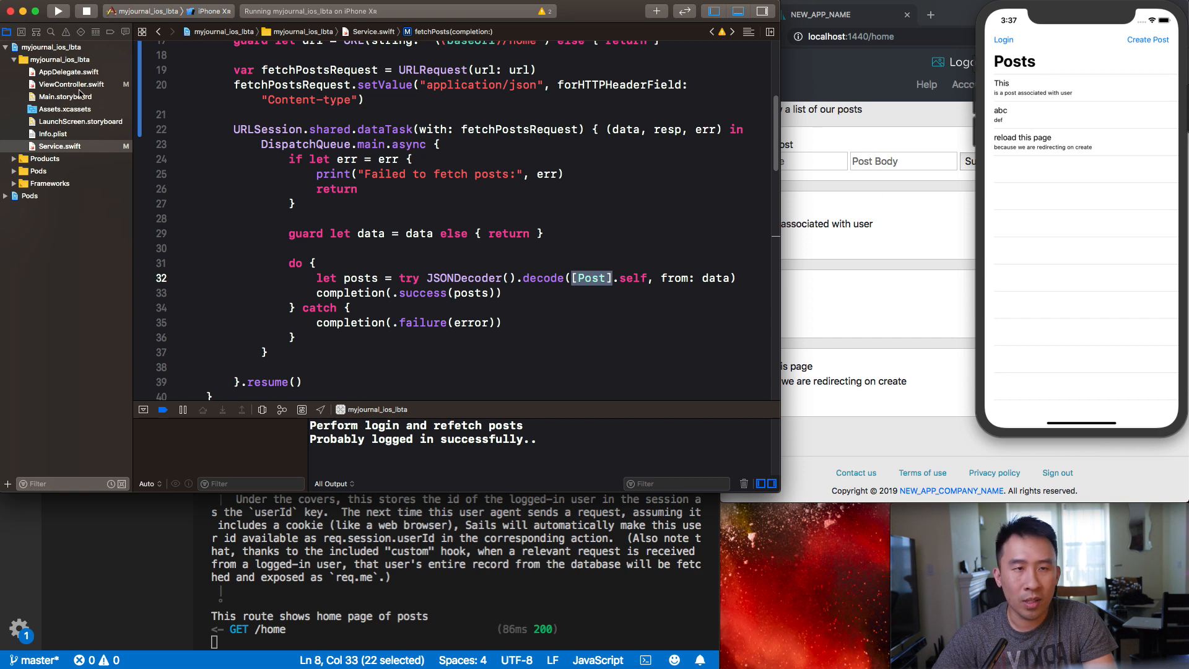
click(551, 189)
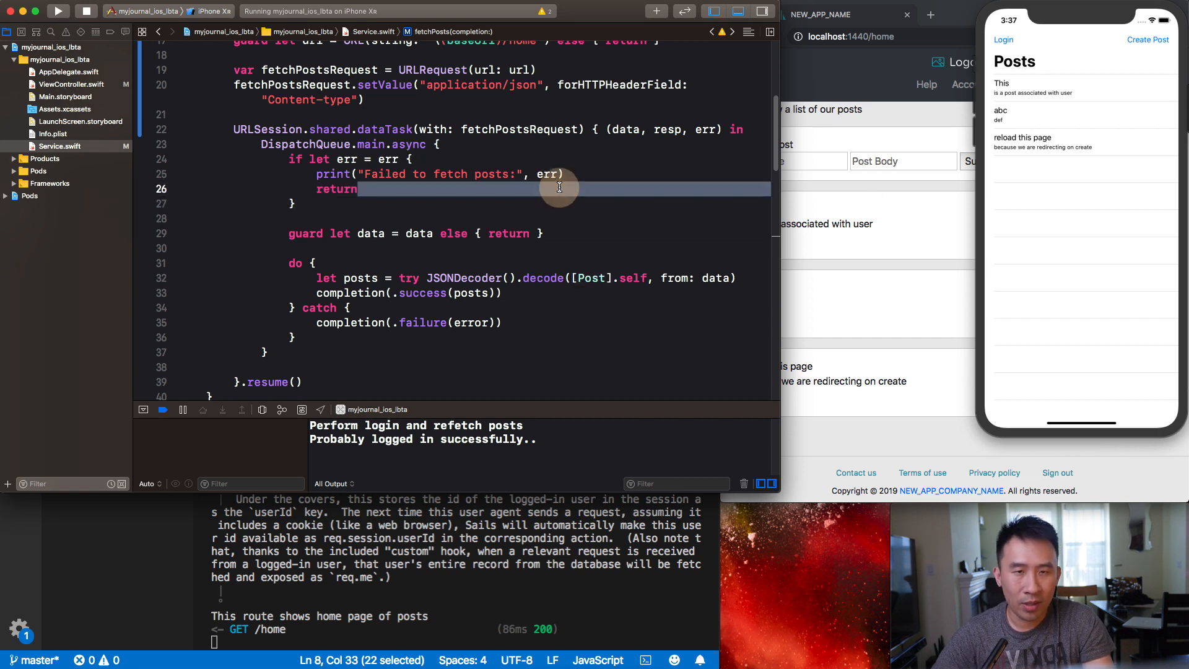
mouse_move(557, 189)
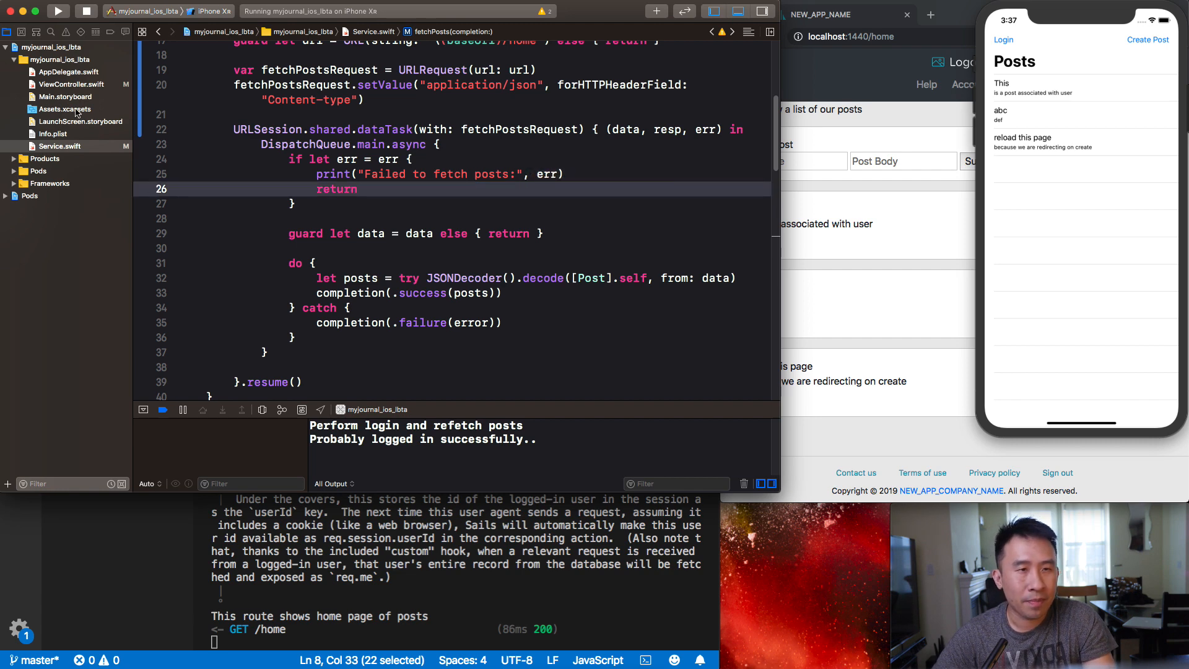
- Confirm viewDidLoad calls fetchPosts() in ViewController.swift and rerun the app
click(72, 84)
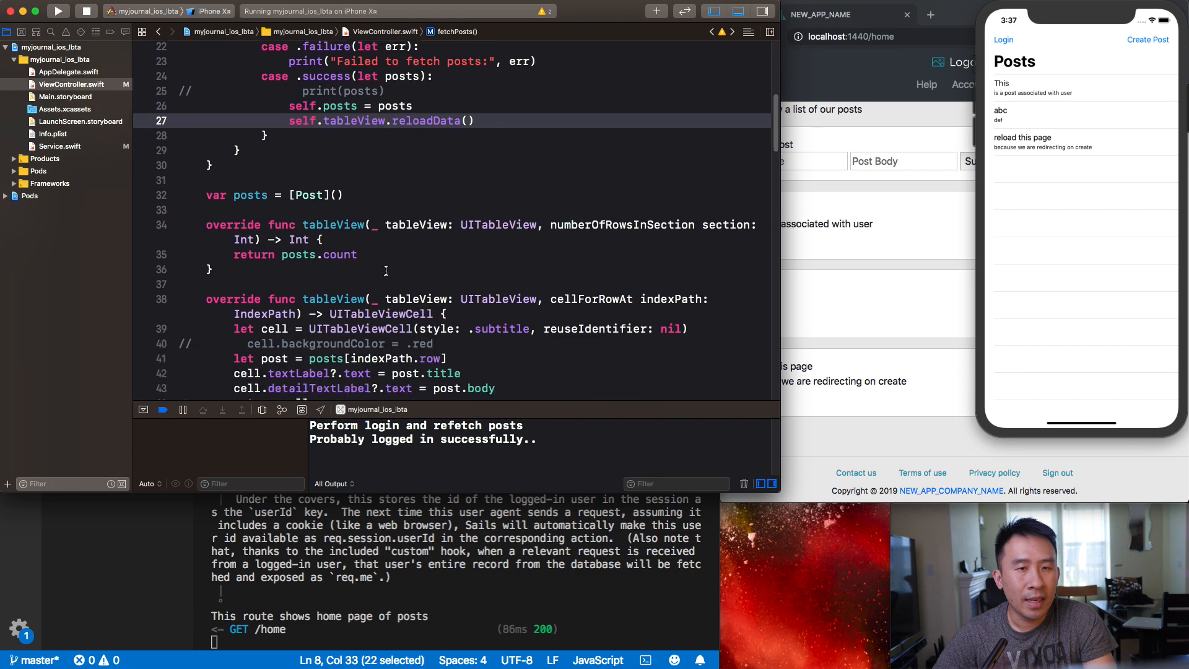
scroll(down, 3)
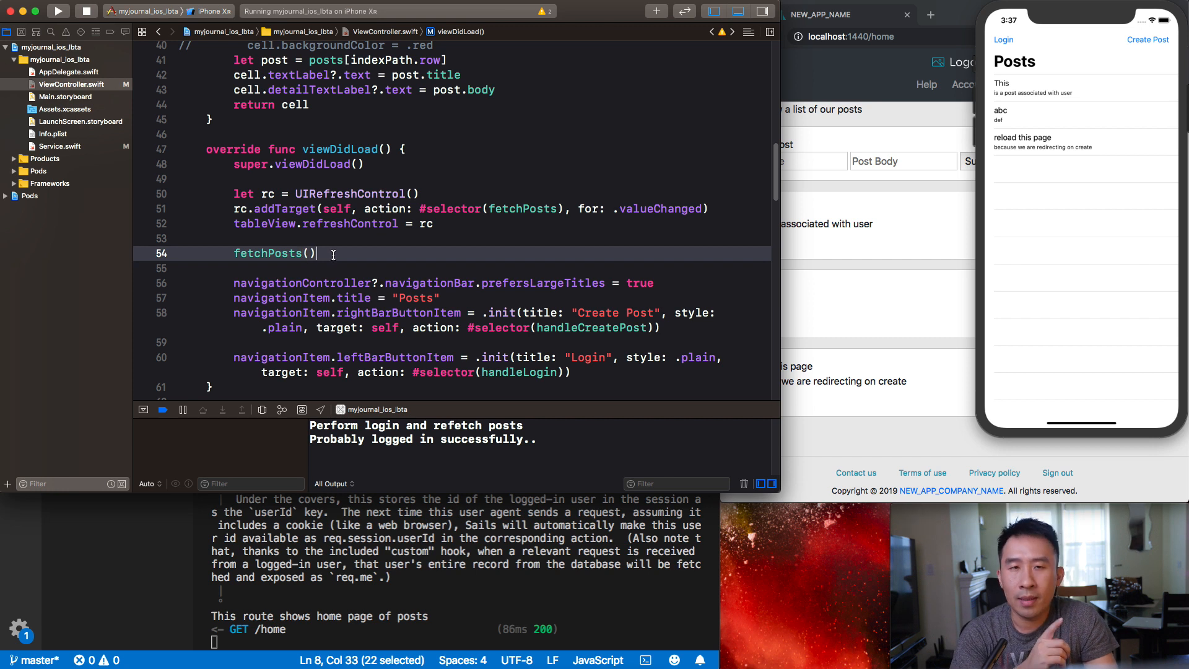
mouse_move(727, 218)
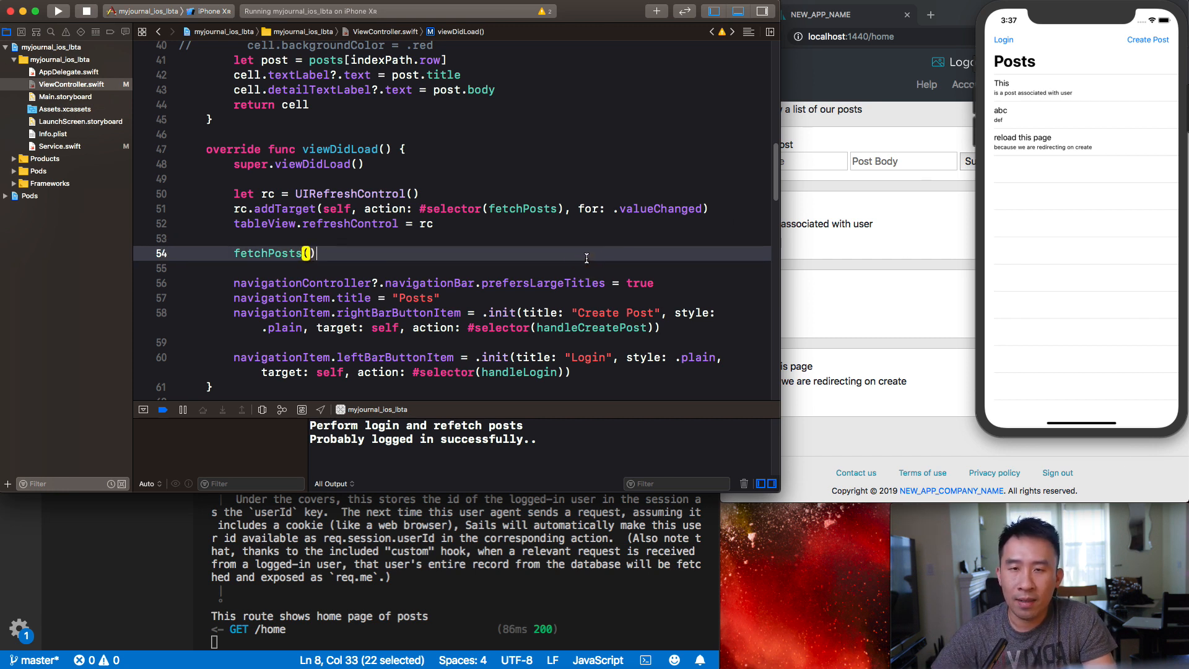
click(59, 11)
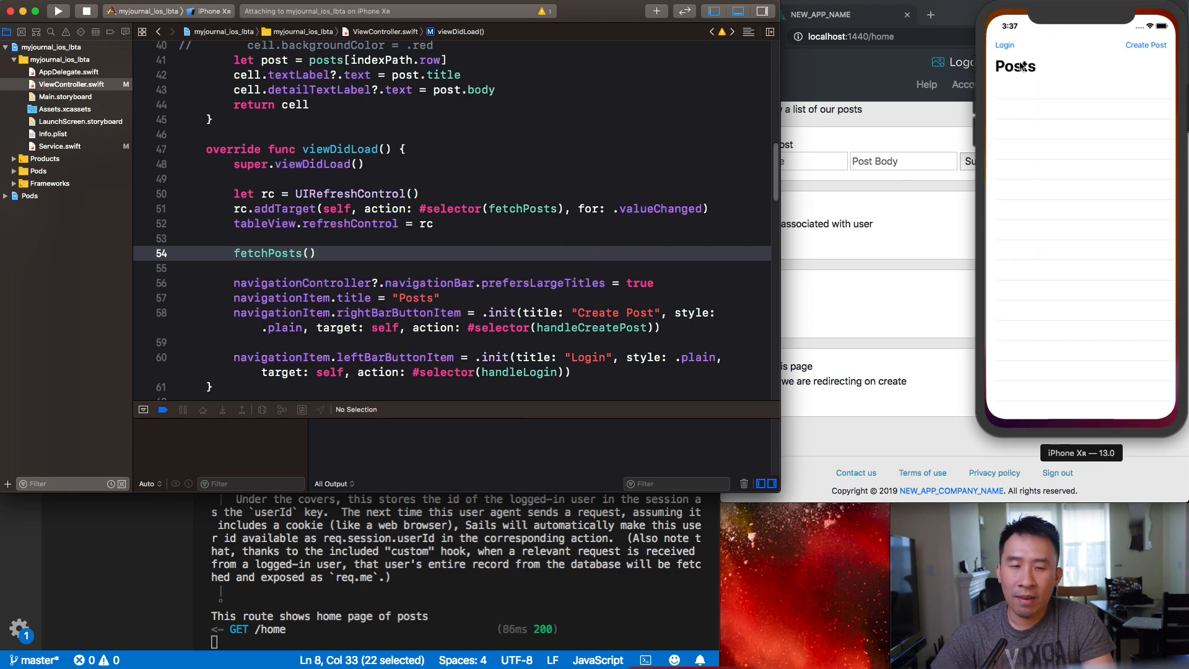
click(59, 11)
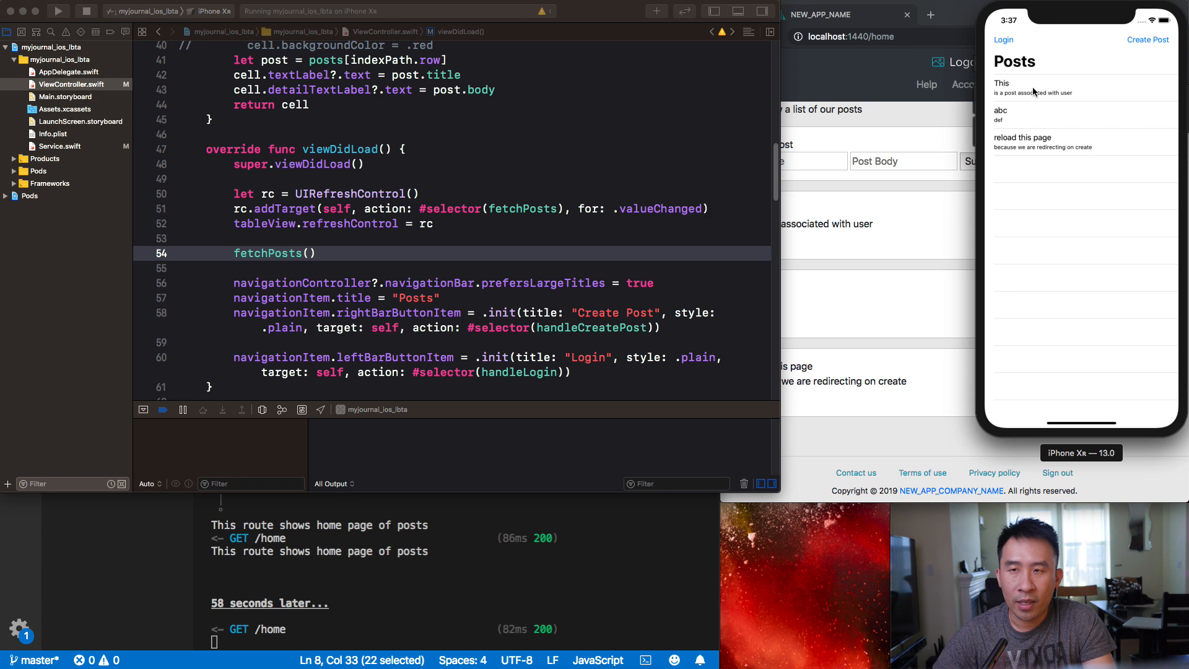
mouse_move(1016, 103)
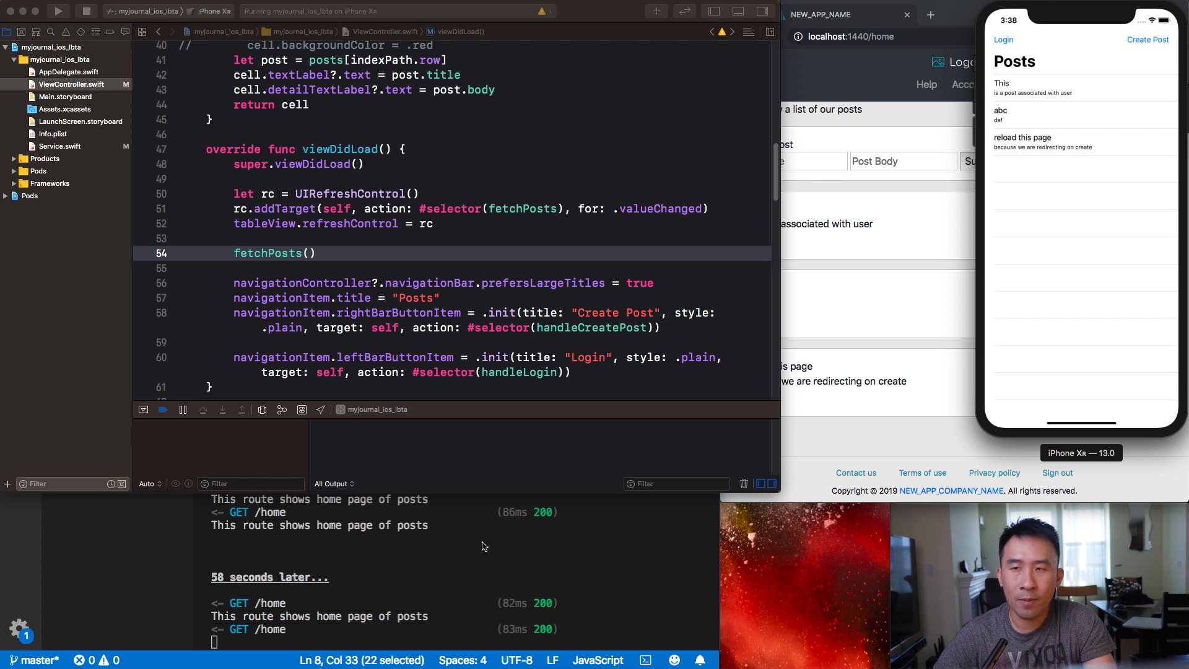
mouse_move(596, 251)
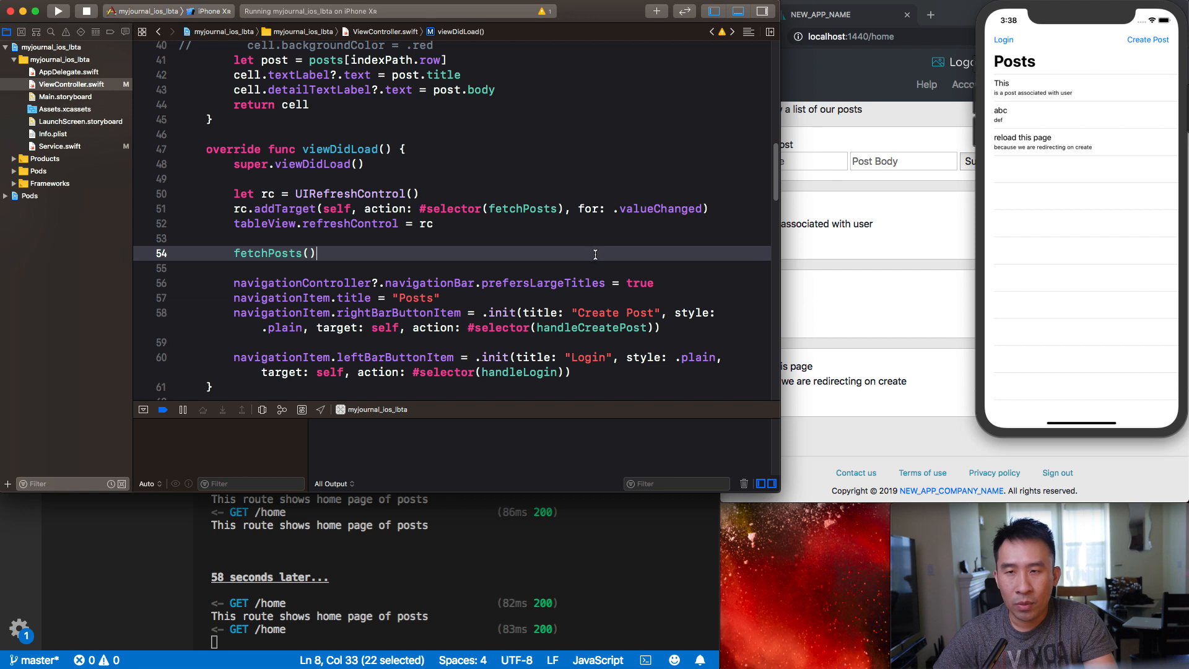
mouse_move(557, 422)
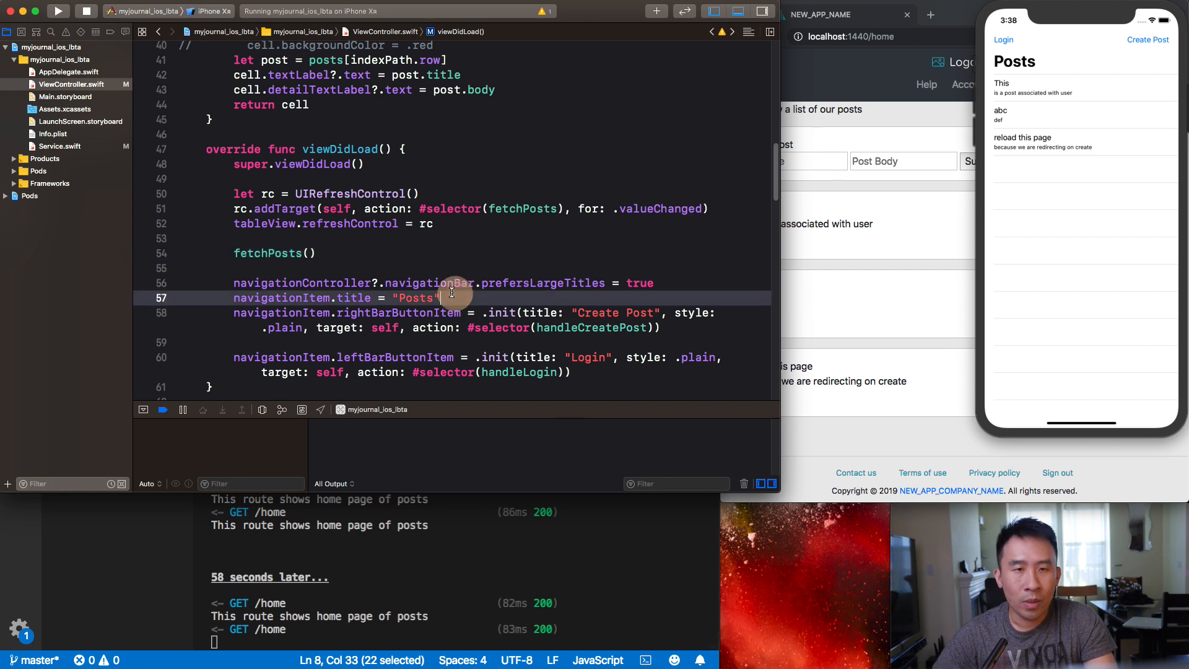
- Jump to handleLogin() via the jump bar's function list in ViewController.swift
scroll(down, 3)
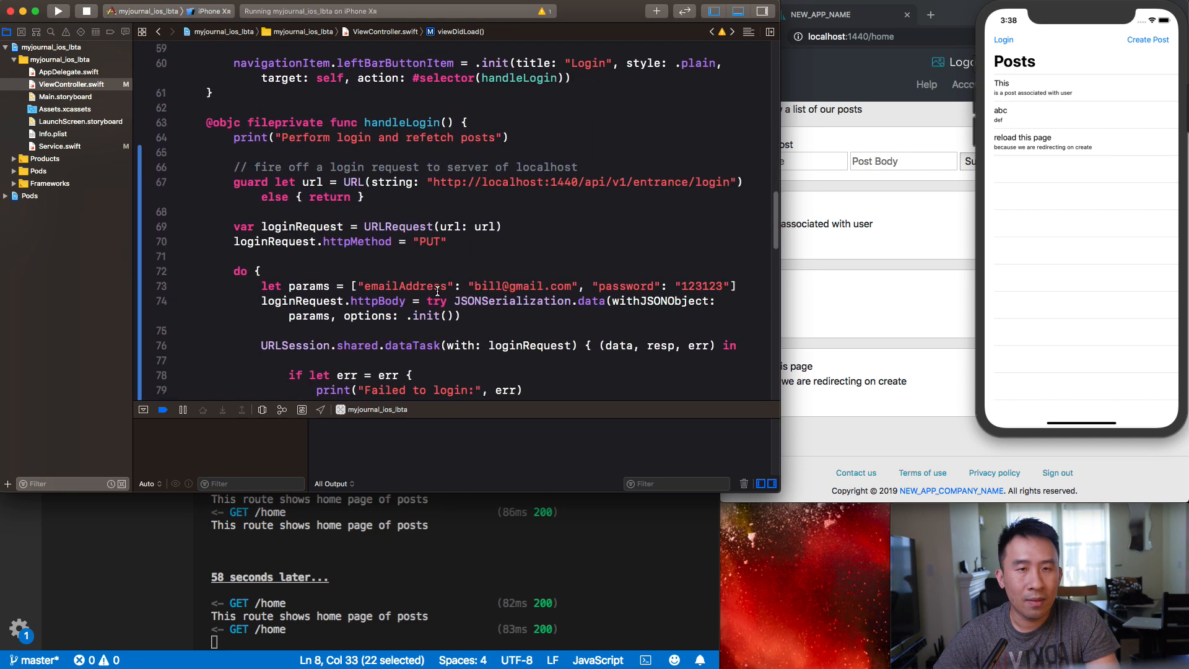
scroll(down, 3)
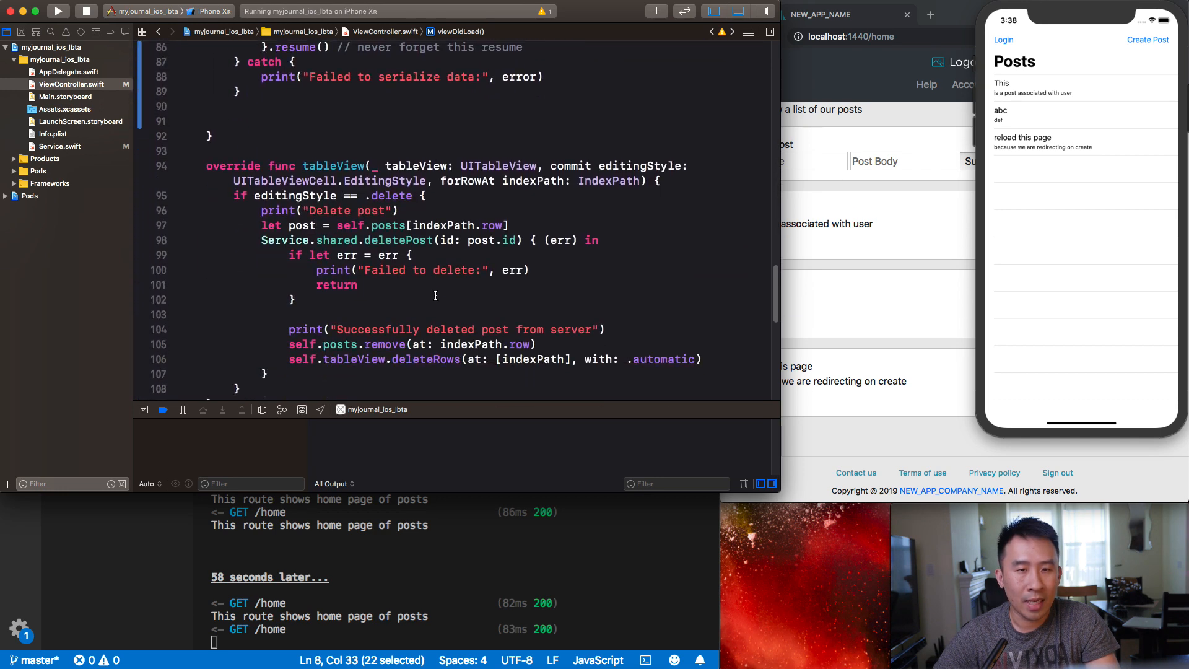
scroll(down, 3)
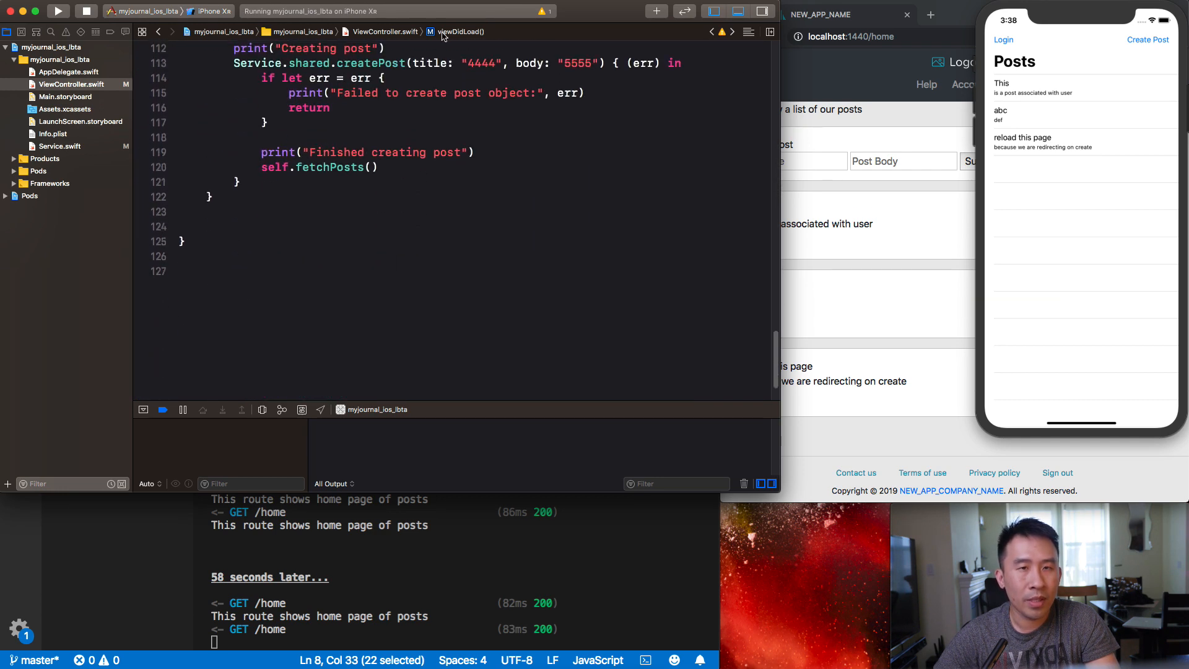
click(460, 31)
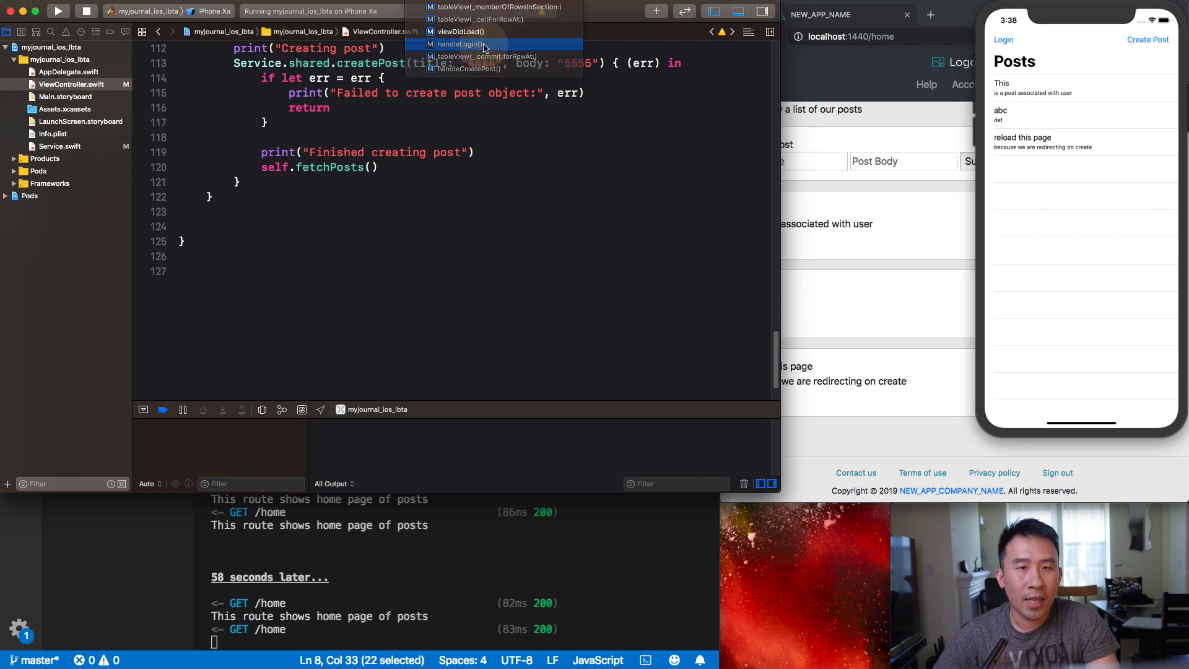
click(464, 44)
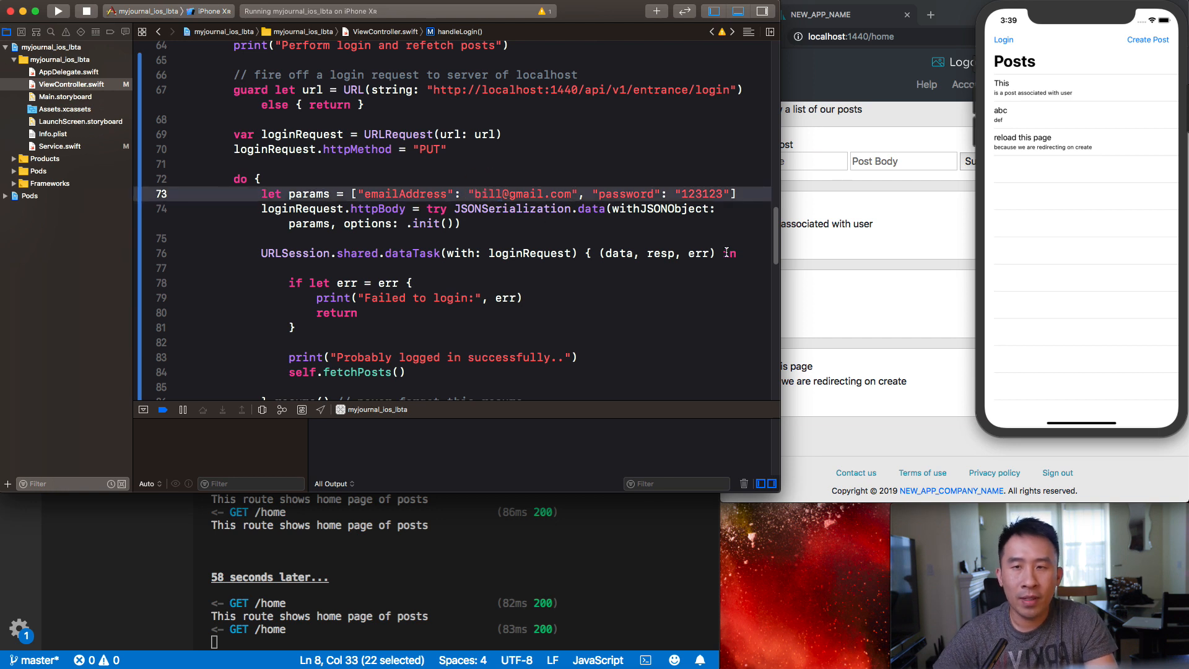
mouse_move(552, 218)
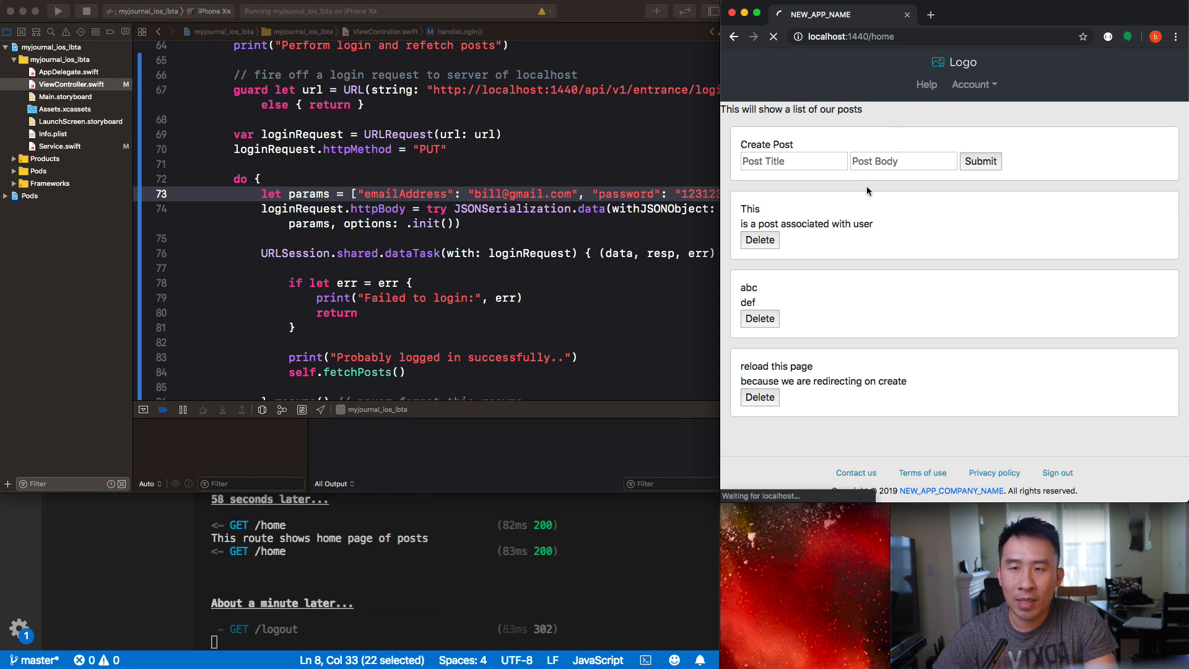
click(1057, 472)
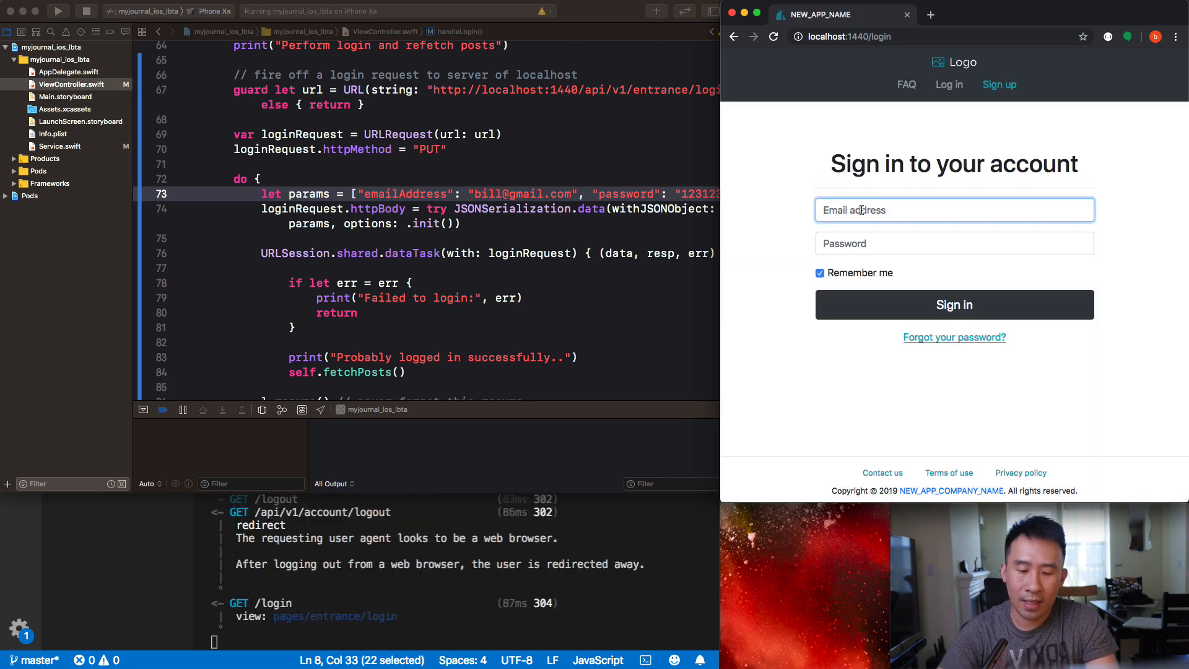
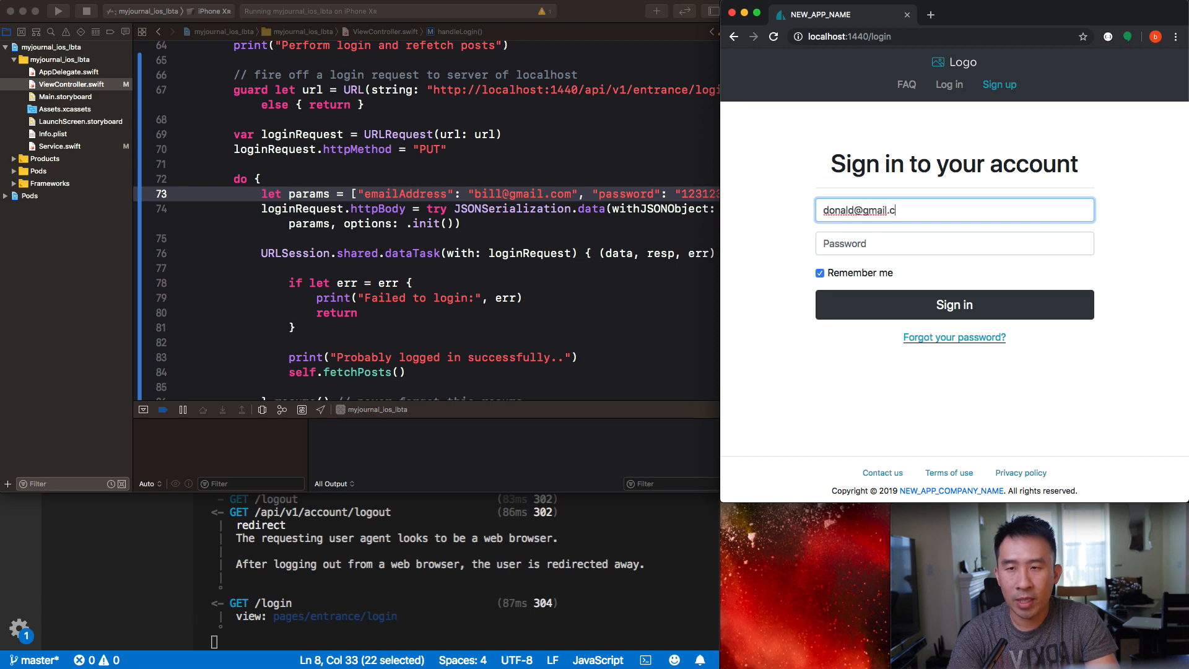
click(954, 305)
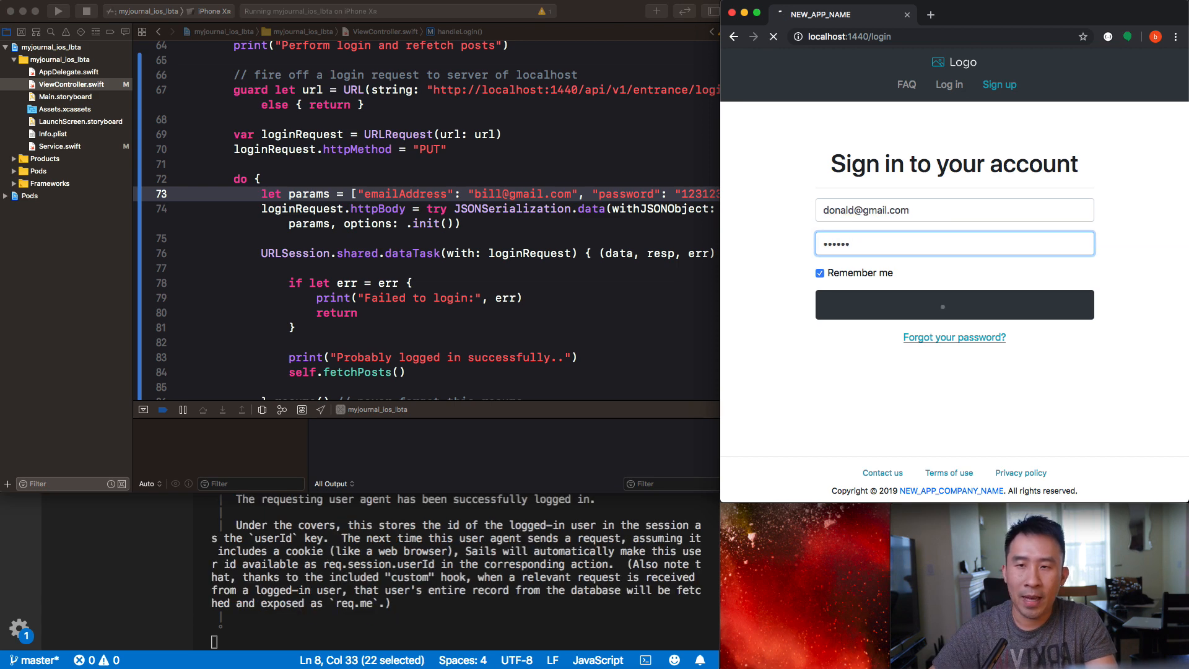
click(954, 305)
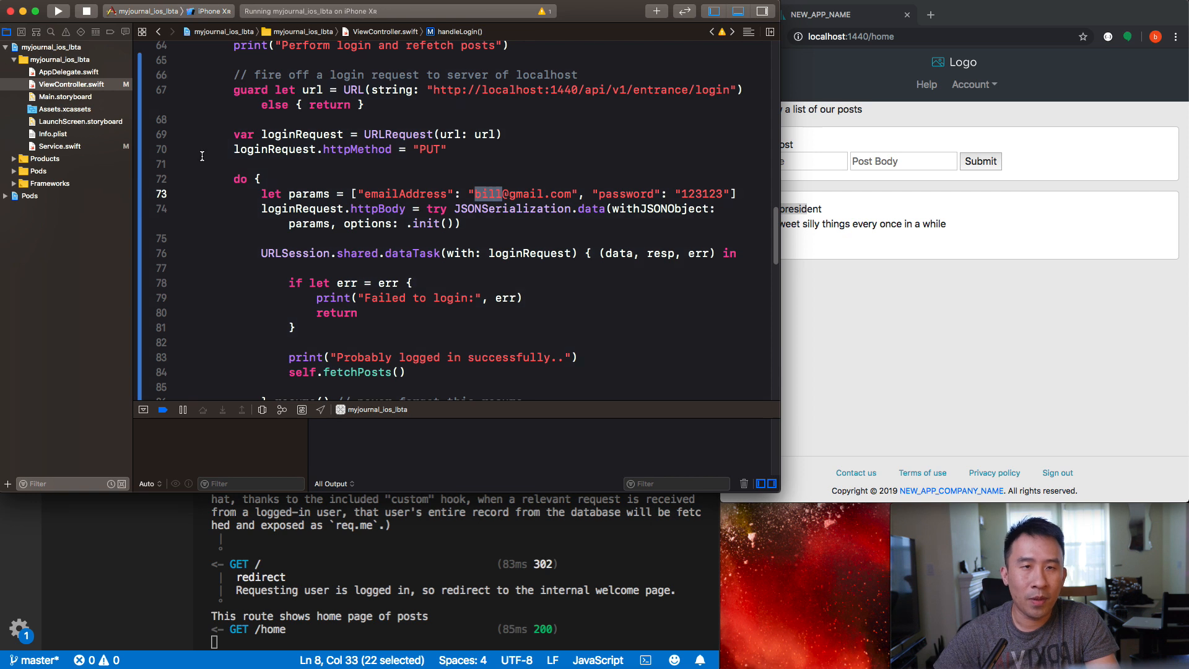
scroll(up, 3)
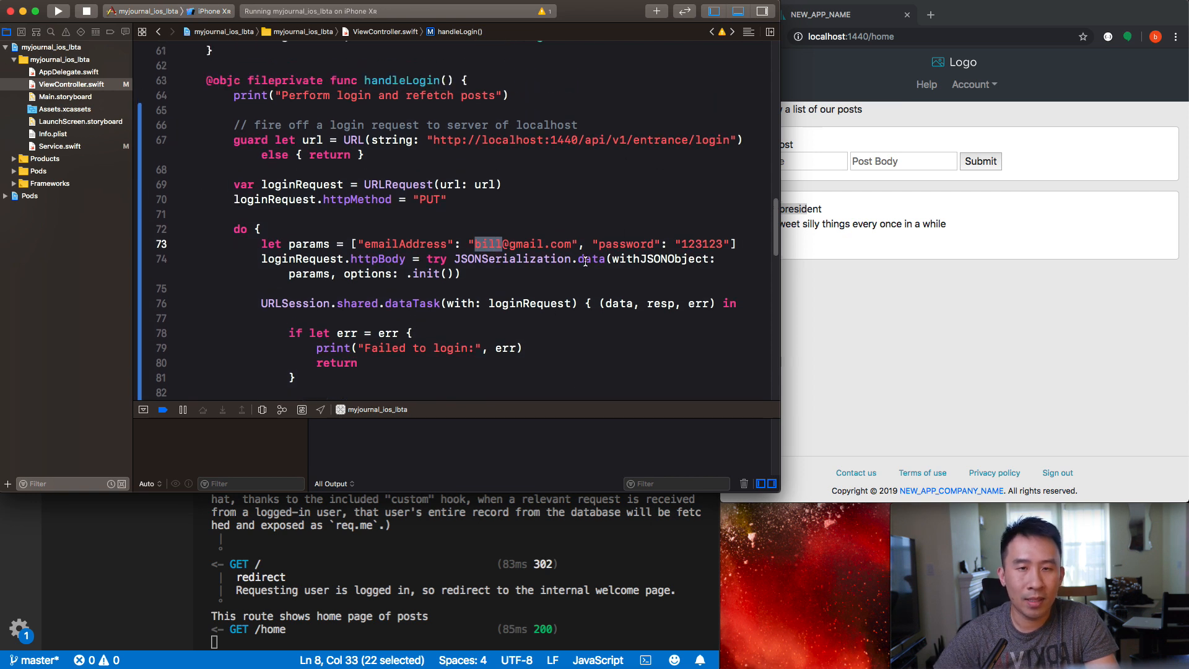
click(583, 259)
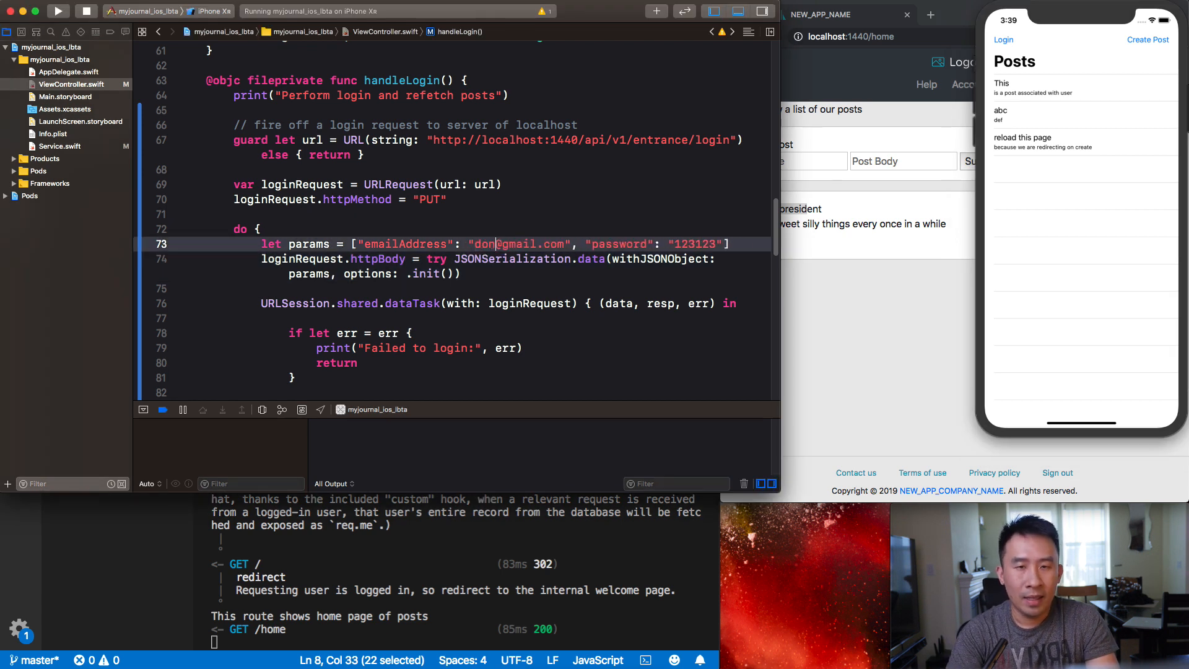
text(ald)
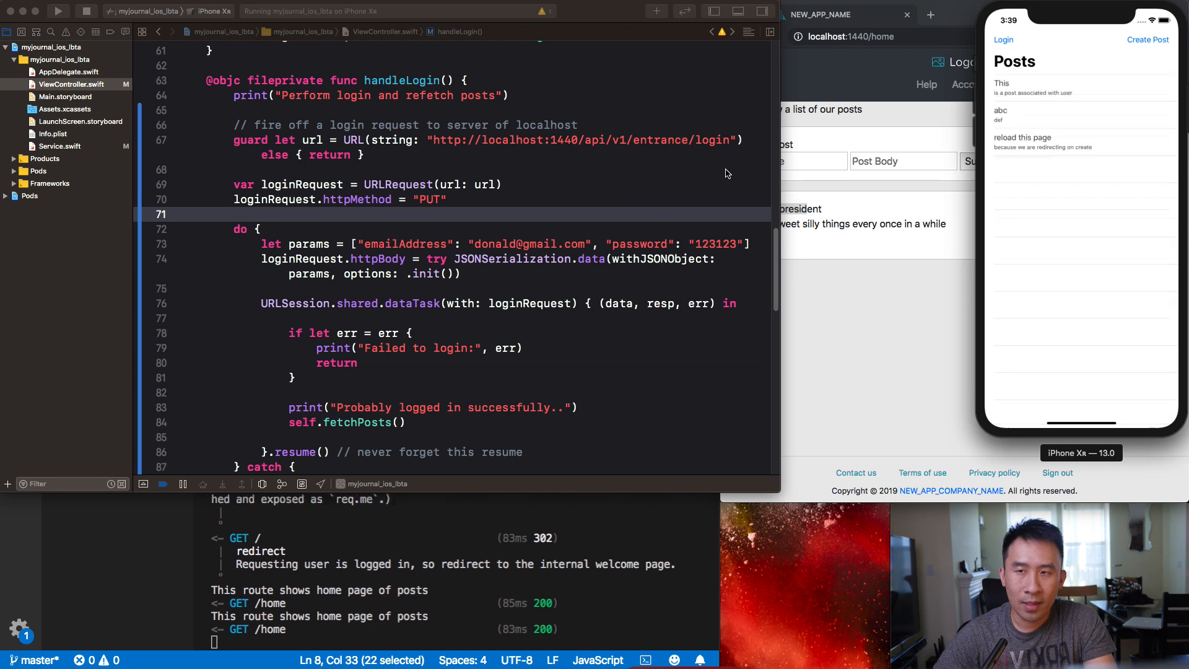
mouse_move(519, 177)
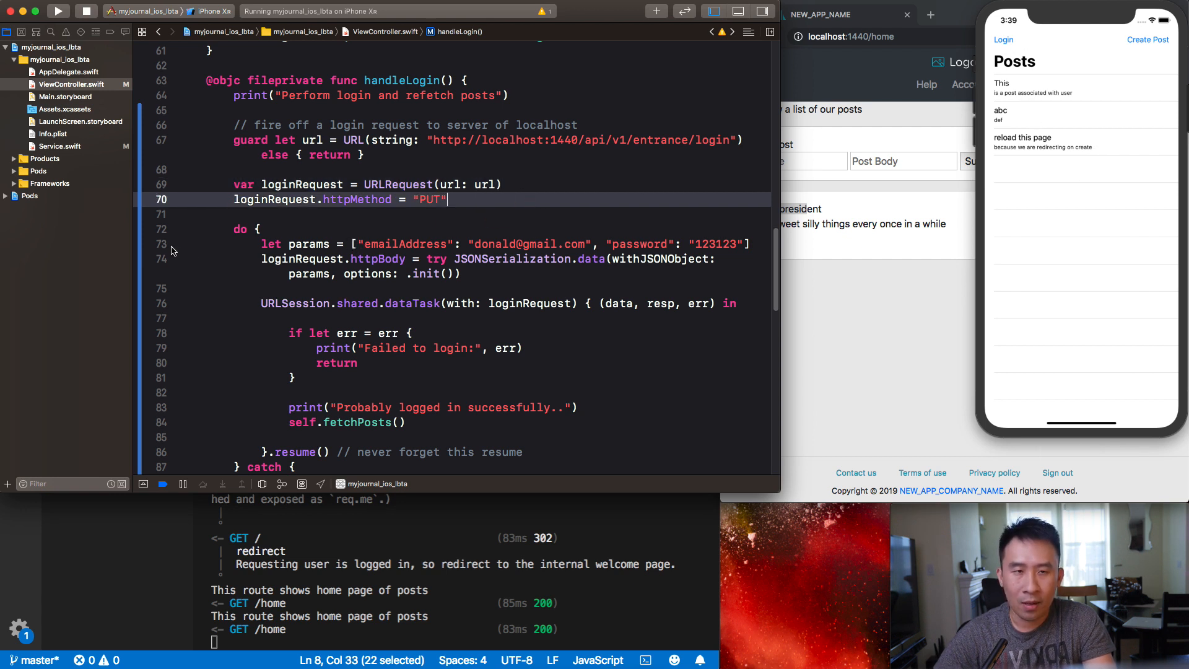
click(160, 244)
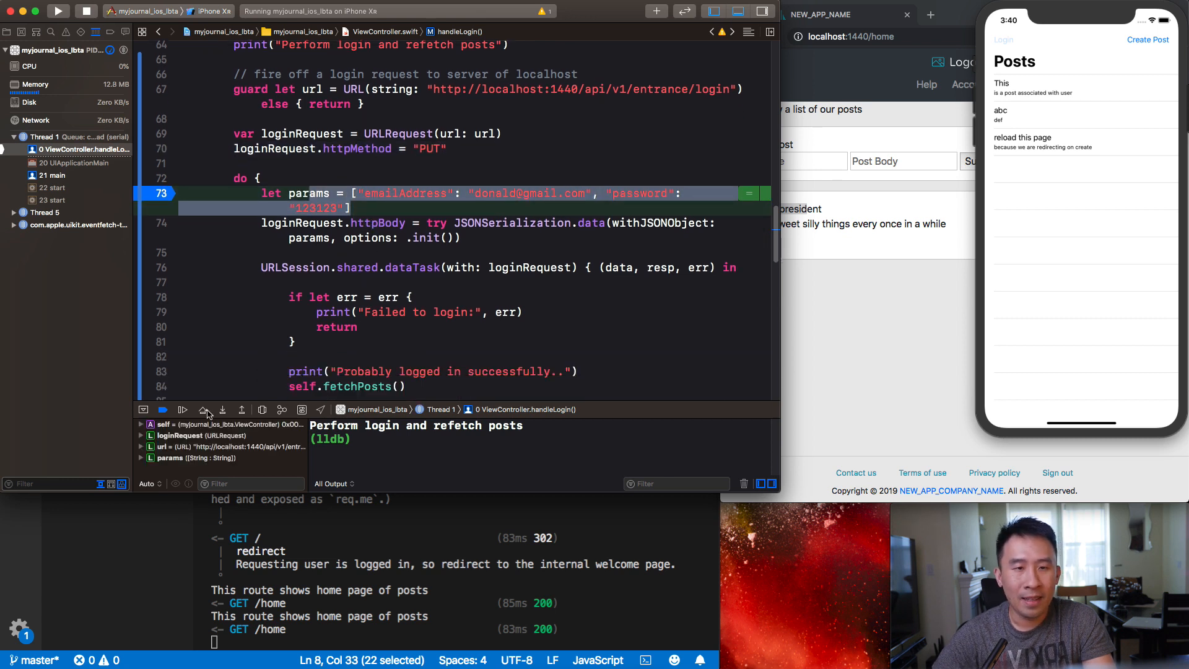
- Resume the paused login request and check the console output
click(183, 410)
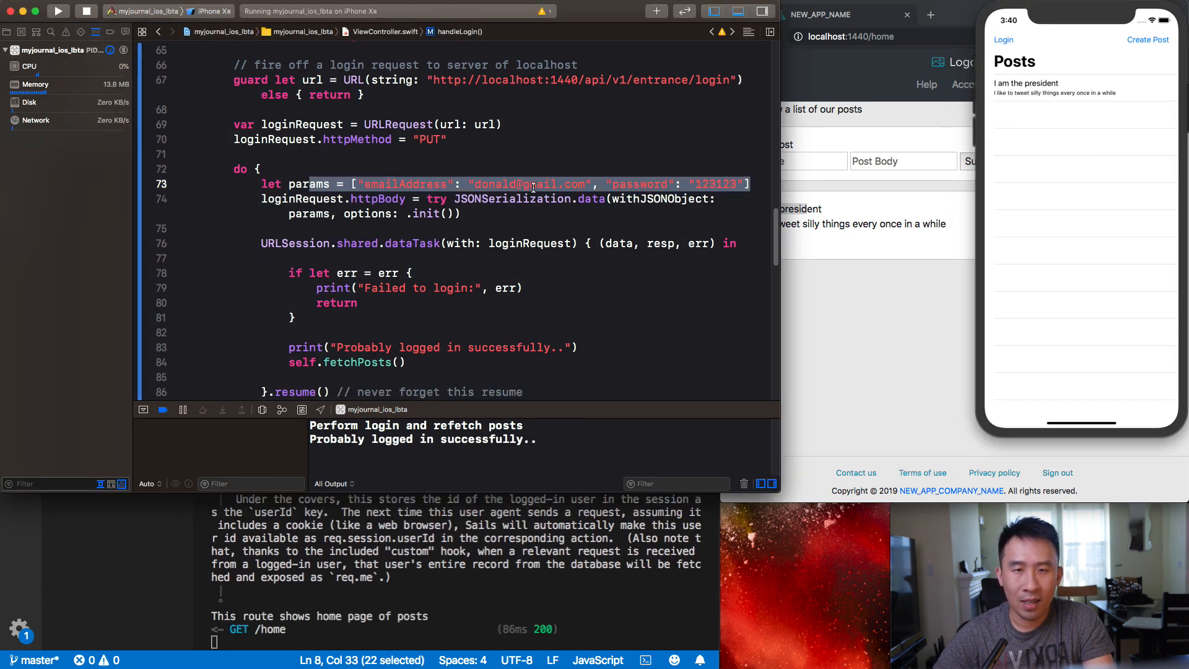
scroll(down, 3)
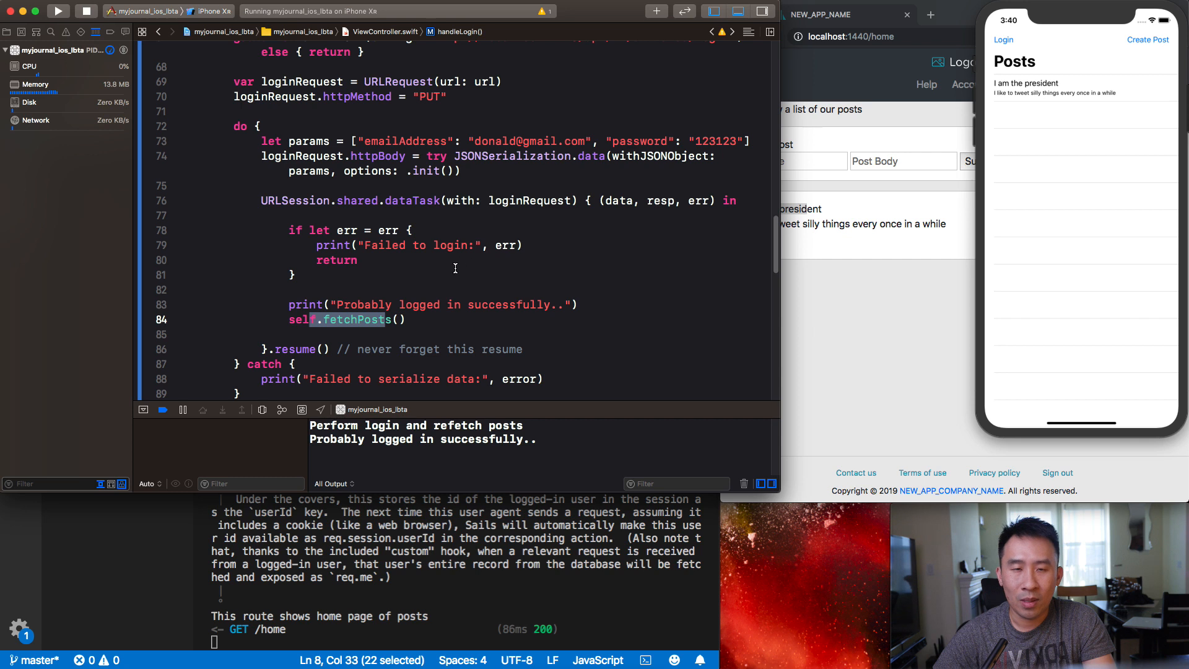
click(296, 275)
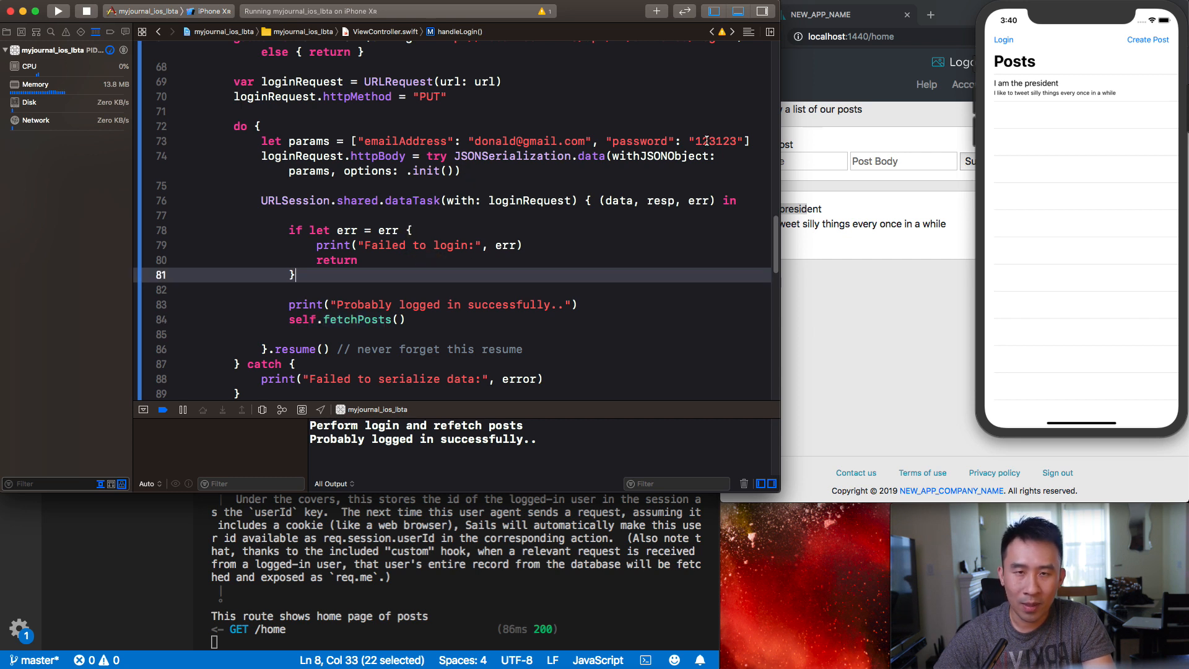
mouse_move(998, 137)
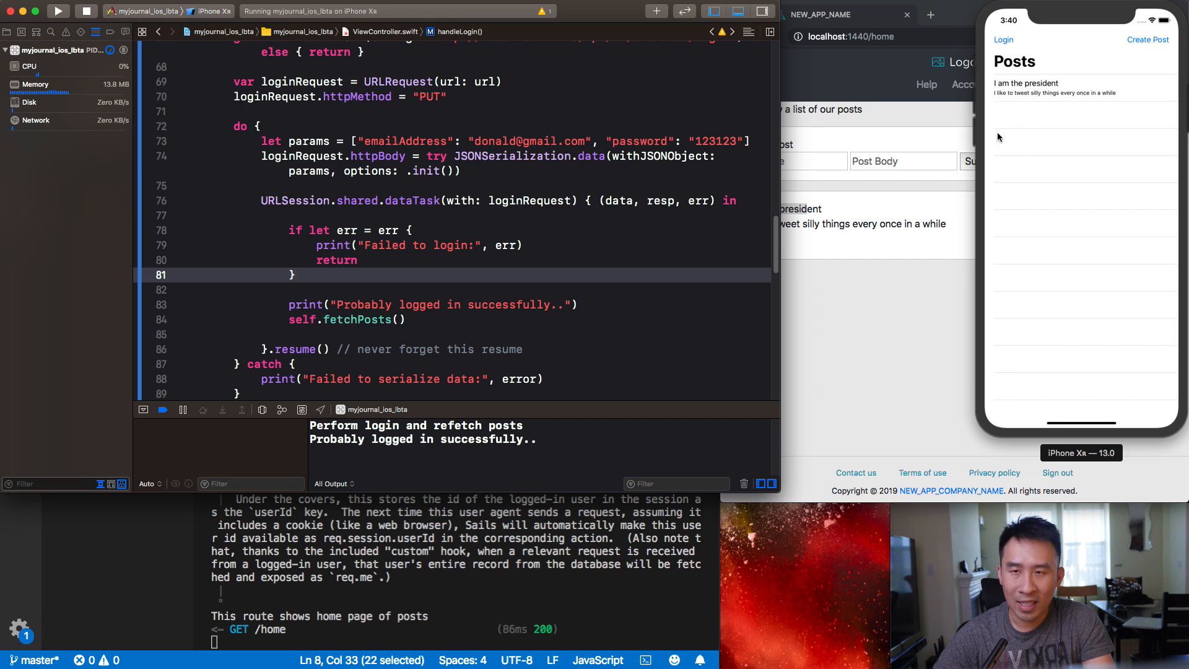
mouse_move(1035, 99)
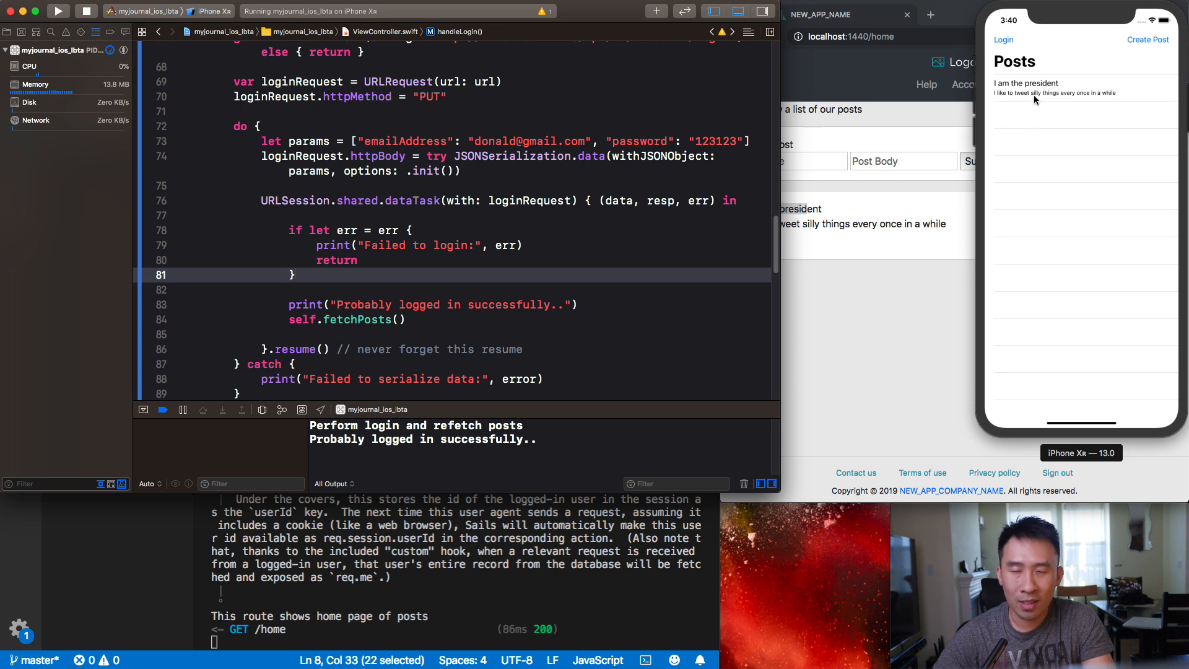
click(58, 12)
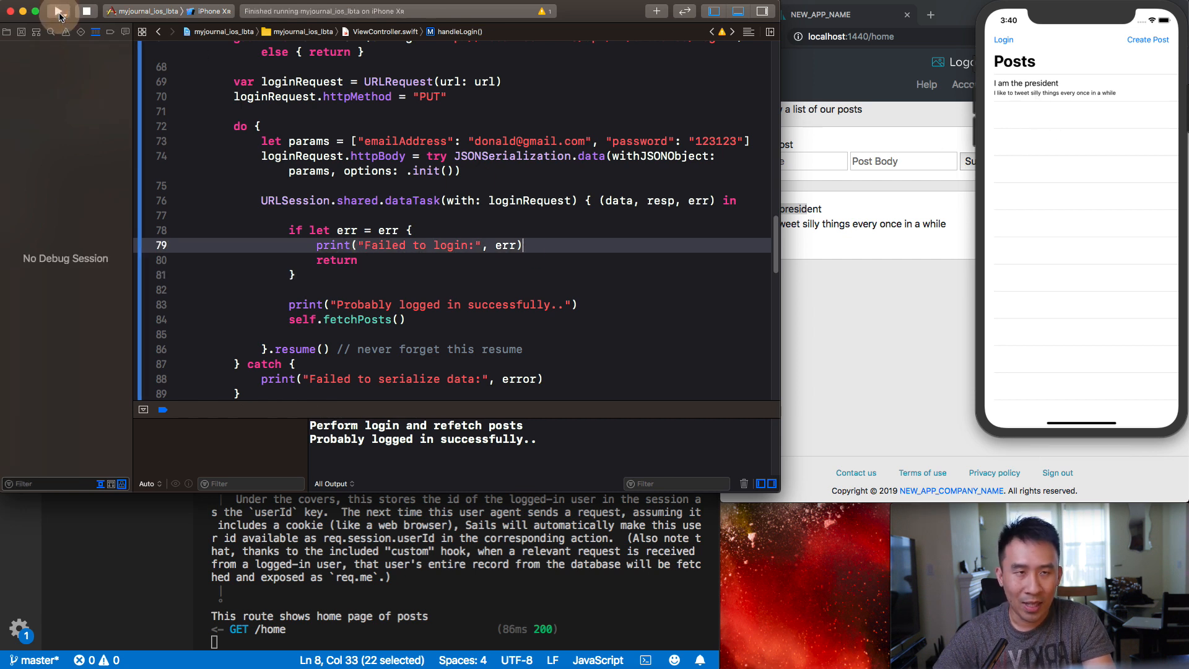
click(58, 11)
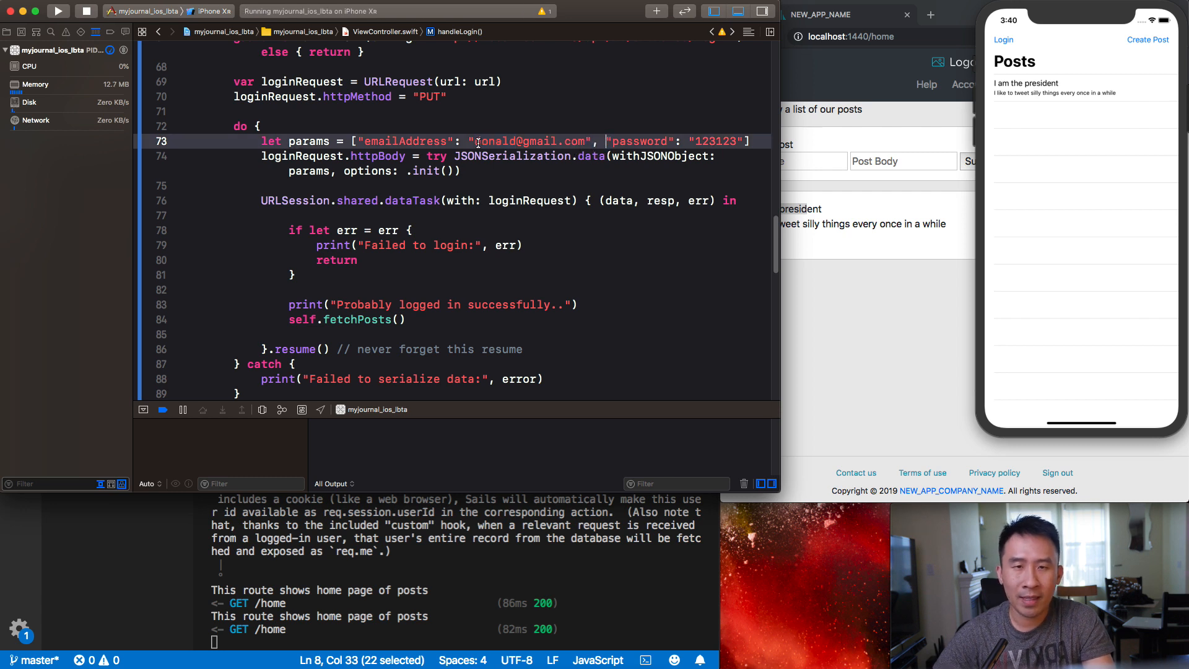
double_click(496, 142)
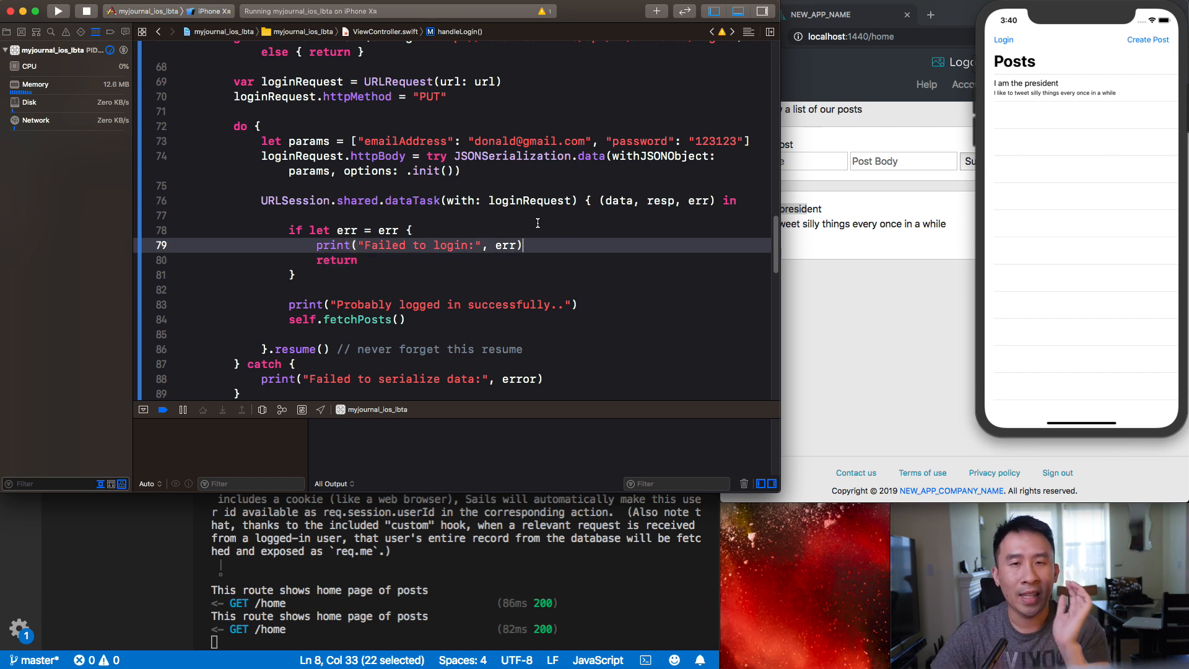
- Spot the login route in the server log and open api/controllers/entrance/login.js
scroll(up, 3)
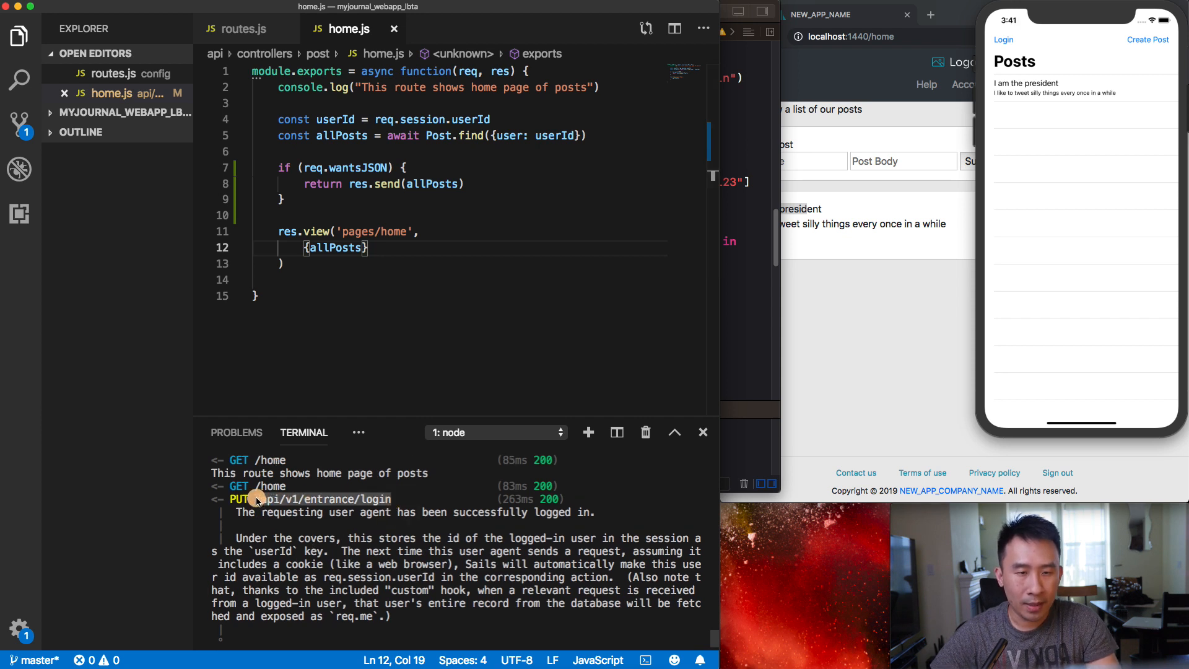
click(487, 264)
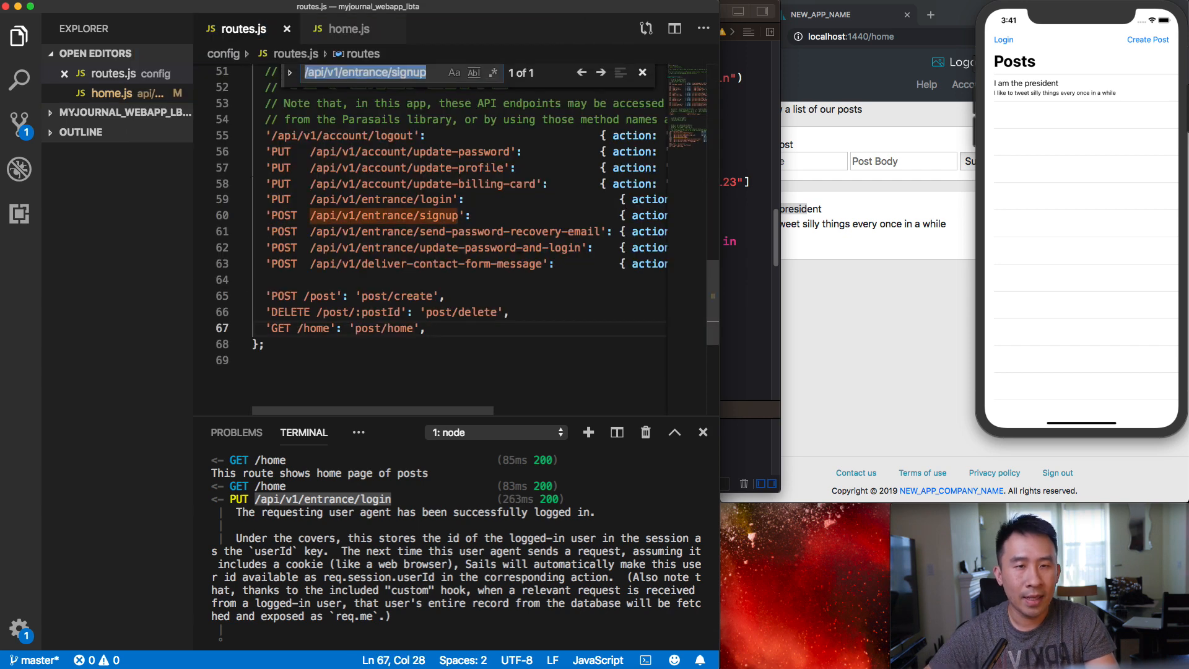
click(367, 80)
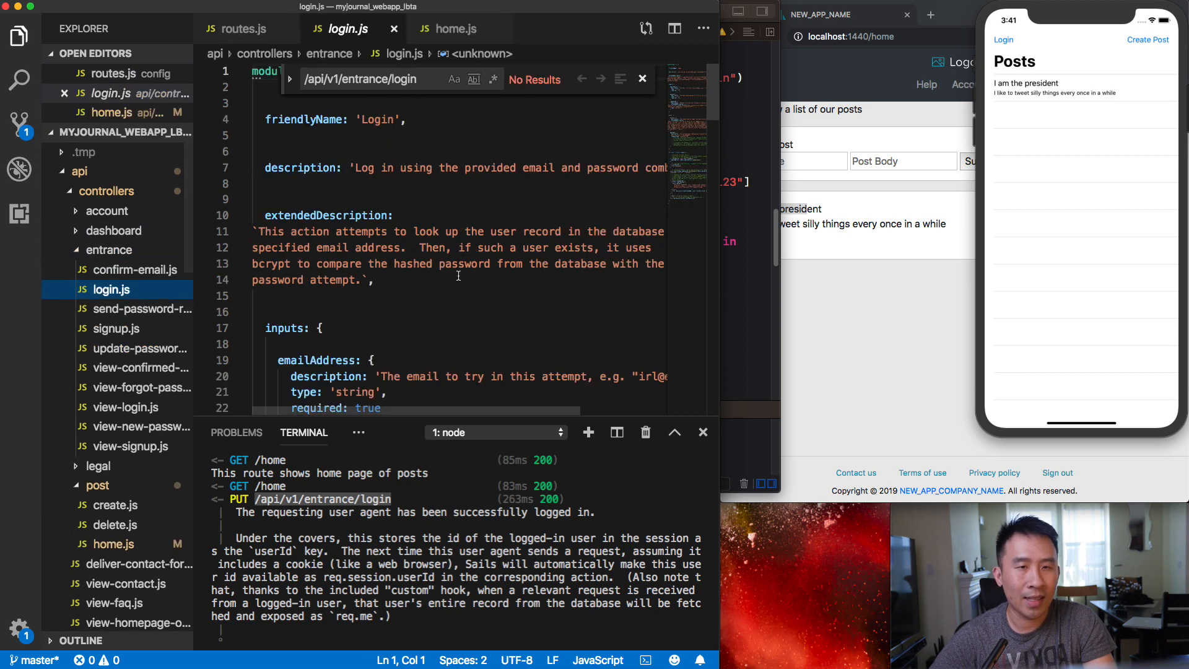
- Scroll to the inputs section showing required emailAddress and password
scroll(down, 3)
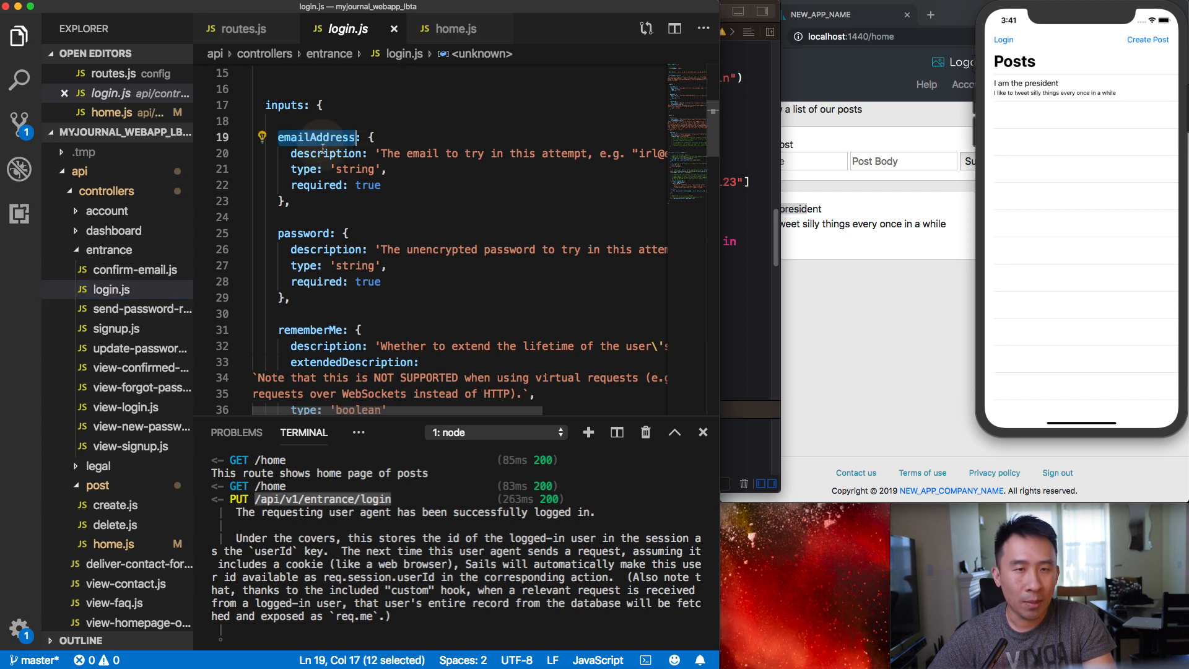
scroll(down, 3)
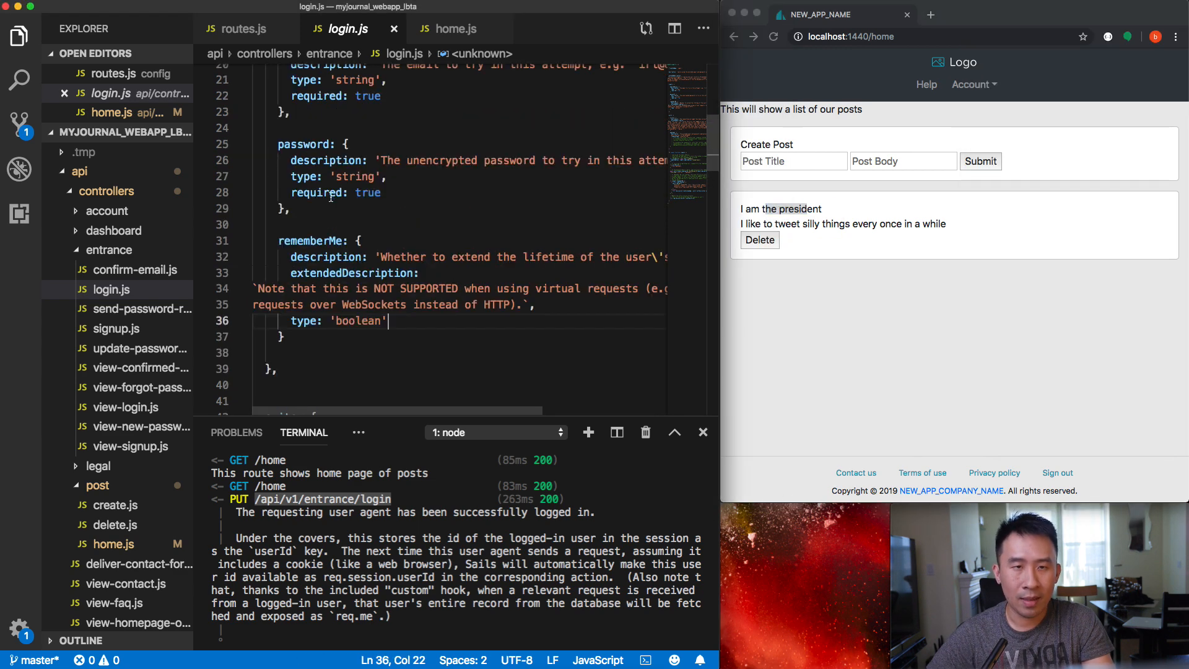
double_click(316, 194)
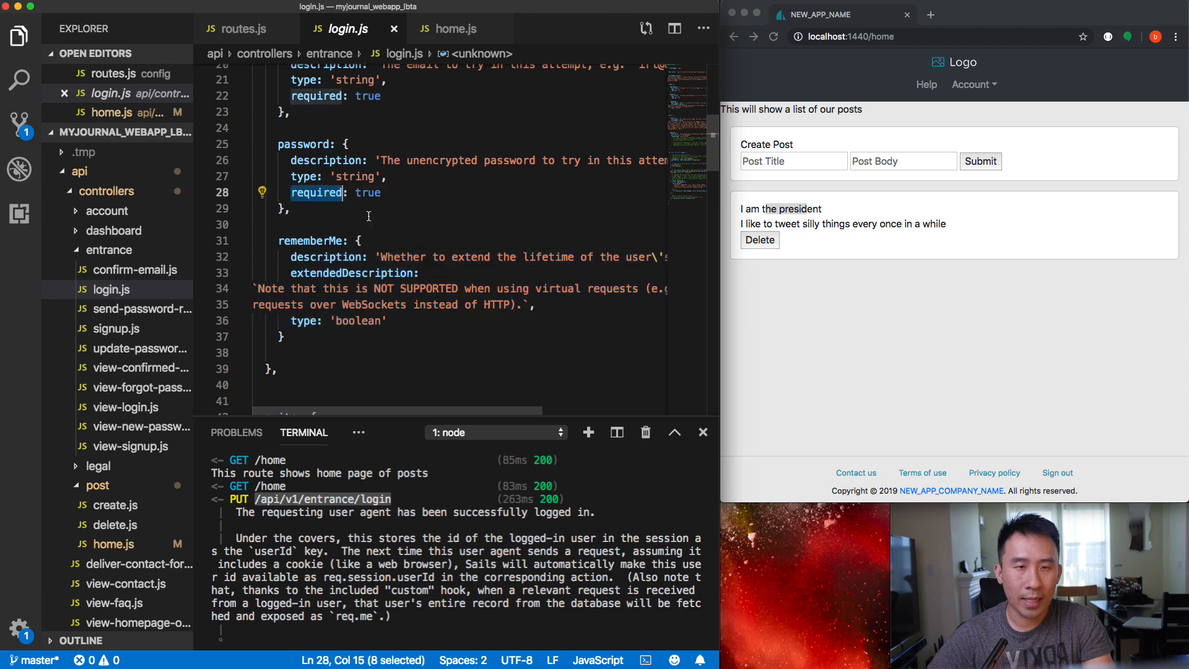
scroll(up, 3)
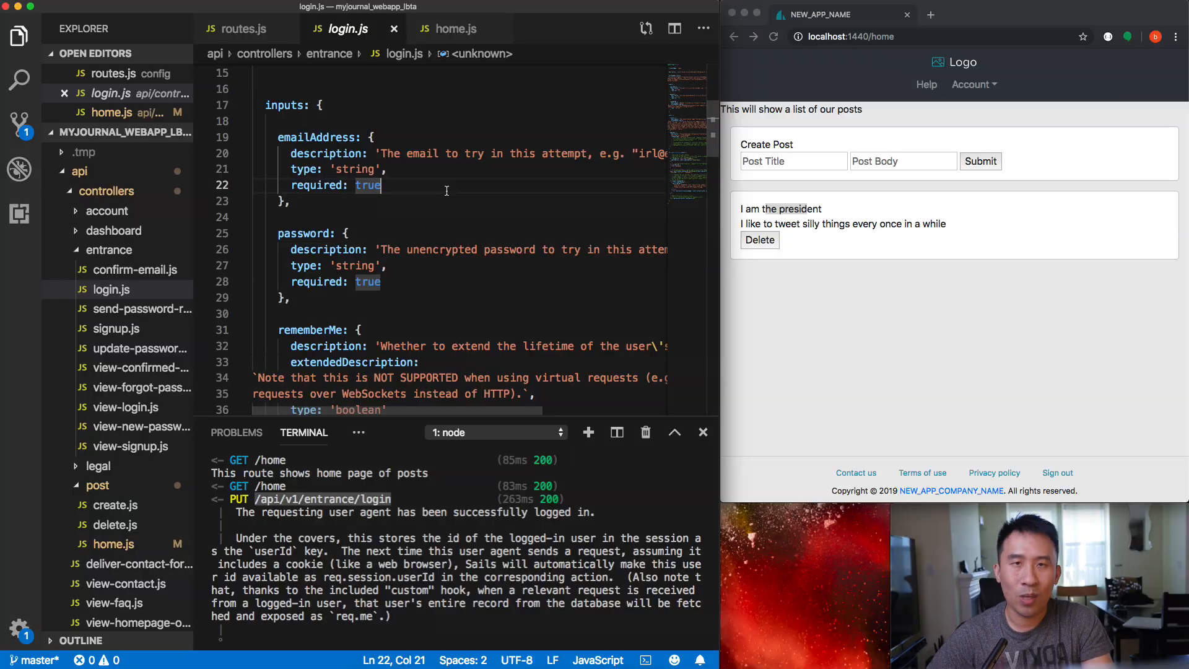
click(465, 281)
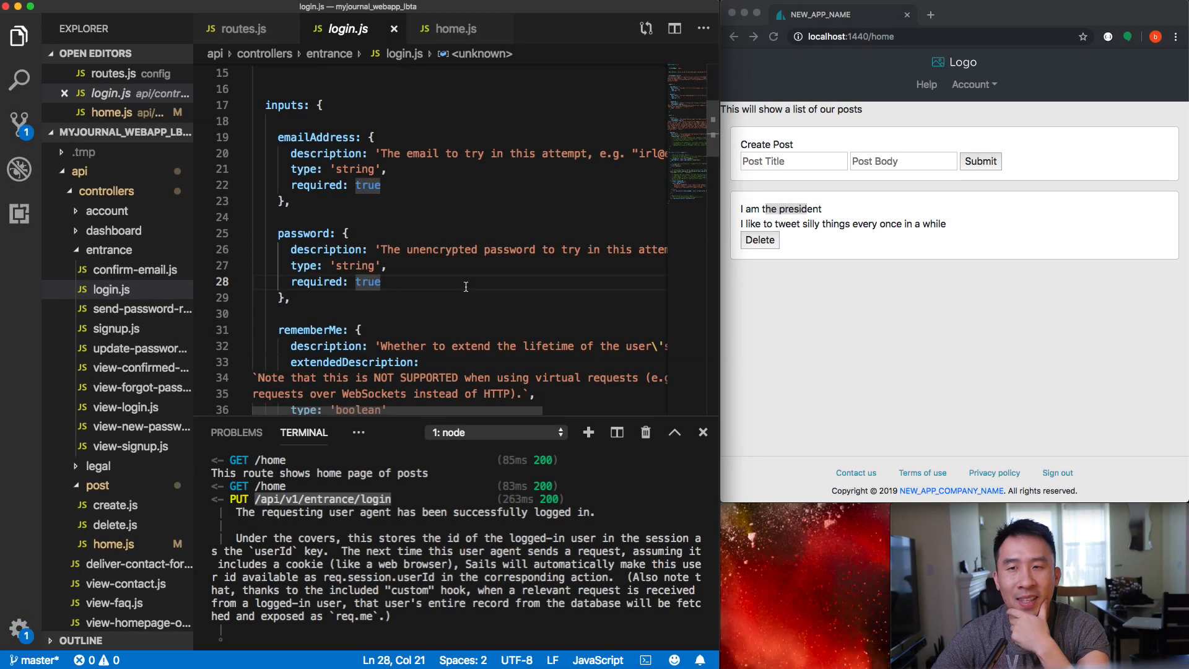
mouse_move(458, 233)
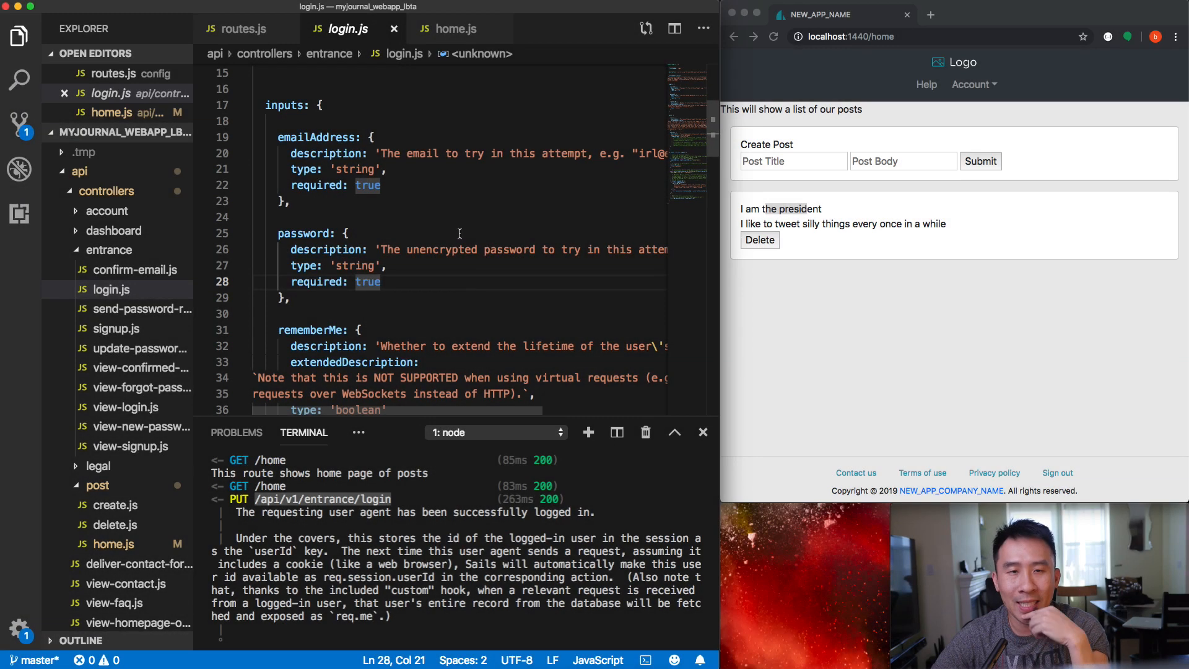
click(457, 217)
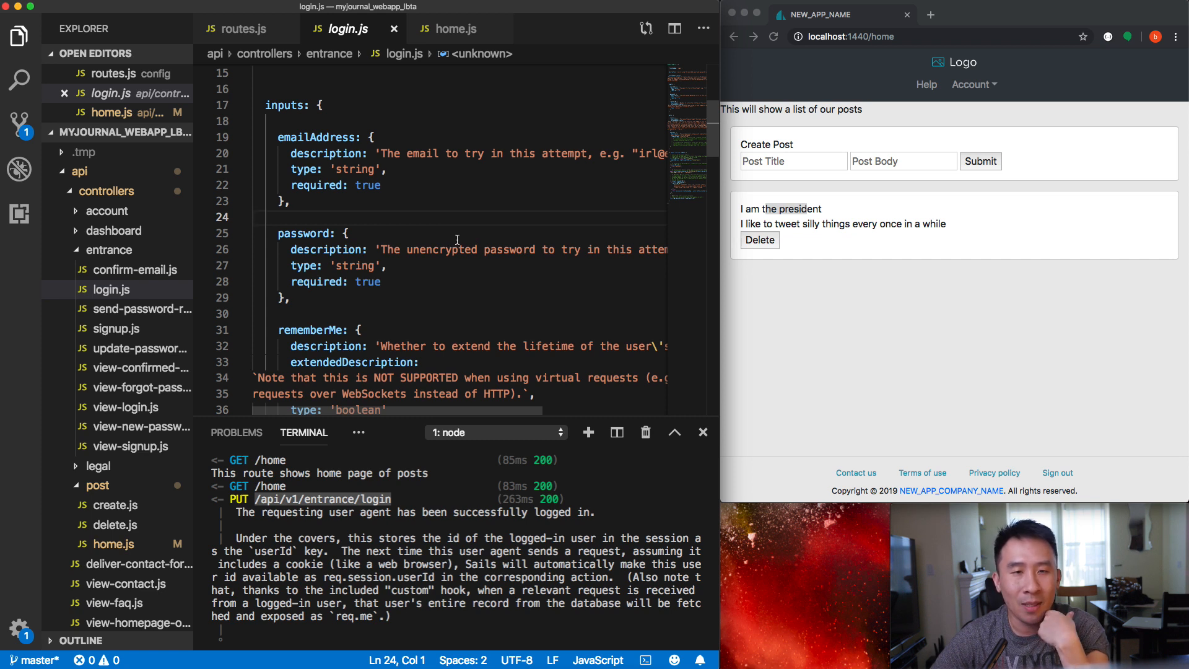
click(346, 233)
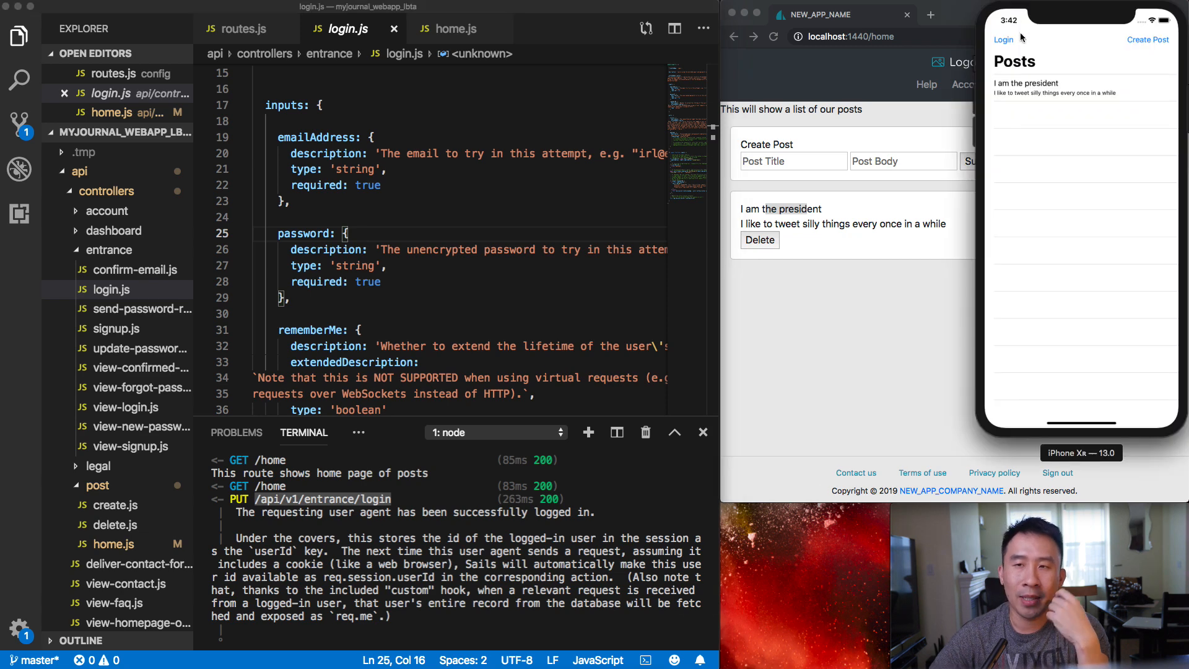
mouse_move(1009, 45)
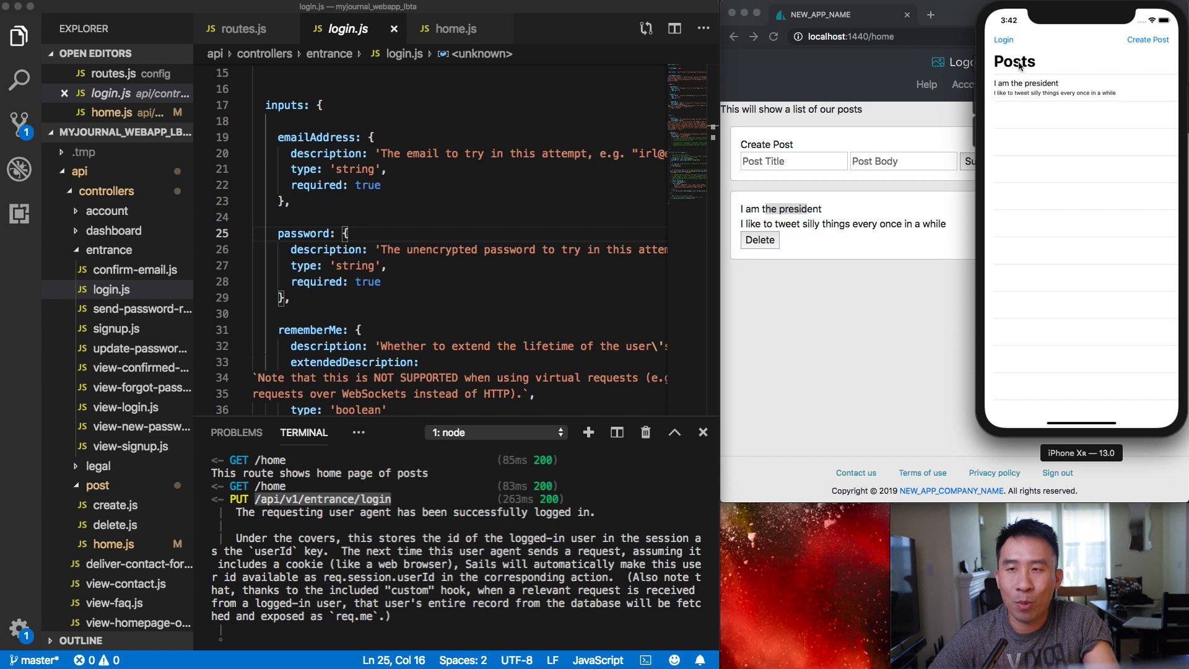
mouse_move(938, 123)
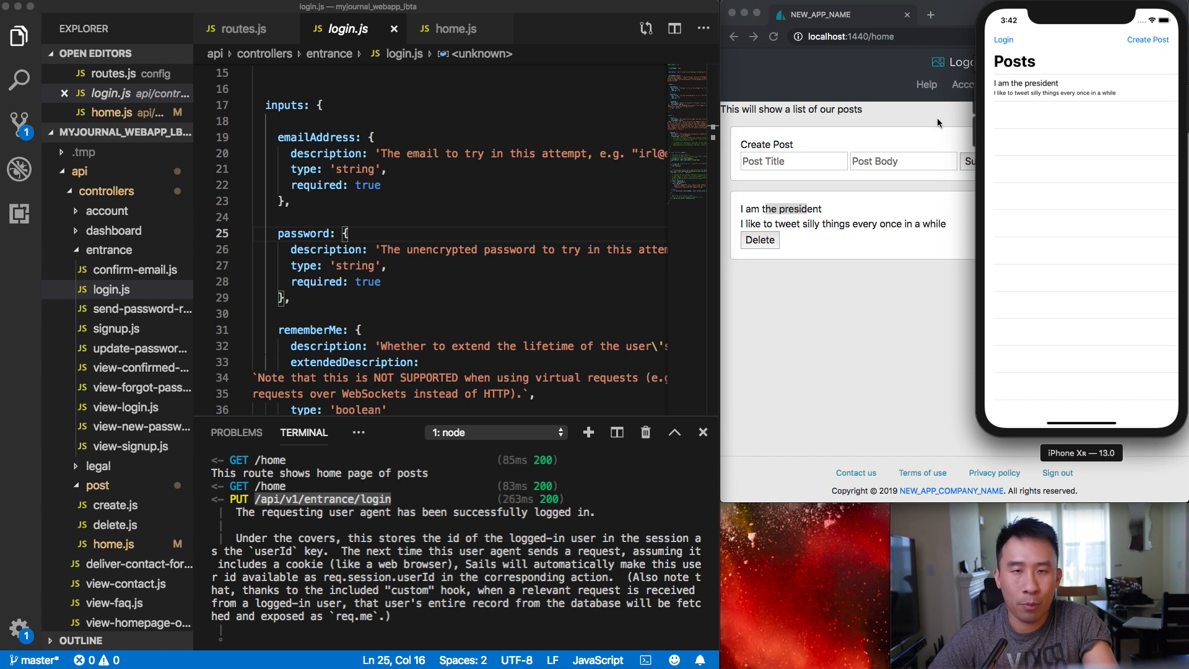
mouse_move(1005, 114)
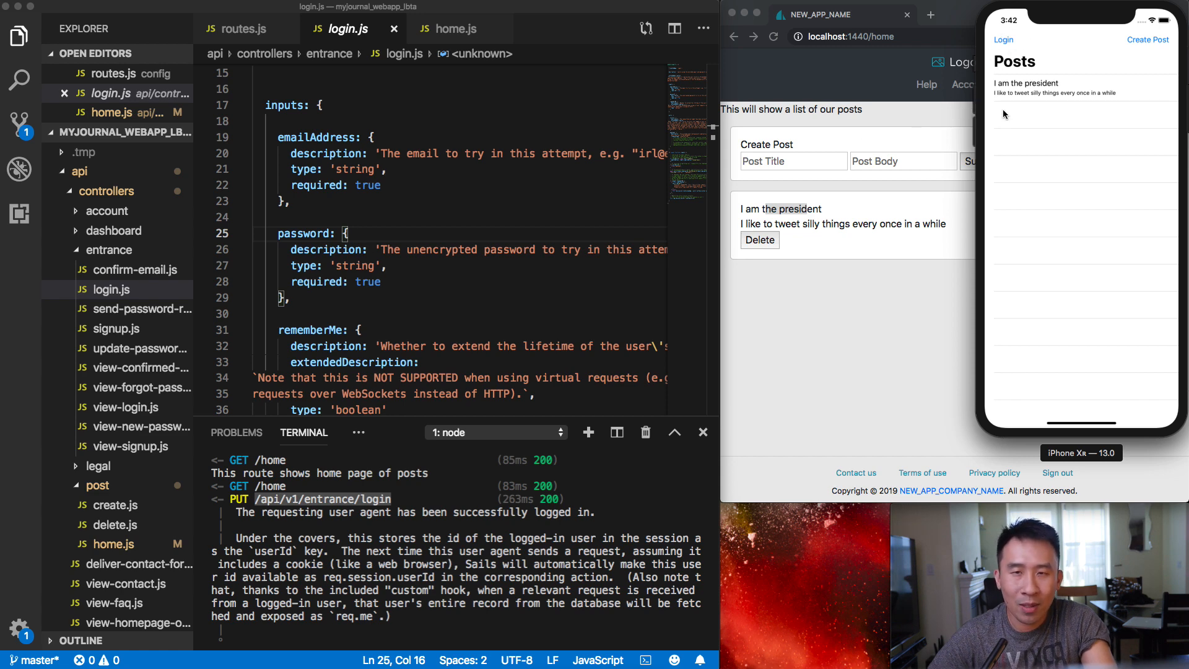
mouse_move(489, 269)
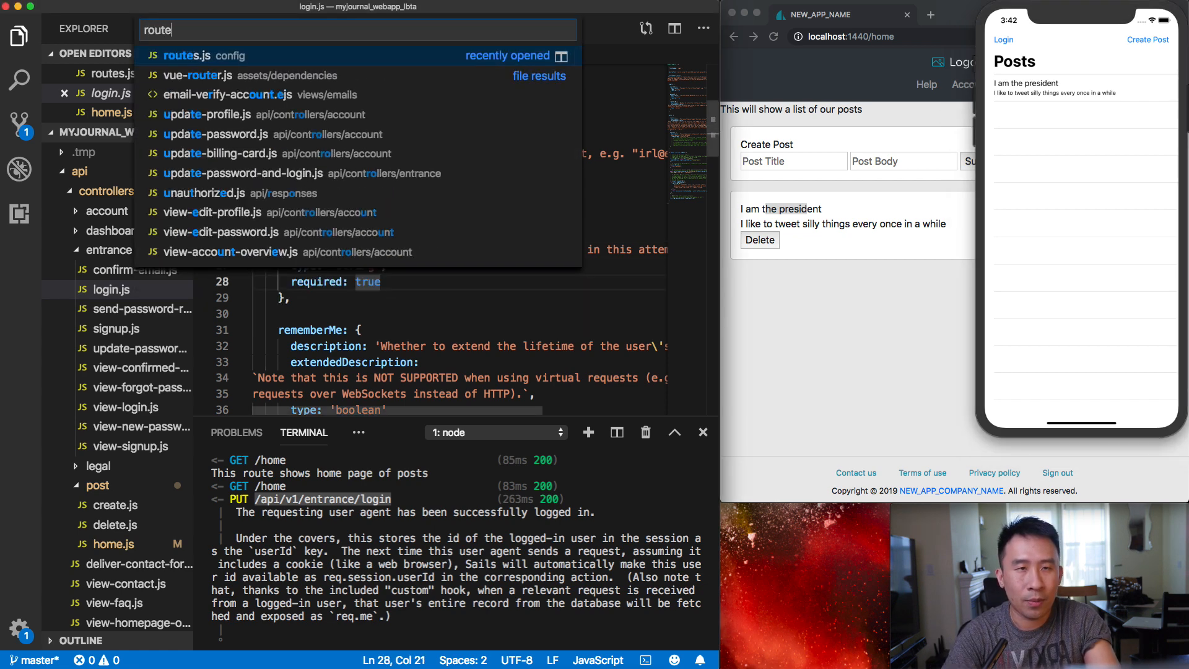
- Review routes.js and select the '/api/v1/account/logout' endpoint path
click(185, 56)
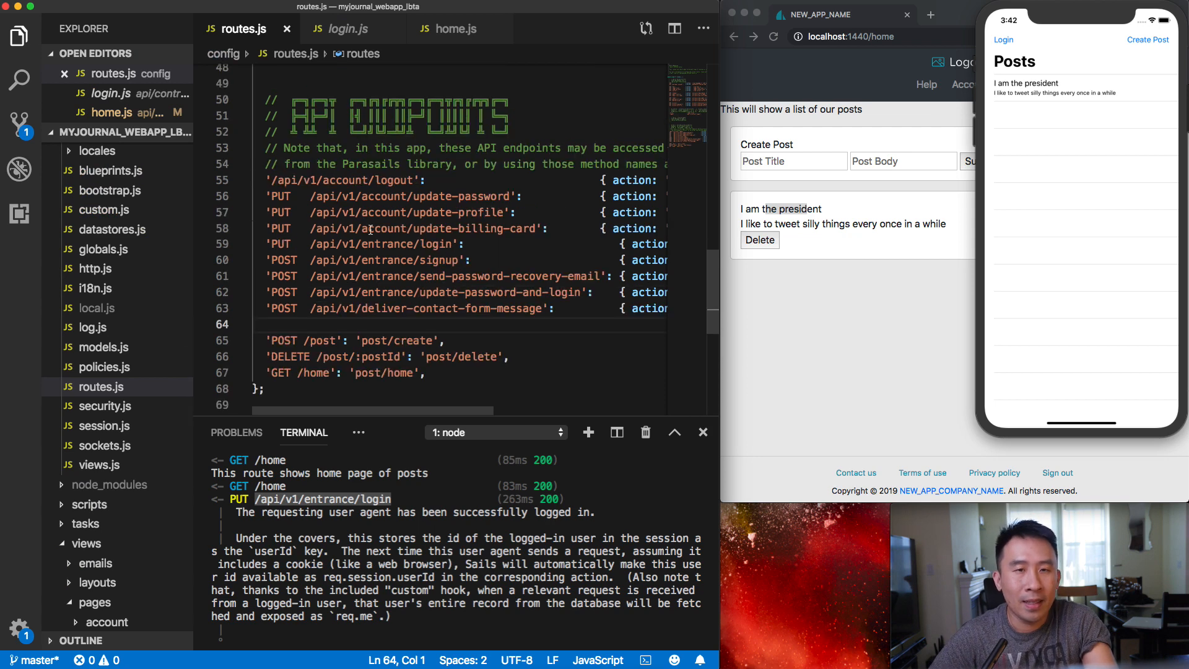
double_click(332, 180)
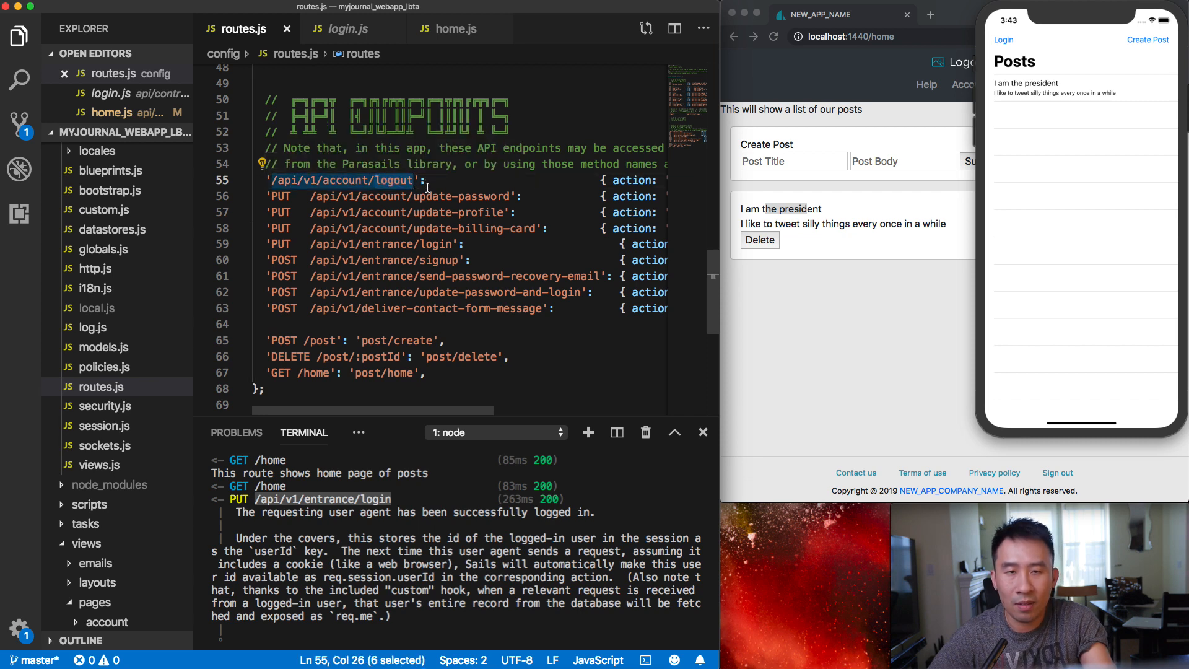
mouse_move(428, 196)
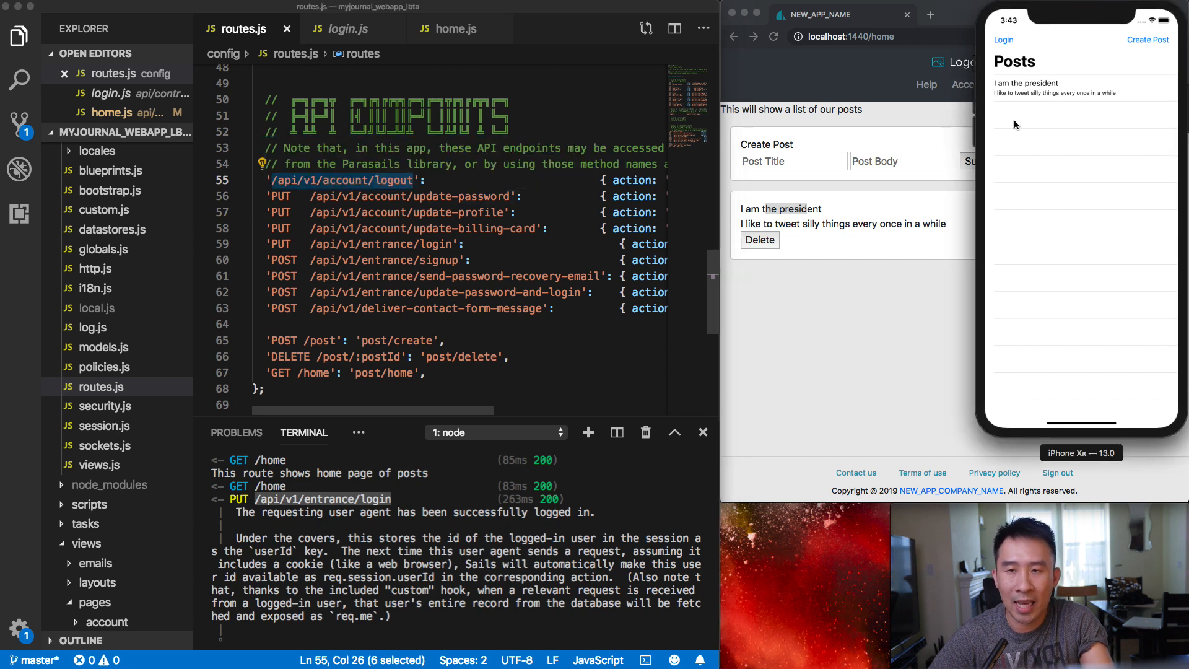
mouse_move(421, 182)
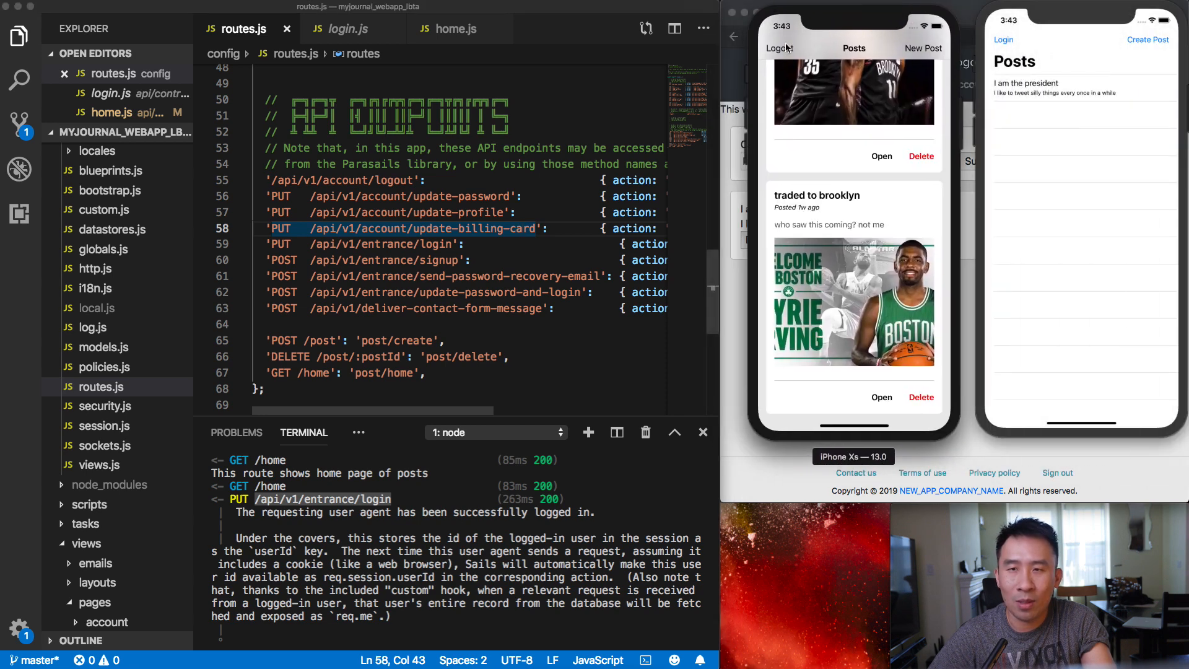
- Log out via the app's Logout button, check the login request body code, and land on the empty 'You have no posts' list
click(779, 48)
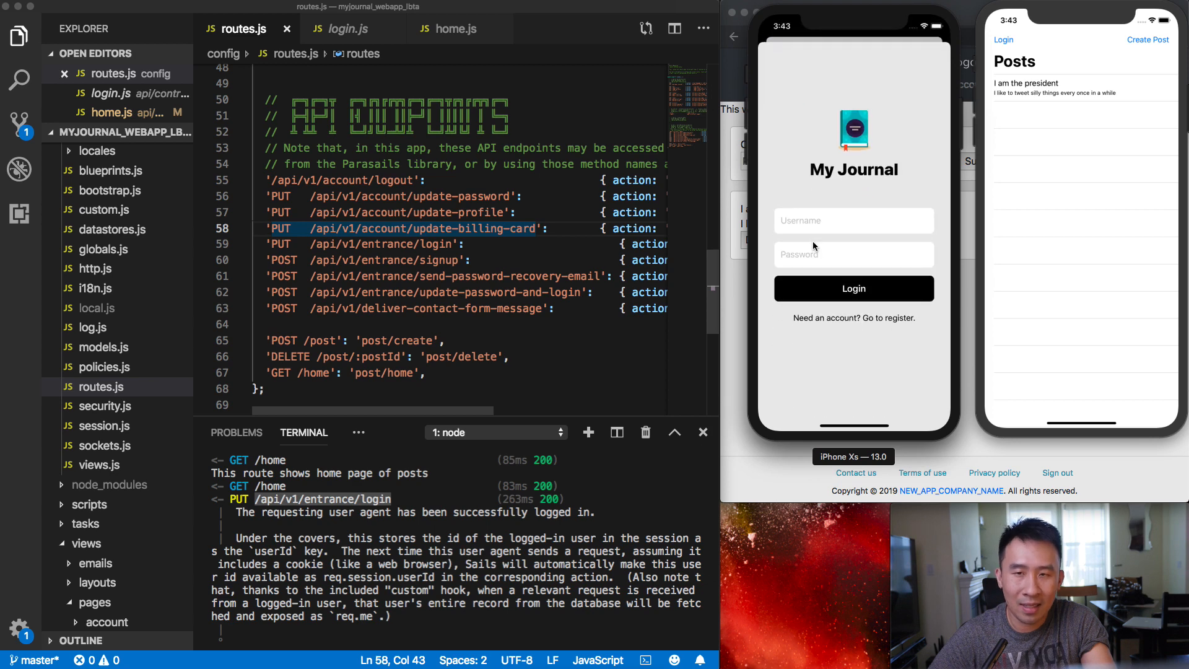
mouse_move(820, 230)
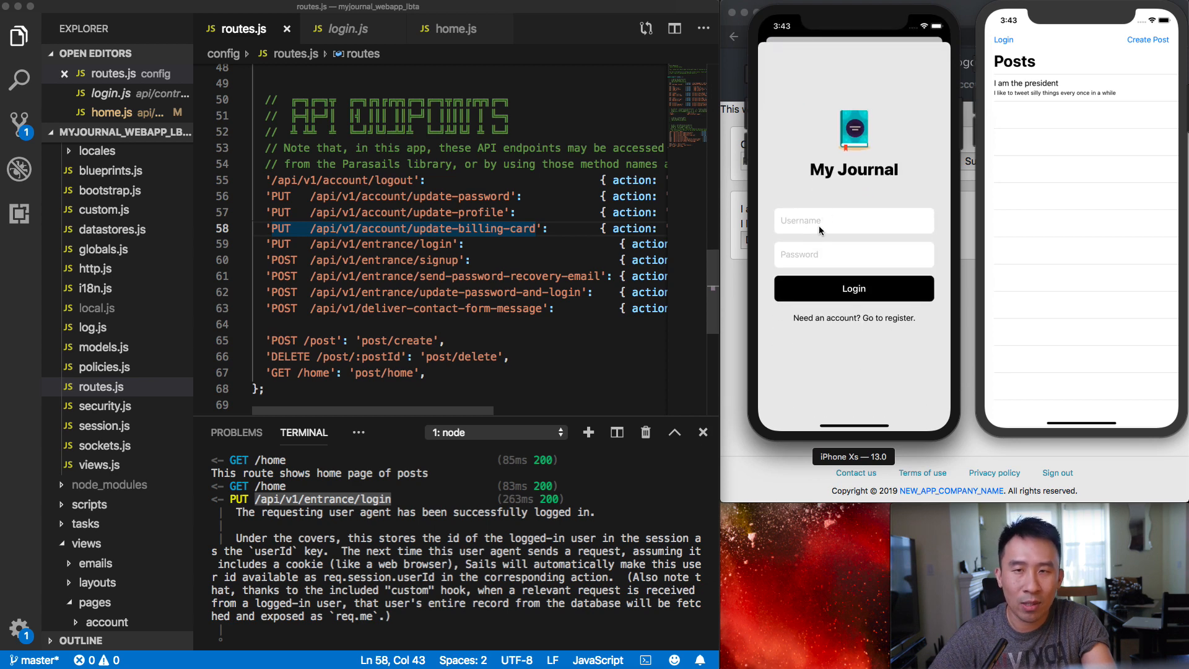
mouse_move(692, 469)
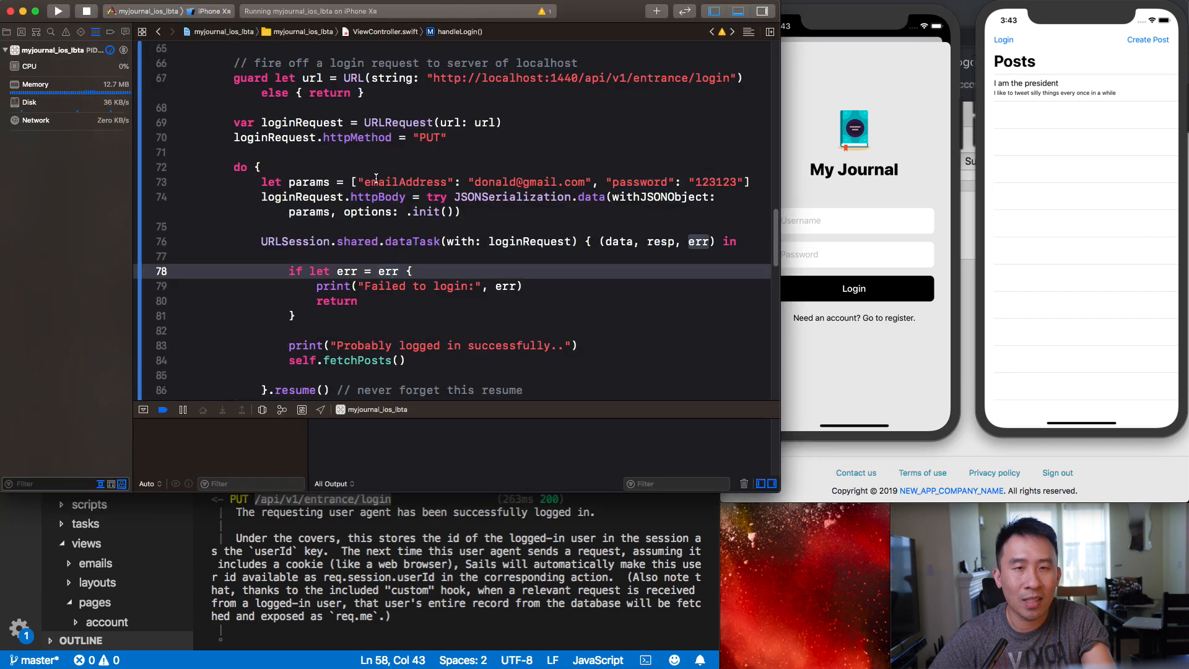
click(603, 197)
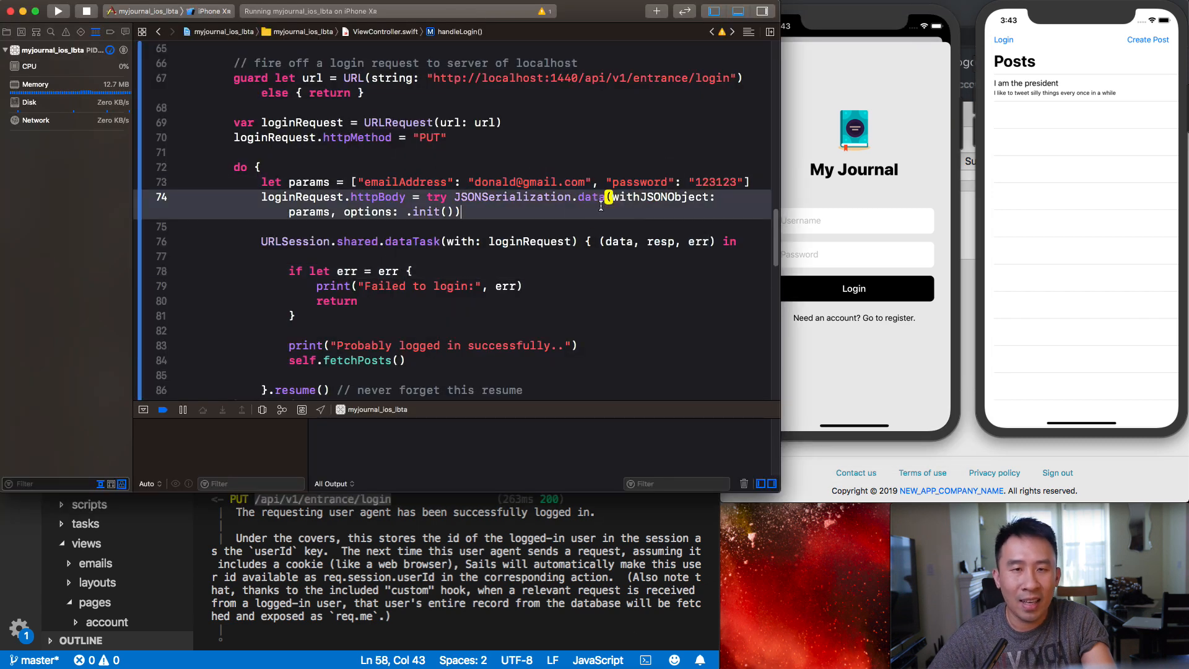
mouse_move(829, 32)
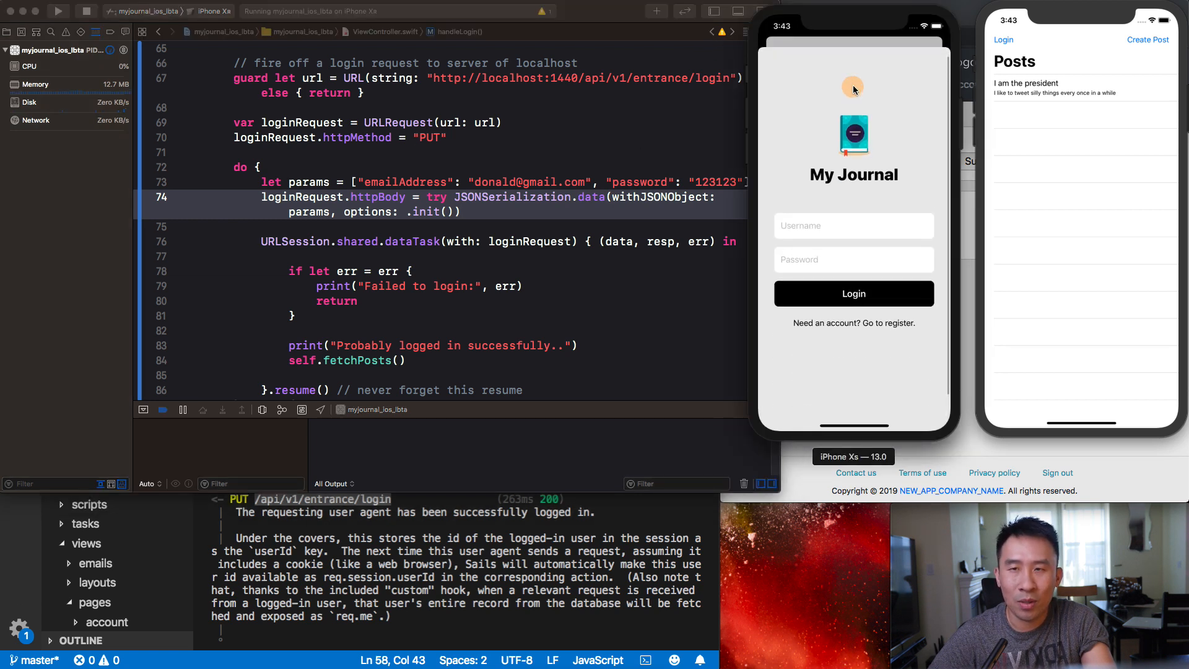
click(853, 293)
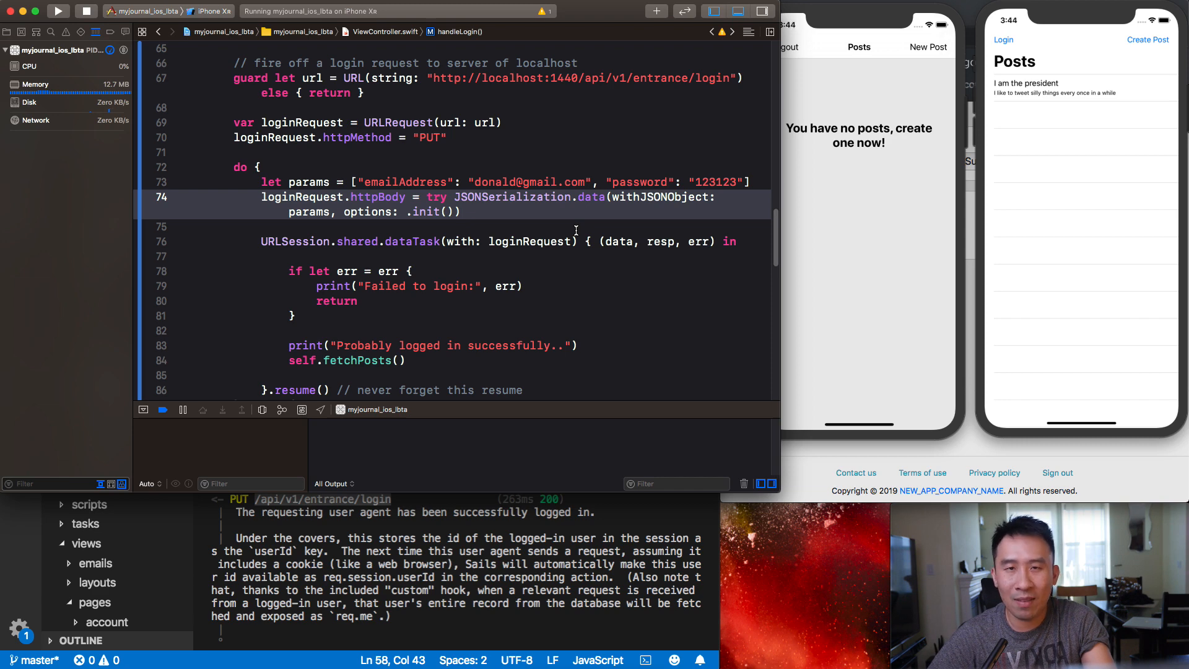
mouse_move(506, 524)
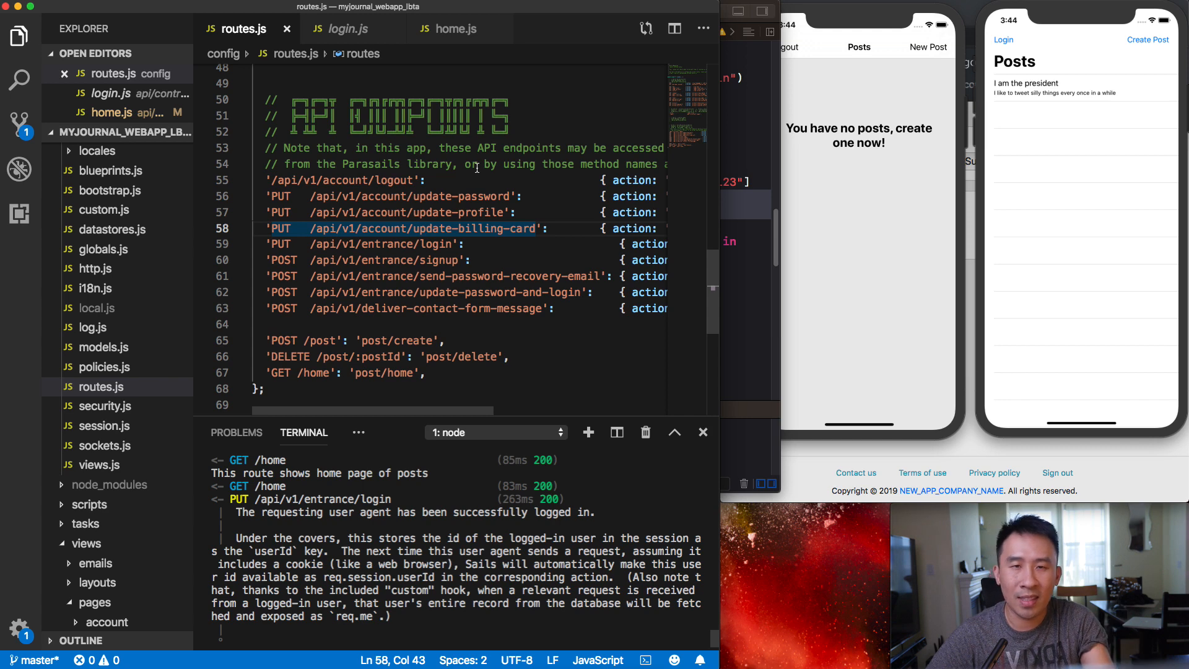
click(476, 181)
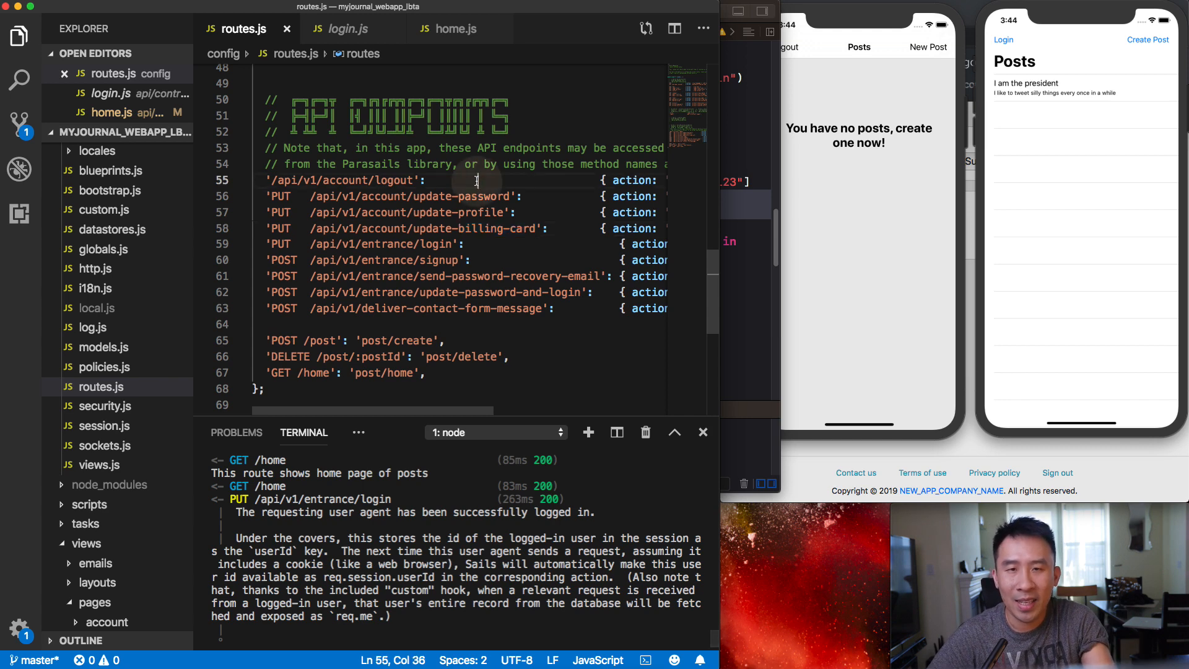